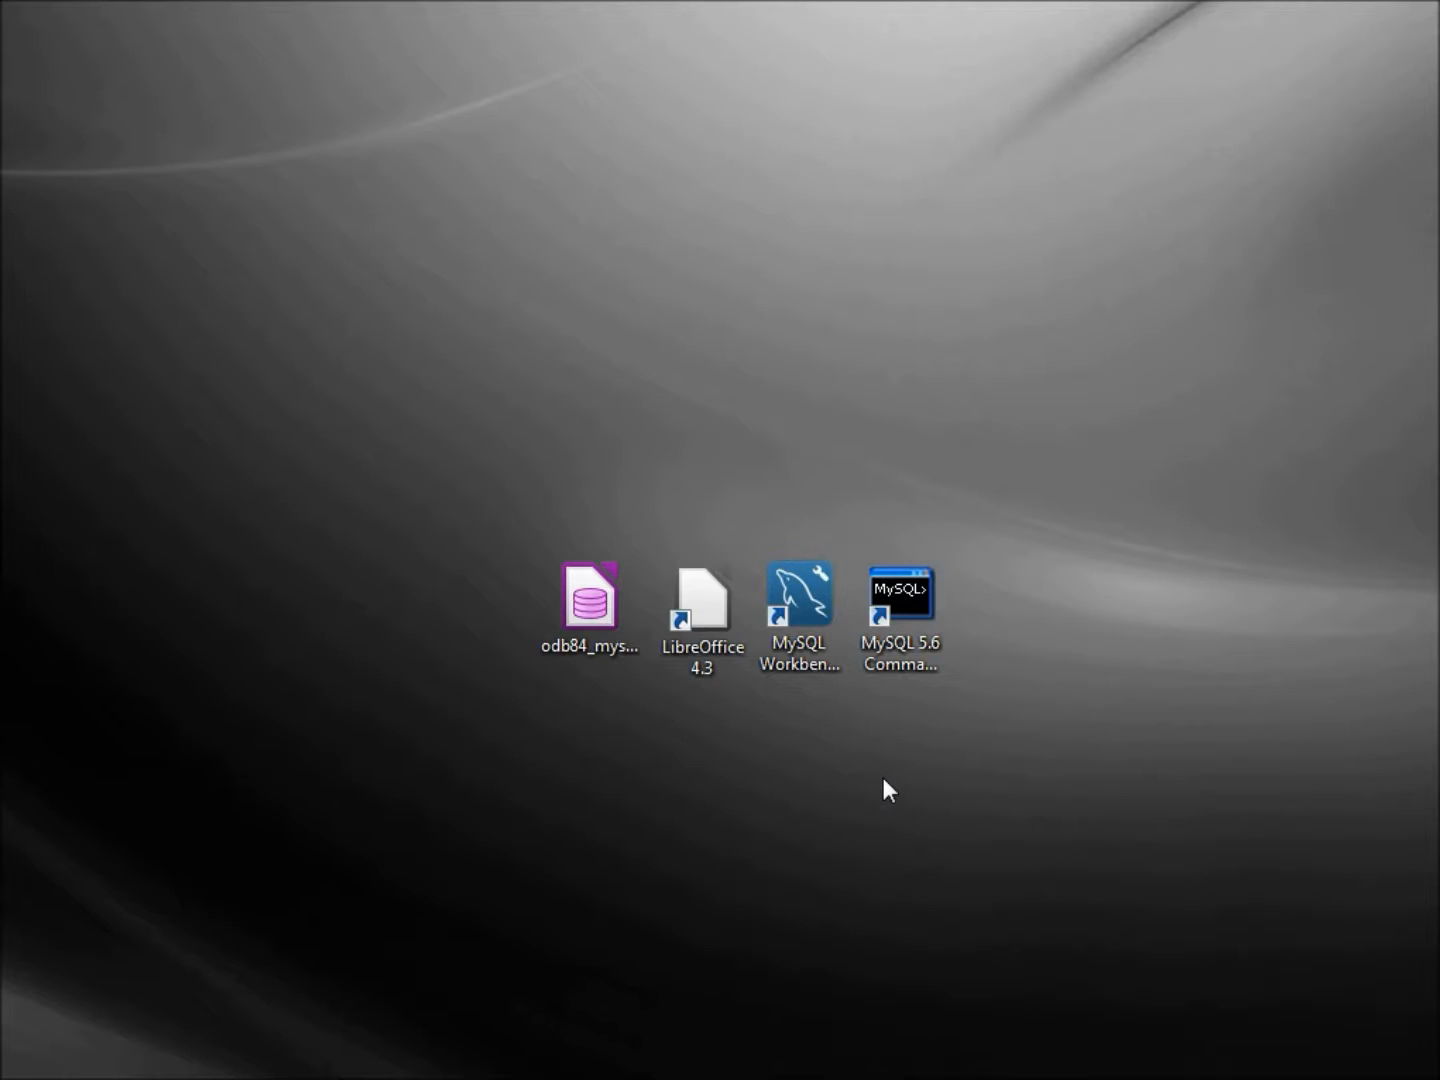
# Step: Launch MySQL Workbench and submit the root password for Local instance MySQL56
pyautogui.click(798, 600)
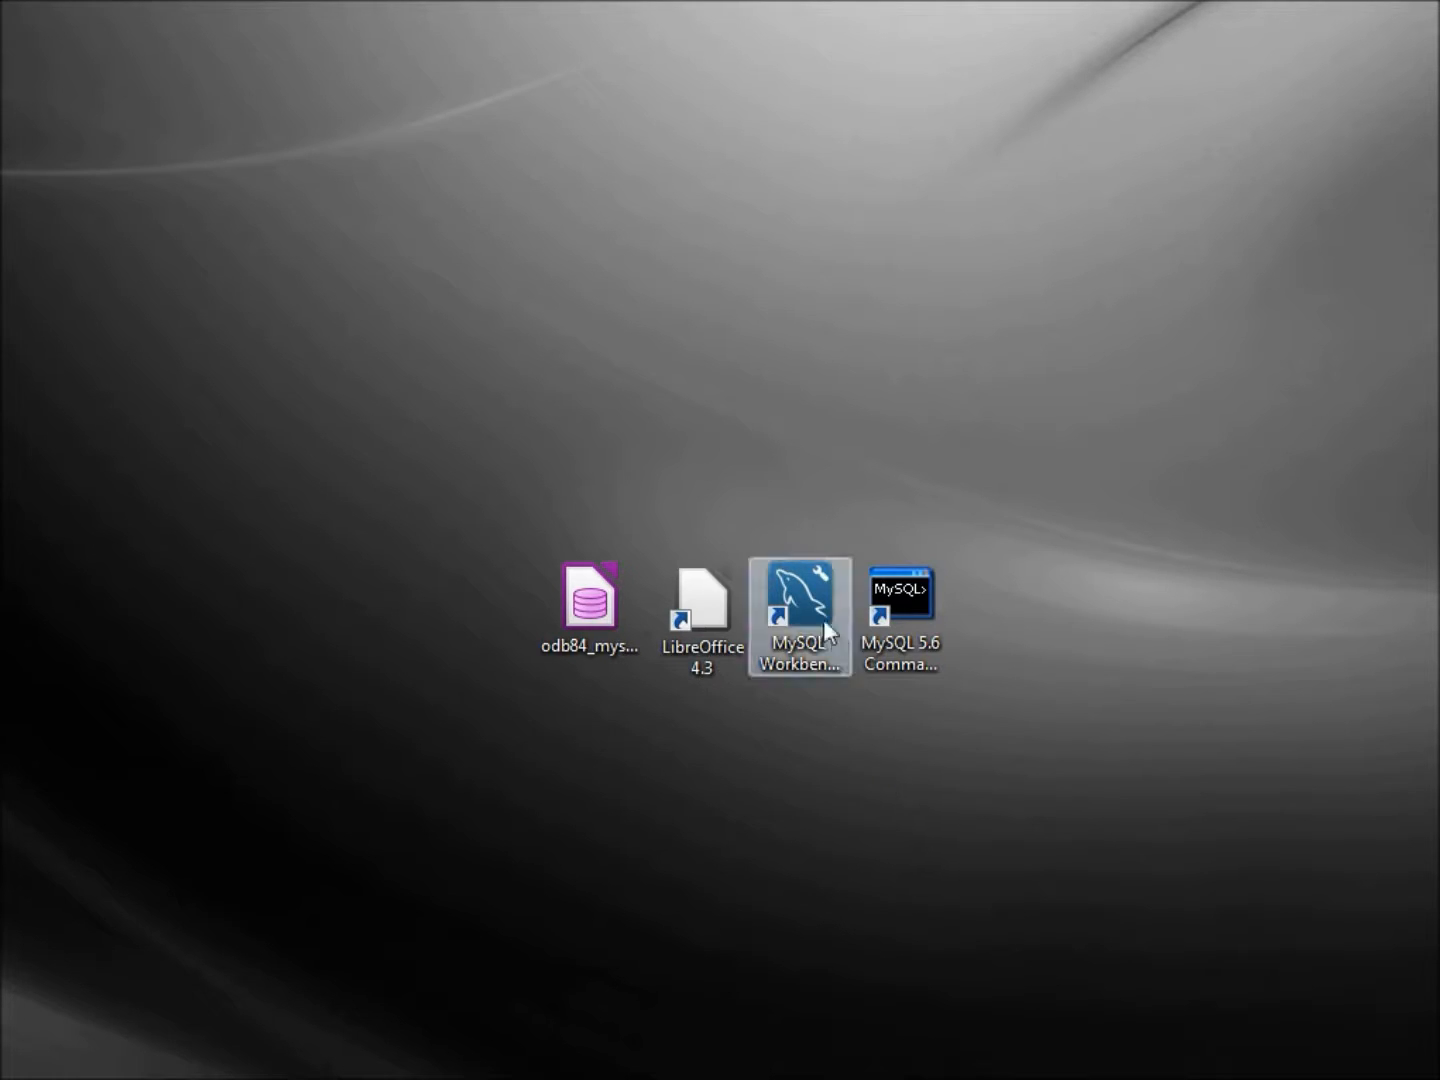
pyautogui.moveTo(810, 600)
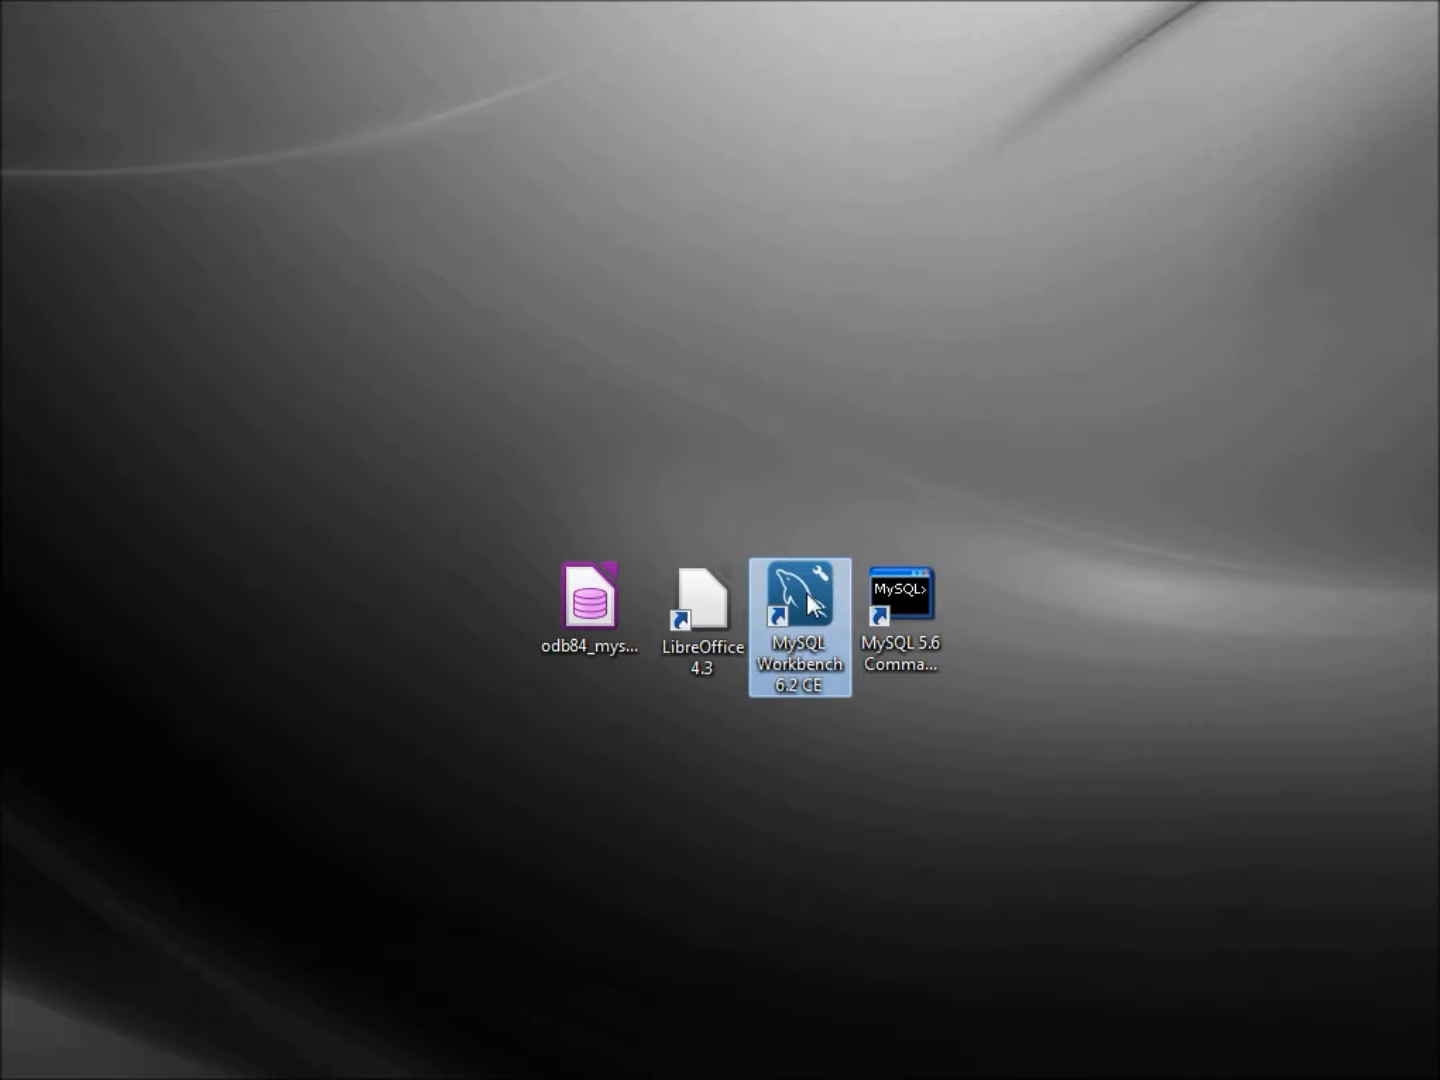
pyautogui.doubleClick(800, 616)
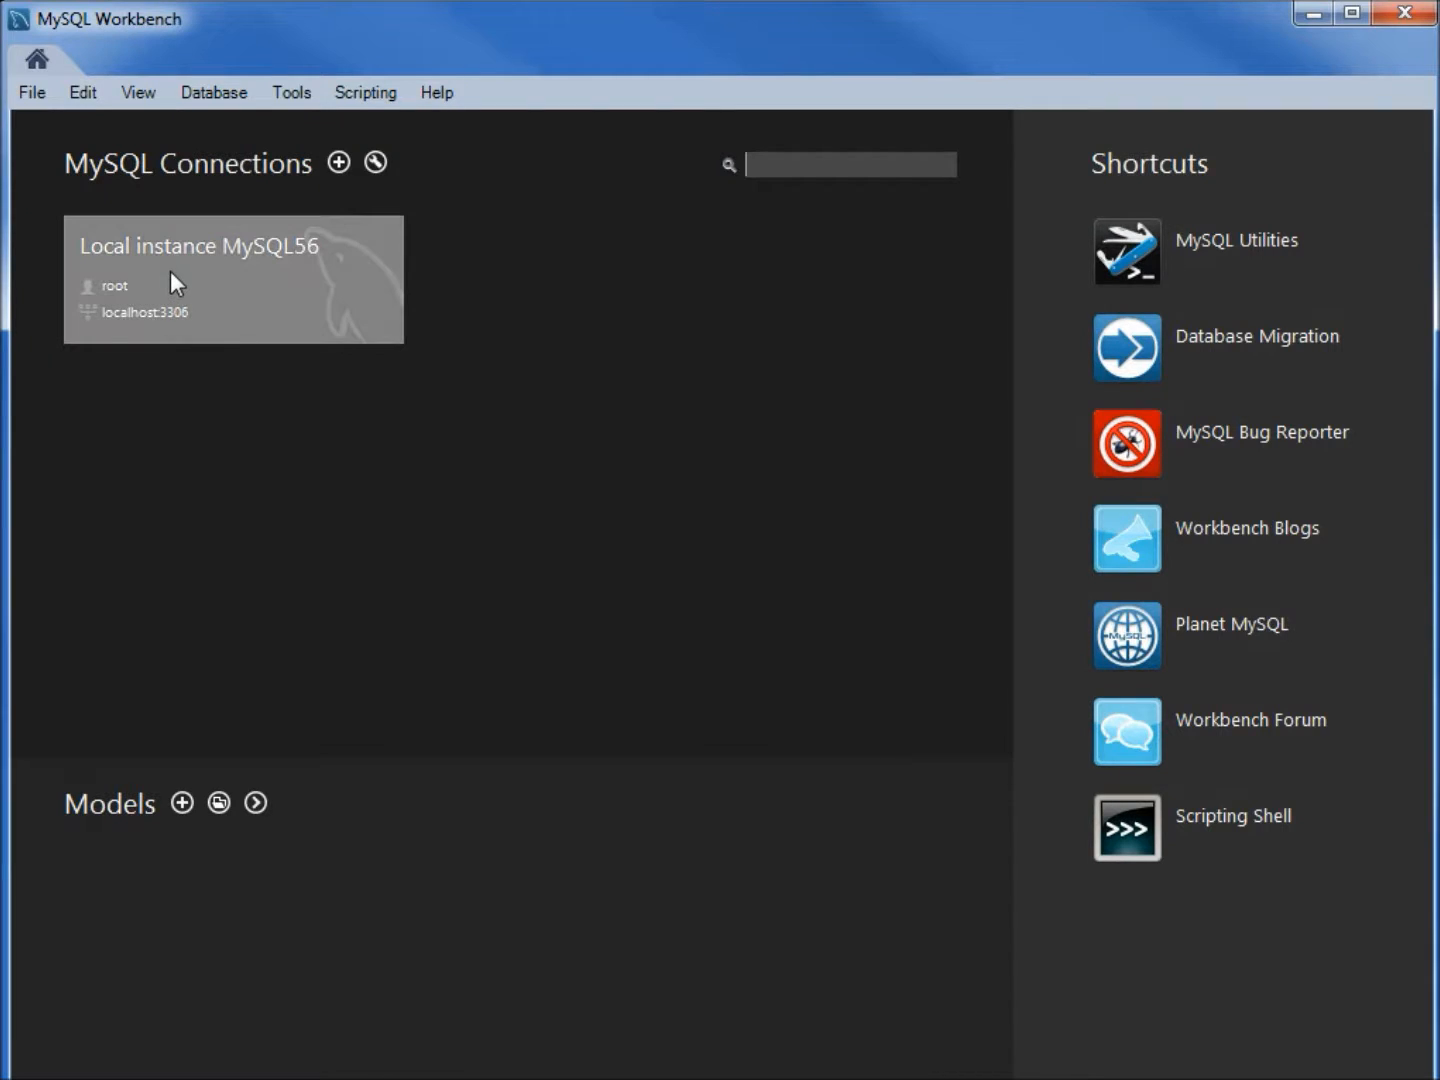
pyautogui.moveTo(258, 262)
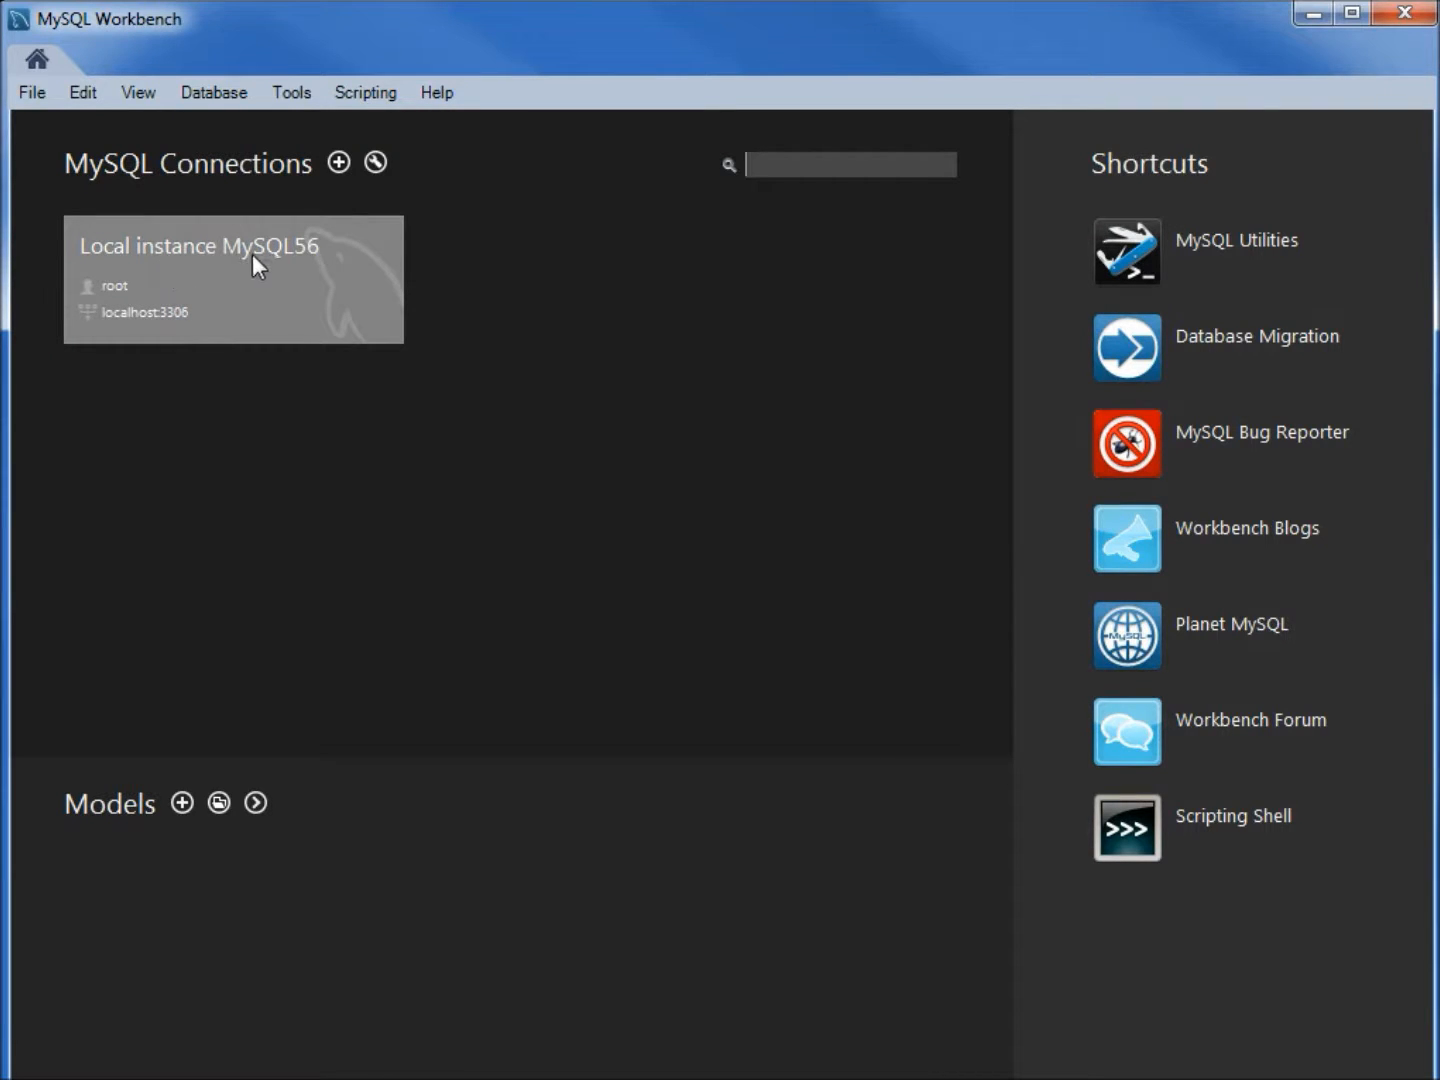
pyautogui.moveTo(44, 852)
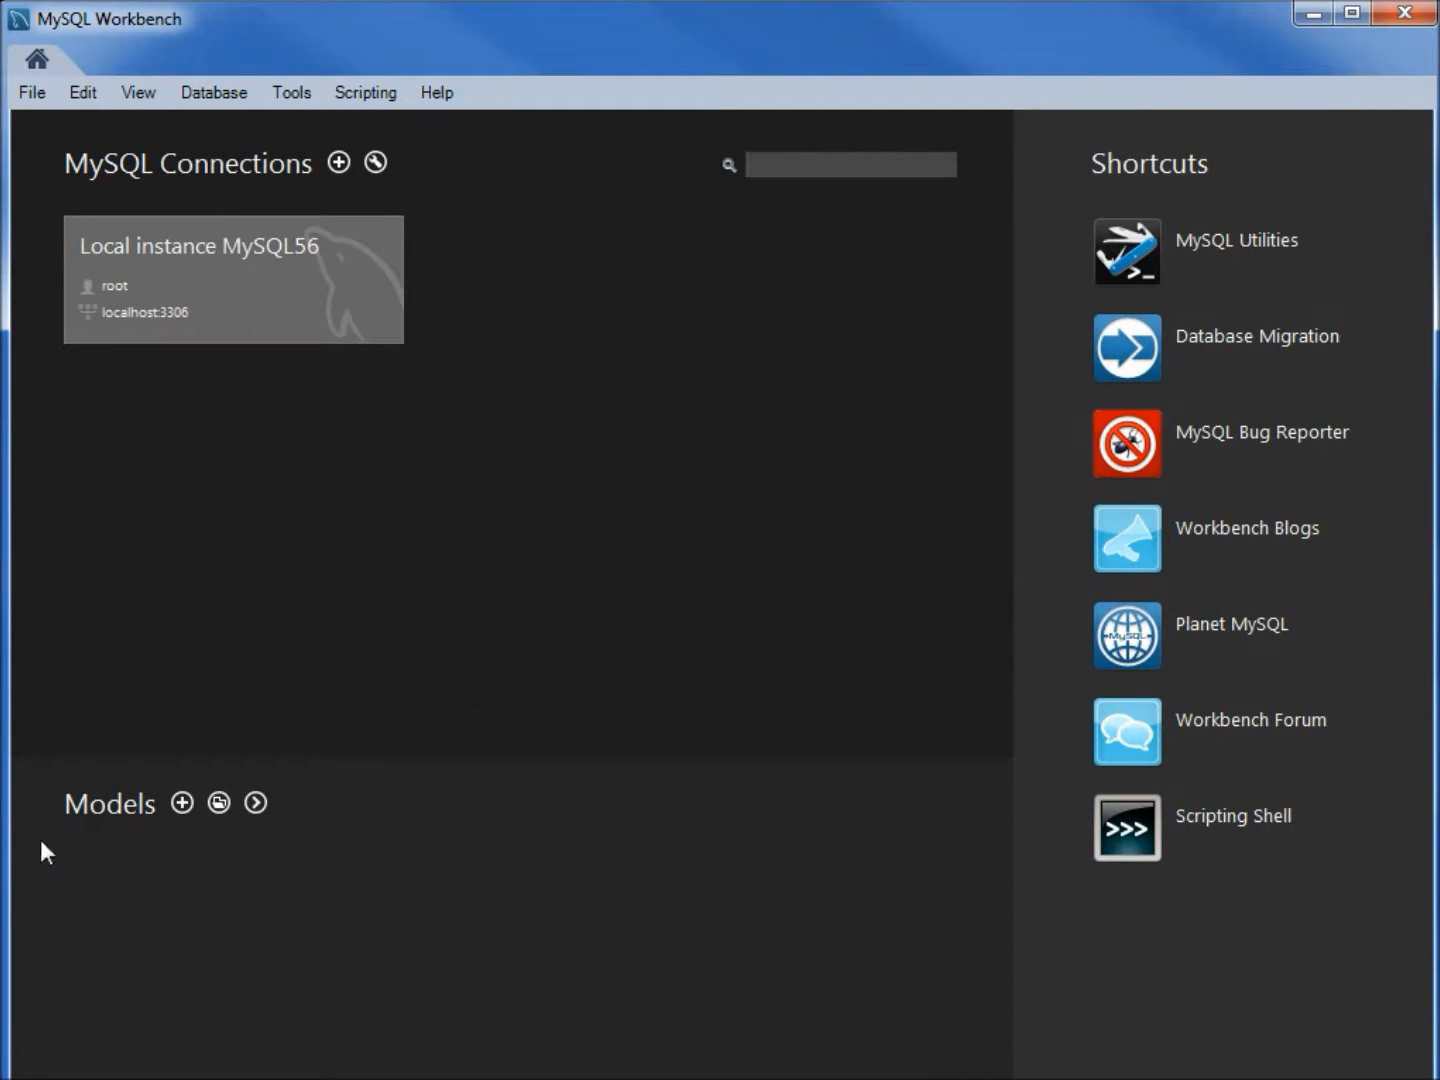
pyautogui.moveTo(288, 952)
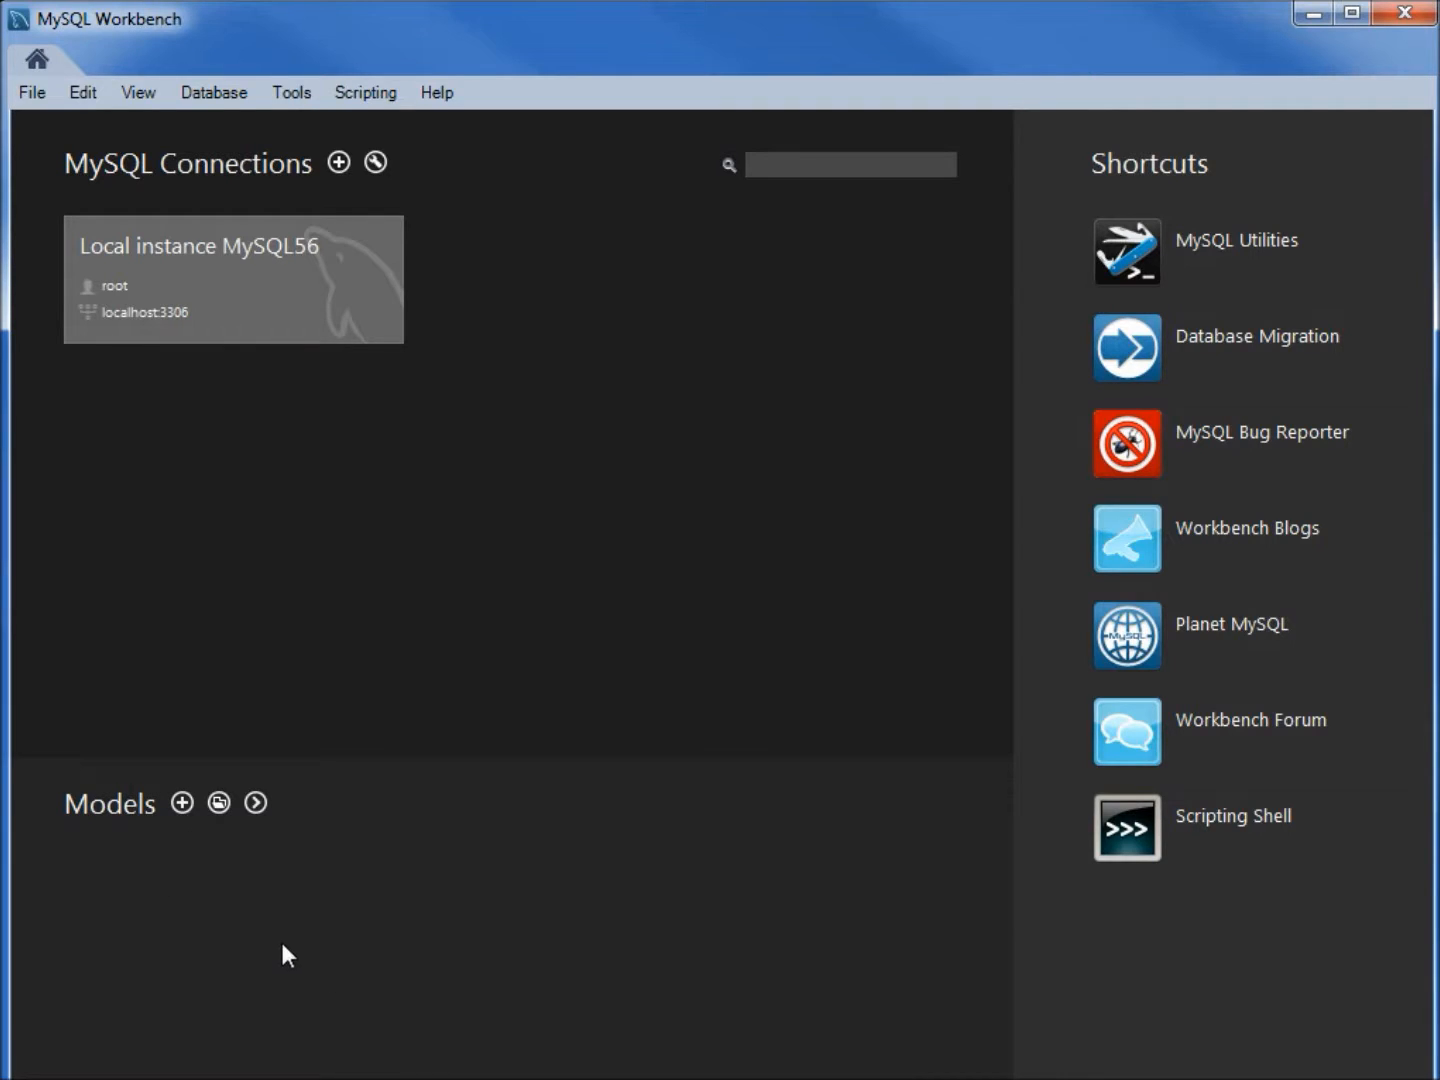
pyautogui.moveTo(380, 880)
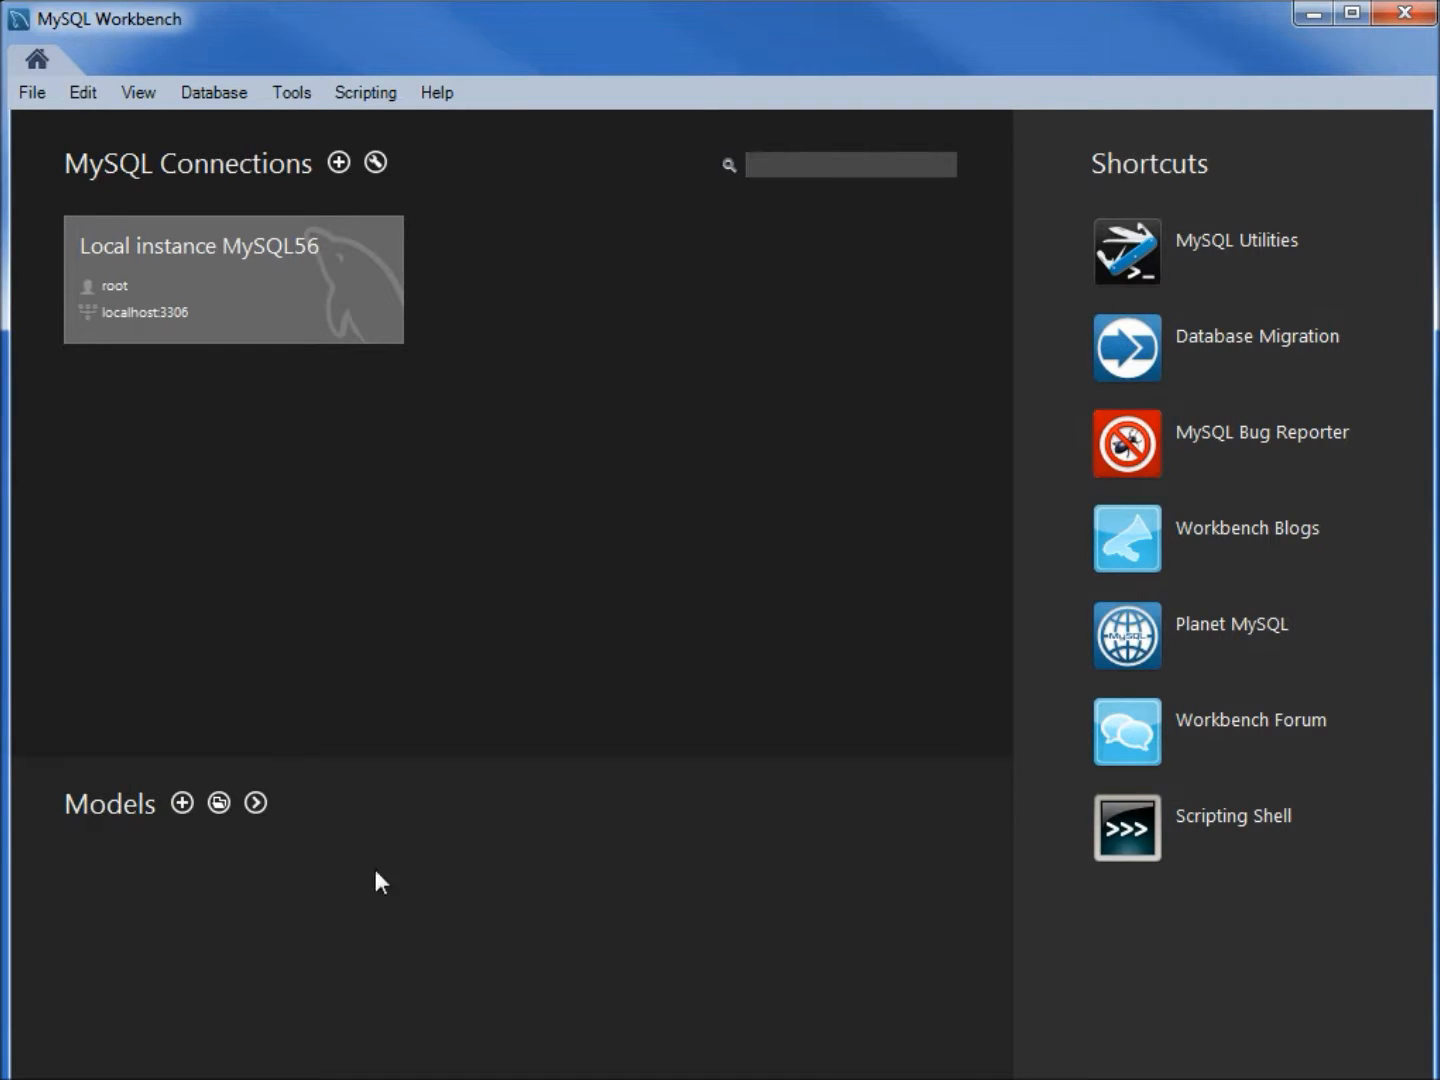
pyautogui.moveTo(260, 296)
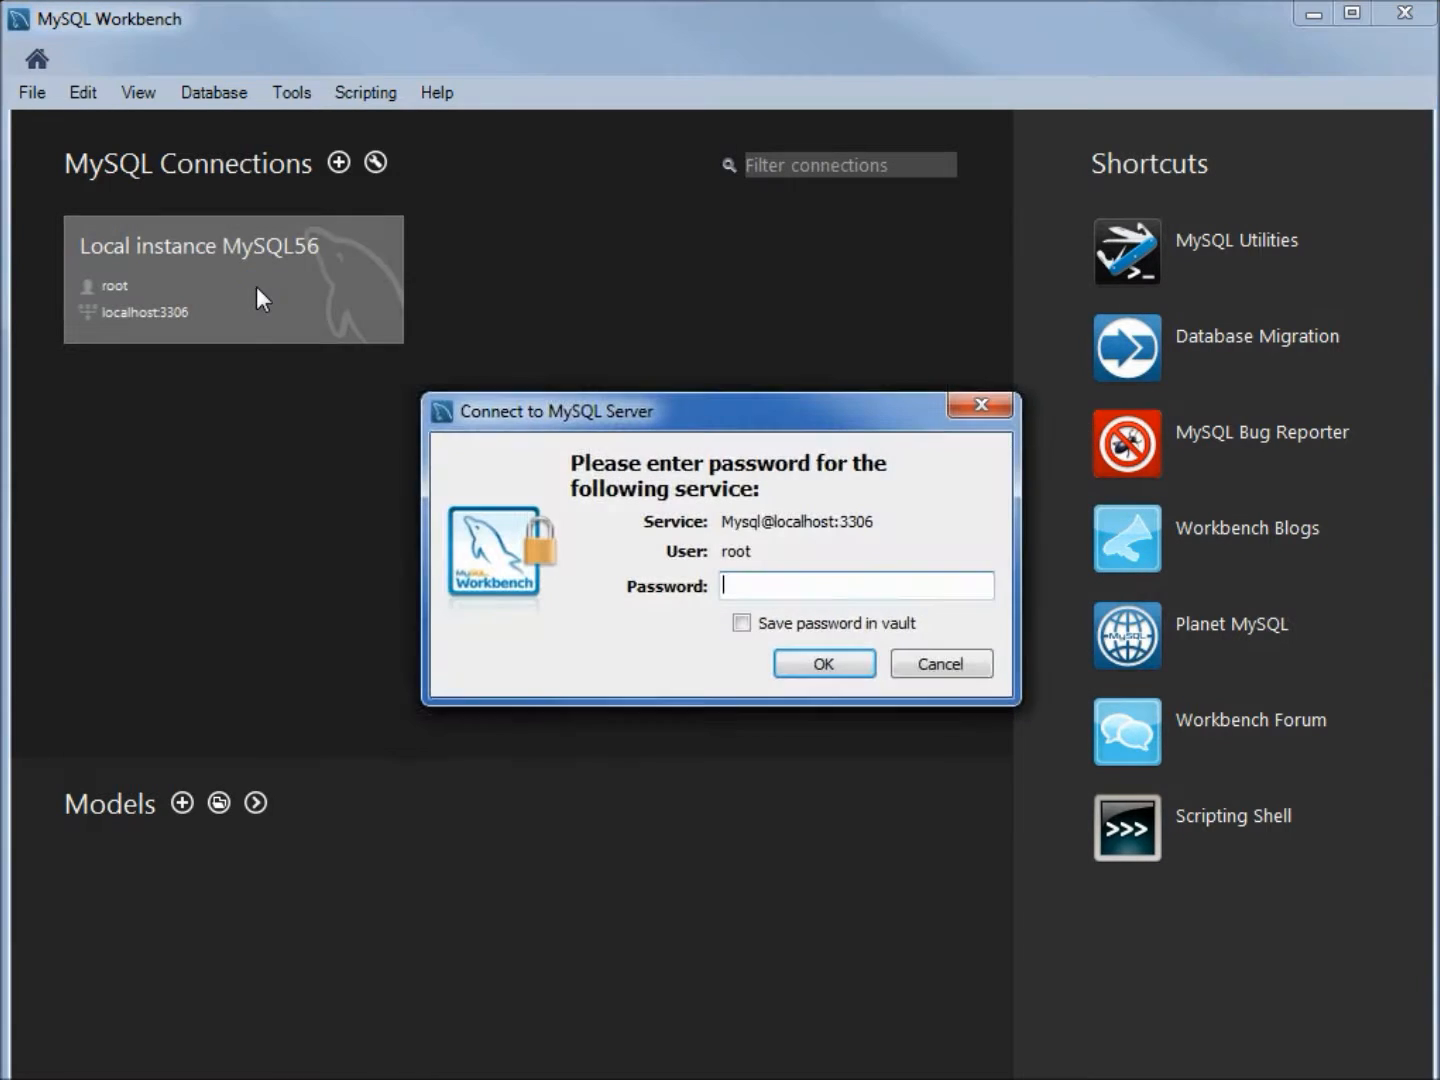
pyautogui.write('*')
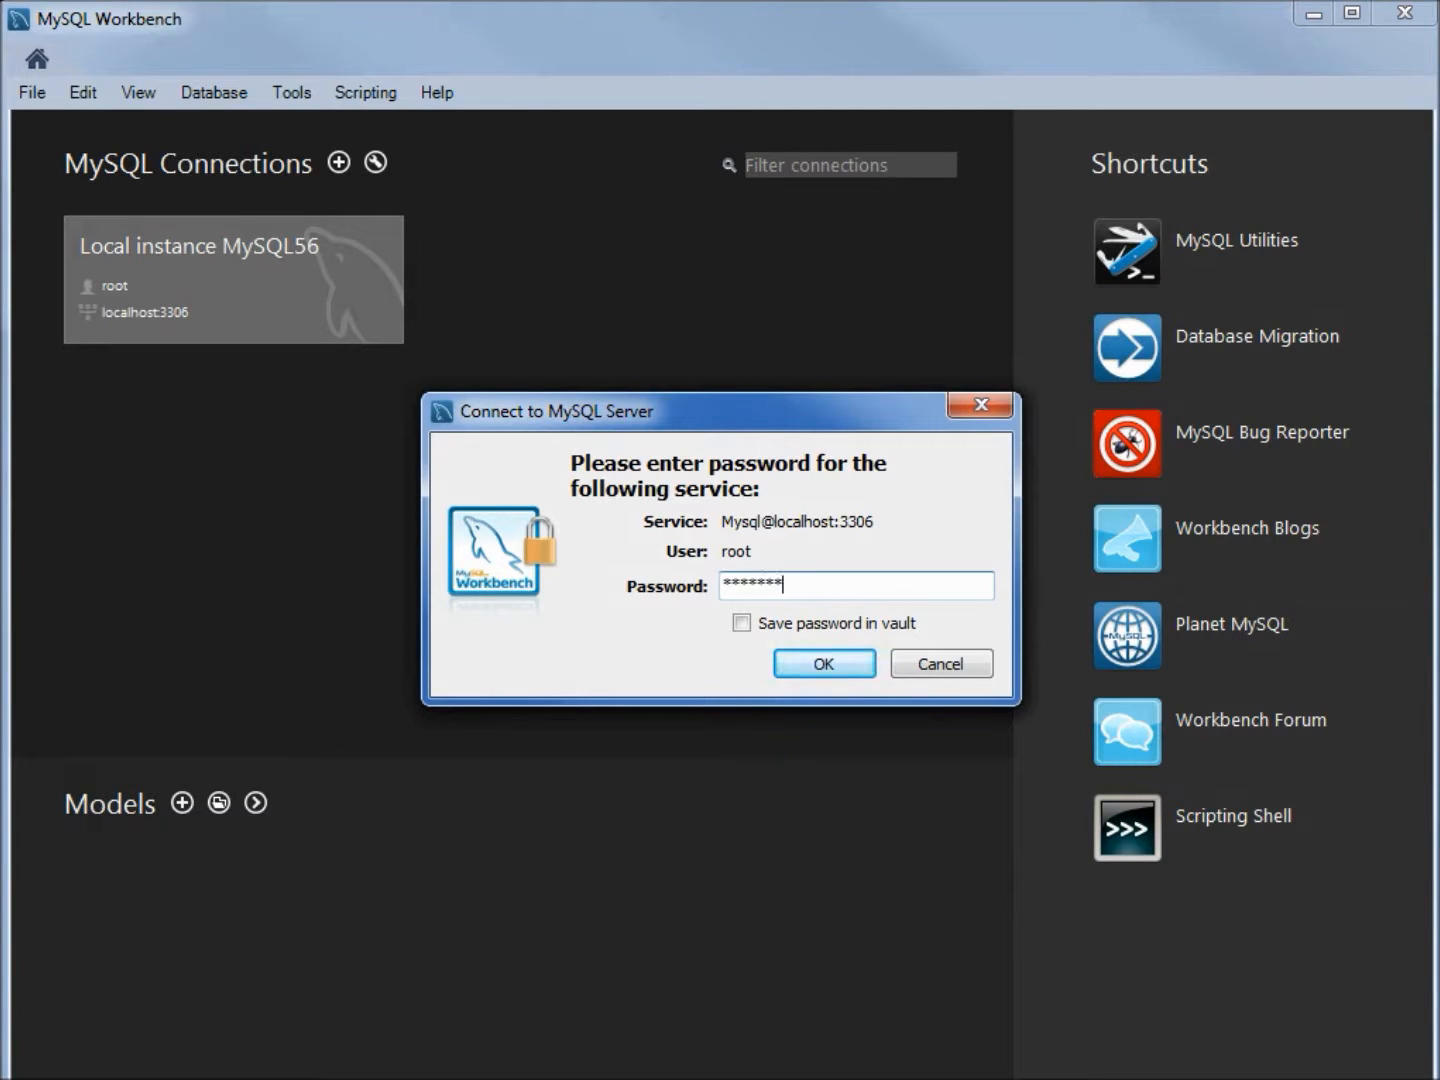
pyautogui.click(824, 664)
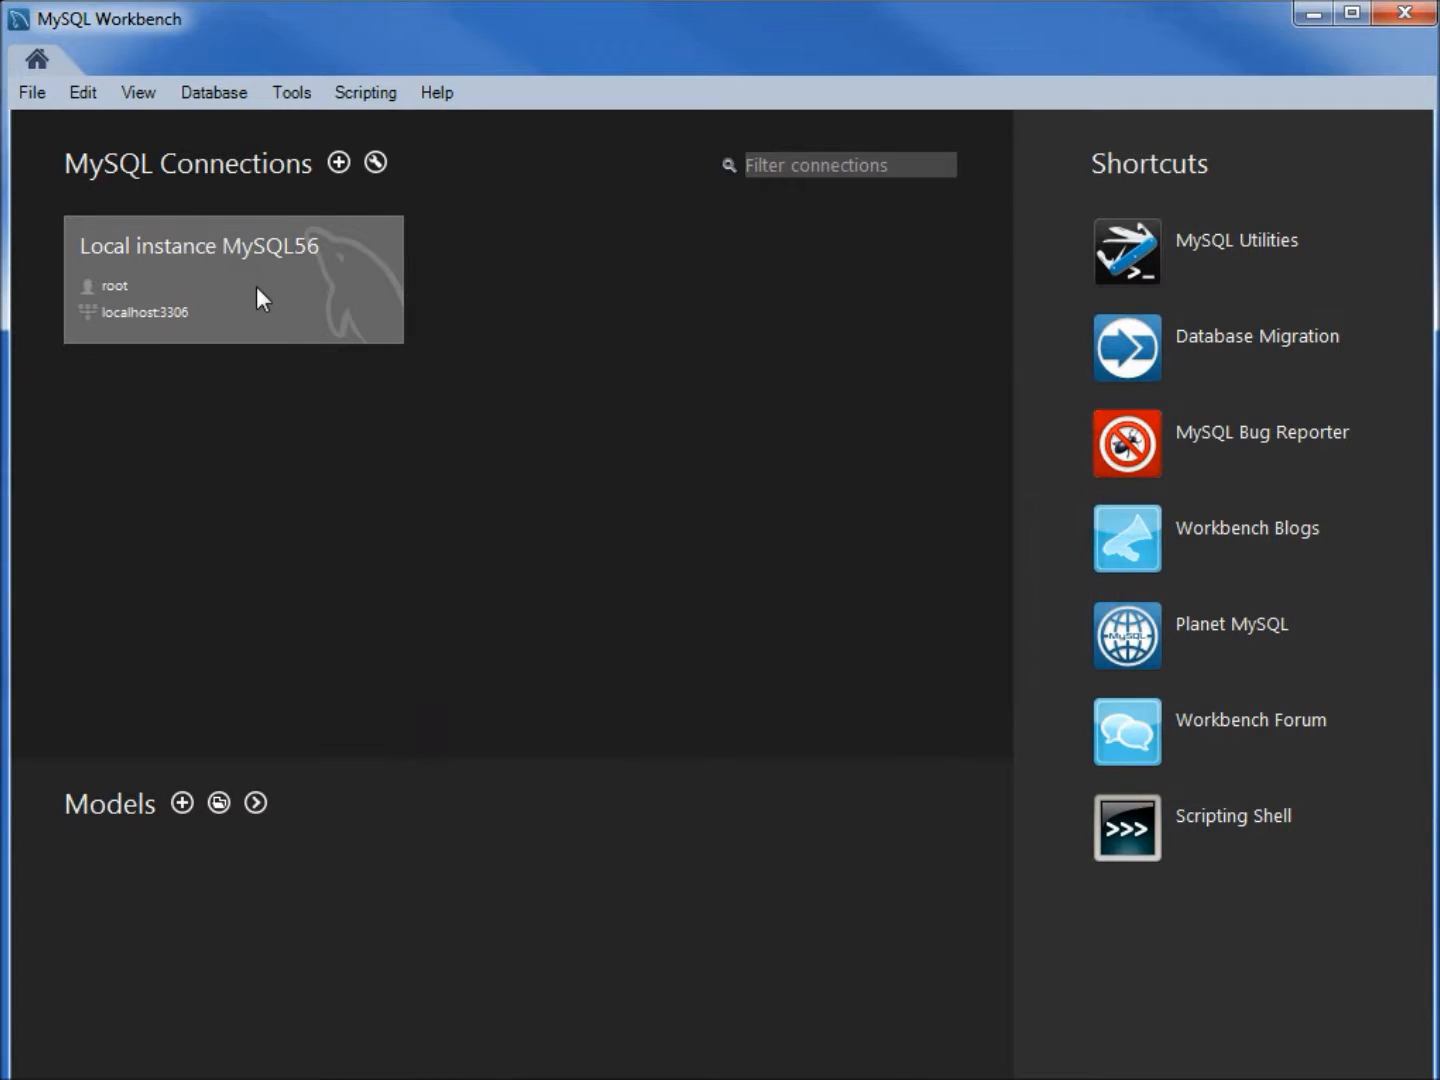
# Step: Open the local MySQL56 connection showing its schemas and bring up the Database menu
pyautogui.doubleClick(232, 278)
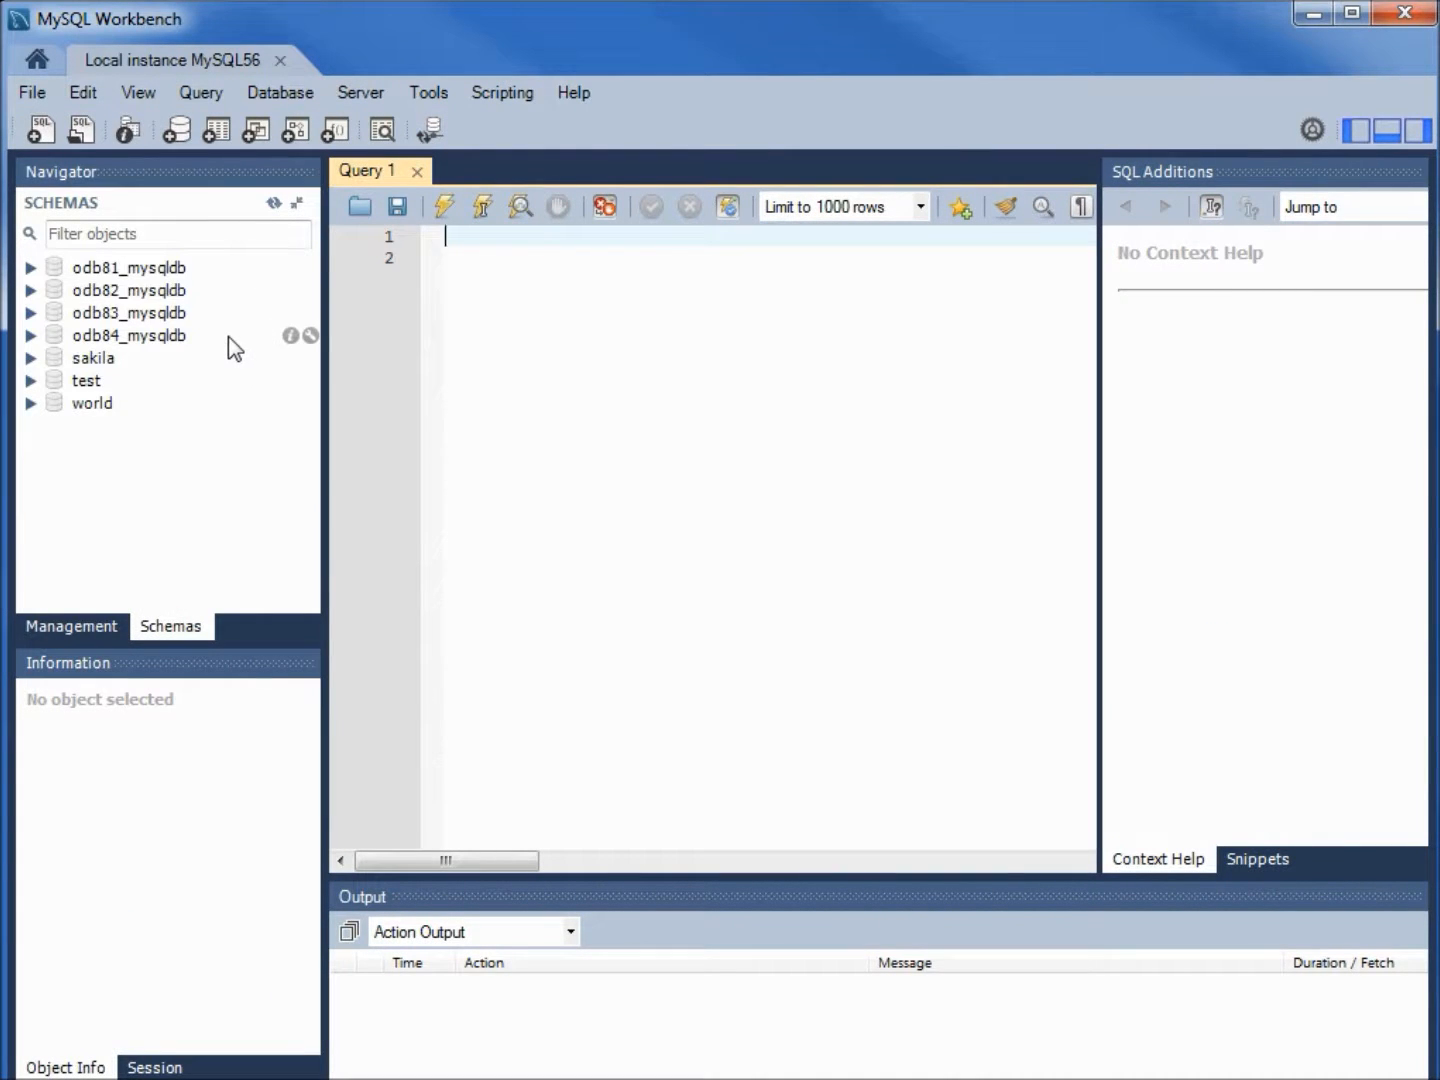
pyautogui.moveTo(392, 342)
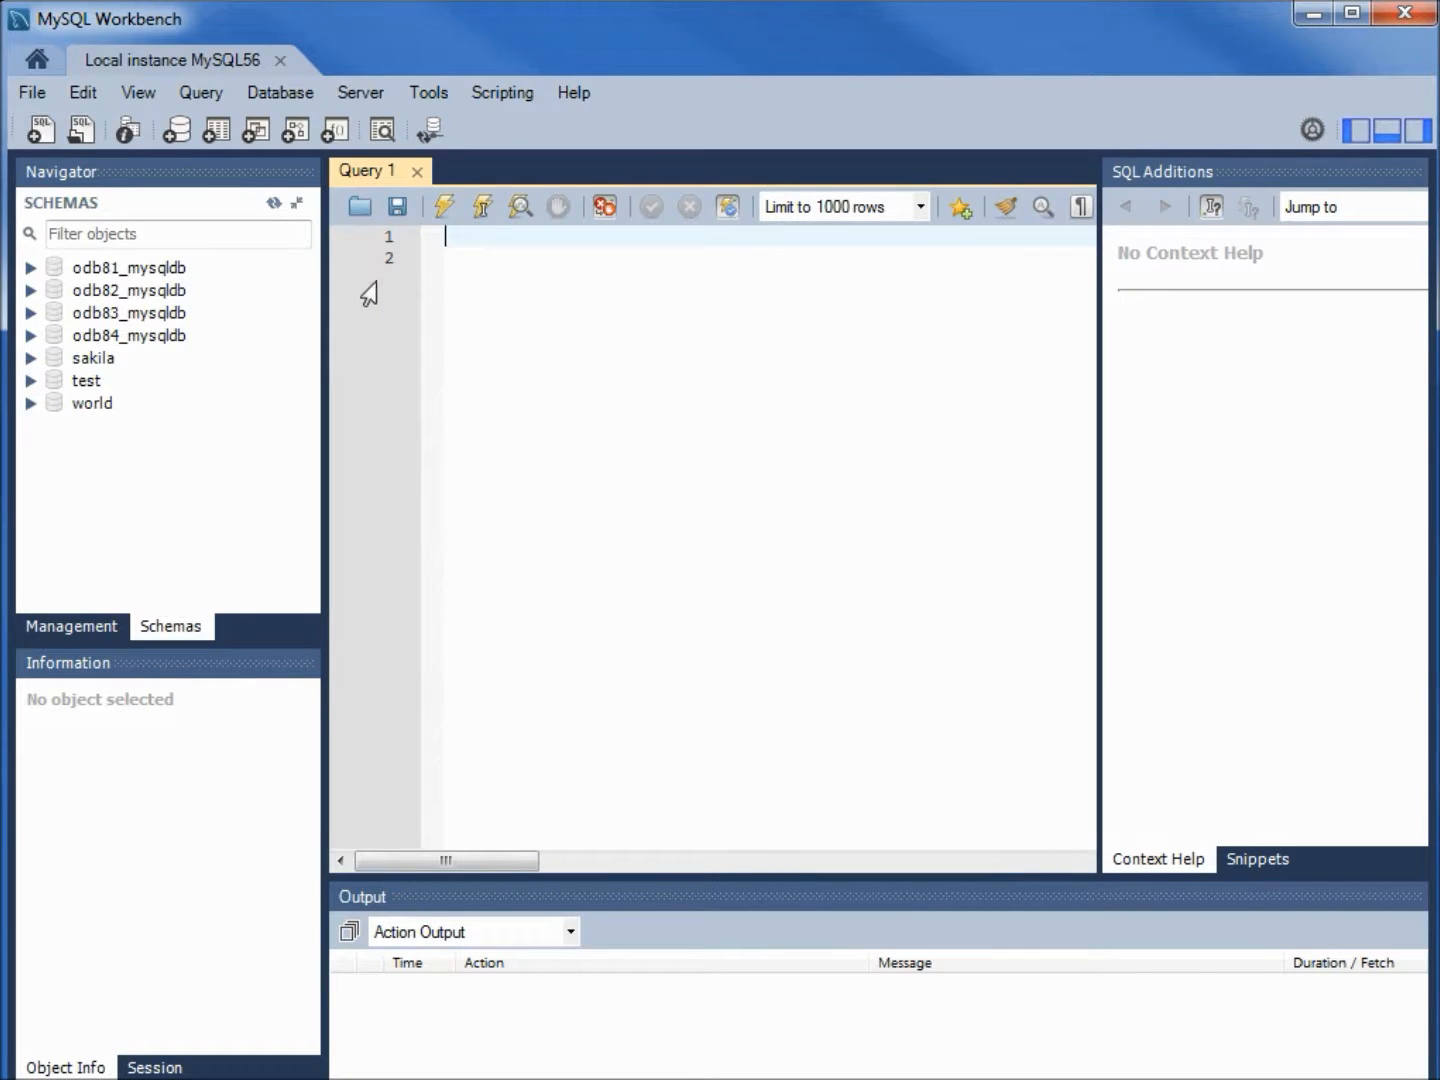
pyautogui.moveTo(316, 118)
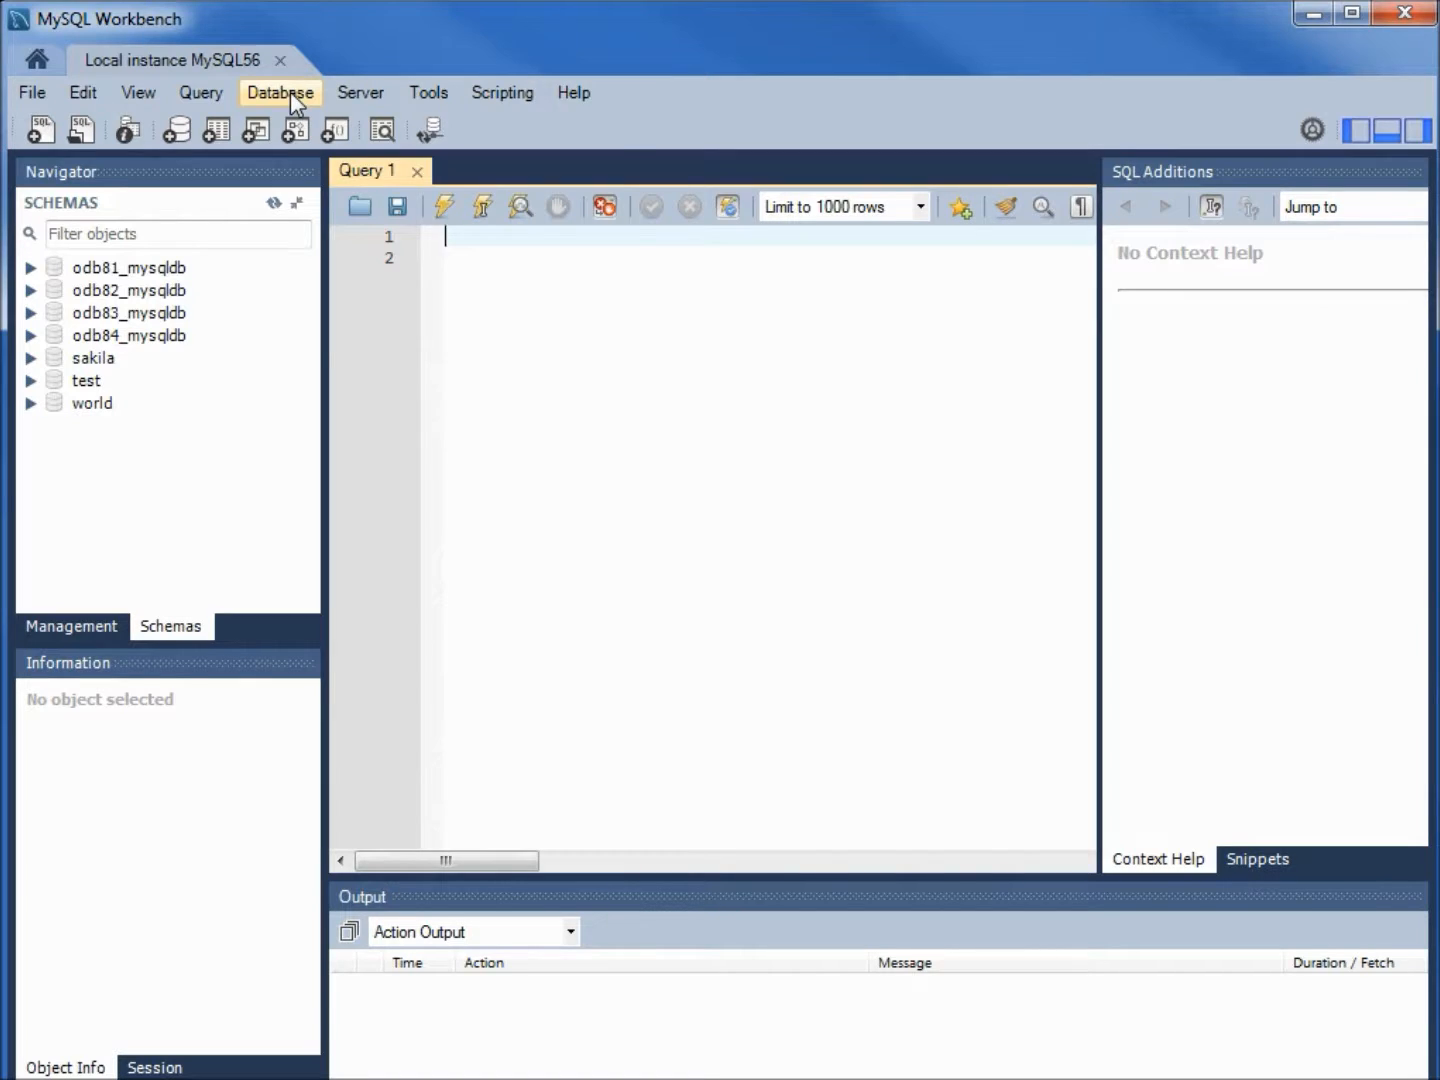
pyautogui.click(280, 92)
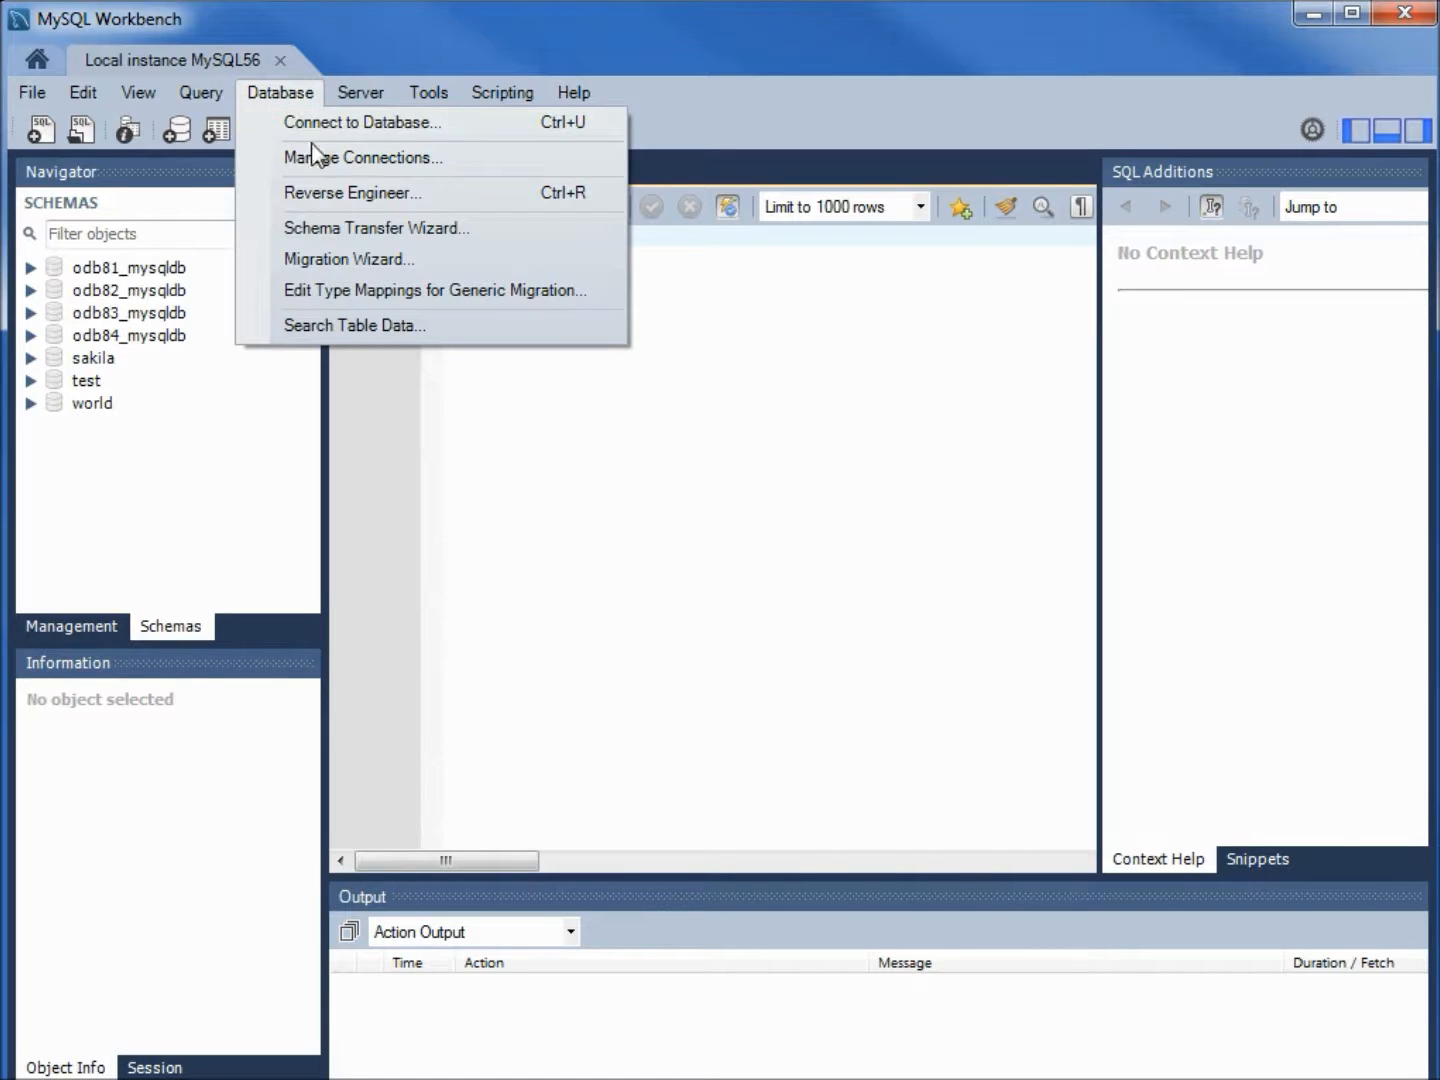
pyautogui.moveTo(352, 192)
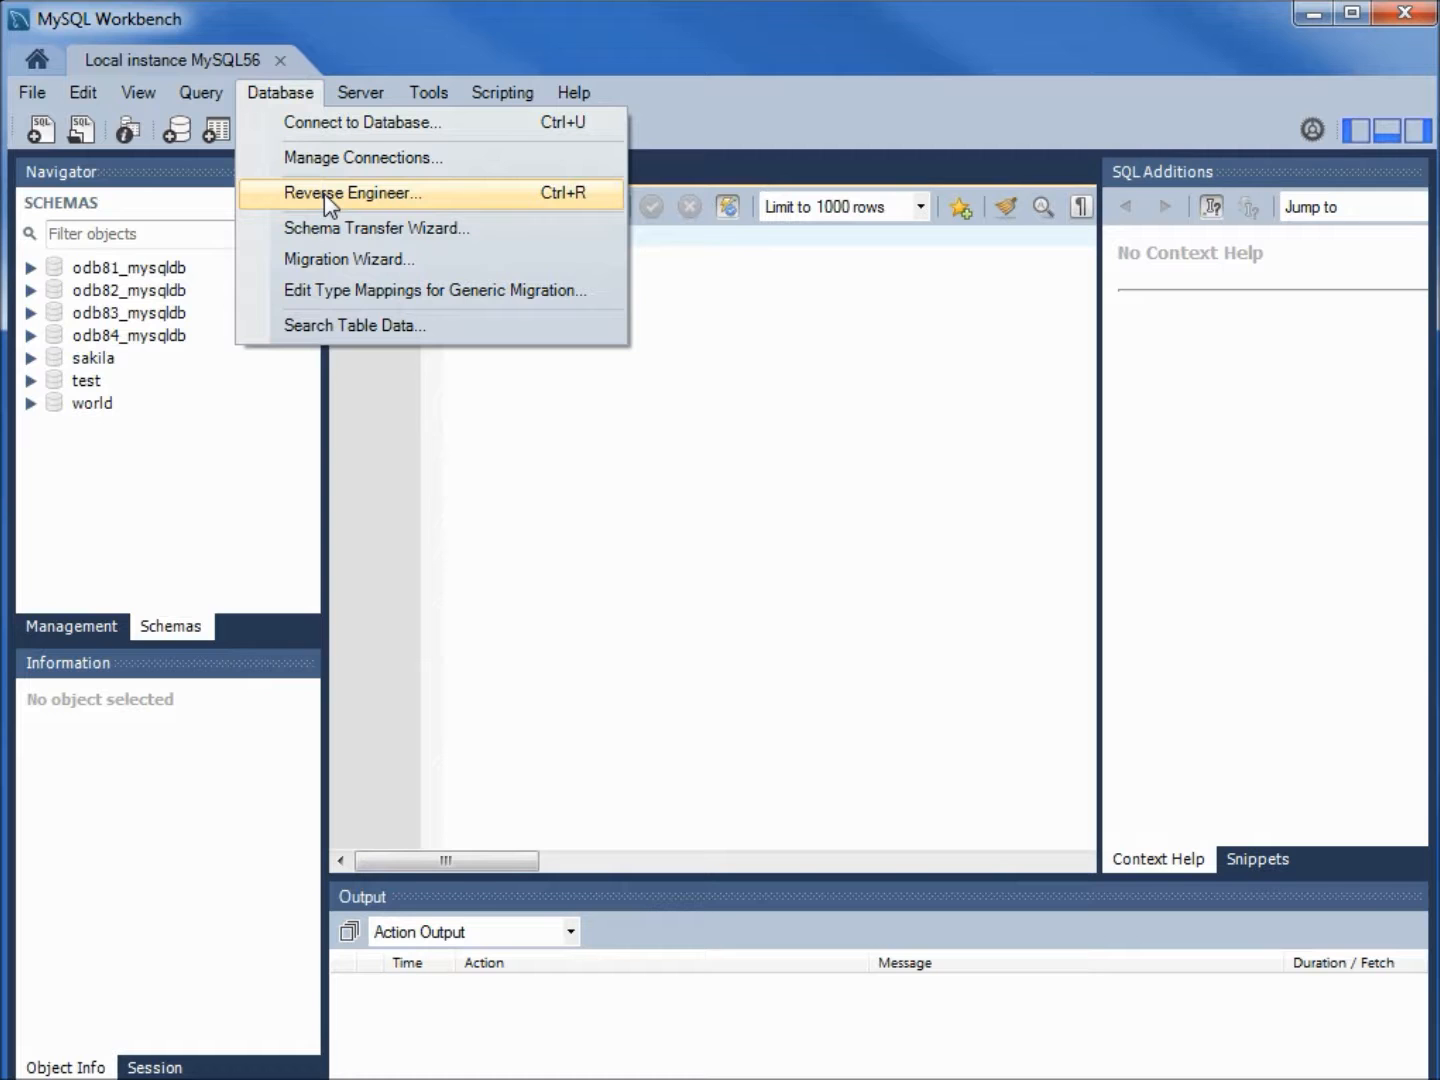
# Step: Start Reverse Engineer on the saved local connection and submit the root password to fetch schemas
pyautogui.click(352, 192)
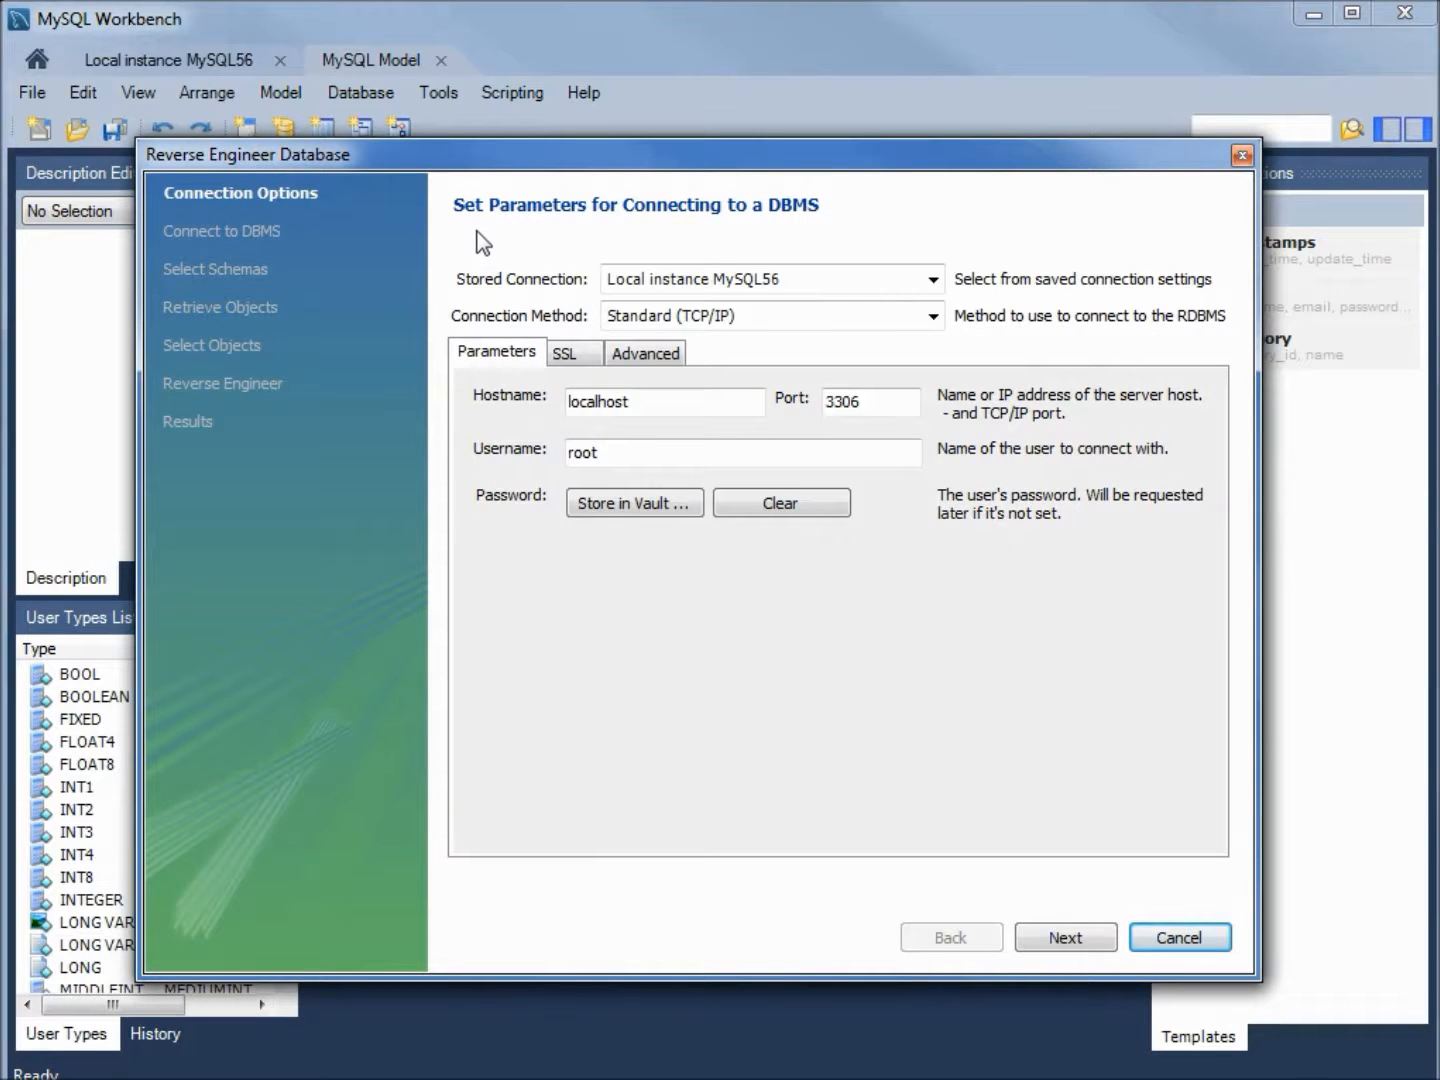
pyautogui.moveTo(650, 230)
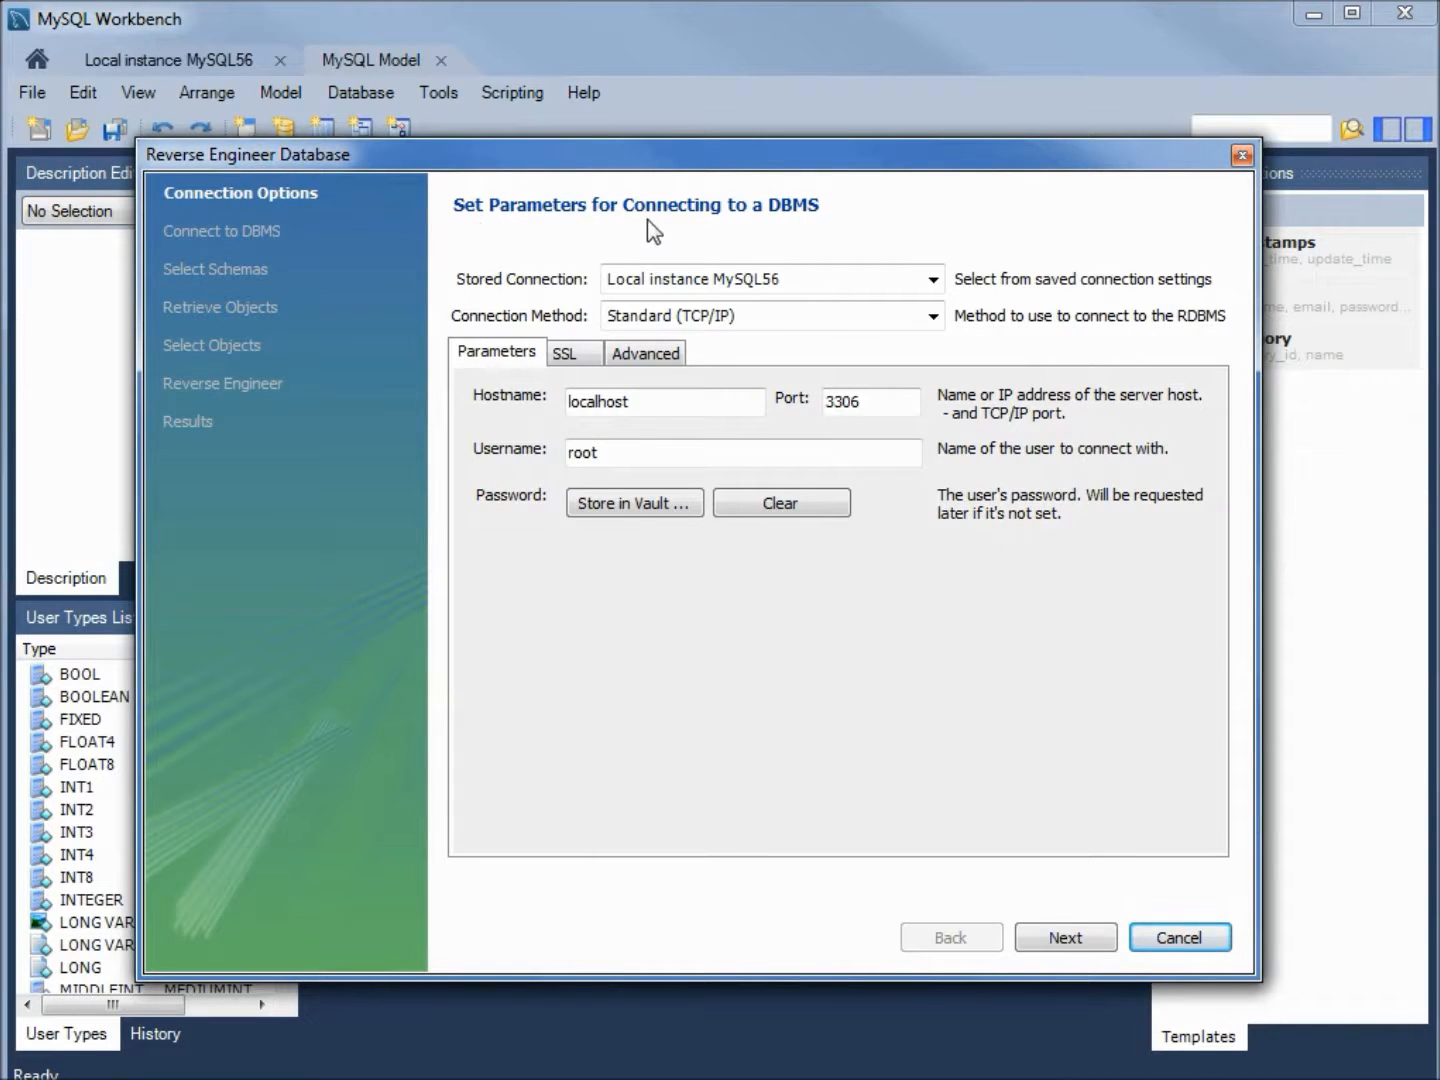
pyautogui.moveTo(916, 612)
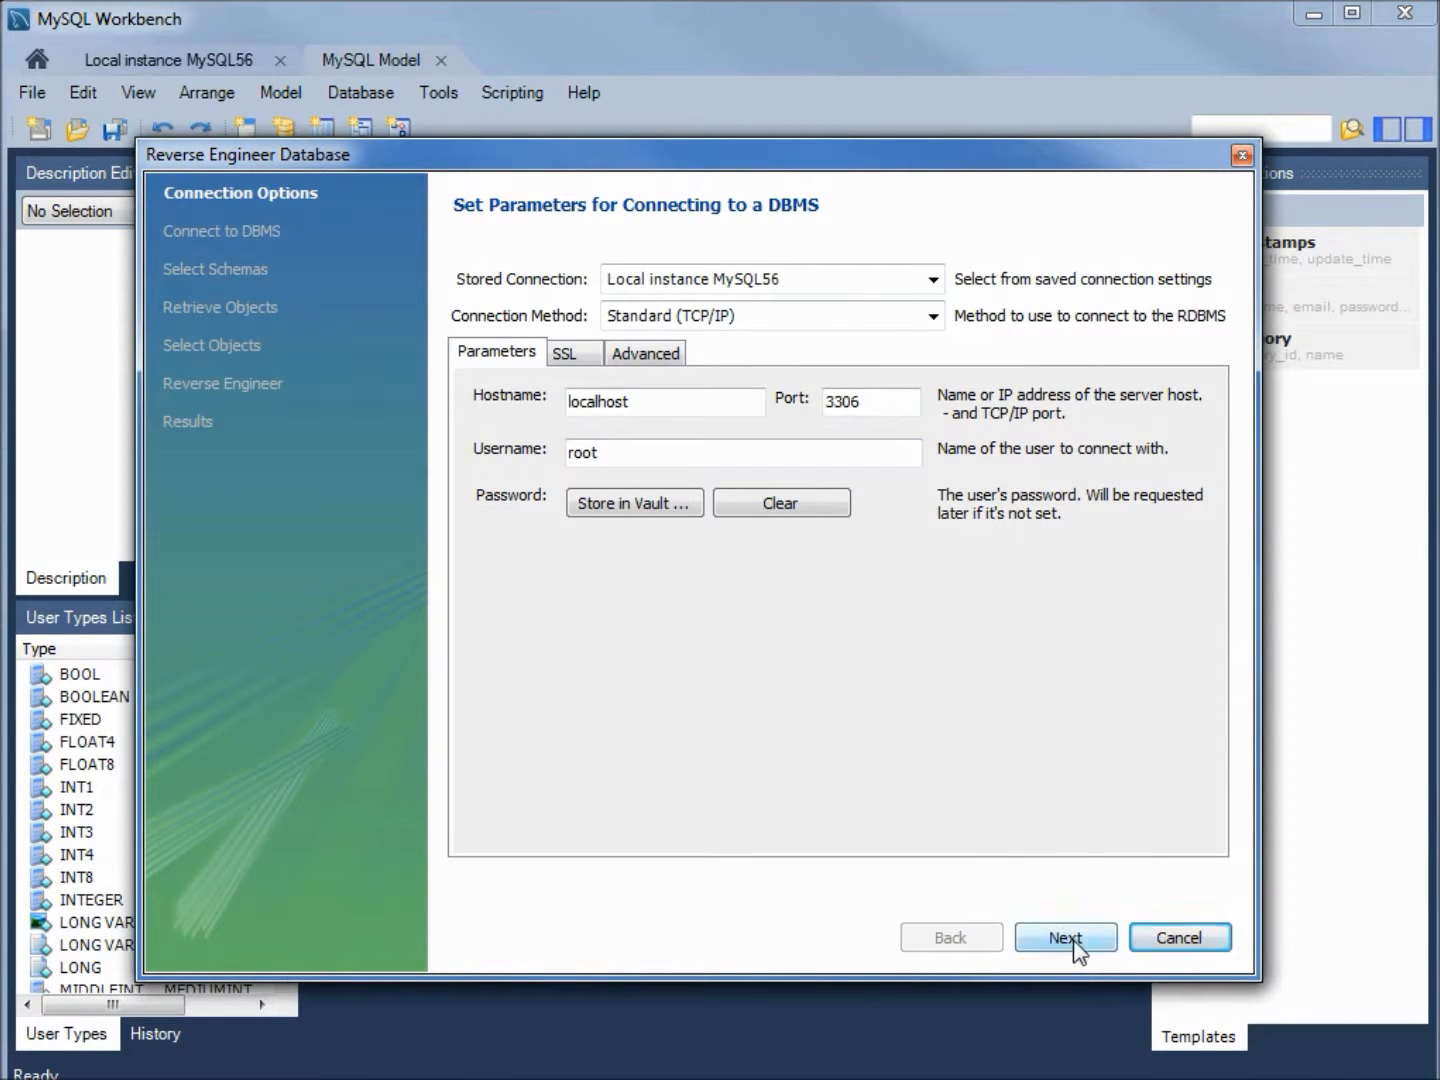
pyautogui.click(1064, 936)
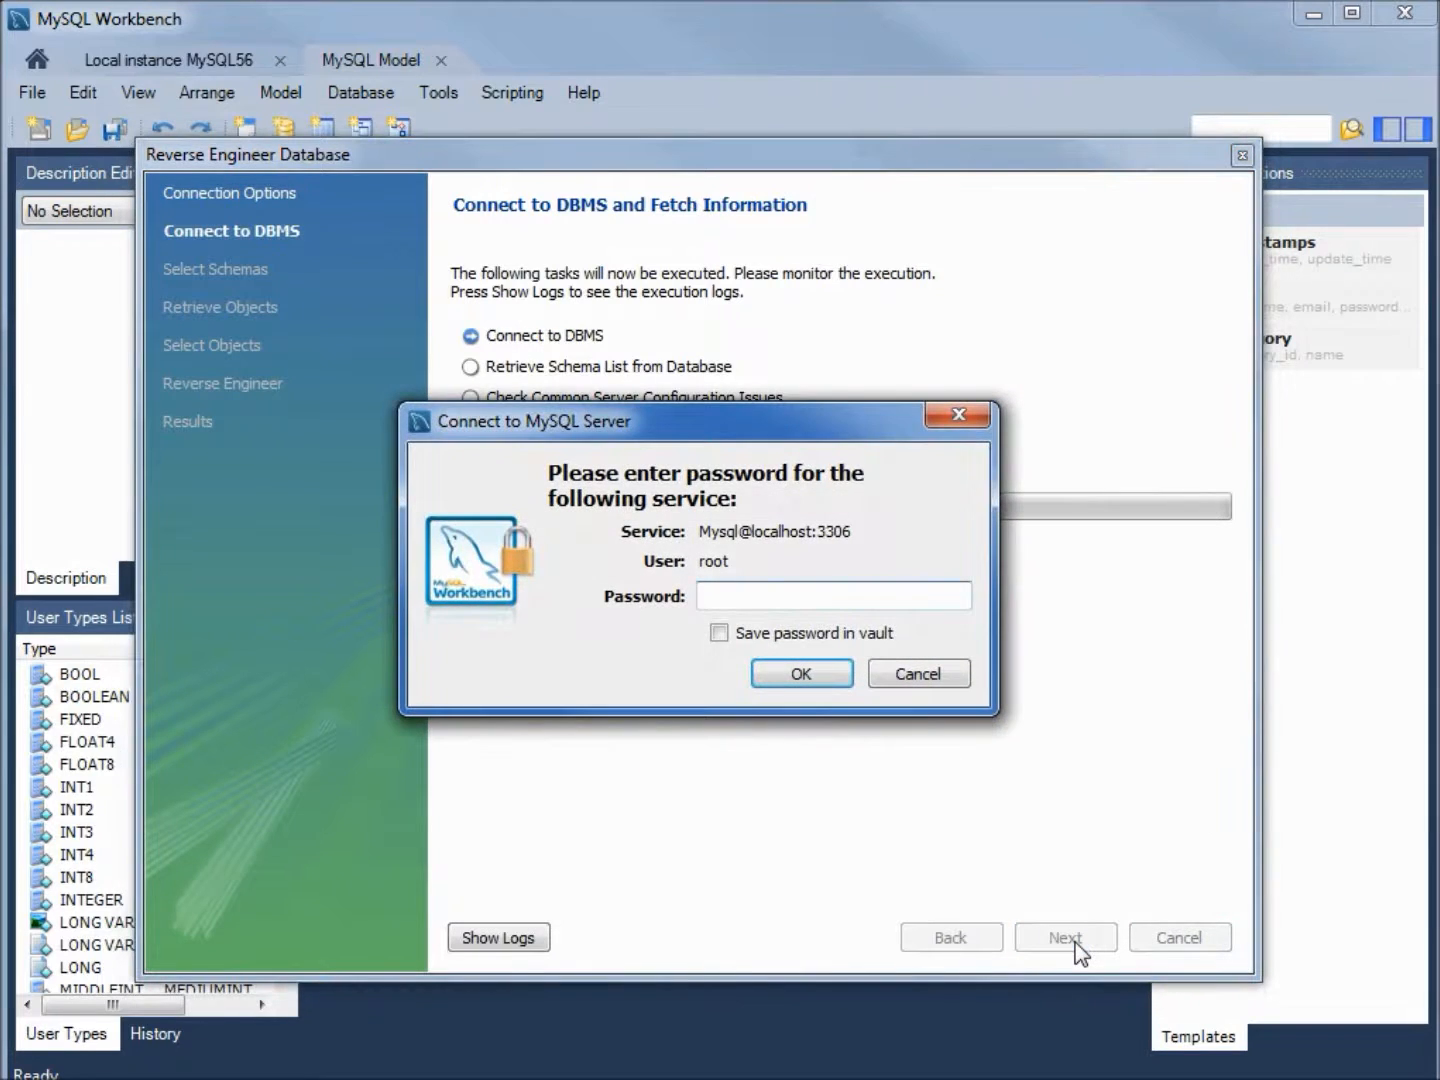
pyautogui.click(834, 596)
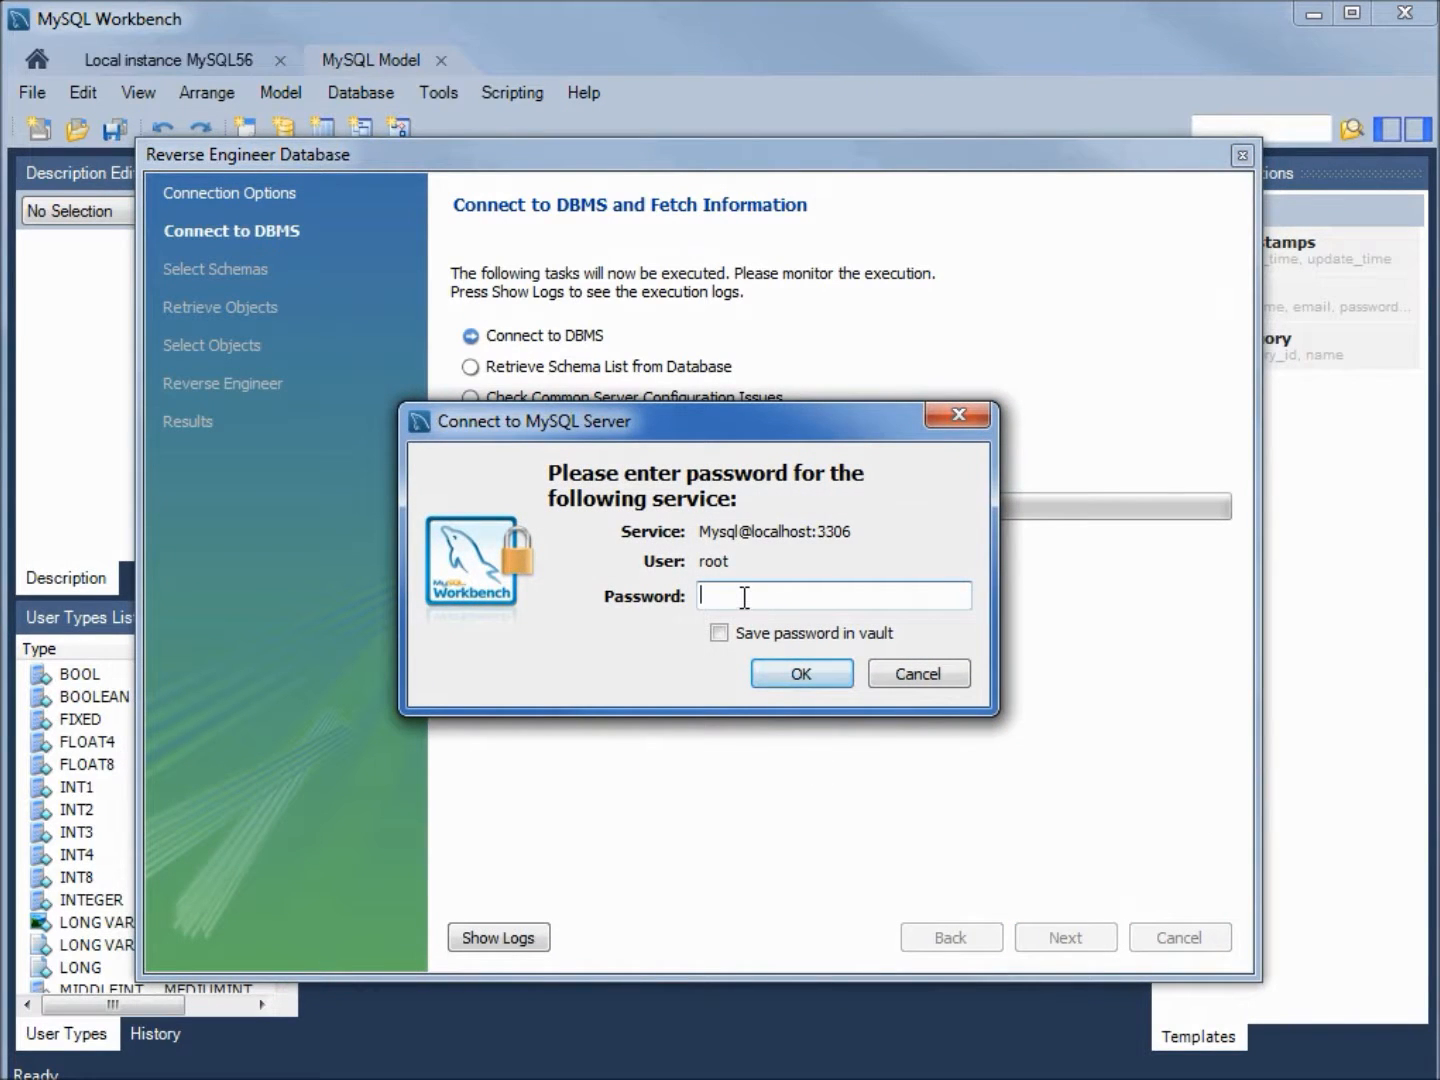
pyautogui.write('**')
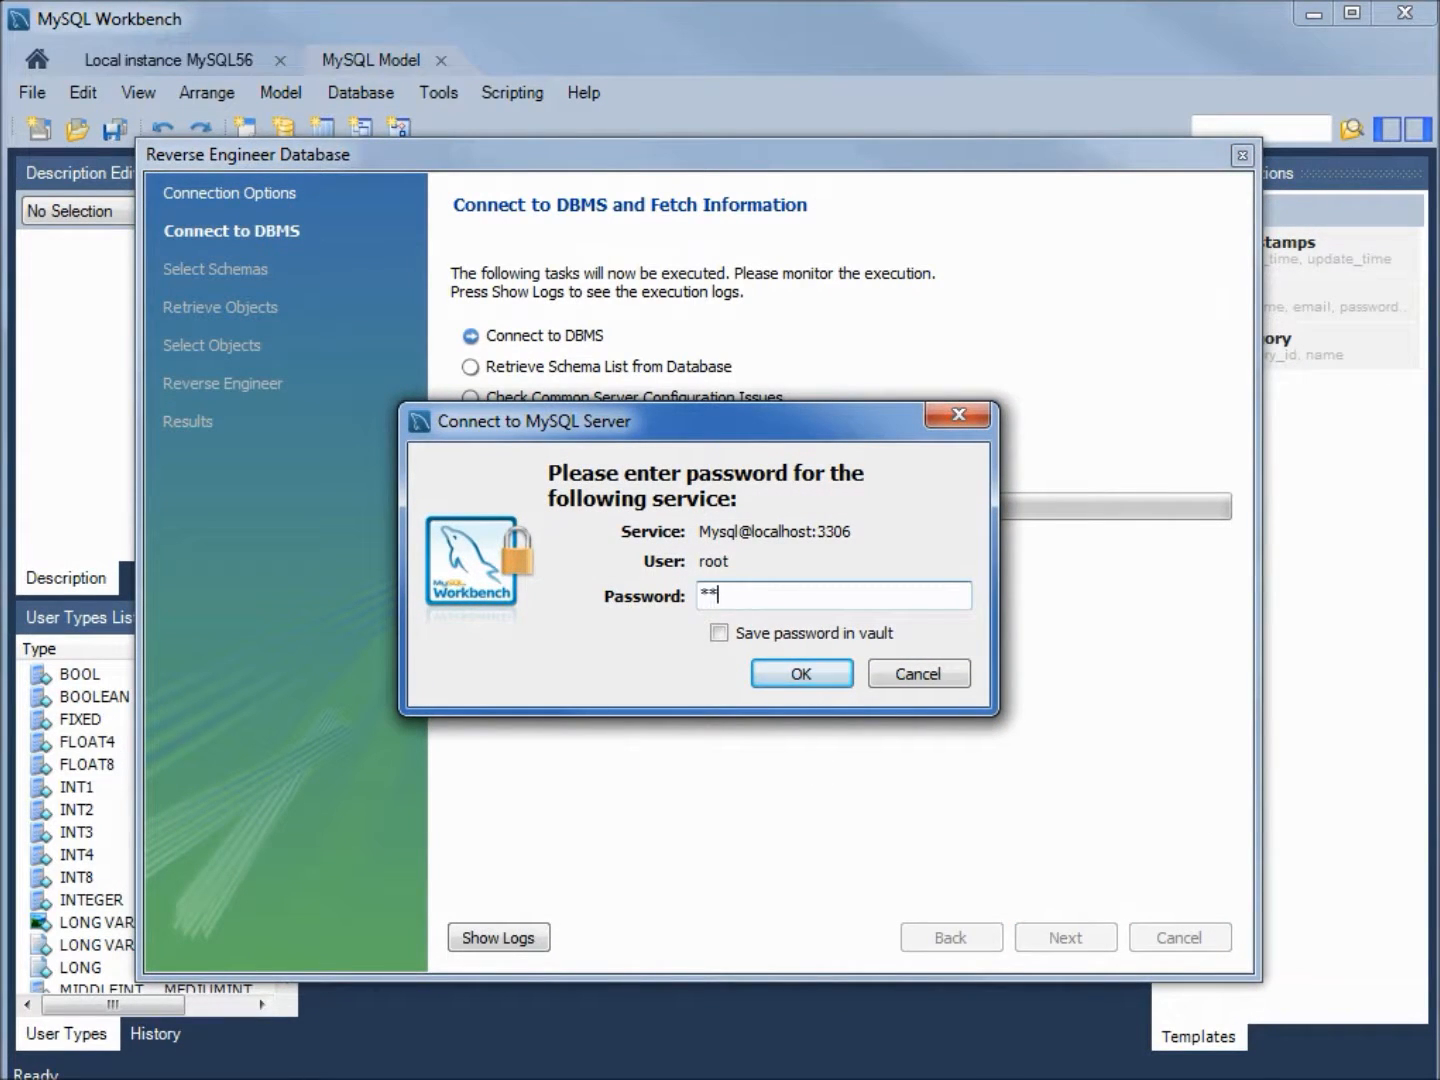
pyautogui.write('*****')
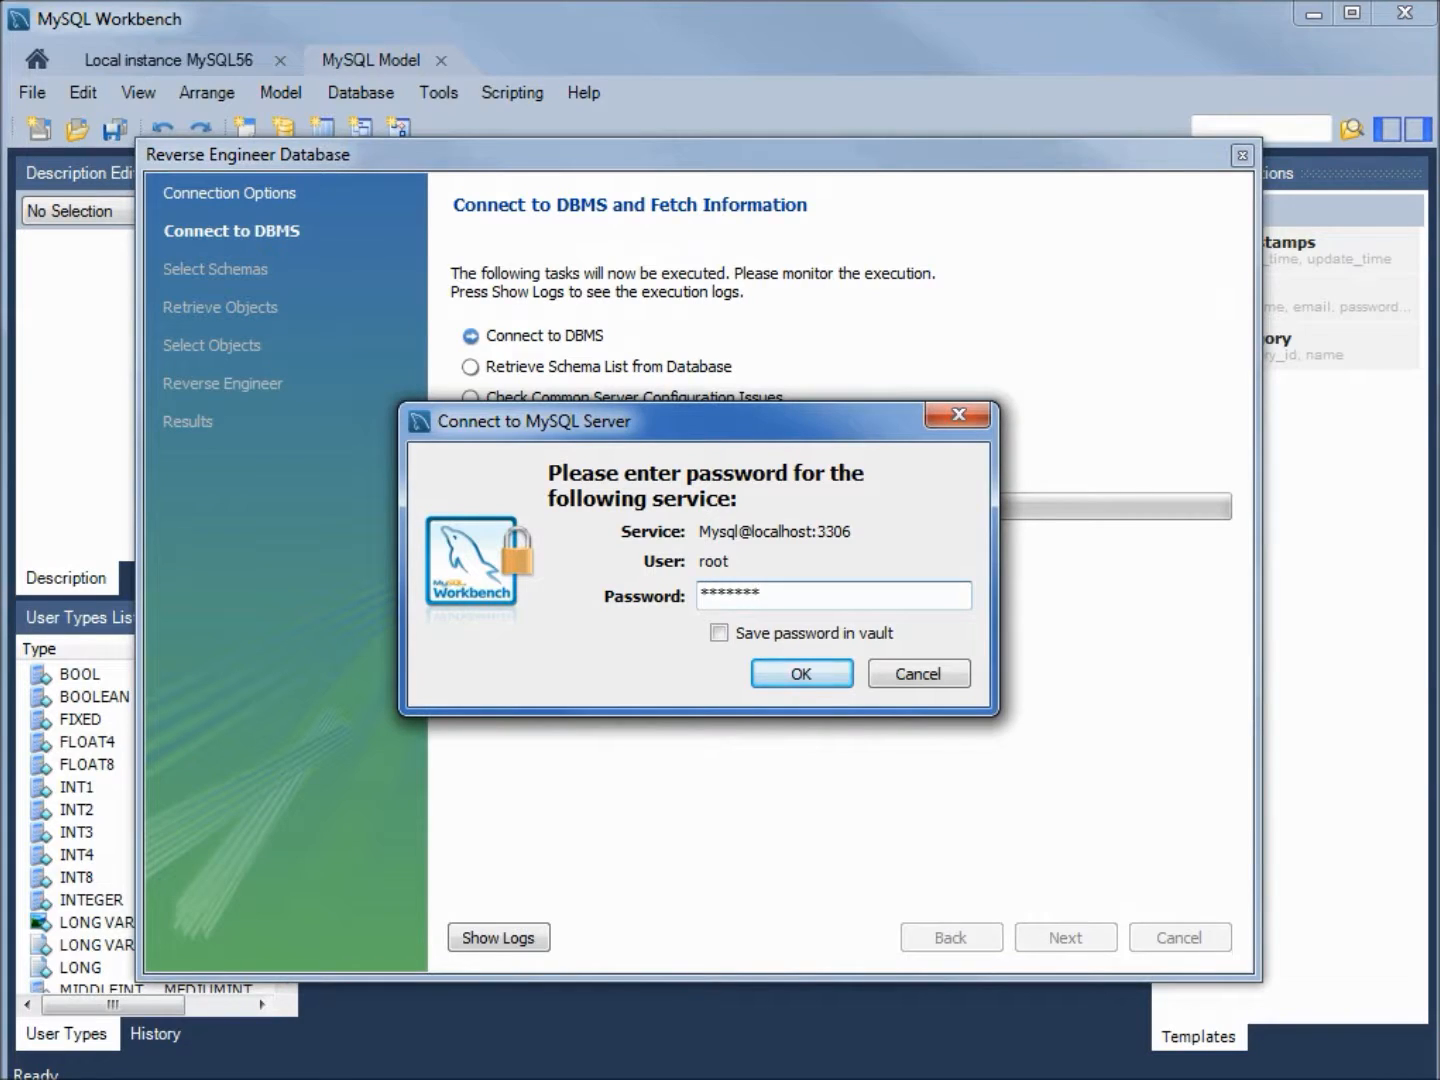
pyautogui.click(800, 672)
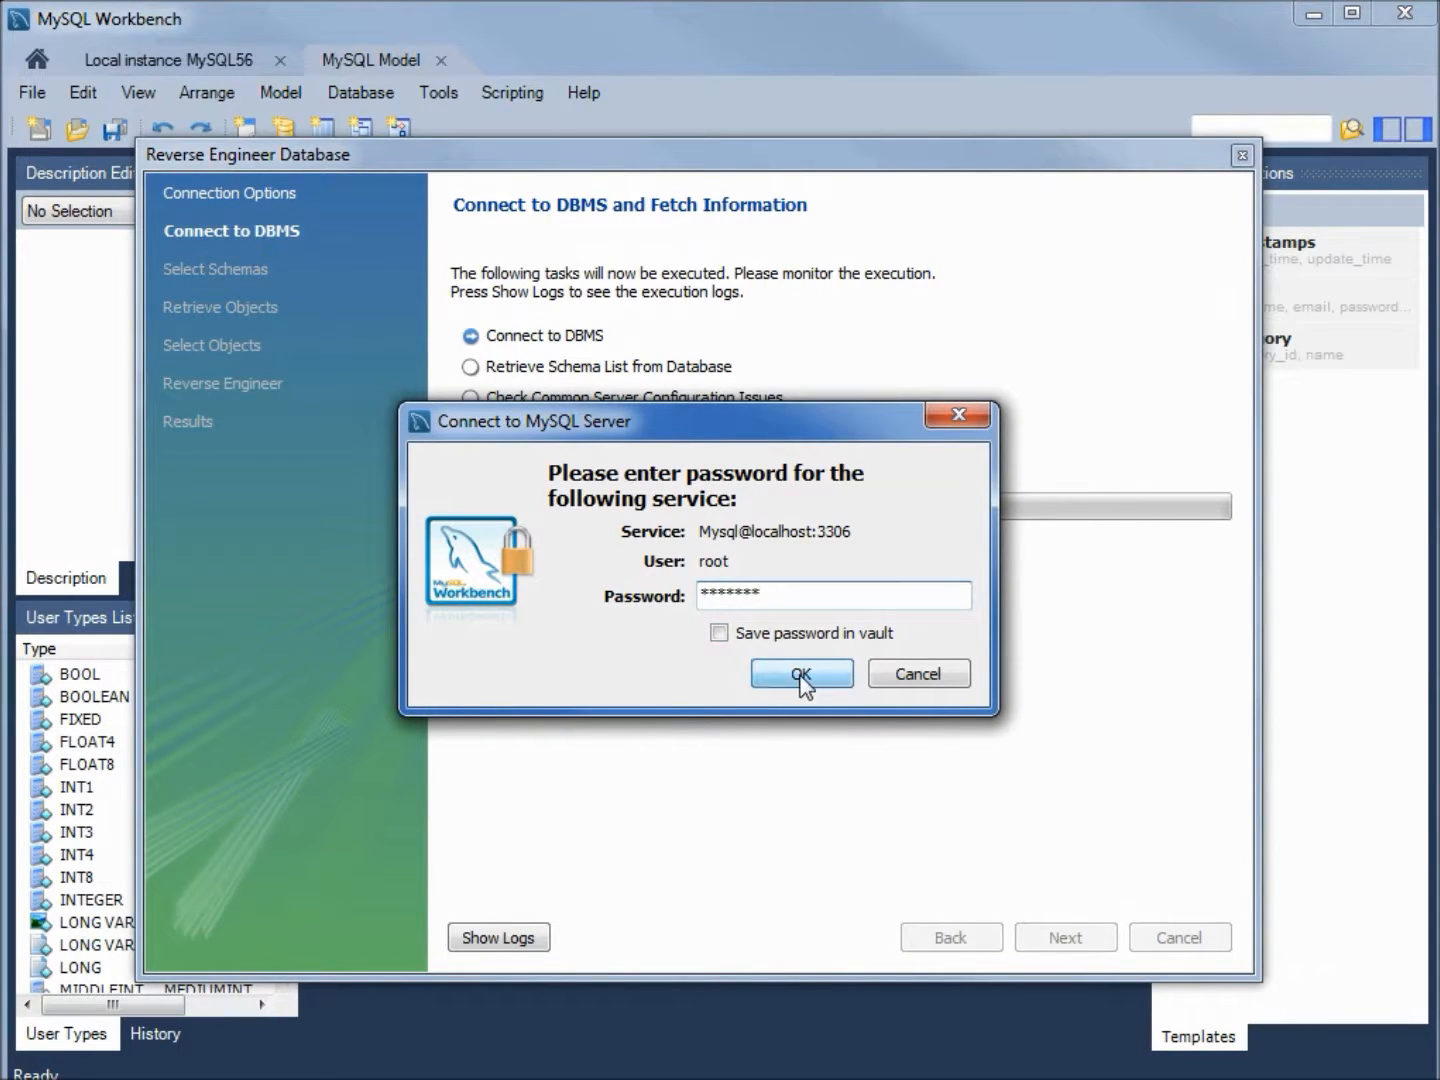
pyautogui.click(800, 672)
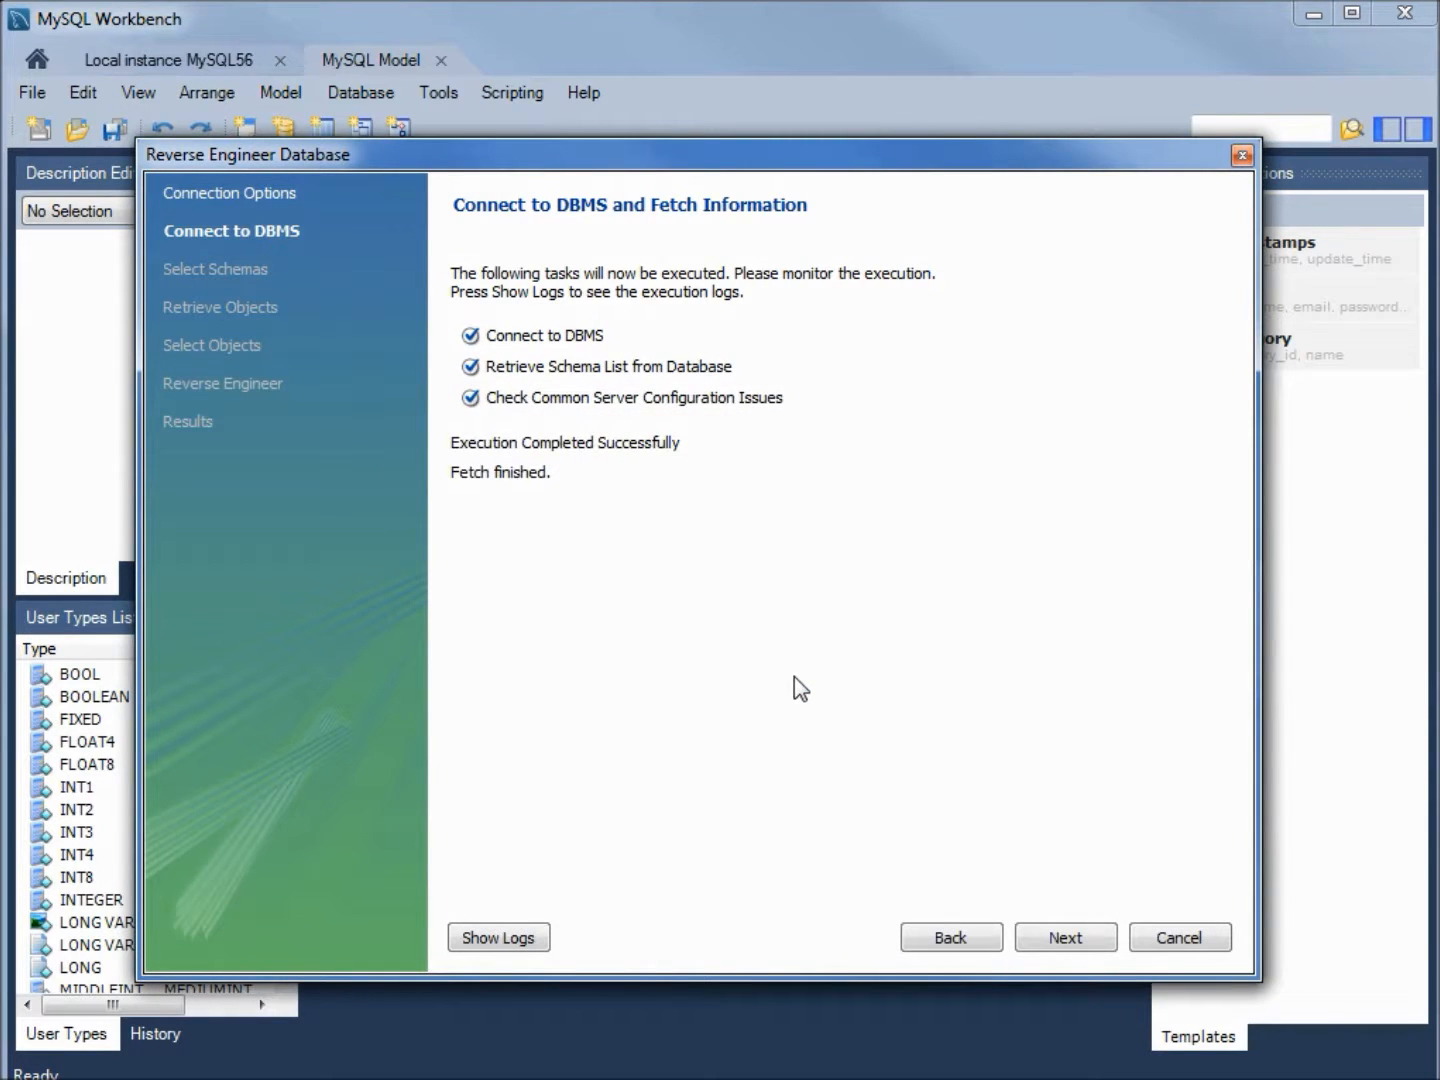
pyautogui.moveTo(628, 240)
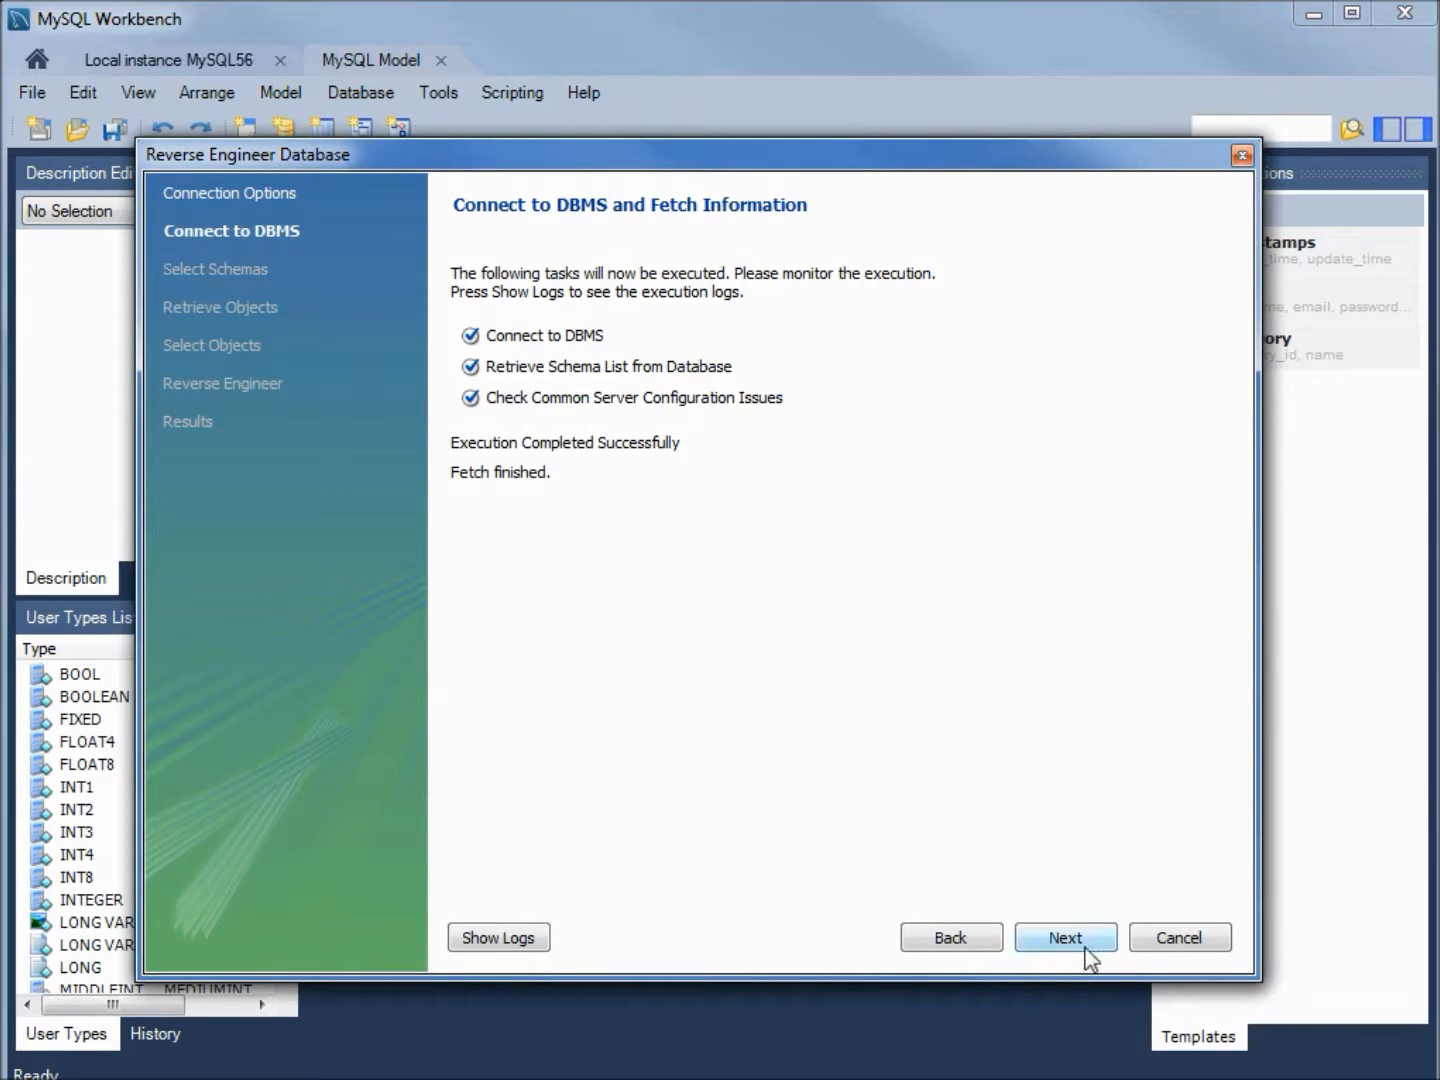
# Step: Tick the odb84_mysqldb schema in the wizard and retrieve its objects from the server
pyautogui.click(1064, 936)
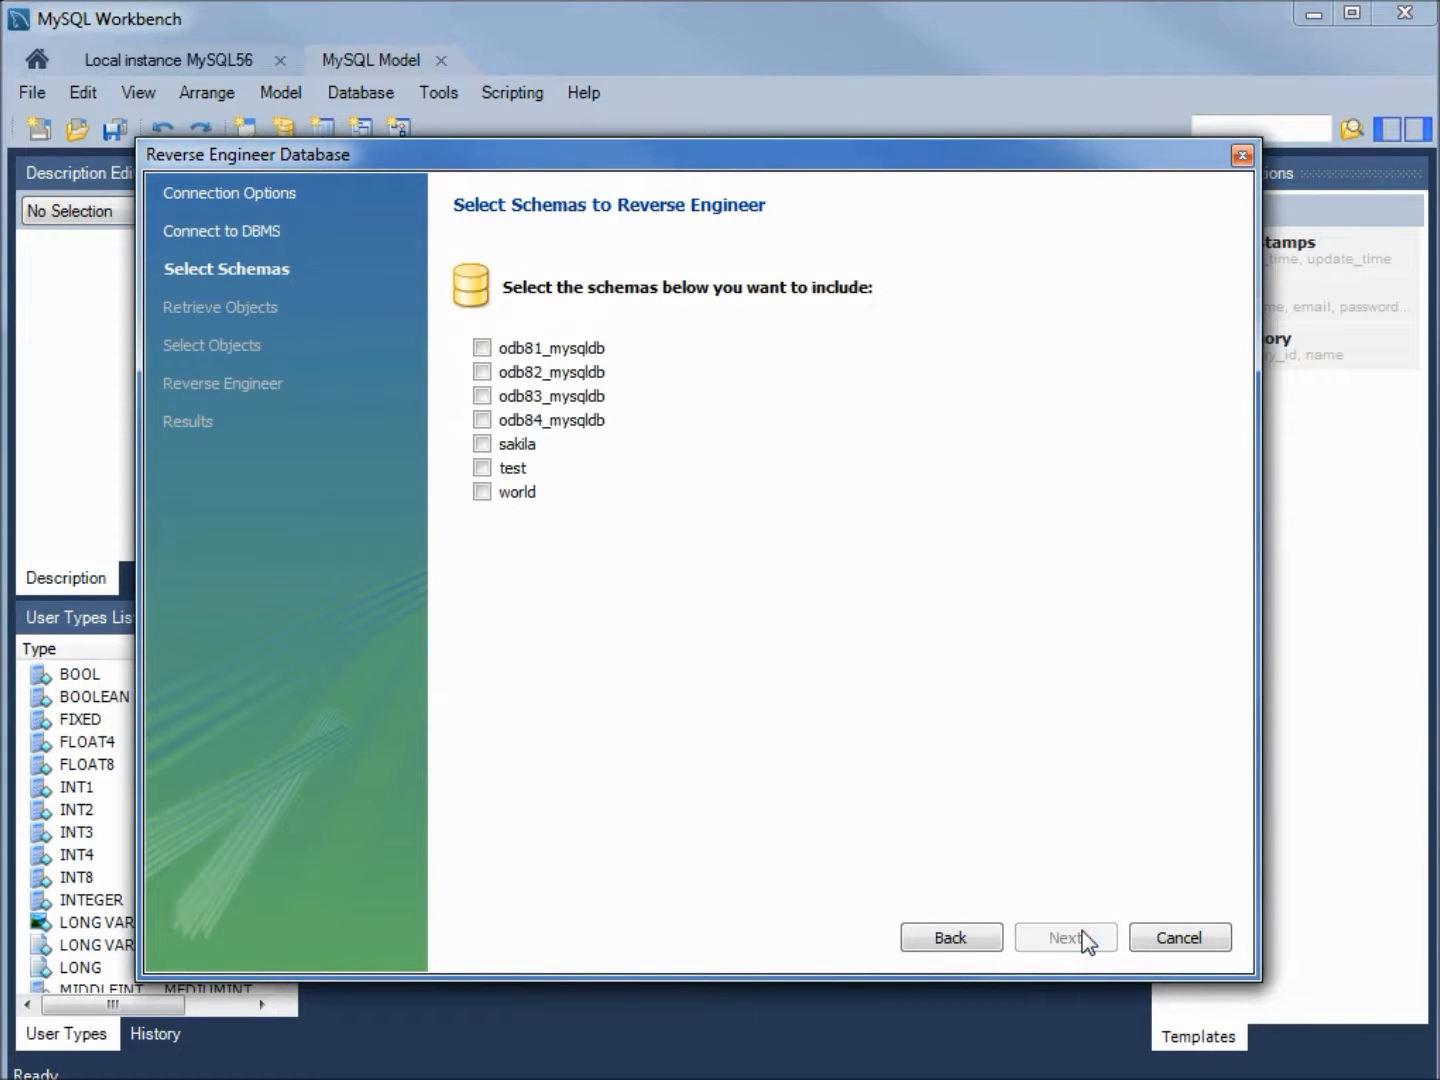
pyautogui.moveTo(624, 540)
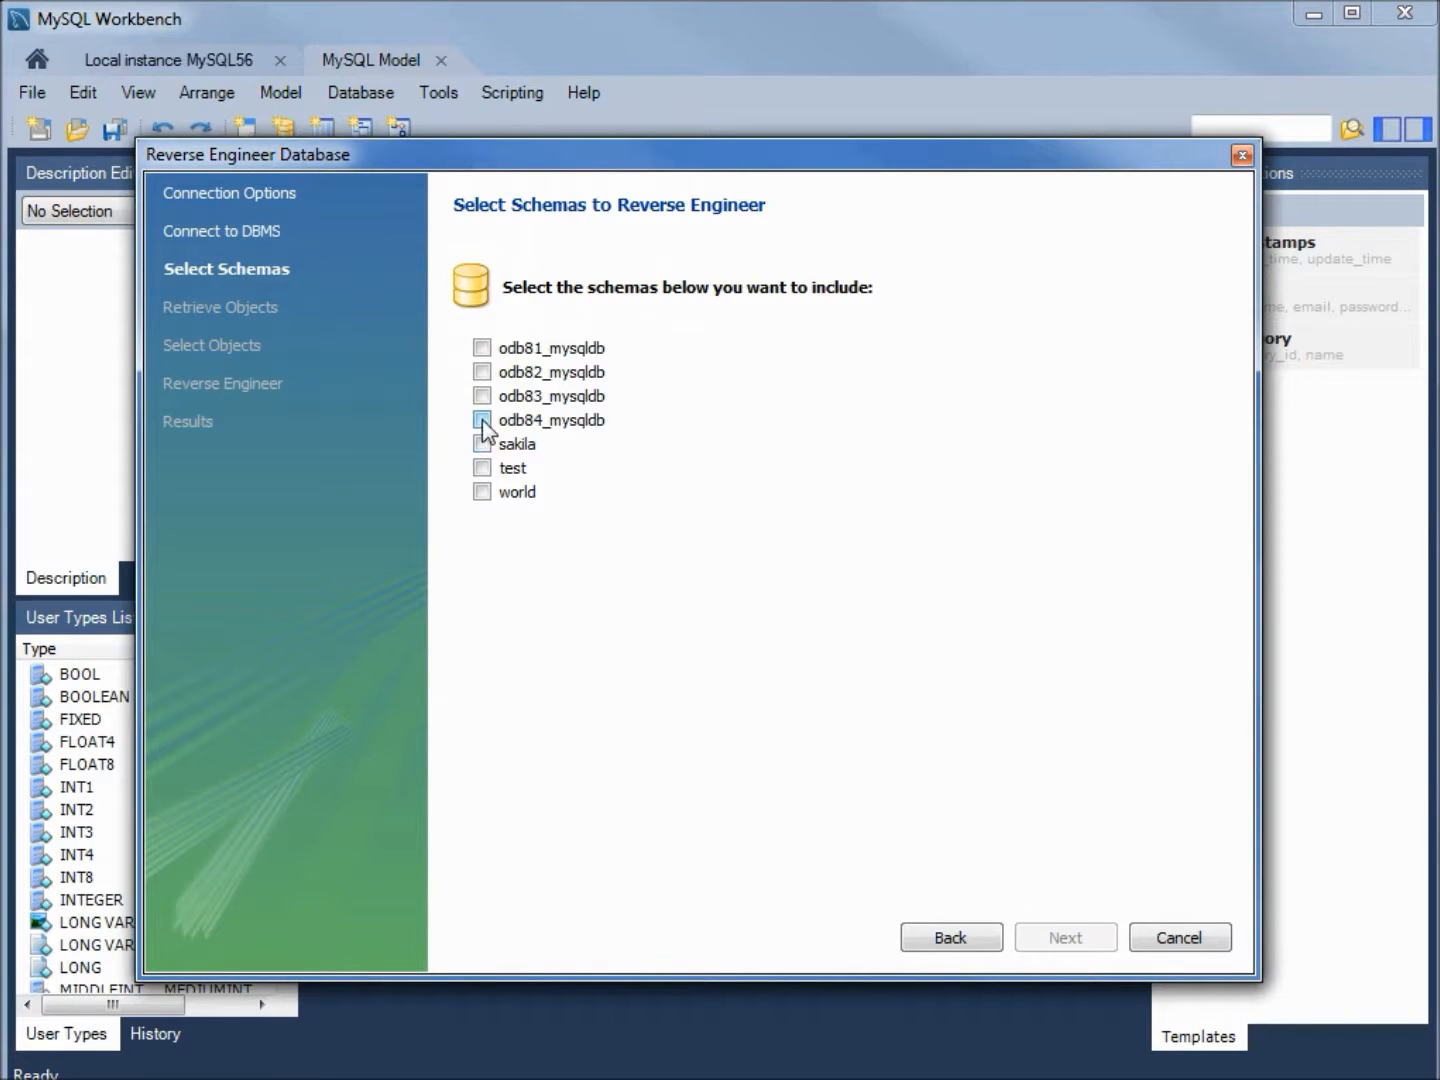
pyautogui.click(482, 420)
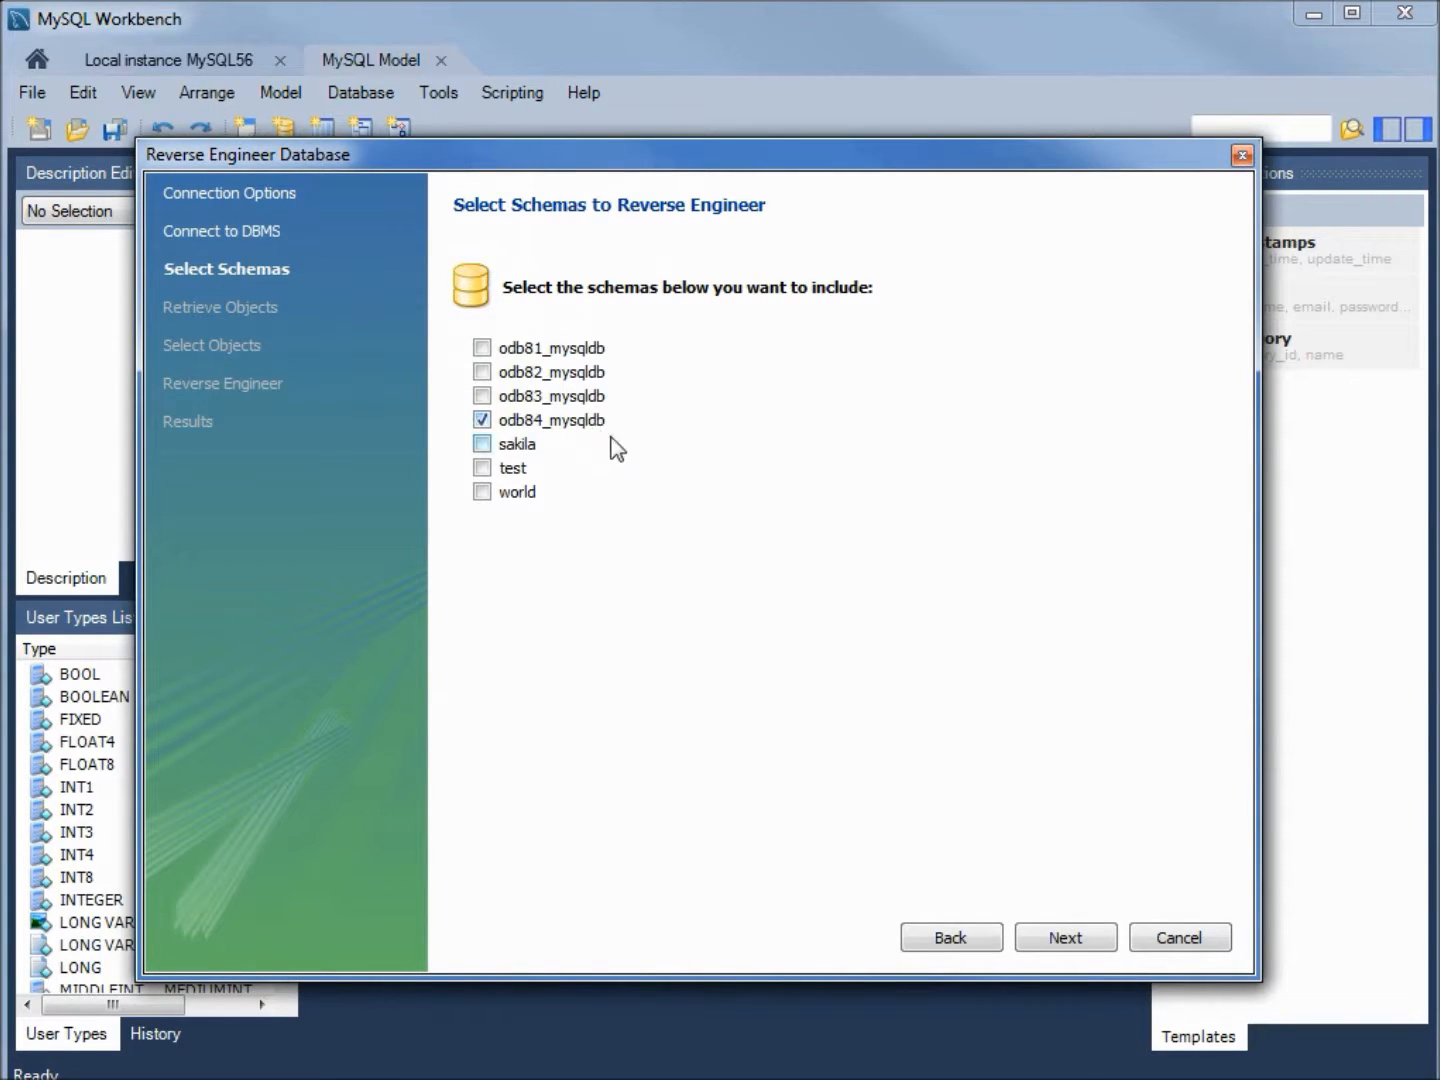
pyautogui.moveTo(1064, 936)
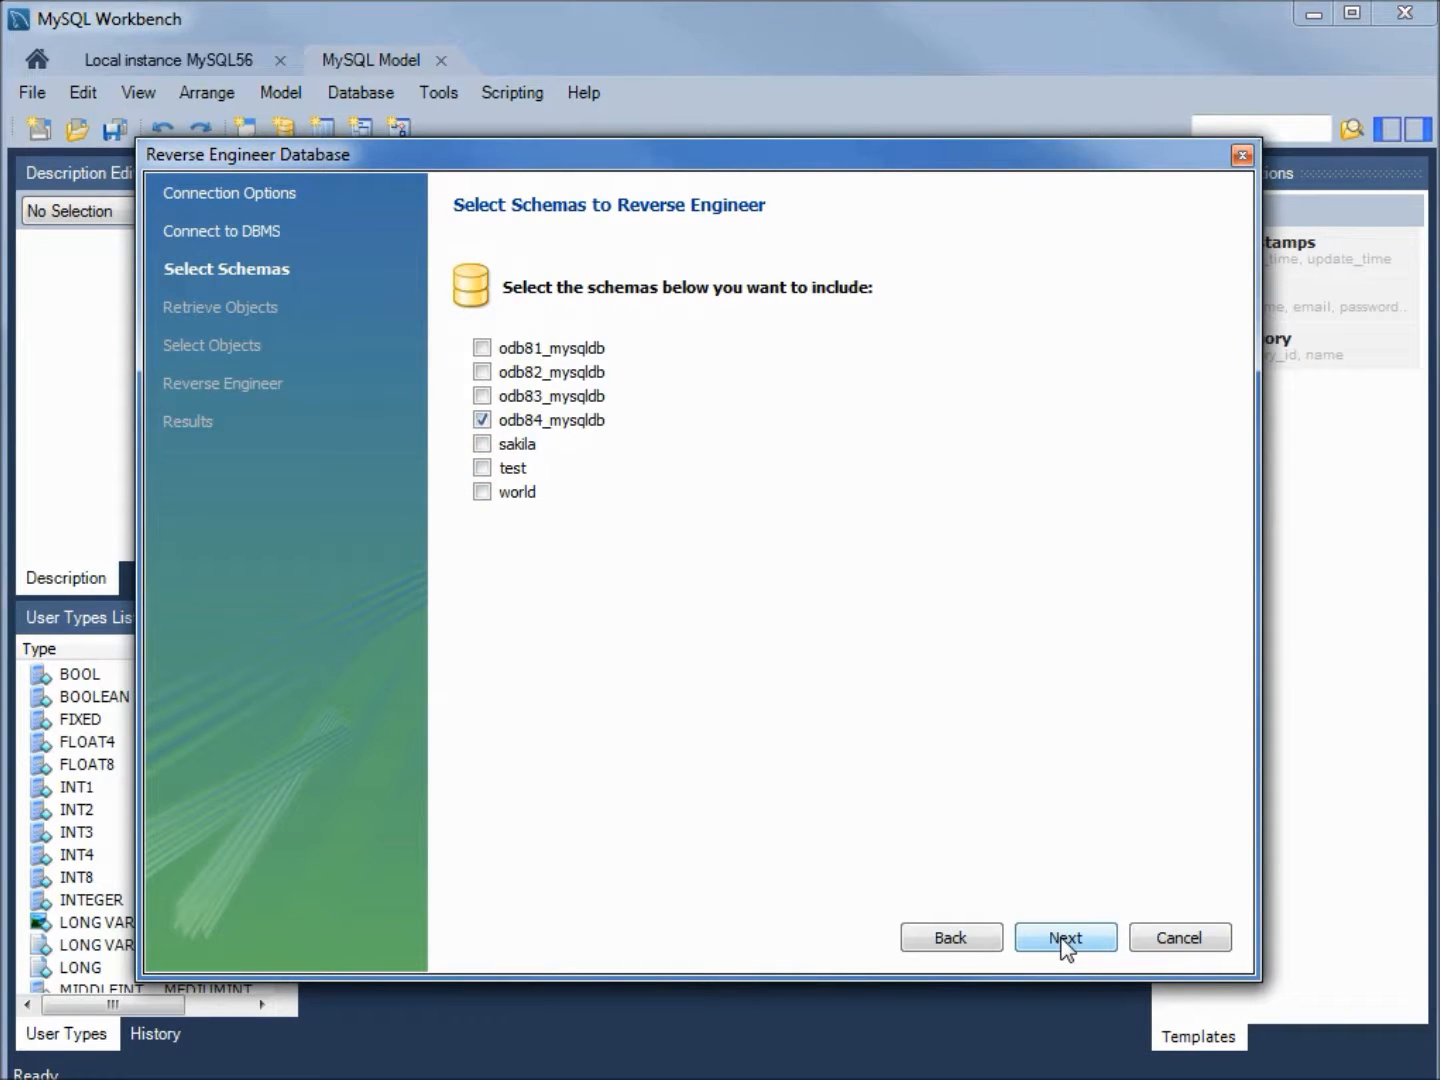
pyautogui.click(1064, 936)
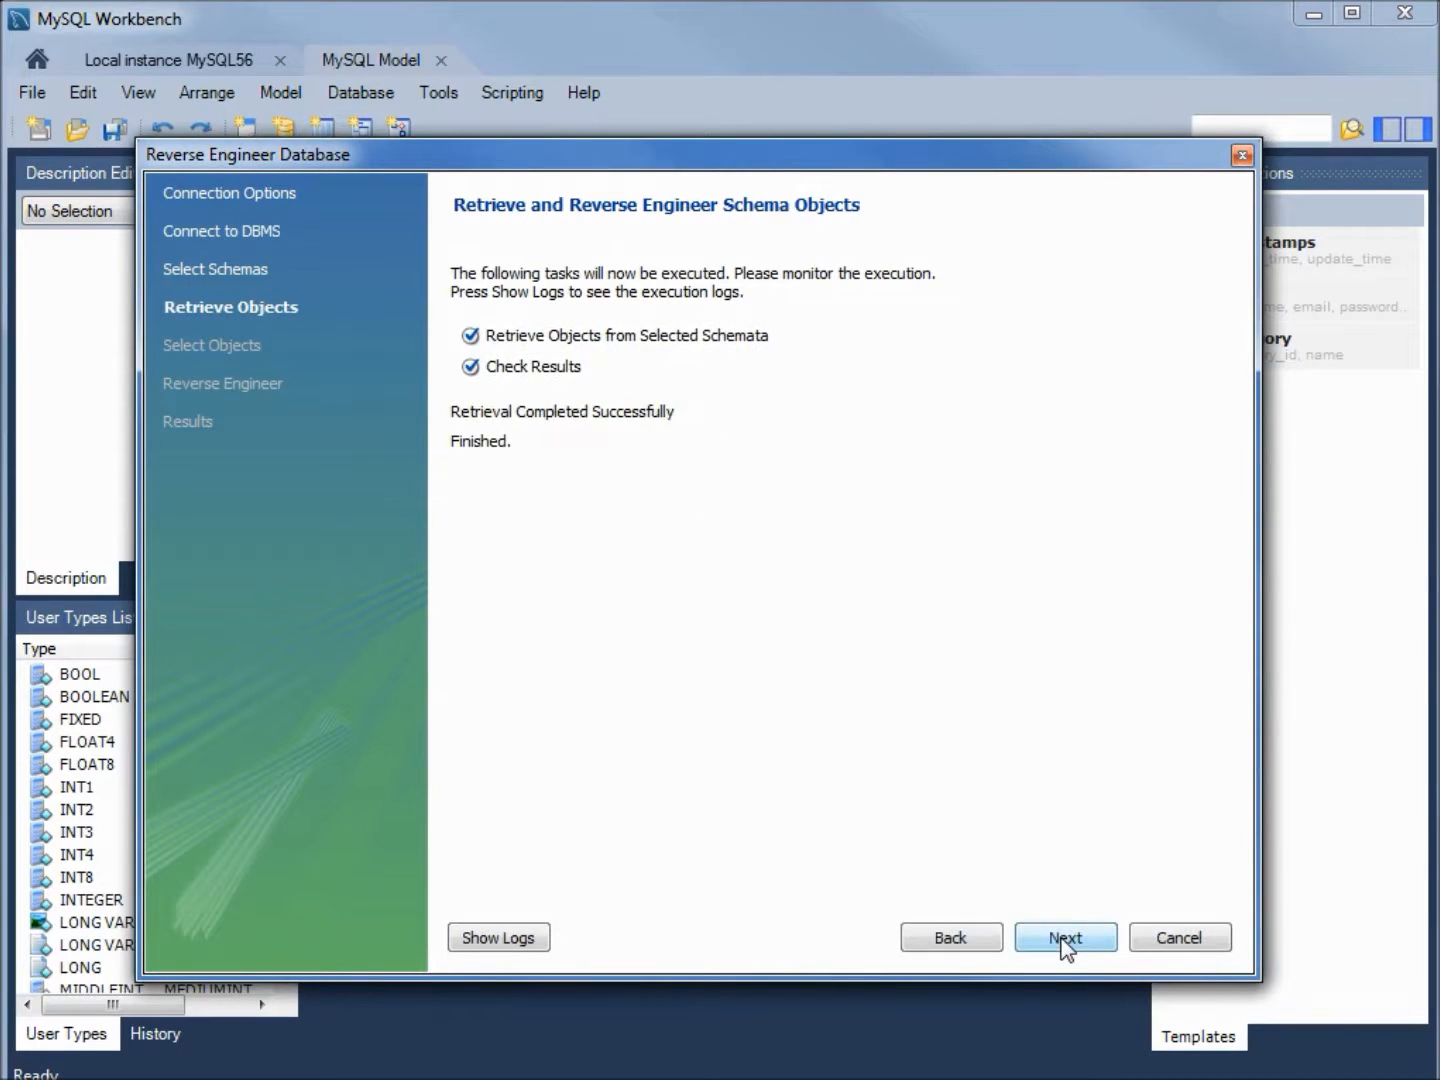
pyautogui.moveTo(576, 238)
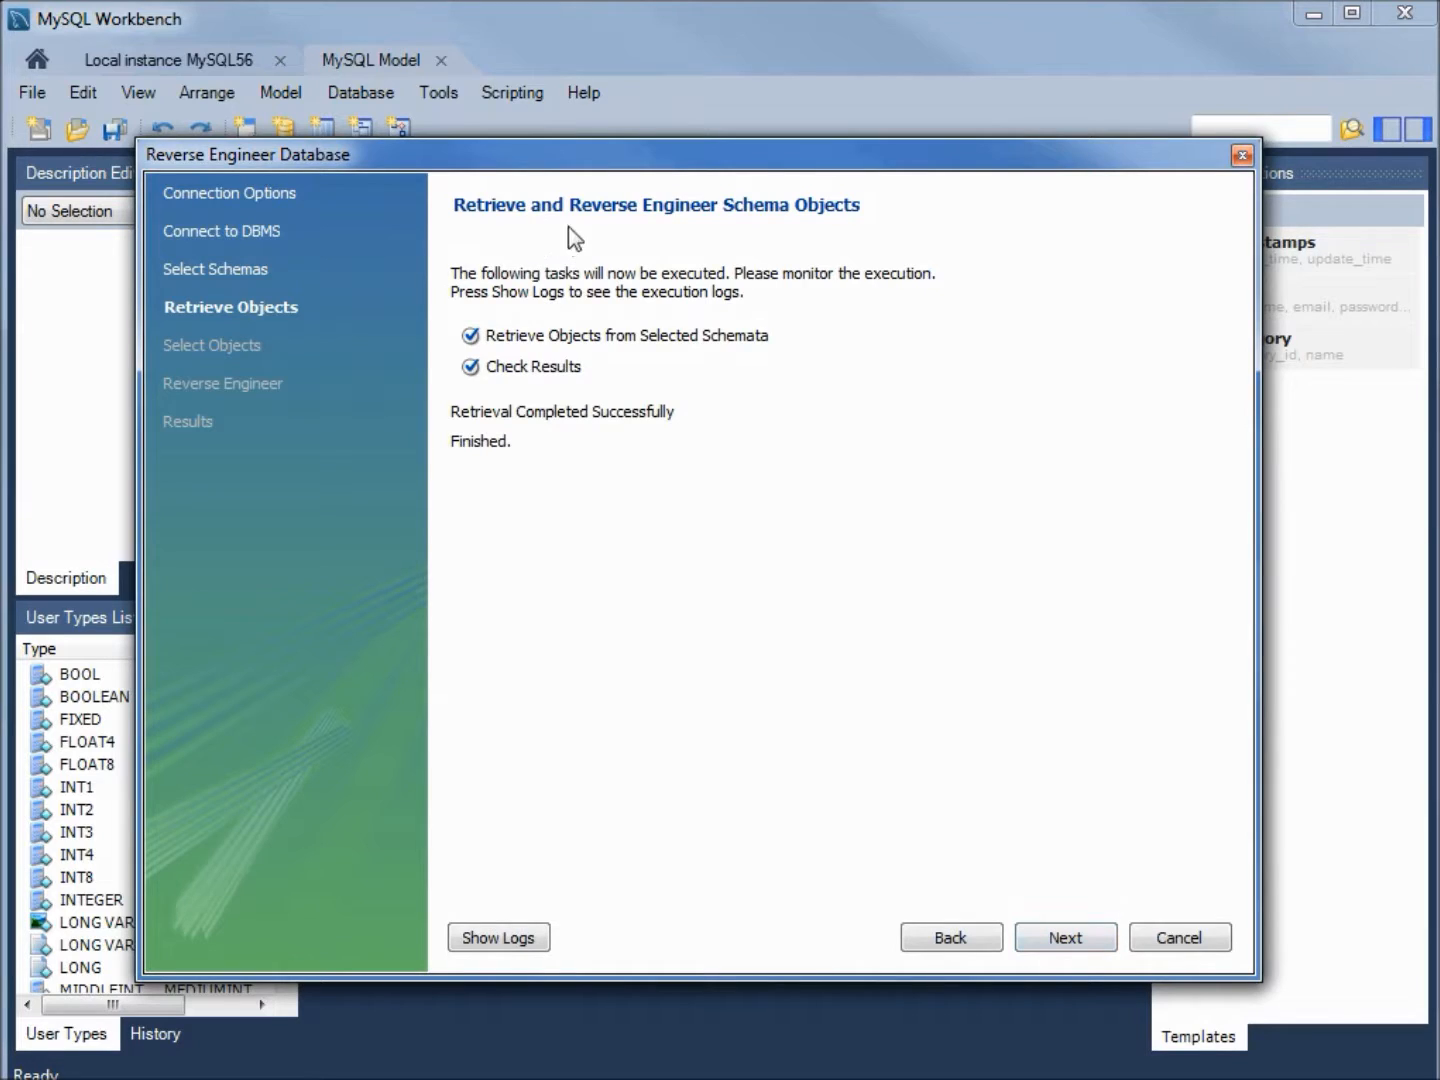
pyautogui.moveTo(856, 230)
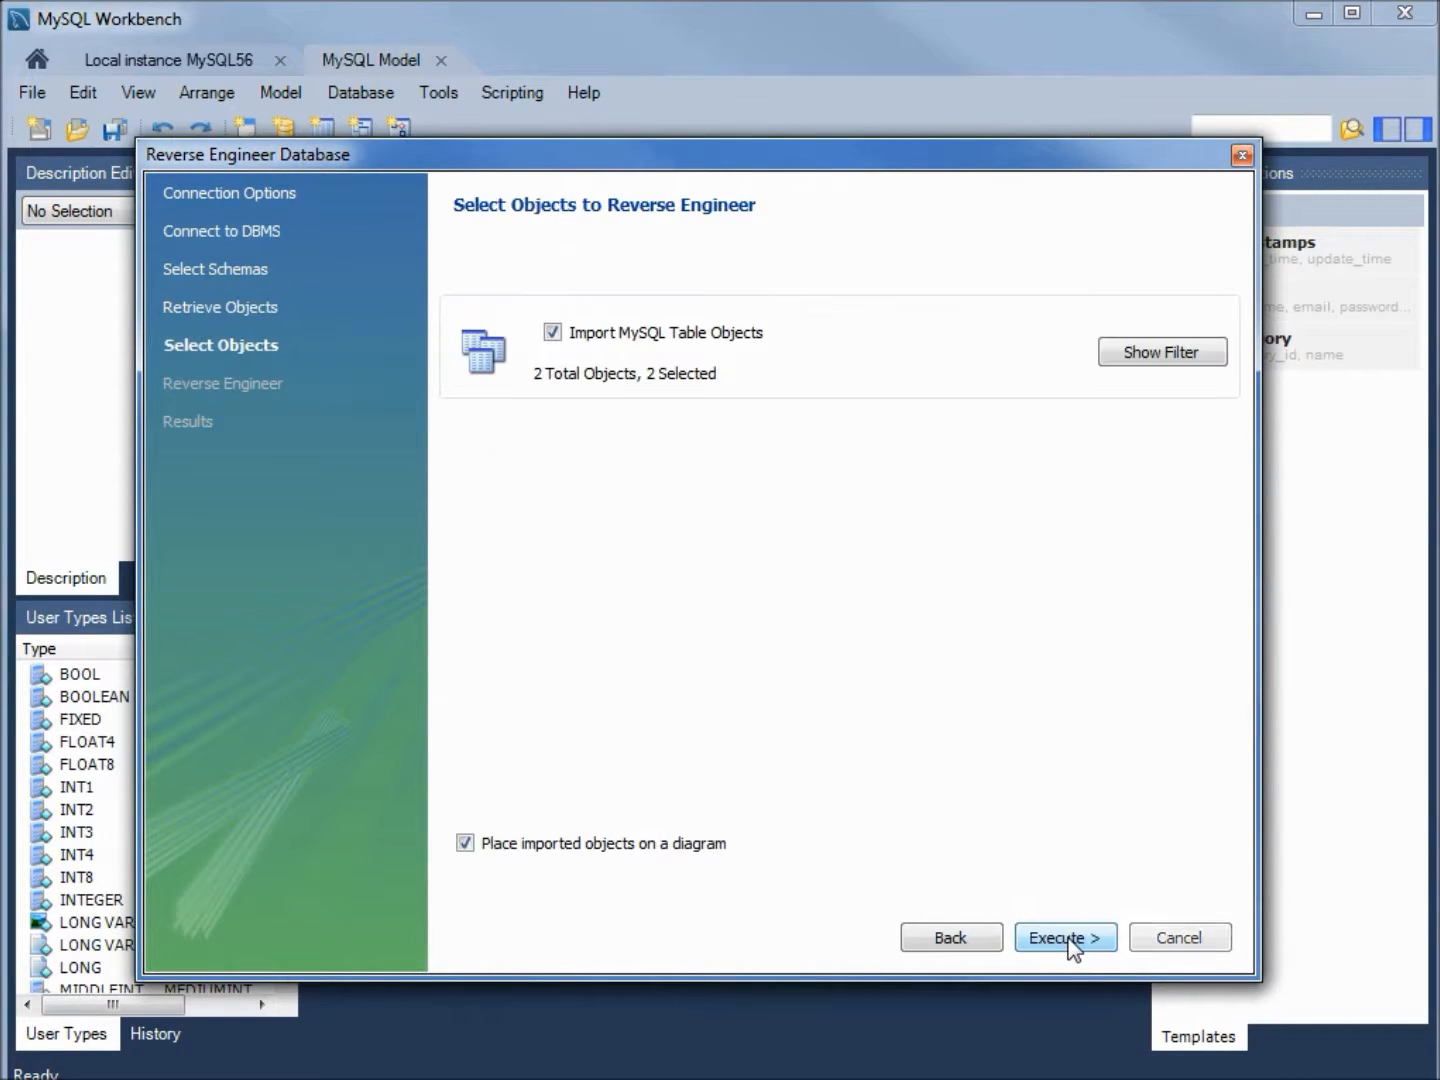
pyautogui.moveTo(666, 436)
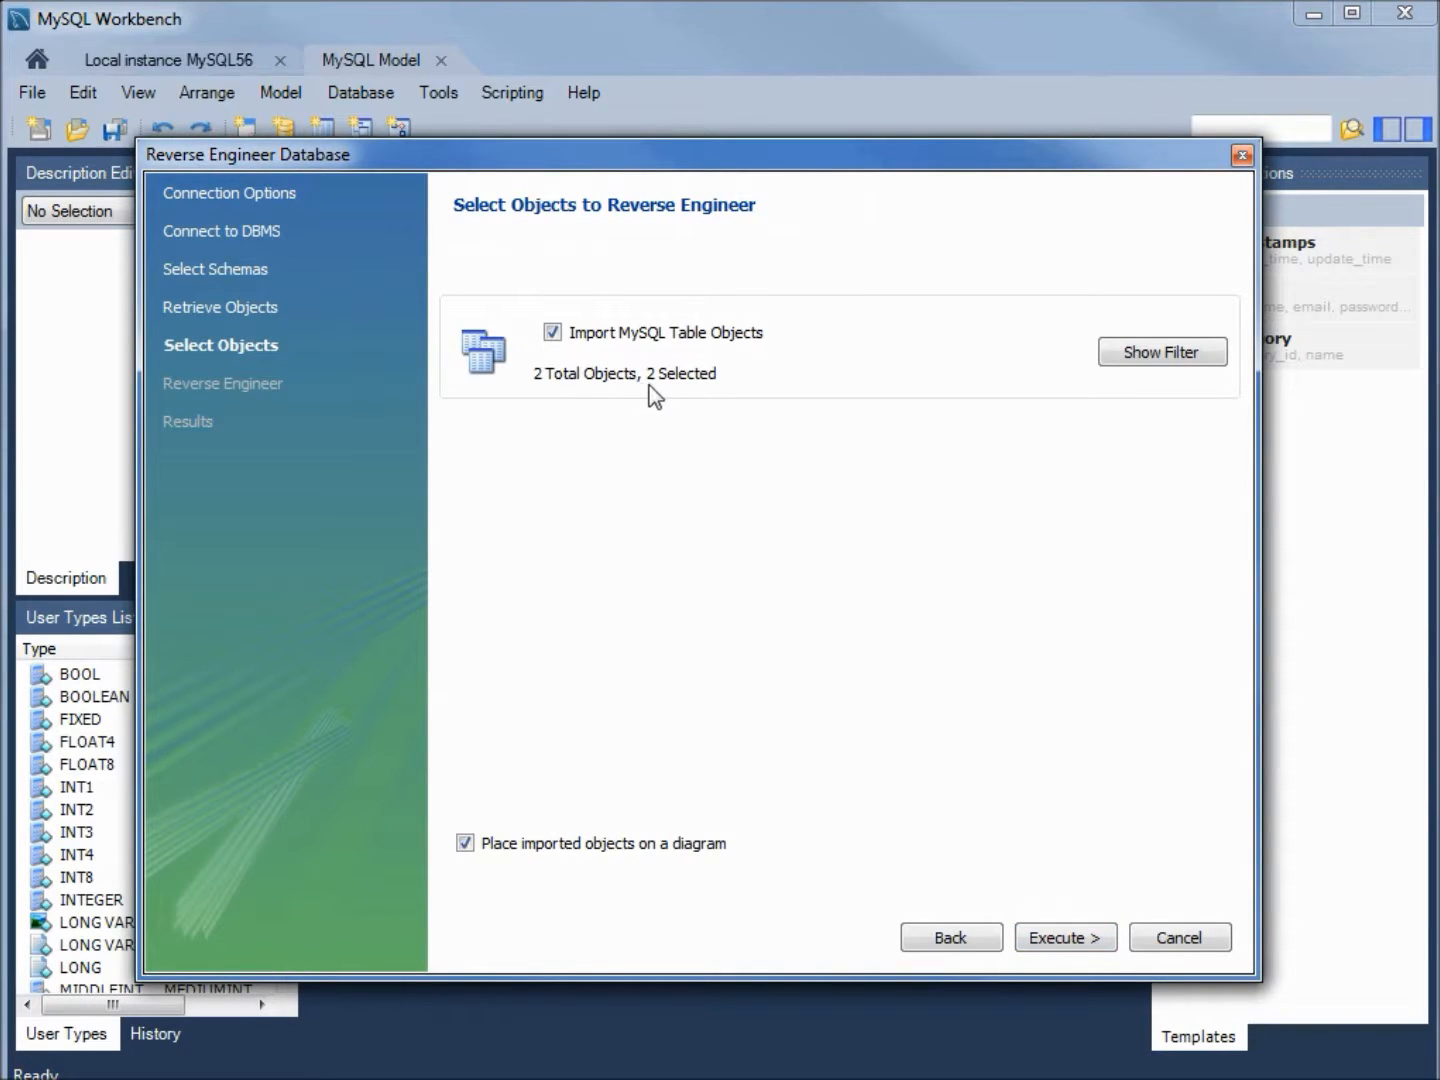
pyautogui.moveTo(698, 398)
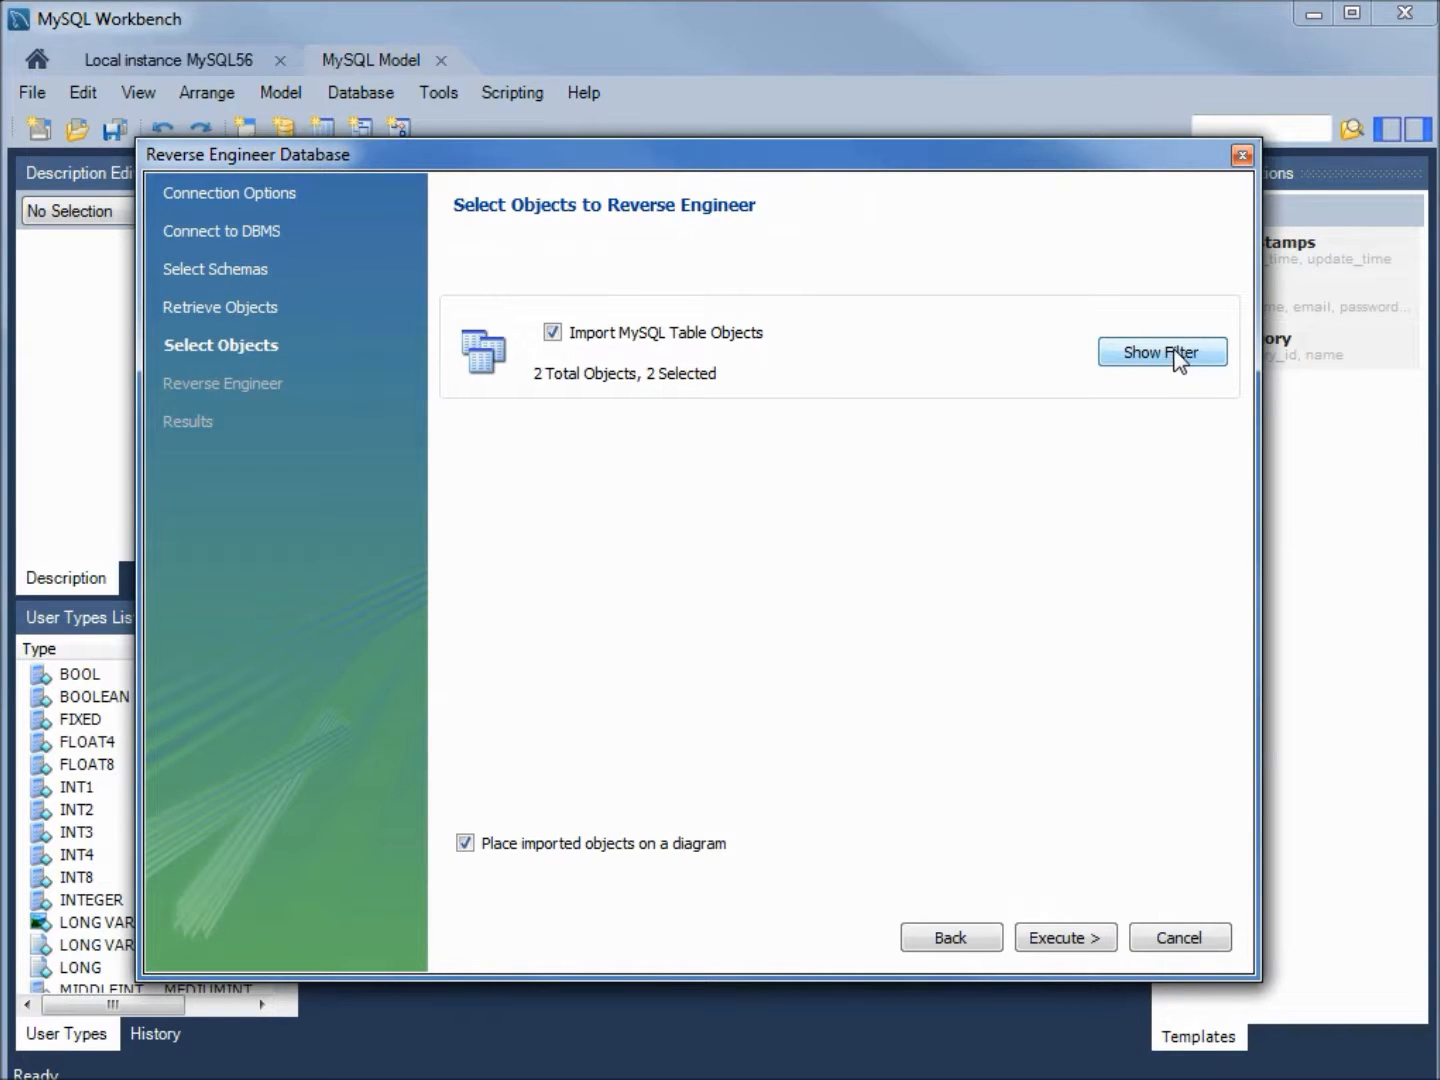
pyautogui.click(1162, 352)
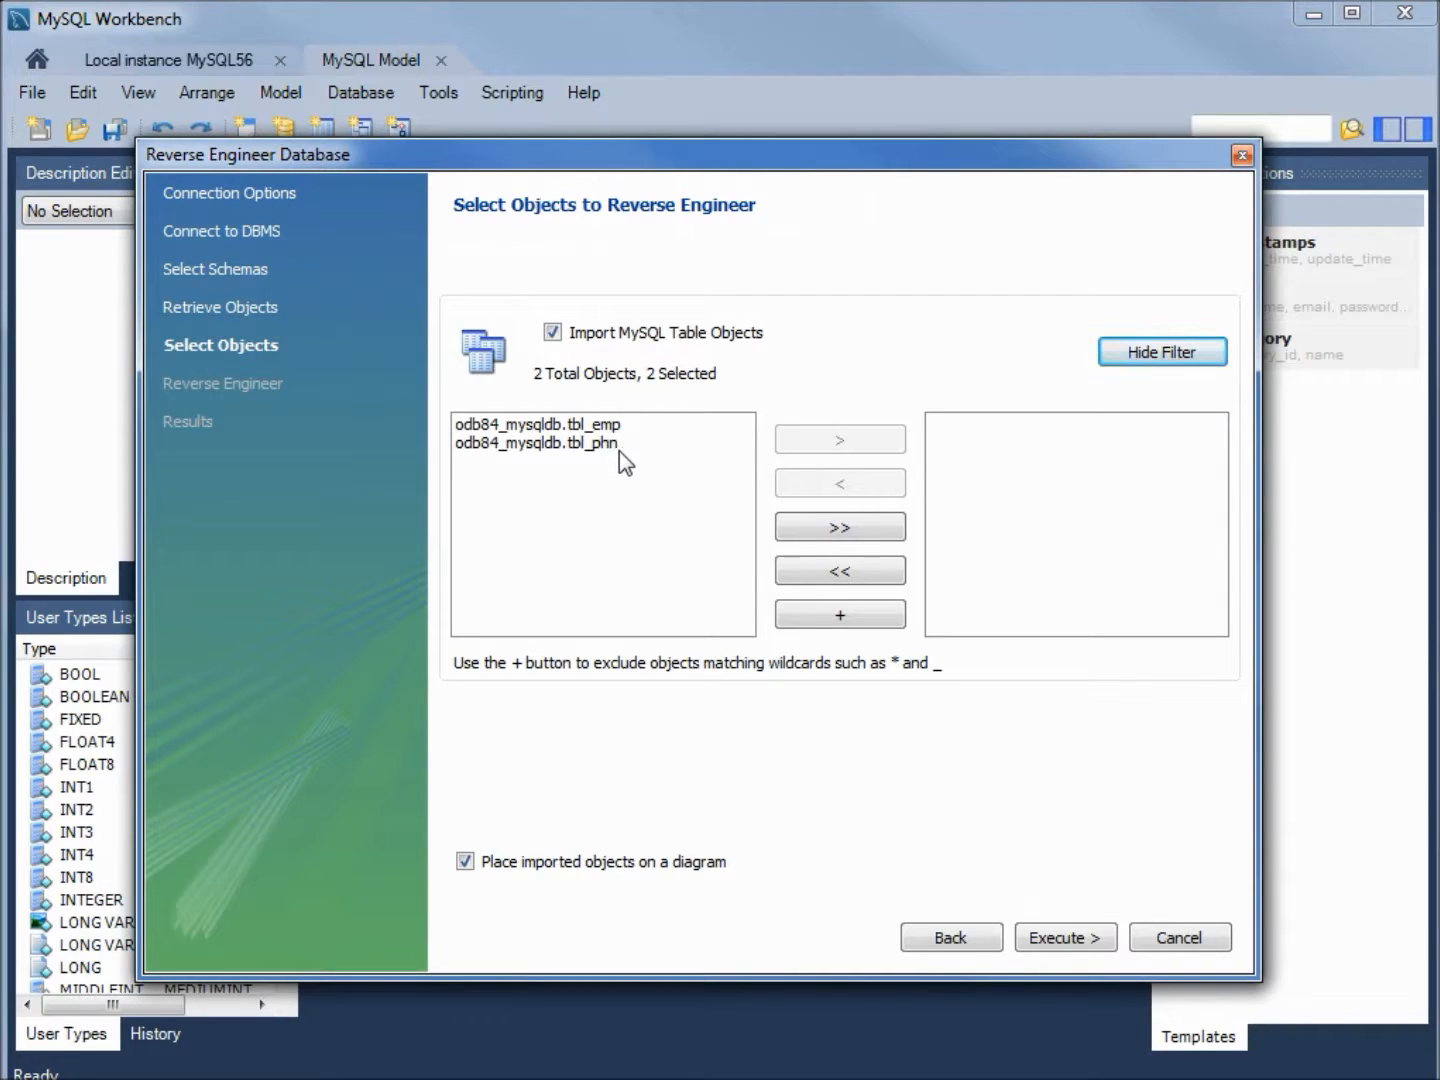
pyautogui.click(1162, 352)
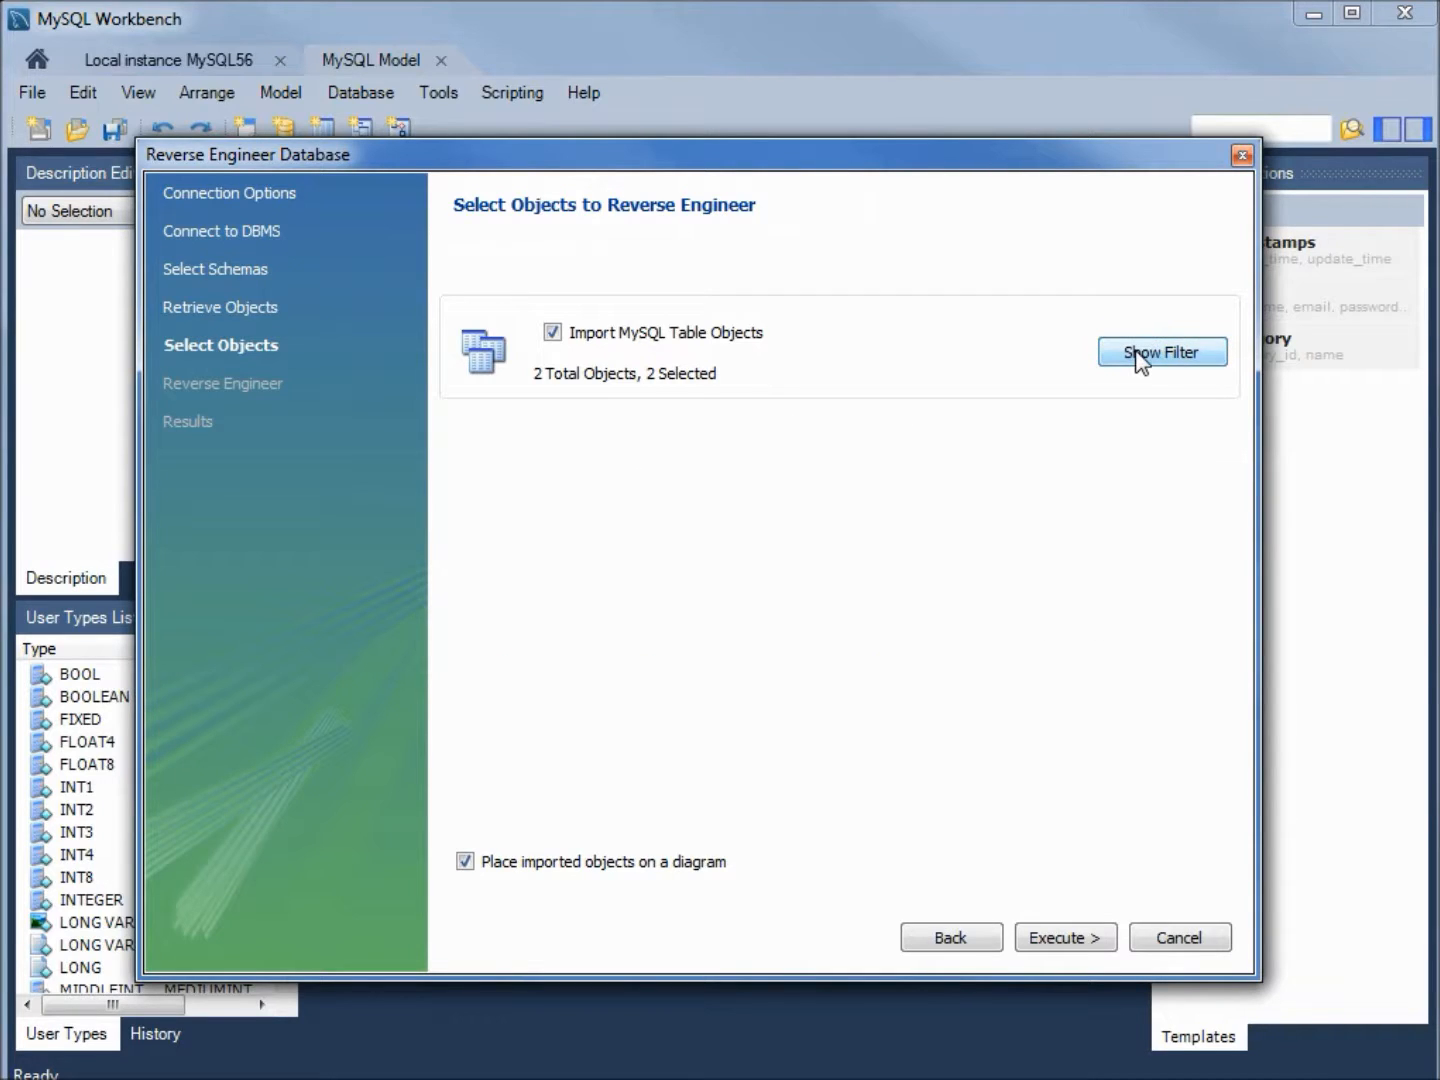
pyautogui.moveTo(780, 378)
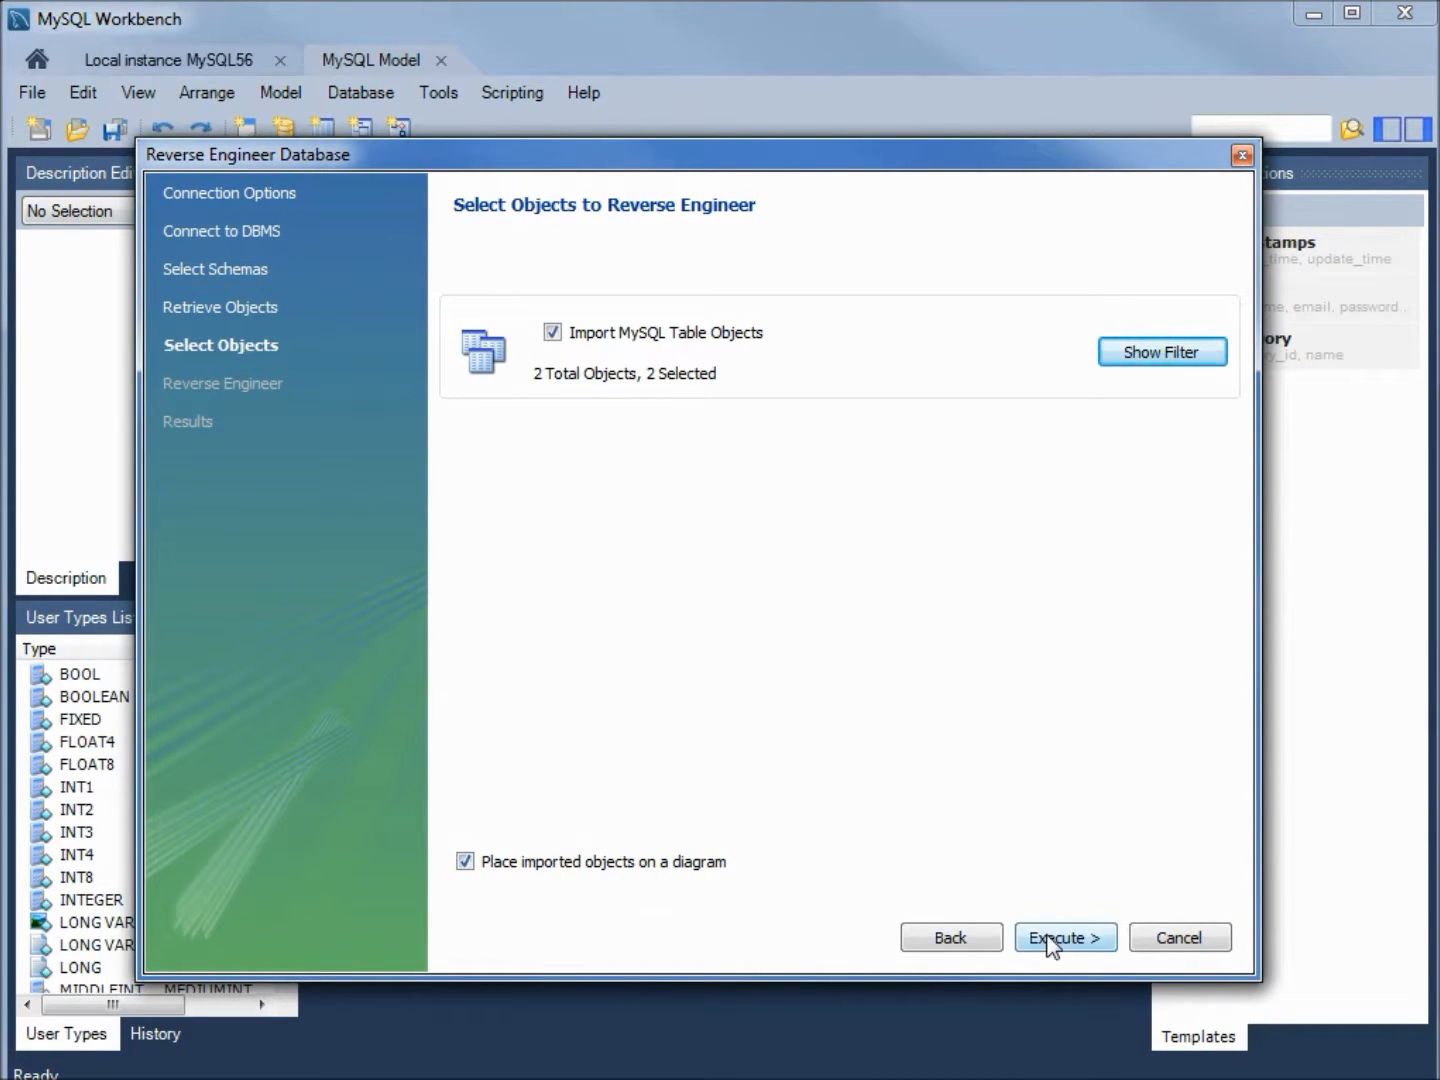
# Step: Execute the reverse engineering of the selected tables and view the import results summary
pyautogui.click(1064, 936)
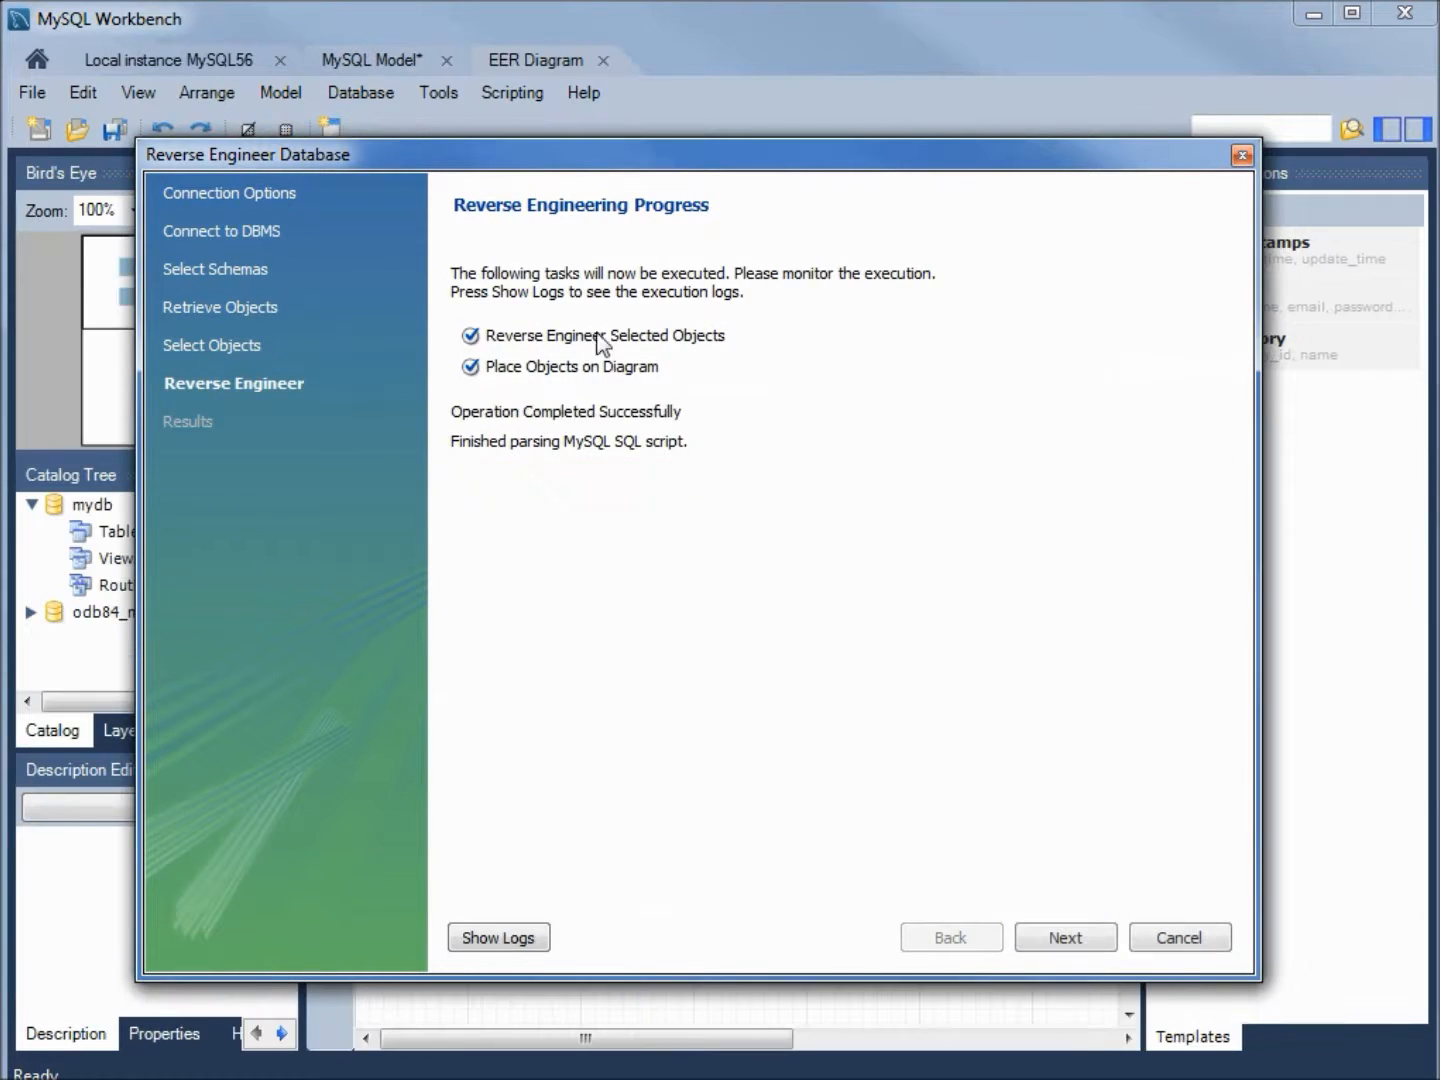
pyautogui.moveTo(500, 396)
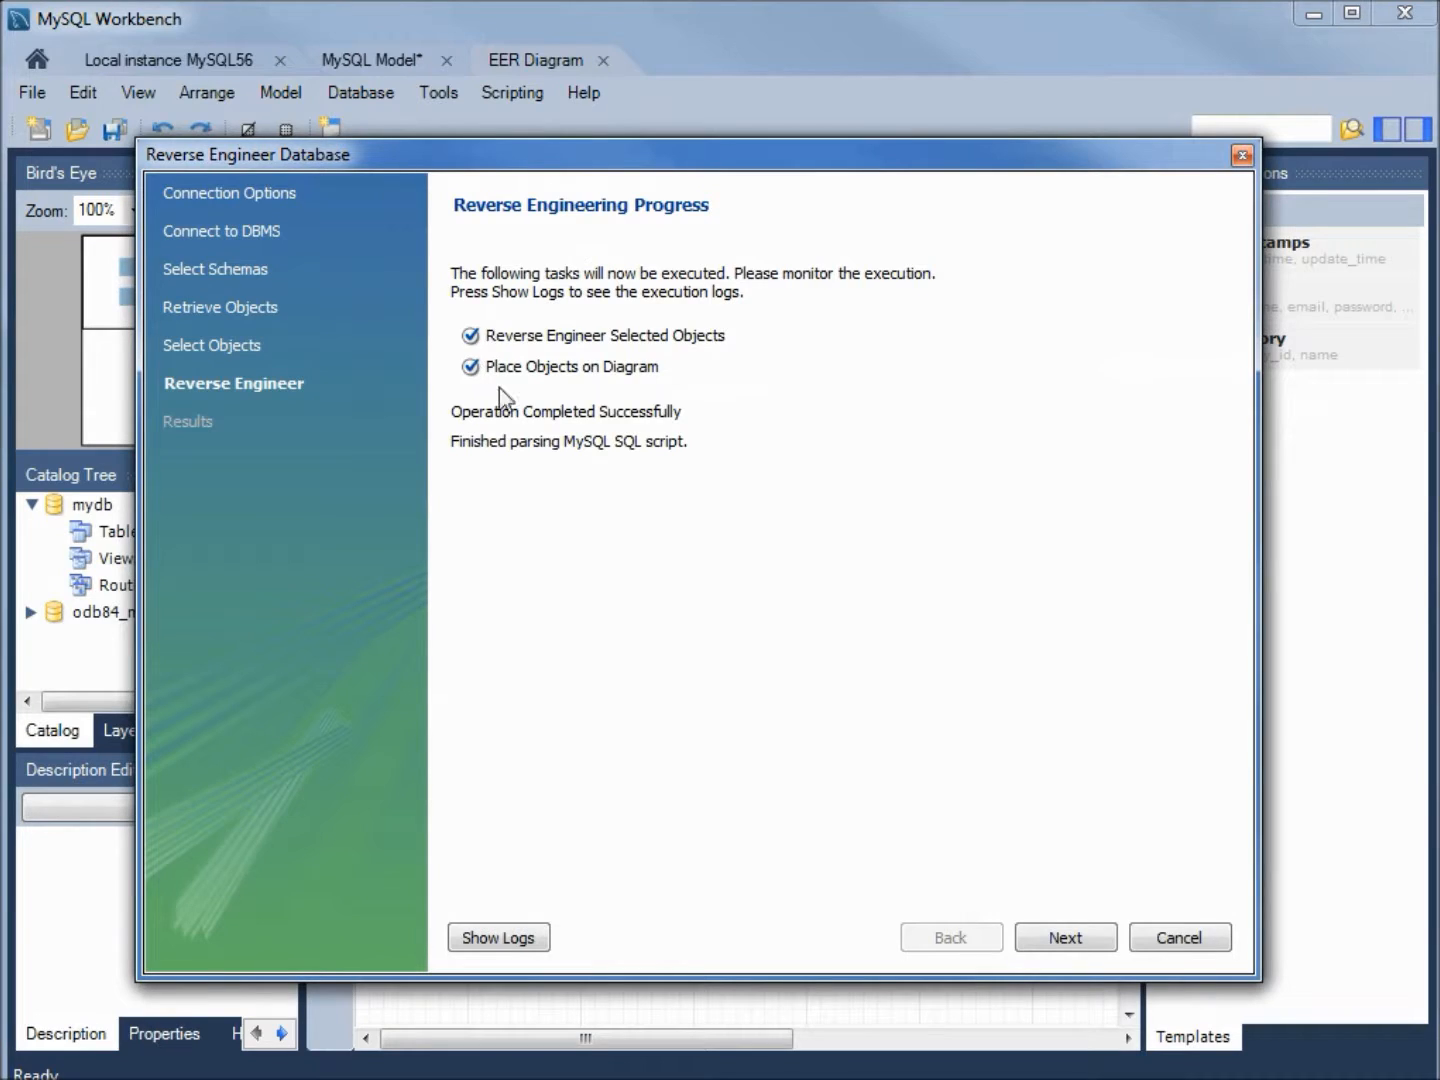
pyautogui.moveTo(1064, 938)
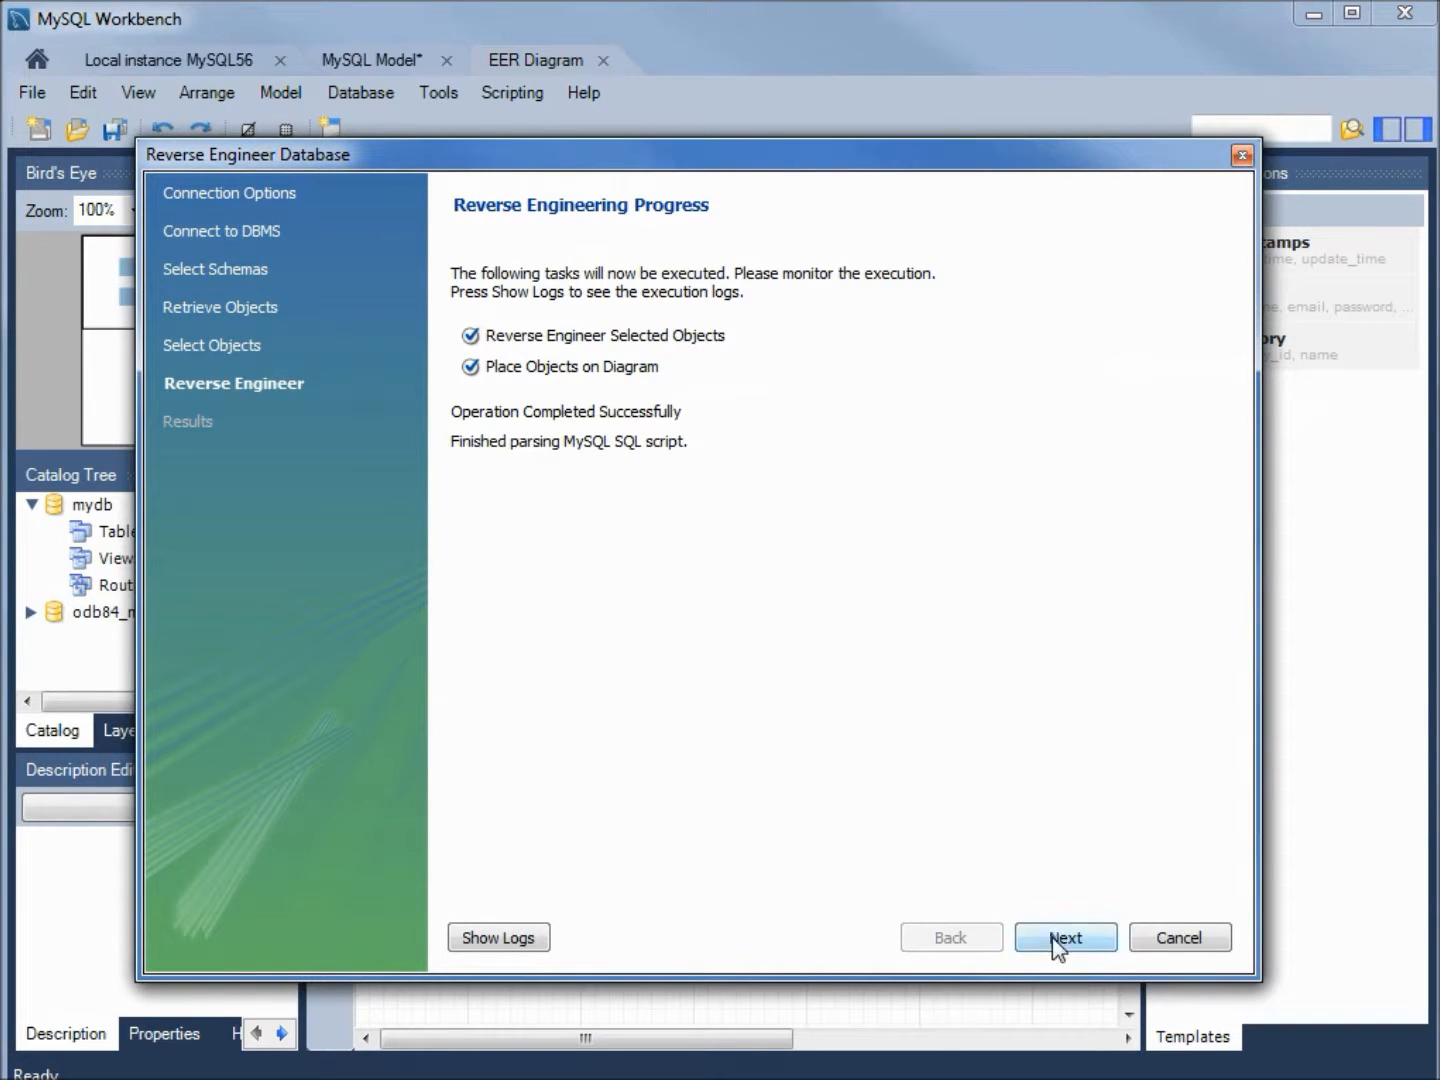
pyautogui.click(1064, 936)
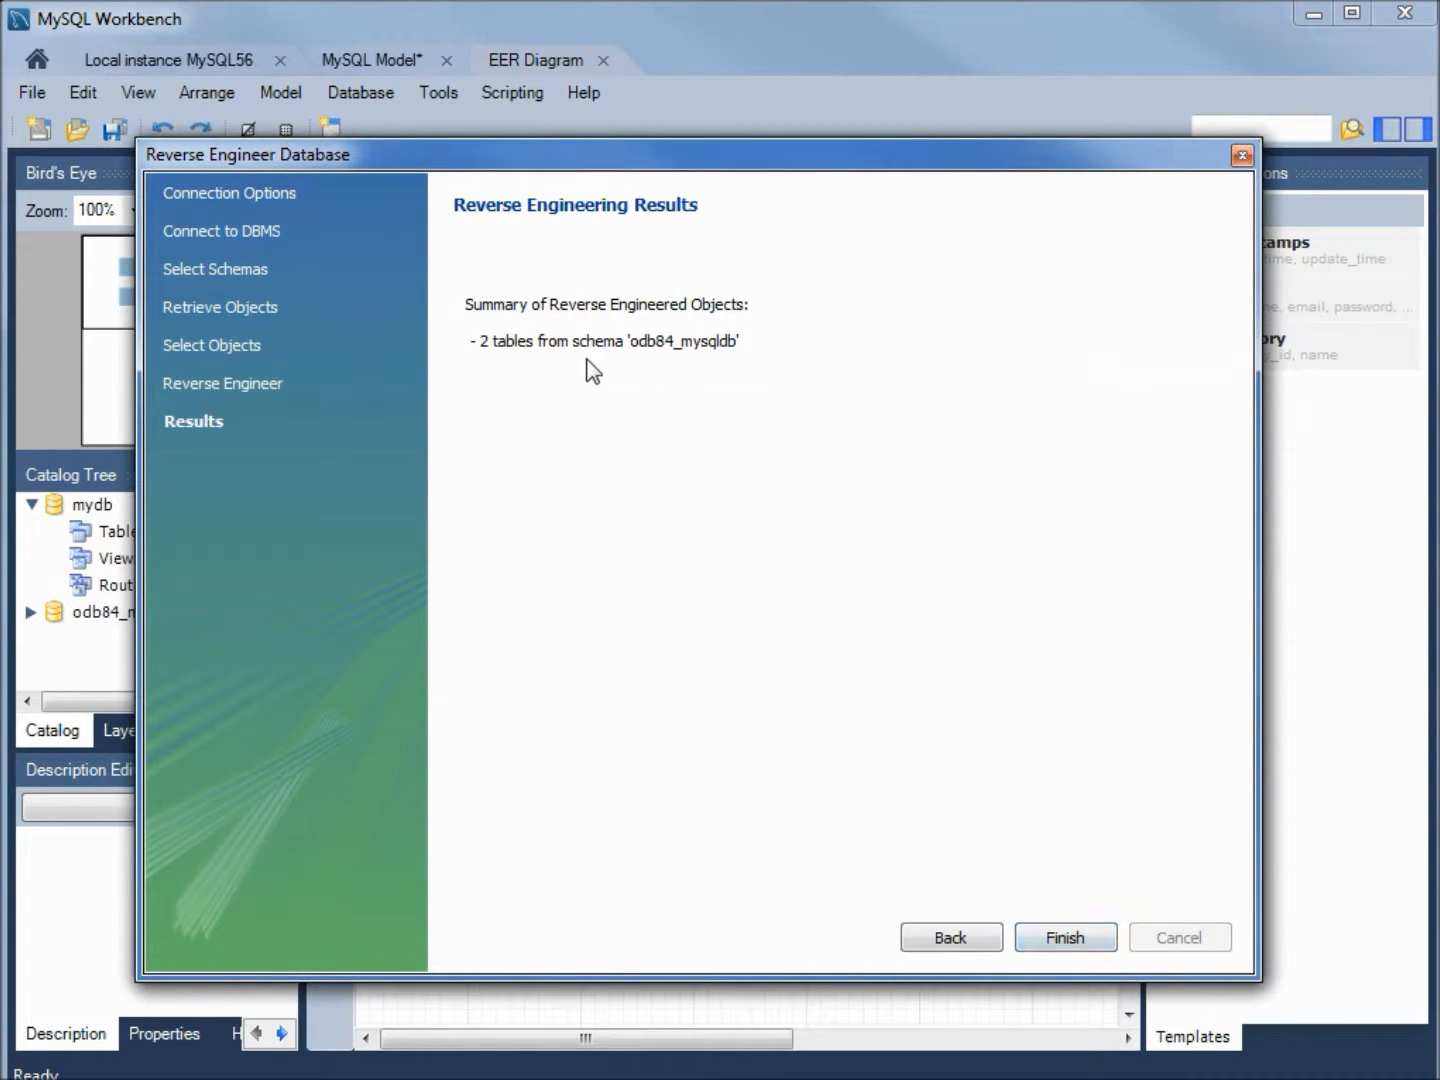
pyautogui.moveTo(520, 372)
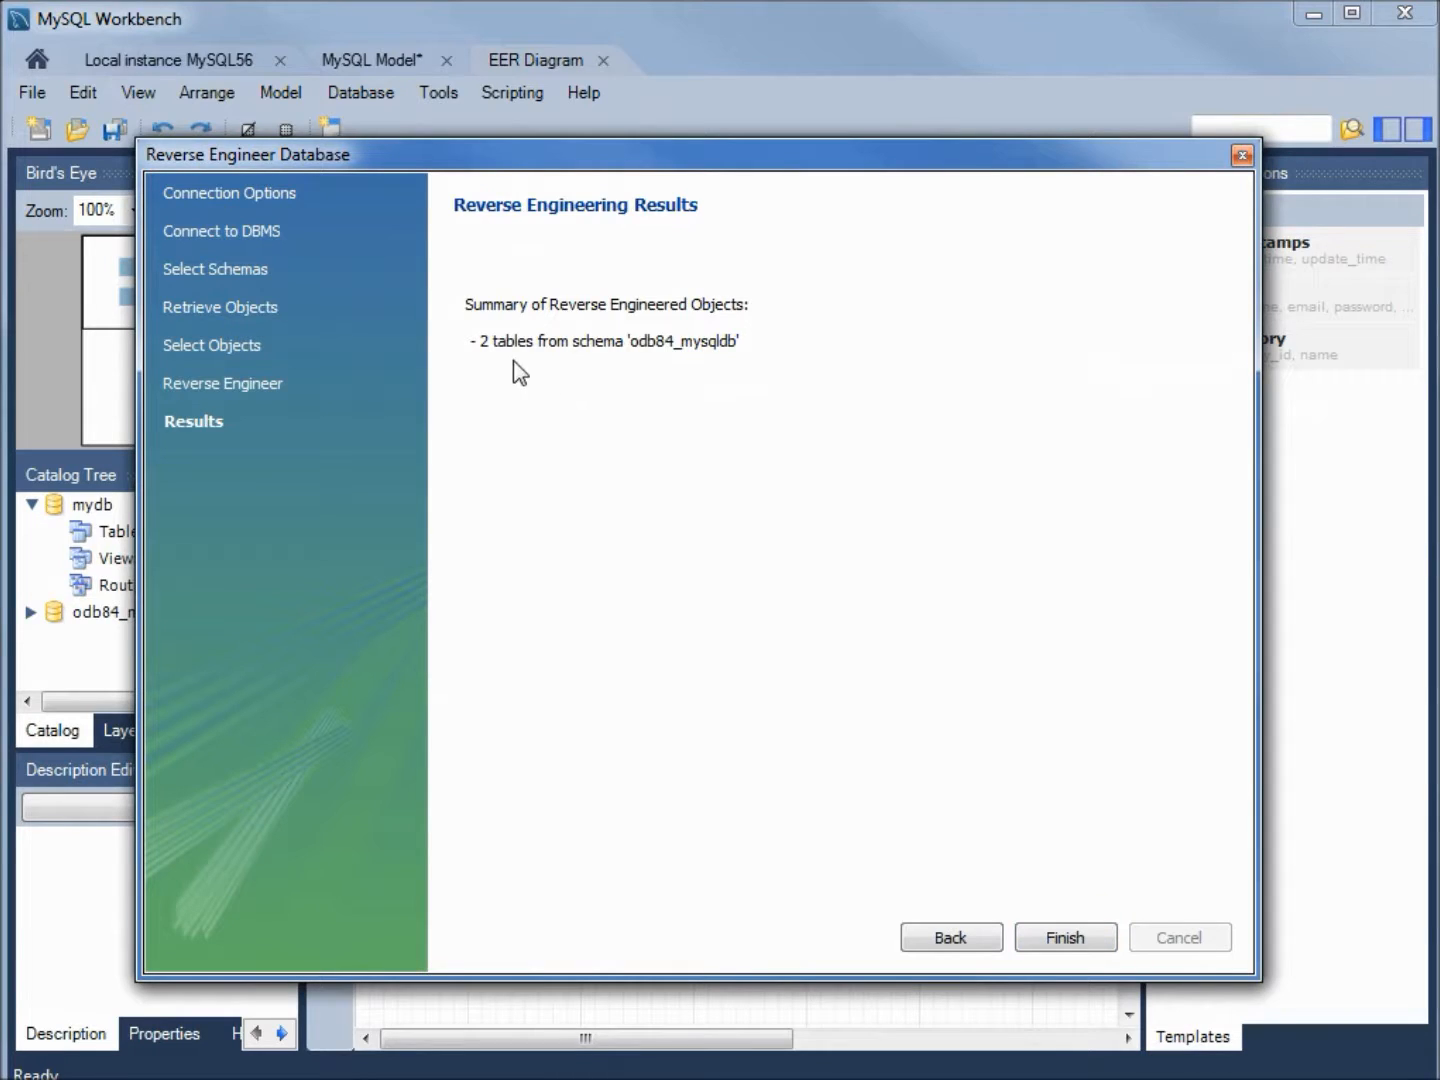
pyautogui.moveTo(694, 372)
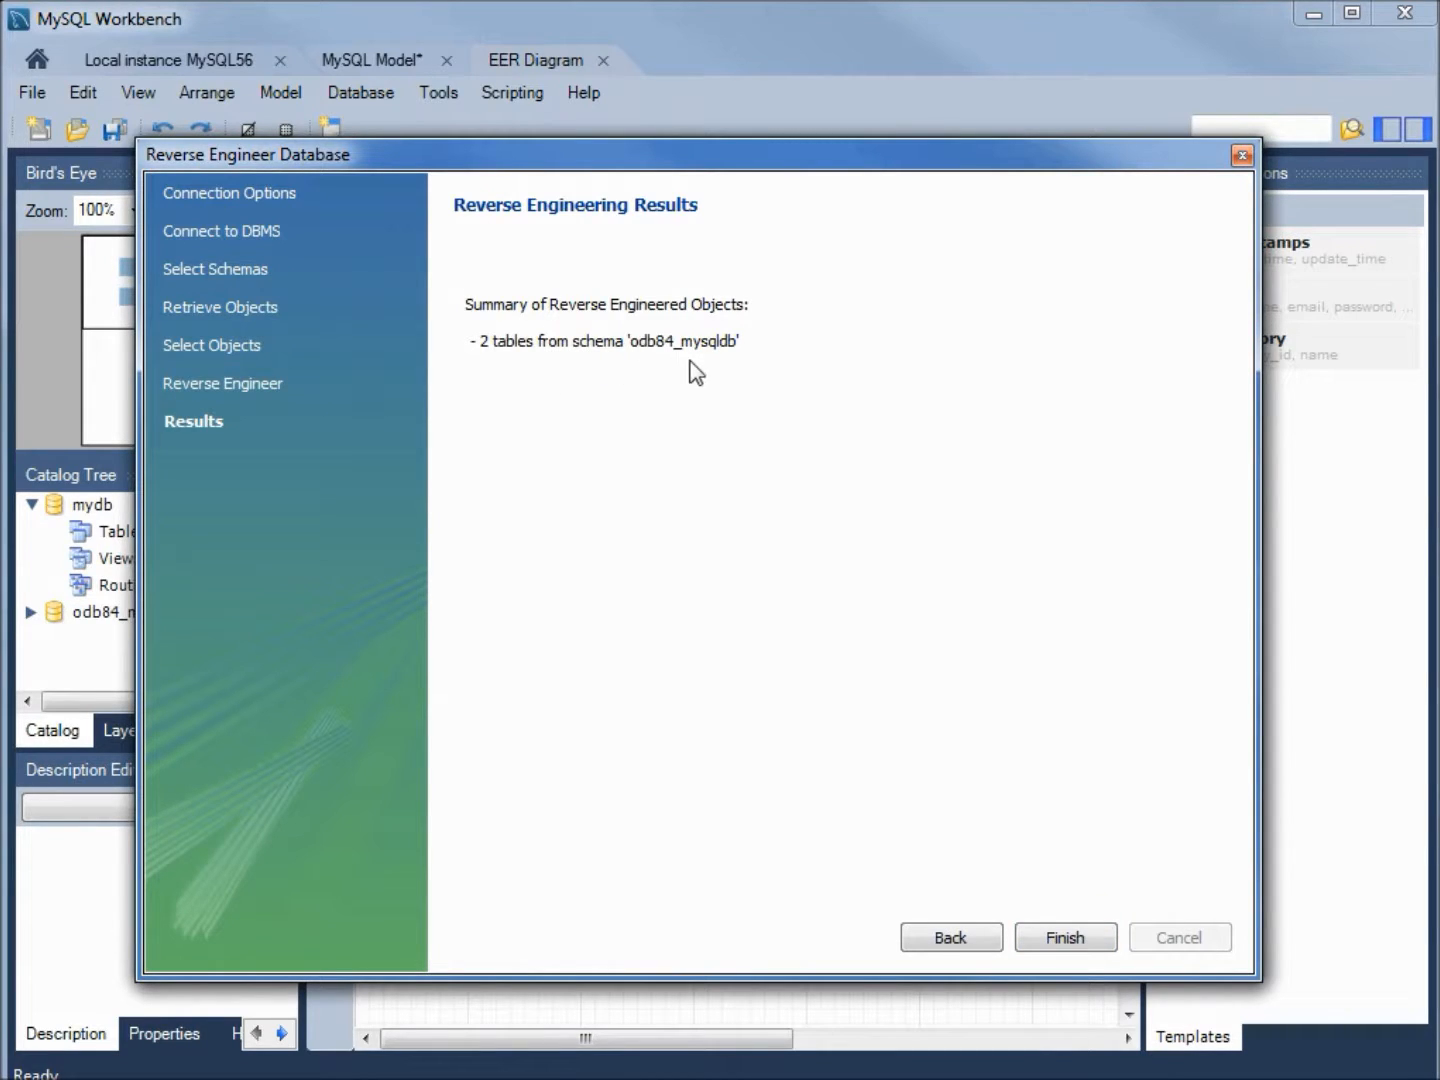
pyautogui.moveTo(720, 392)
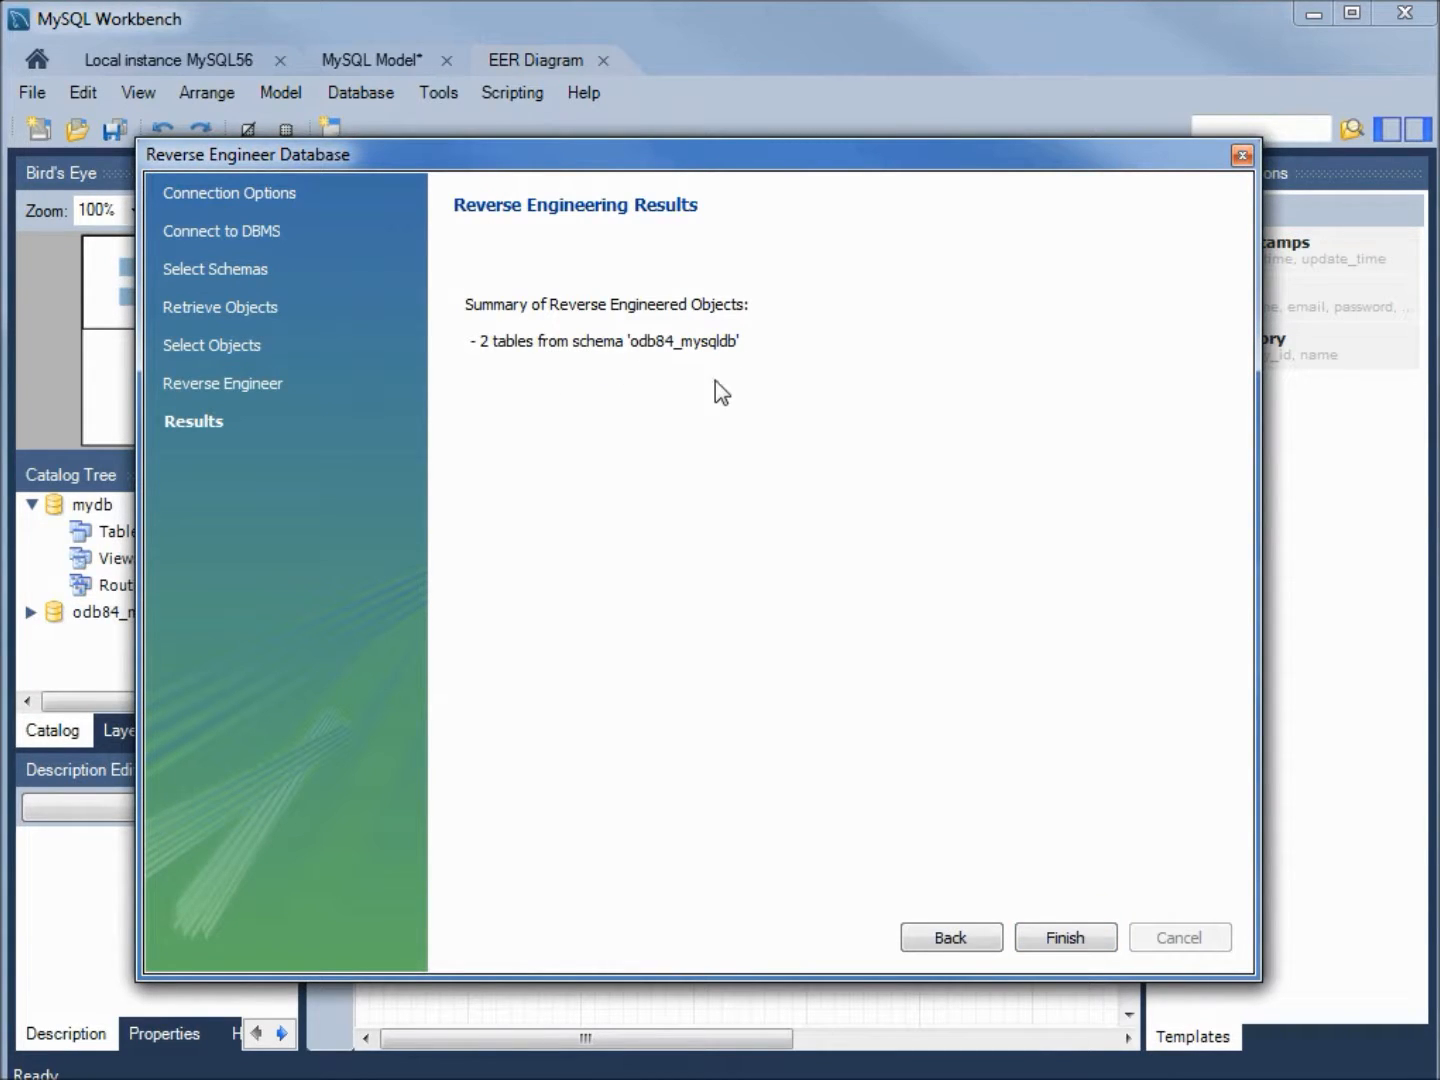
pyautogui.moveTo(984, 770)
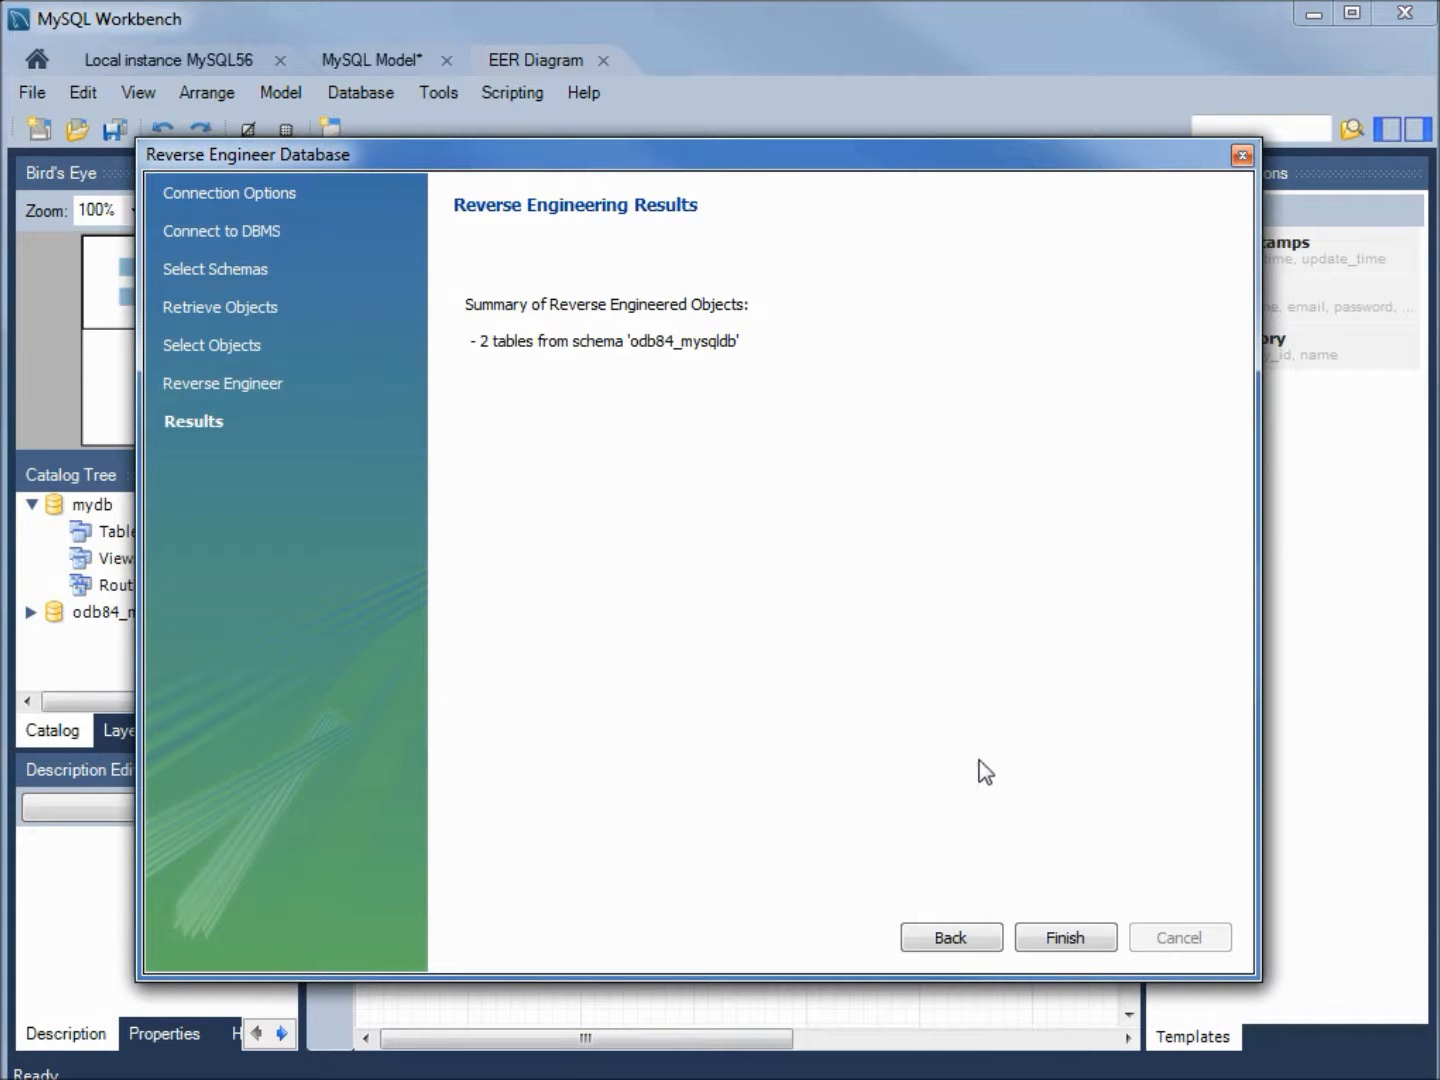
# Step: Finish the wizard and select the tbl_emp table on the EER diagram
pyautogui.click(1064, 936)
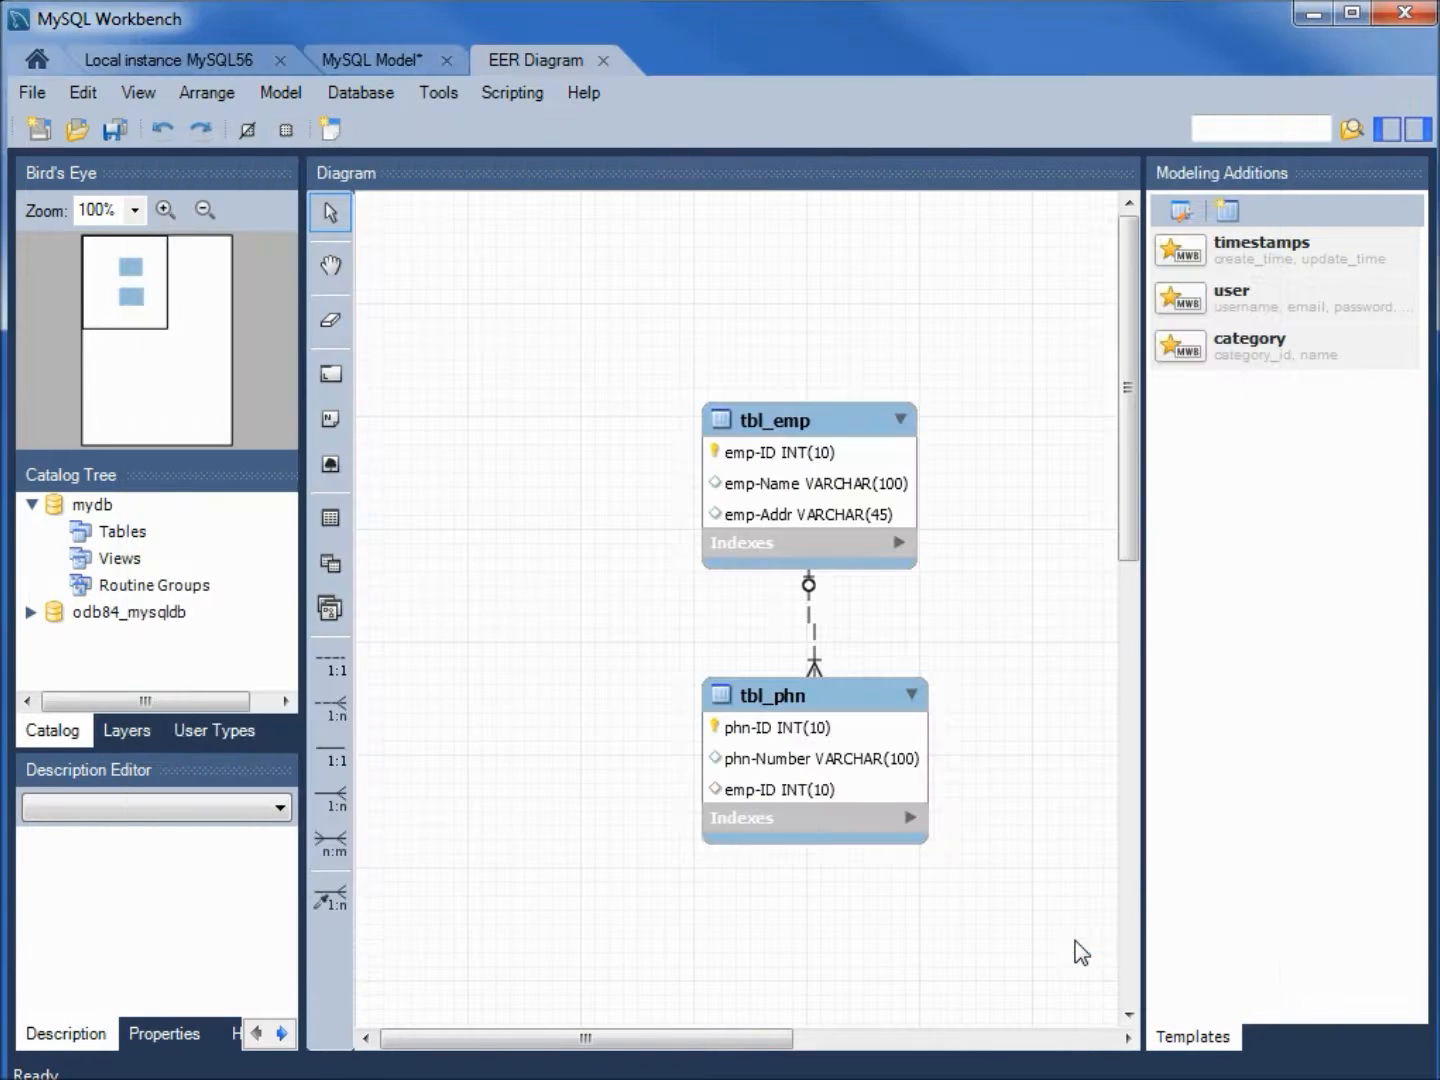
pyautogui.moveTo(584, 156)
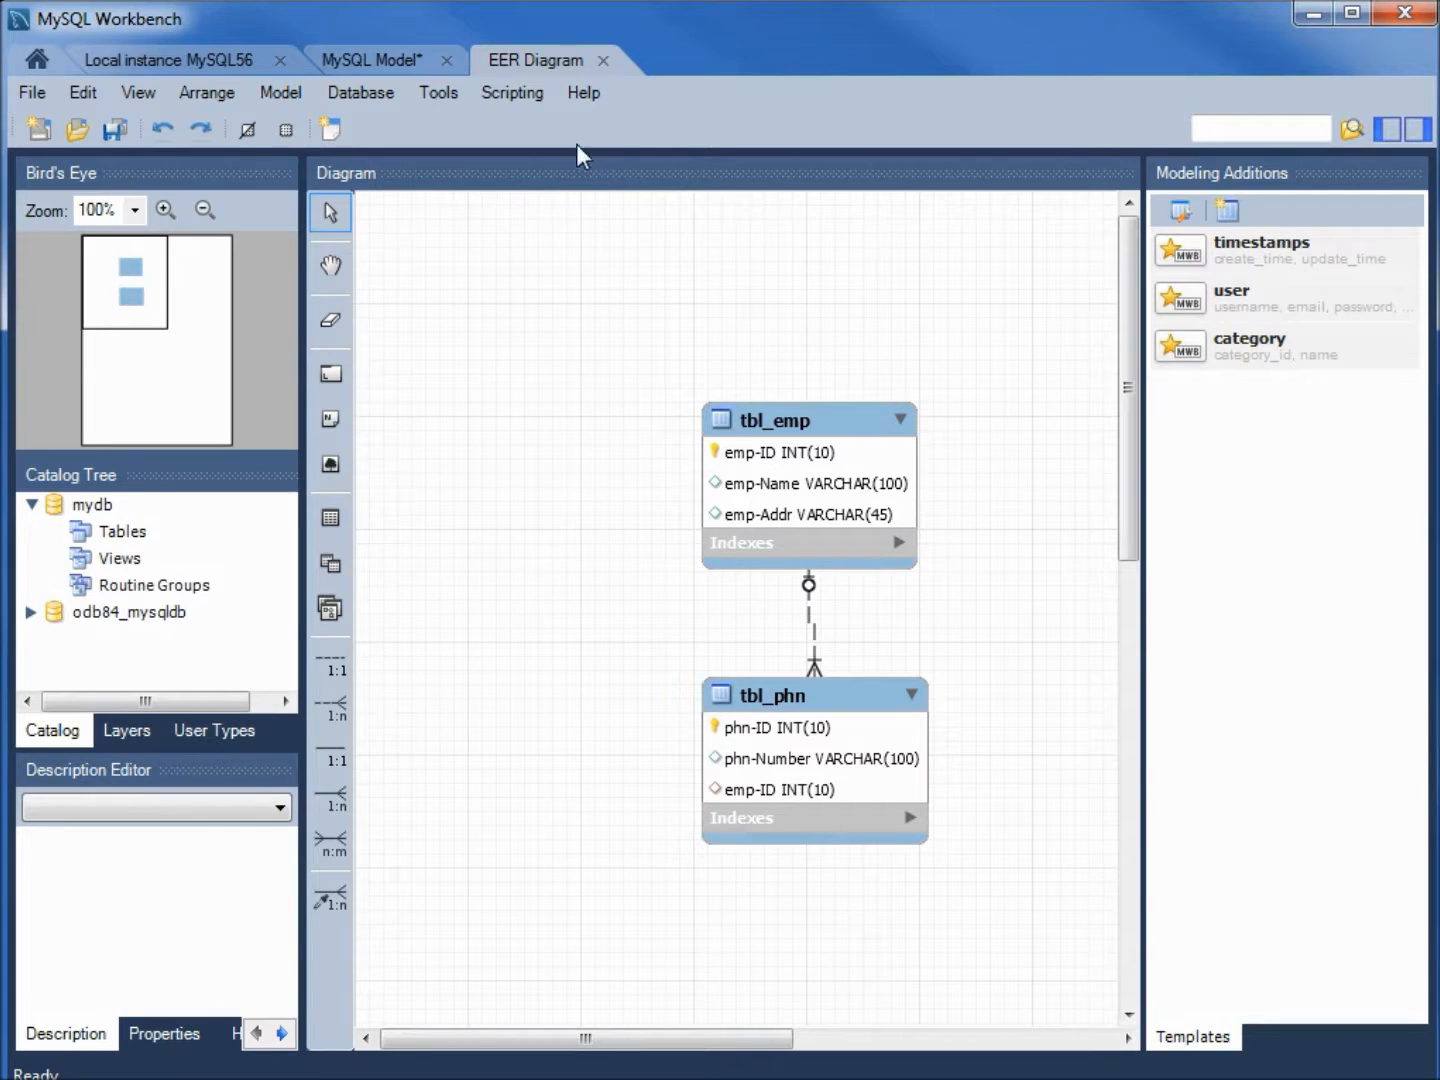
pyautogui.moveTo(518, 82)
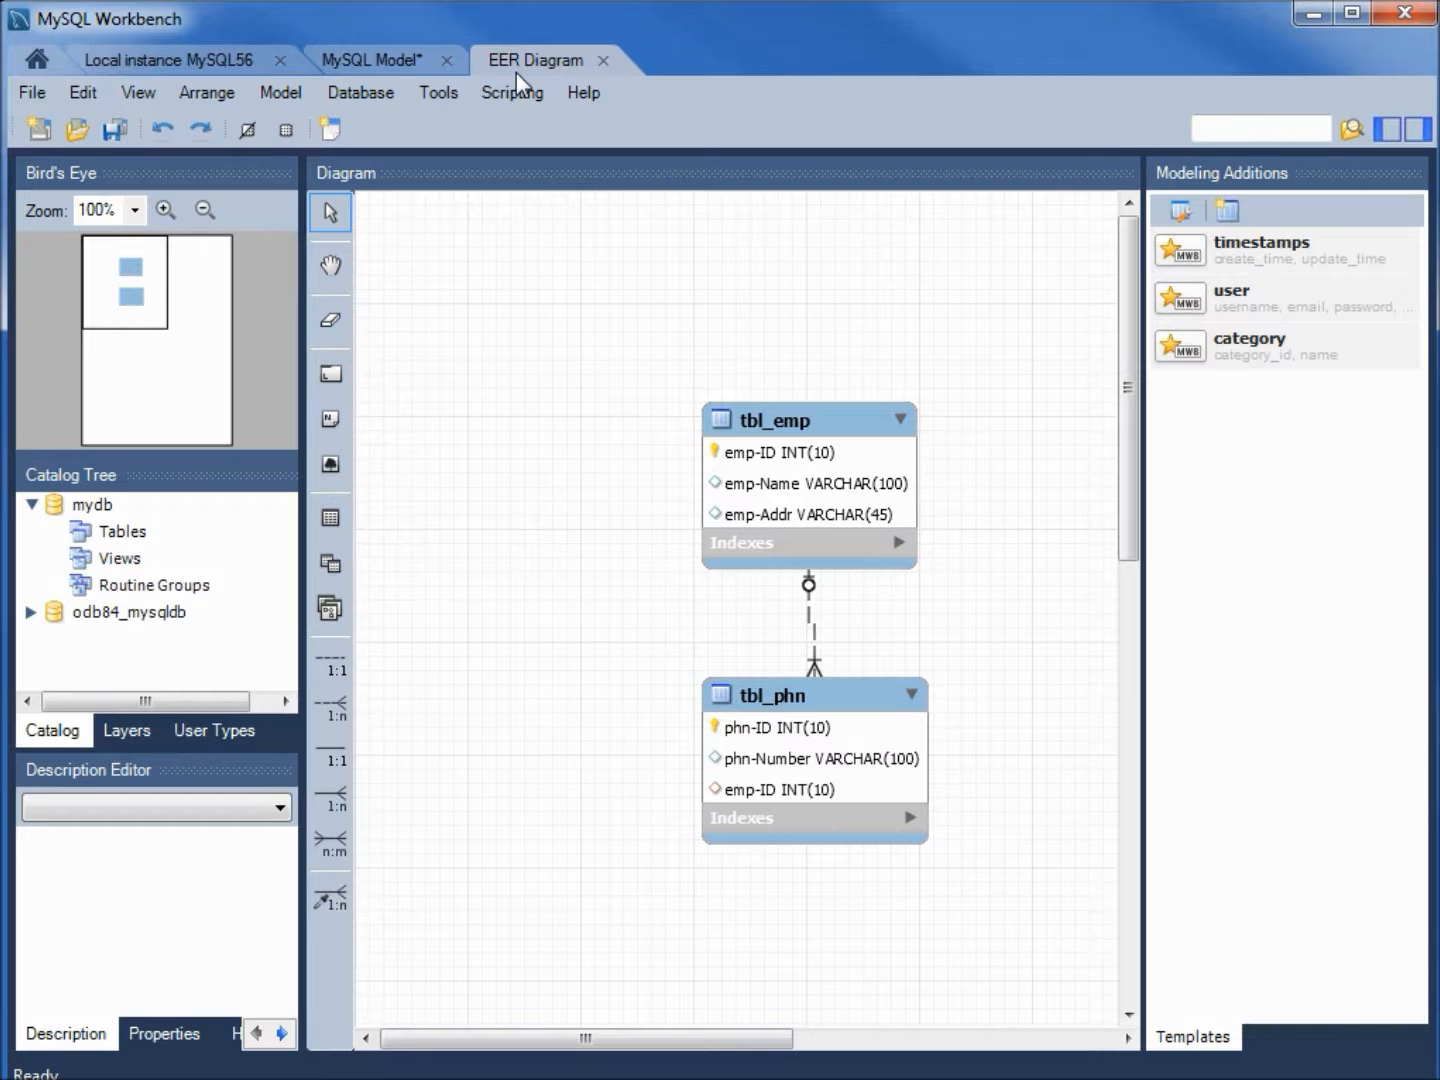
pyautogui.moveTo(590, 482)
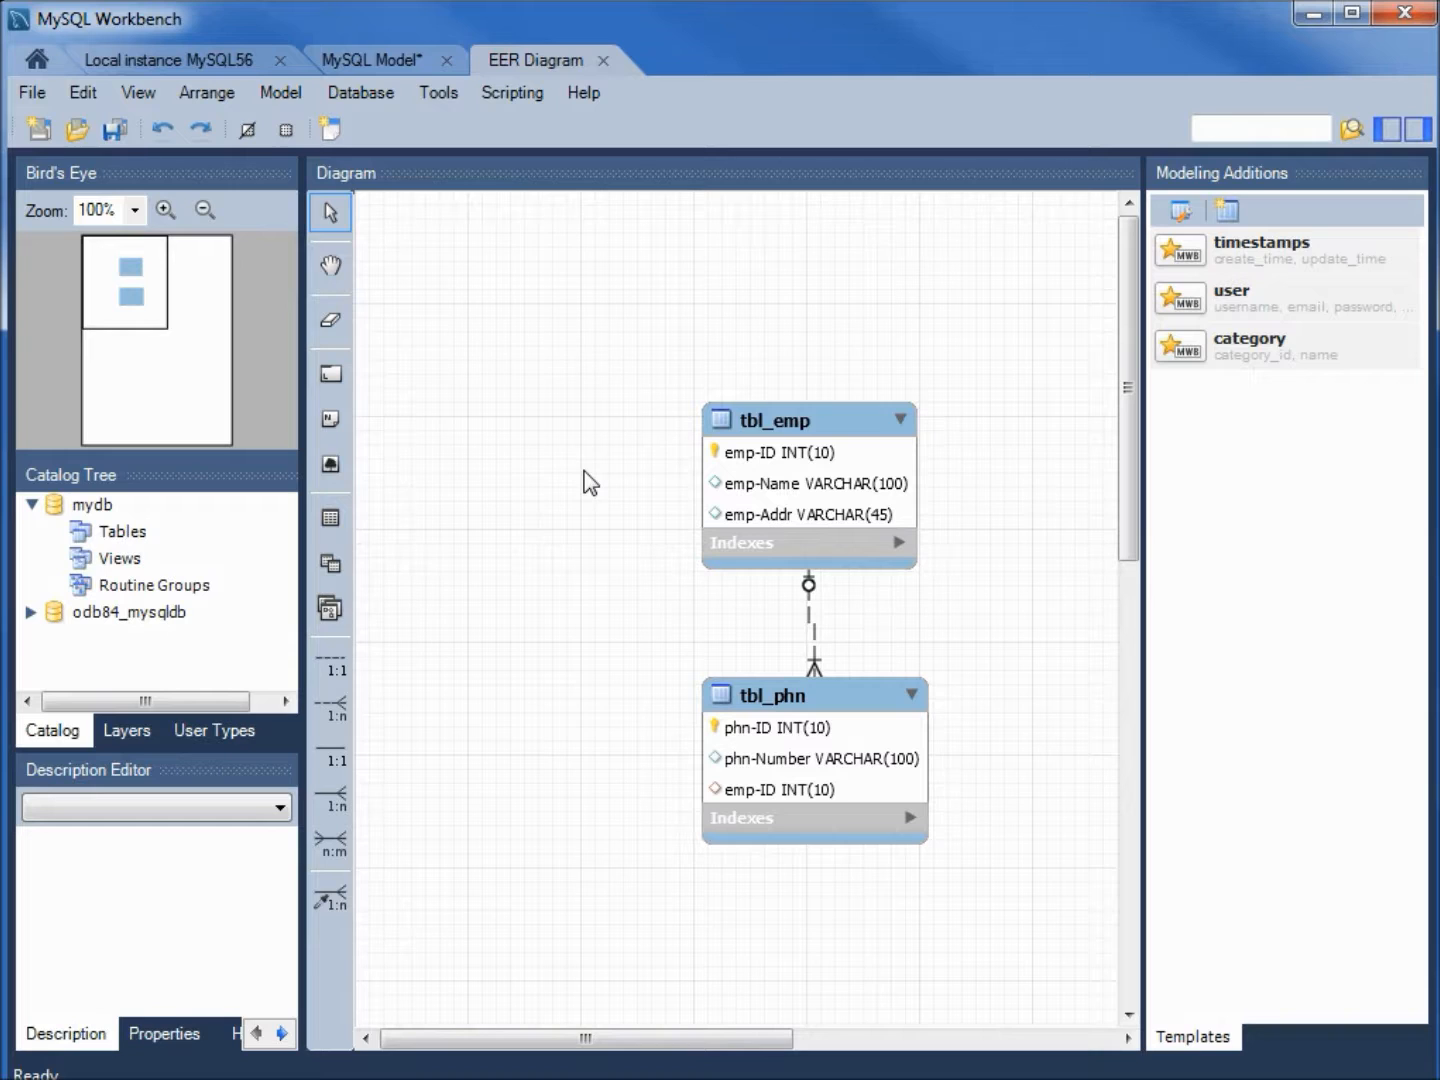
pyautogui.moveTo(624, 502)
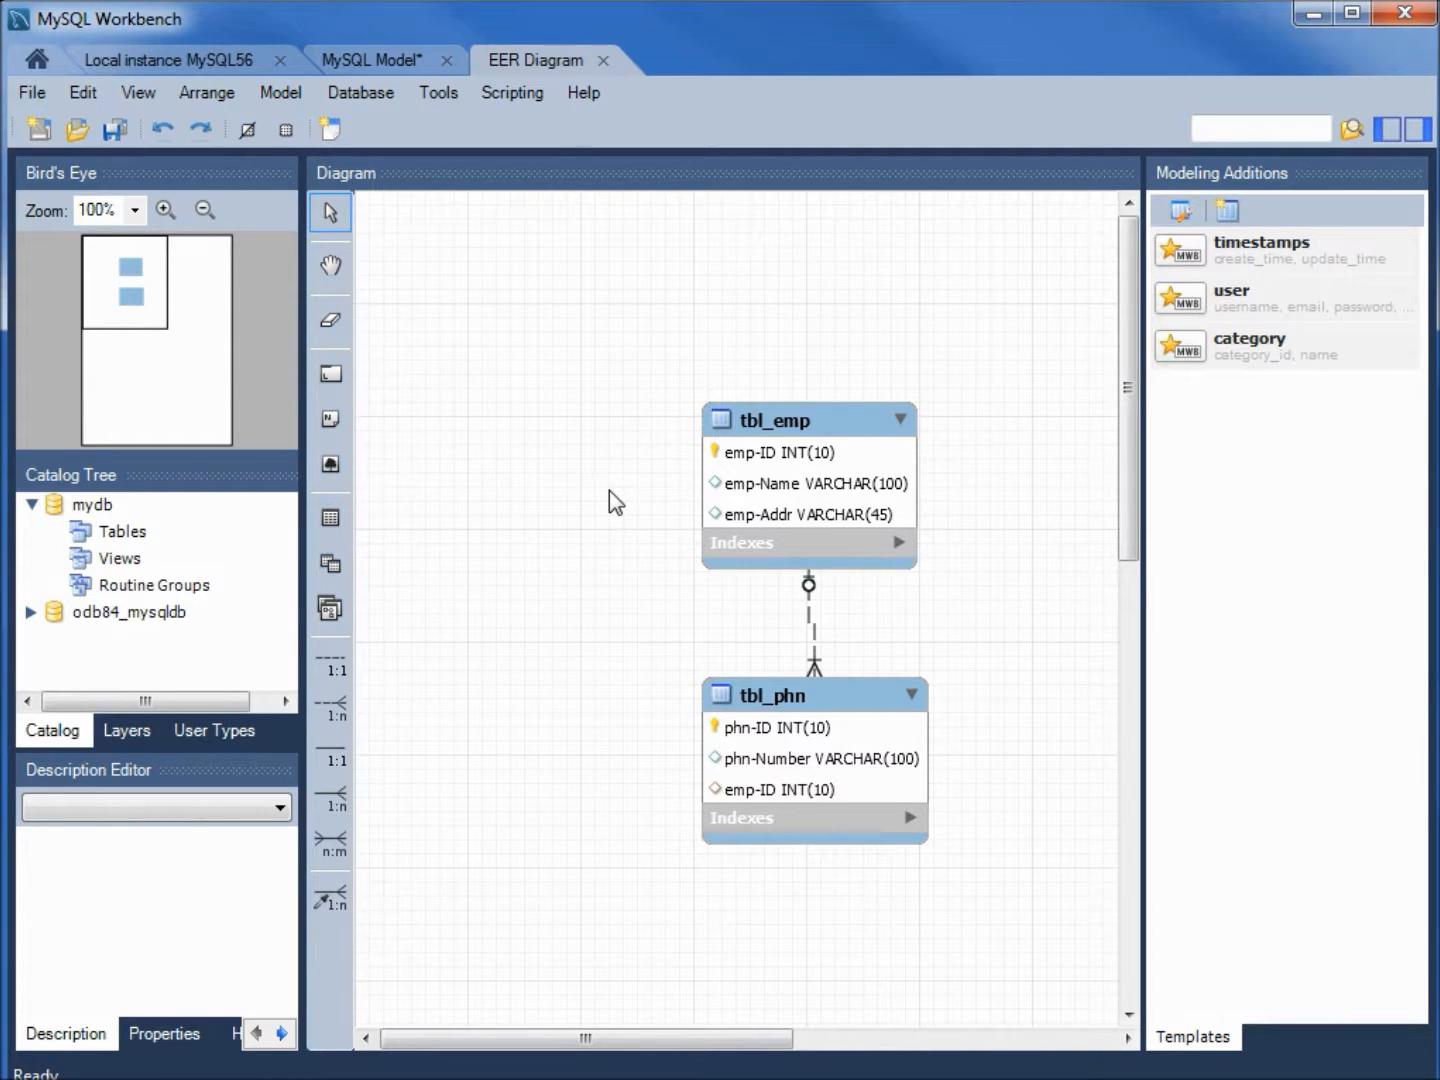
pyautogui.click(796, 420)
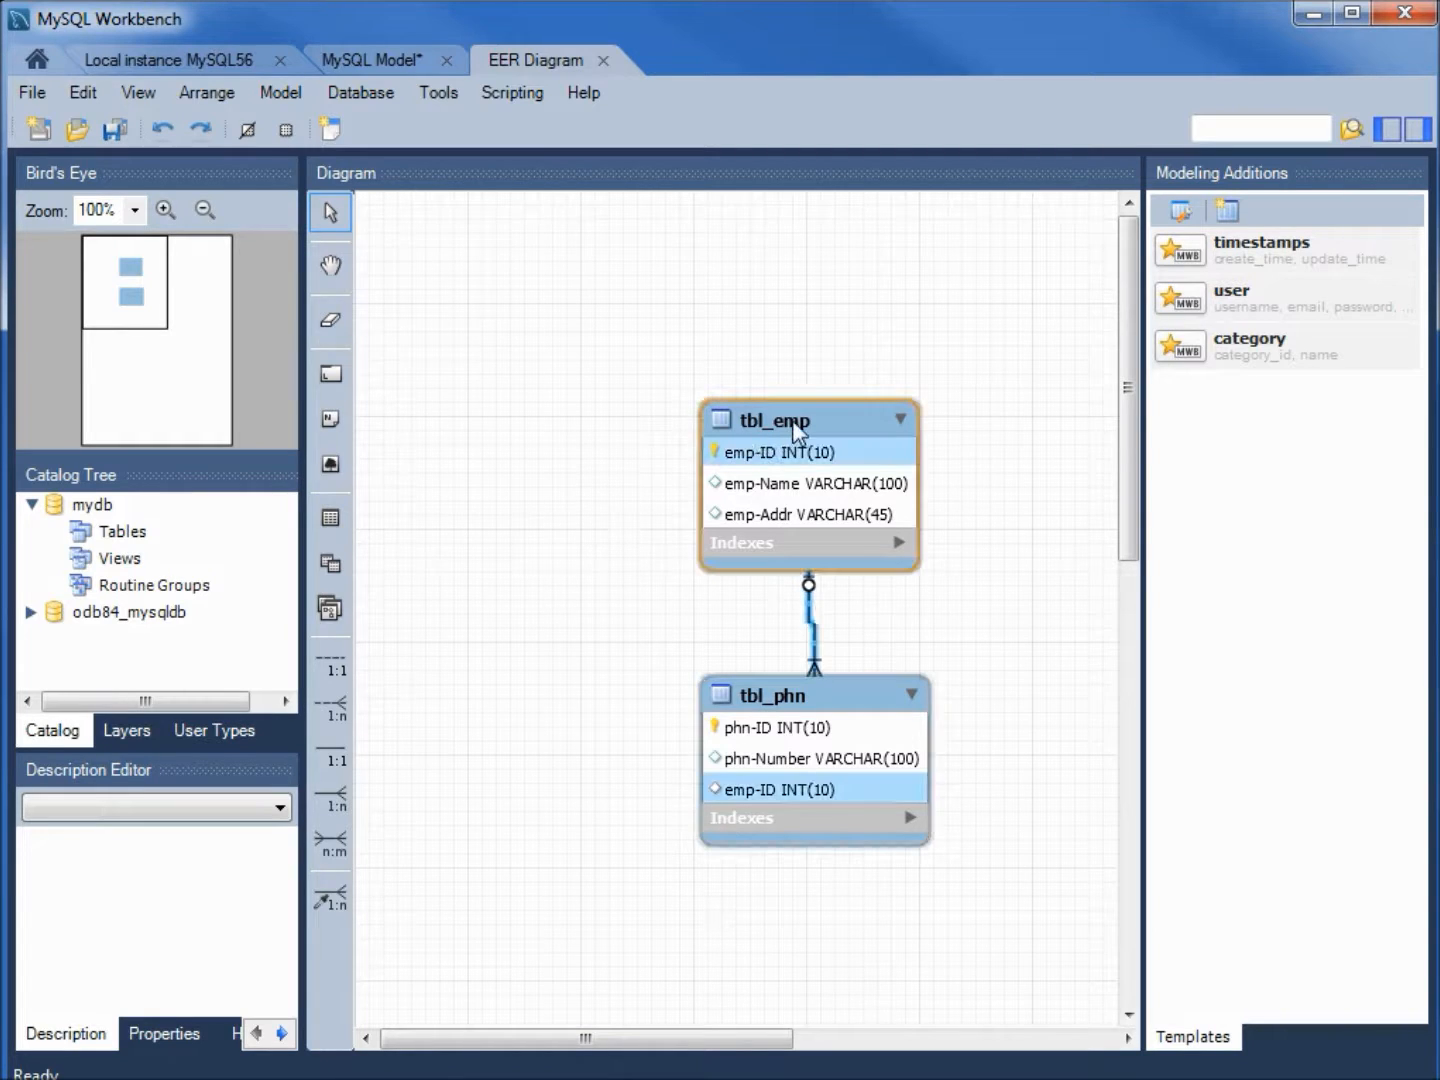
pyautogui.click(776, 420)
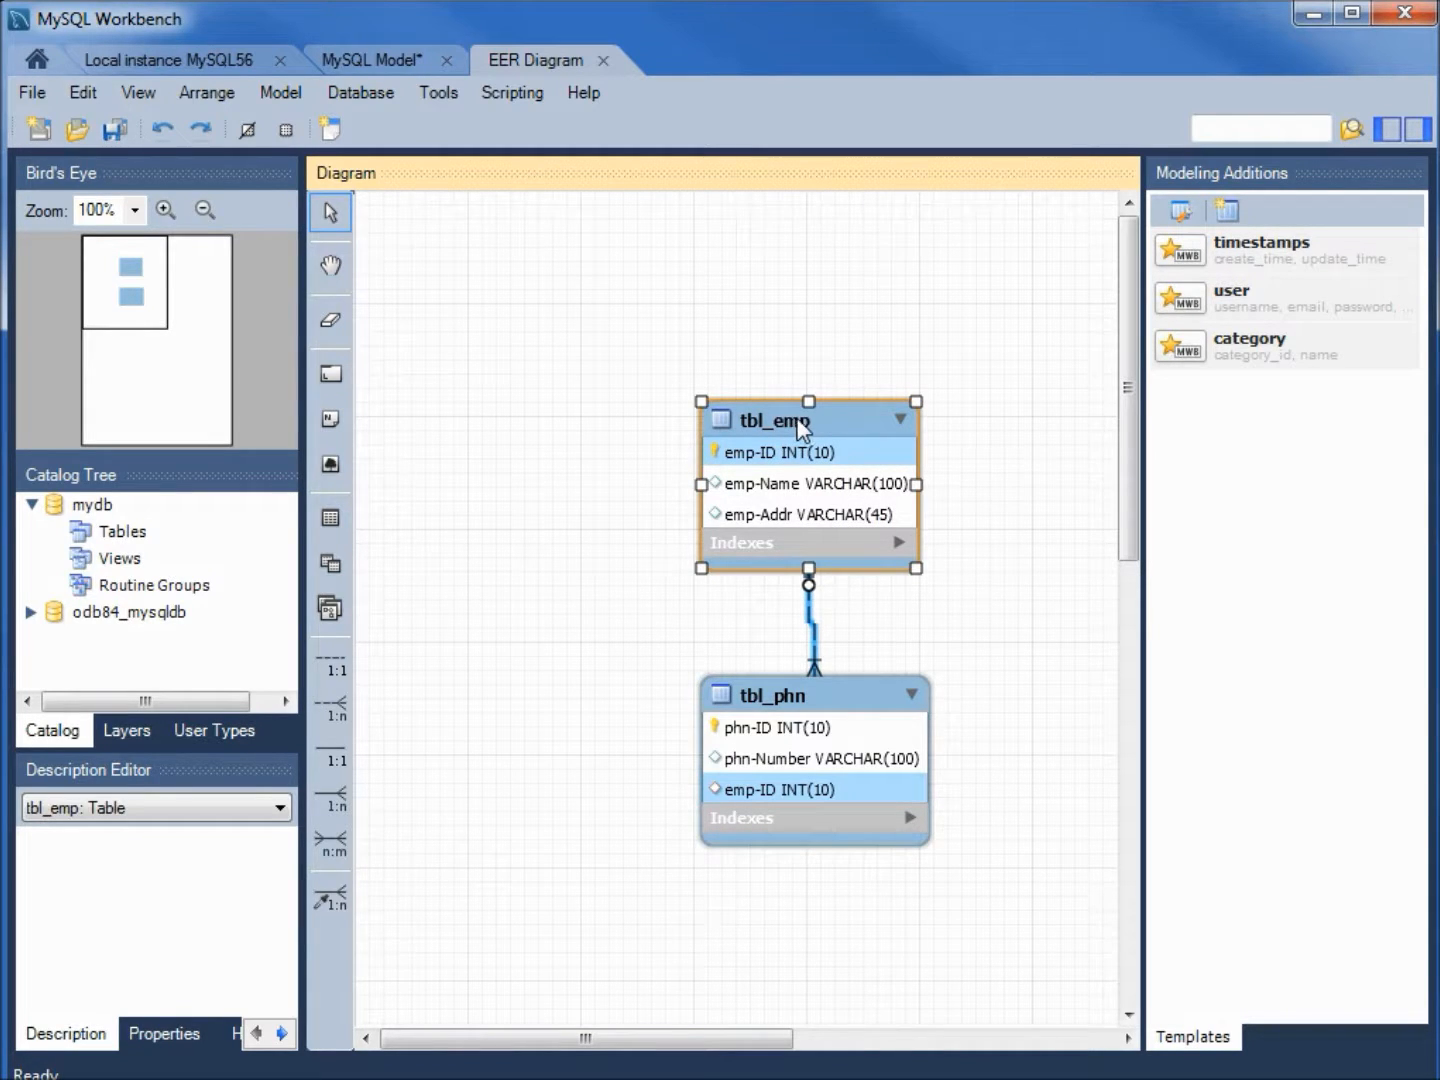
# Step: Add a new column dpt-ID with datatype INT to tbl_emp and close its editor
pyautogui.doubleClick(770, 420)
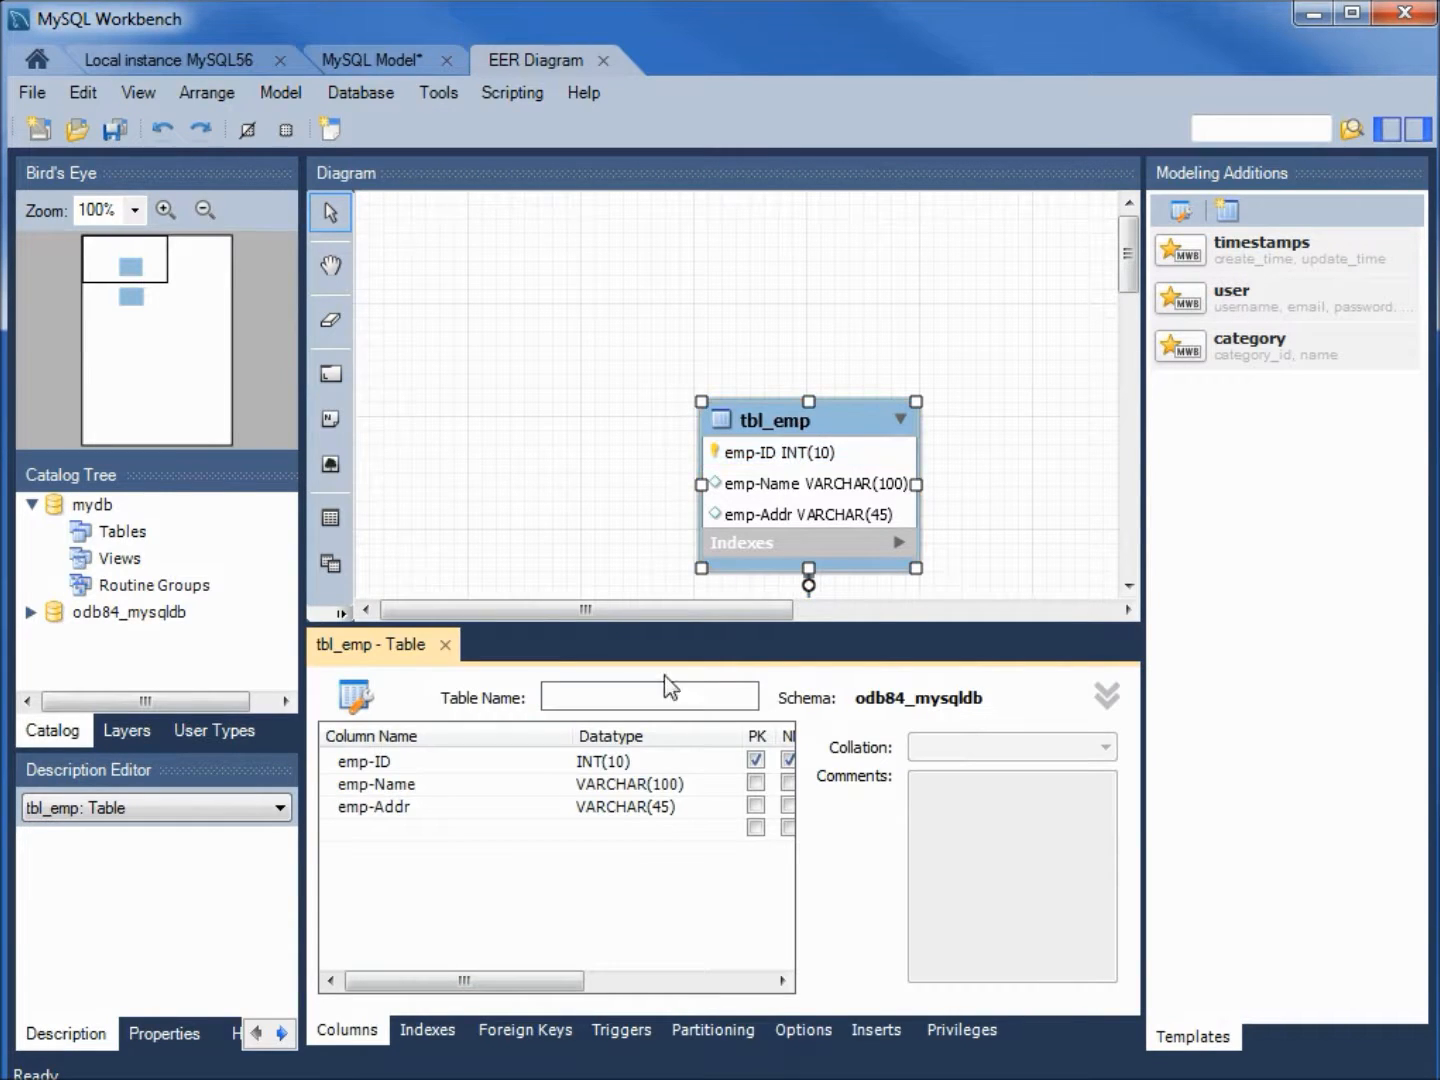
pyautogui.moveTo(424, 848)
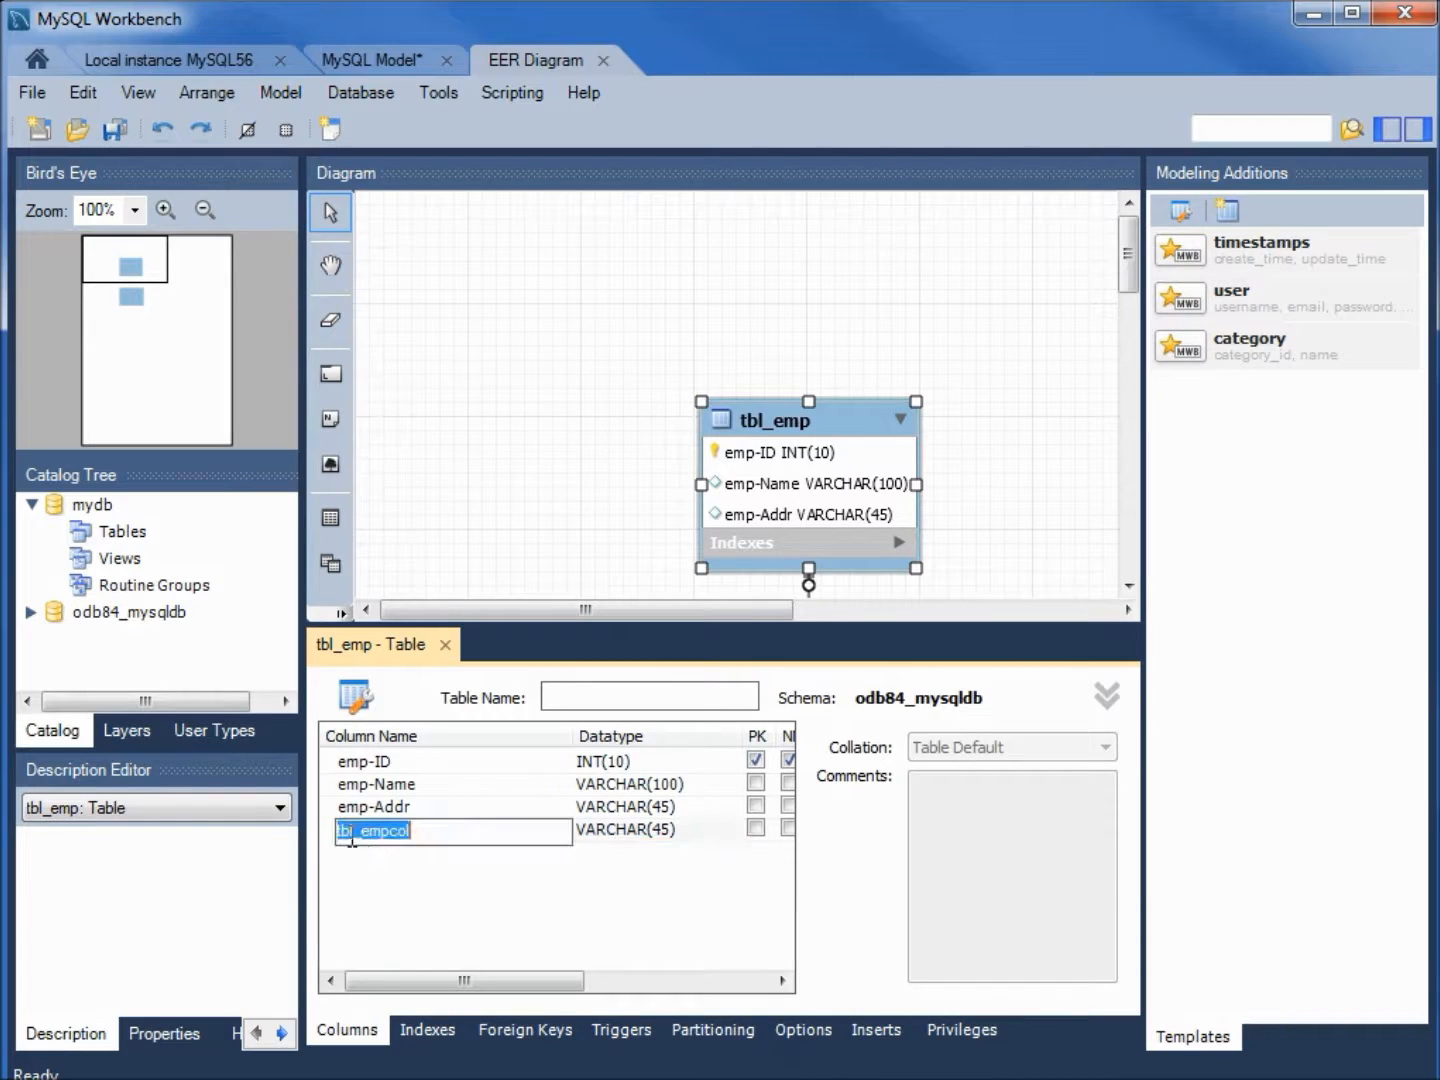
pyautogui.write('d')
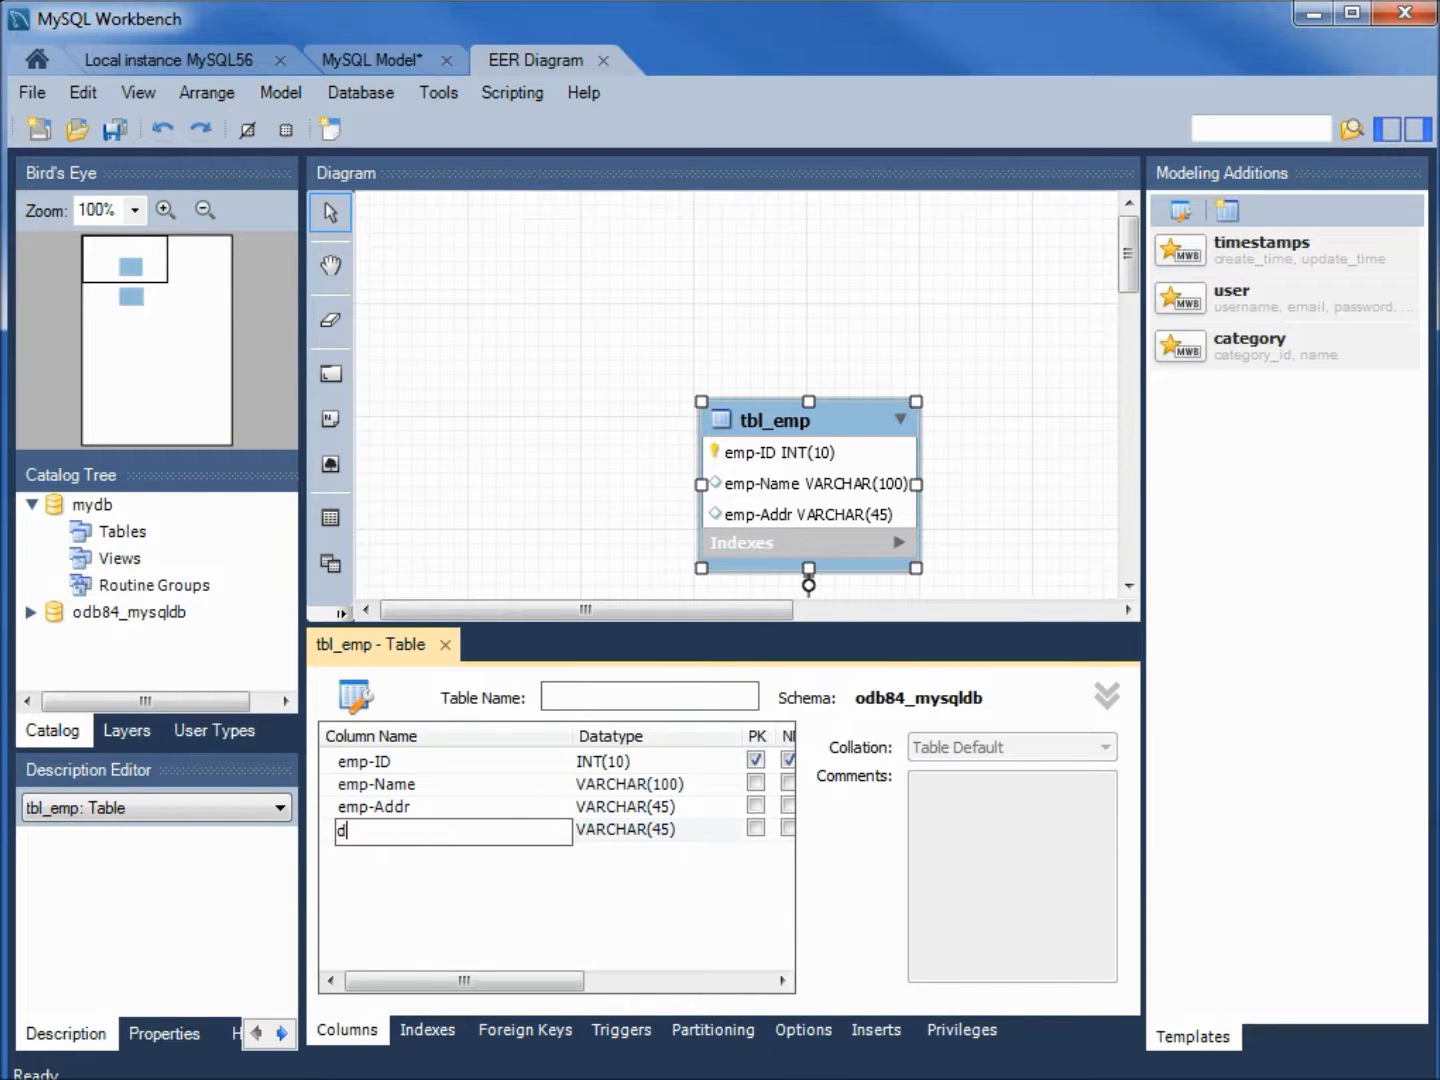
pyautogui.write('pt-ID')
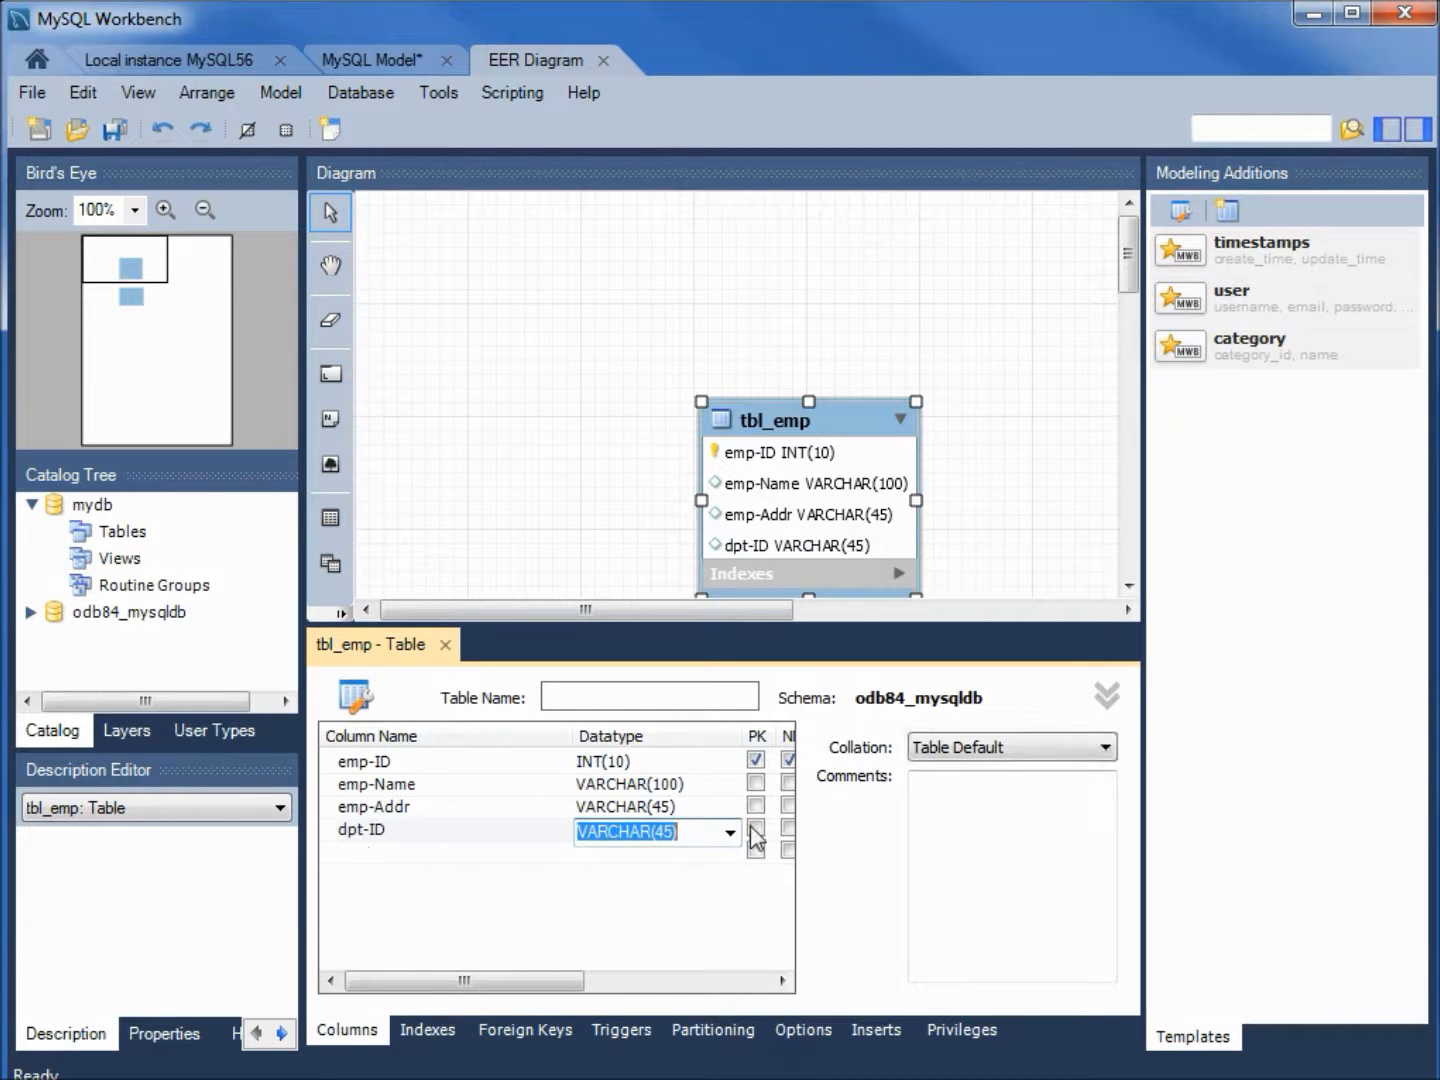
pyautogui.click(728, 832)
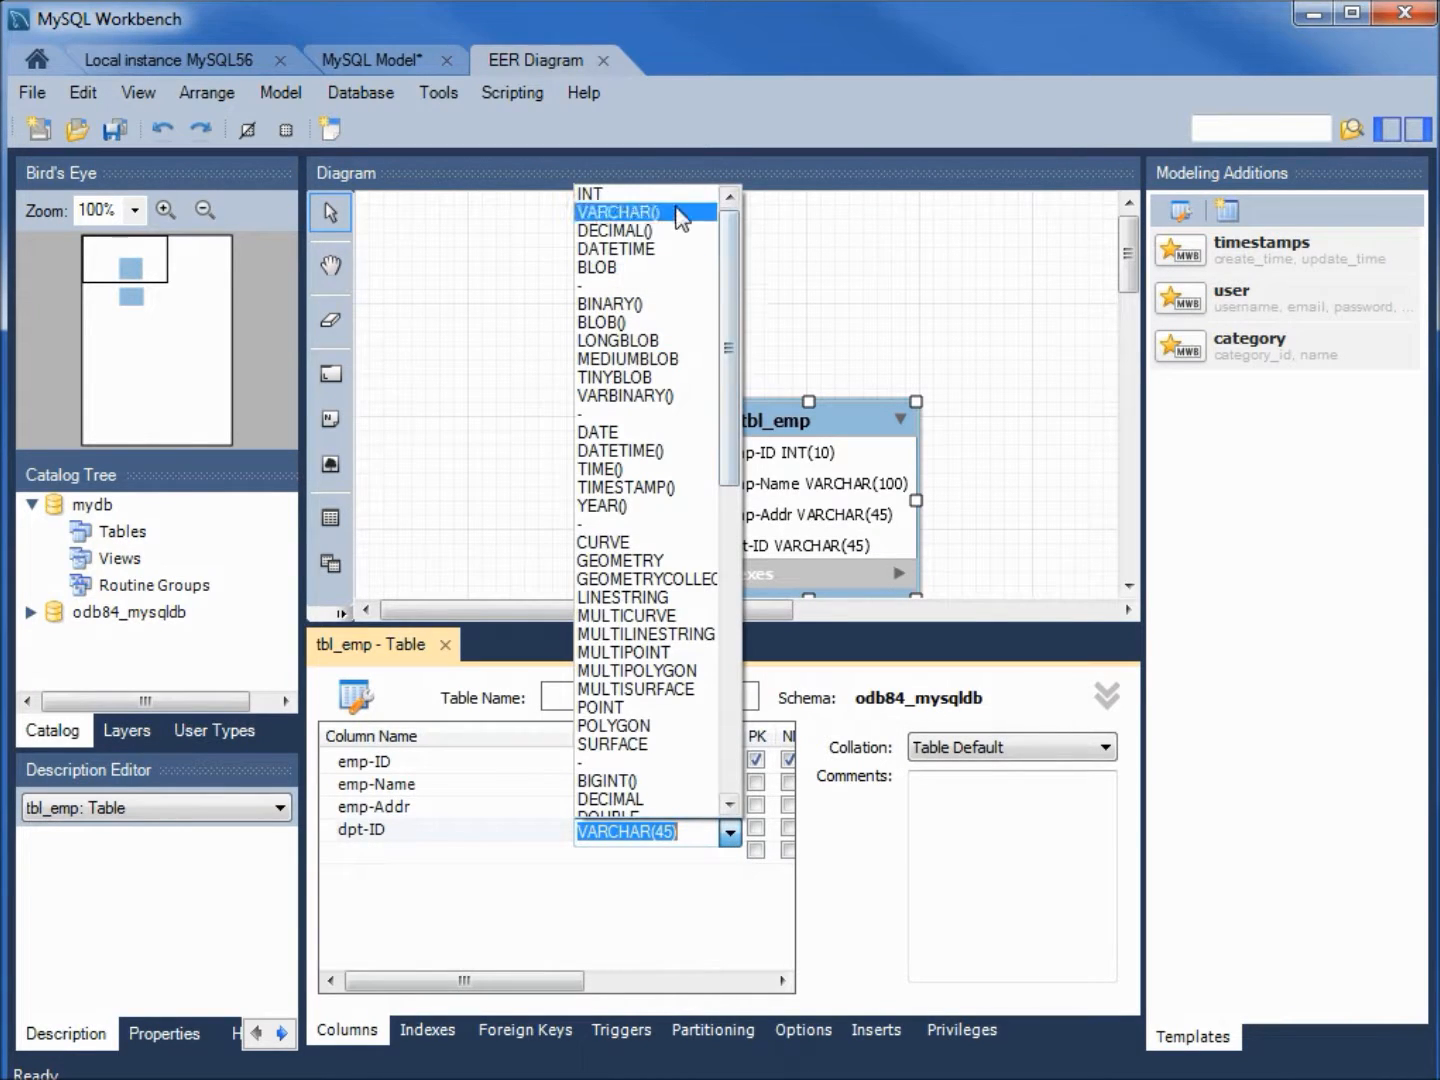
pyautogui.click(588, 192)
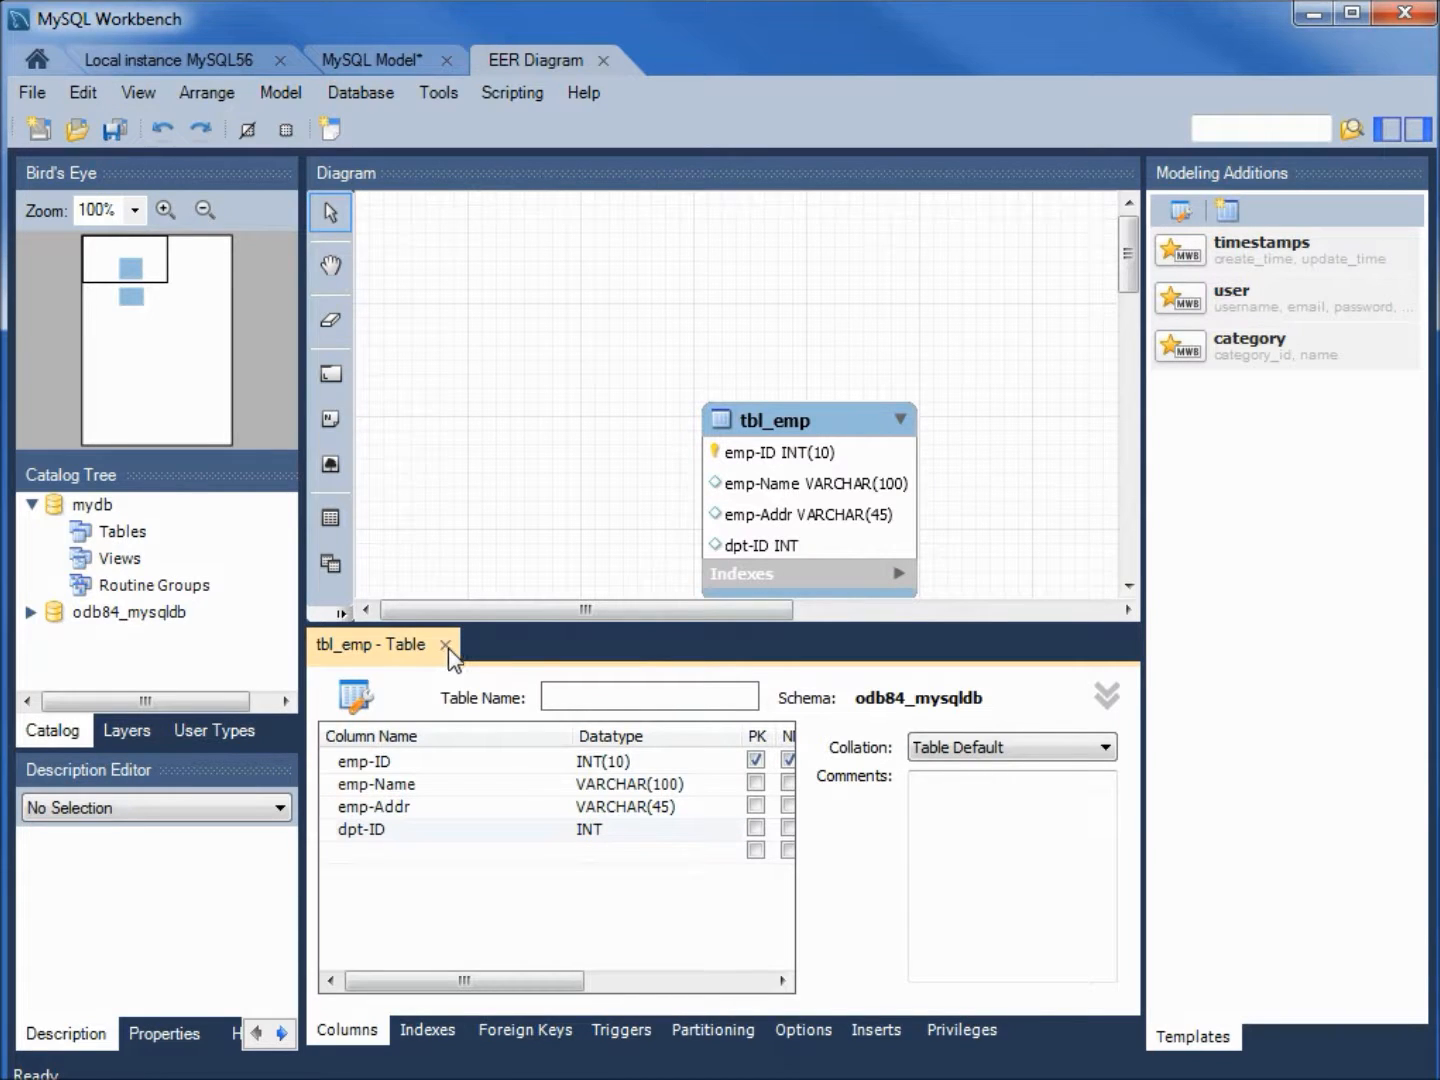
pyautogui.click(446, 644)
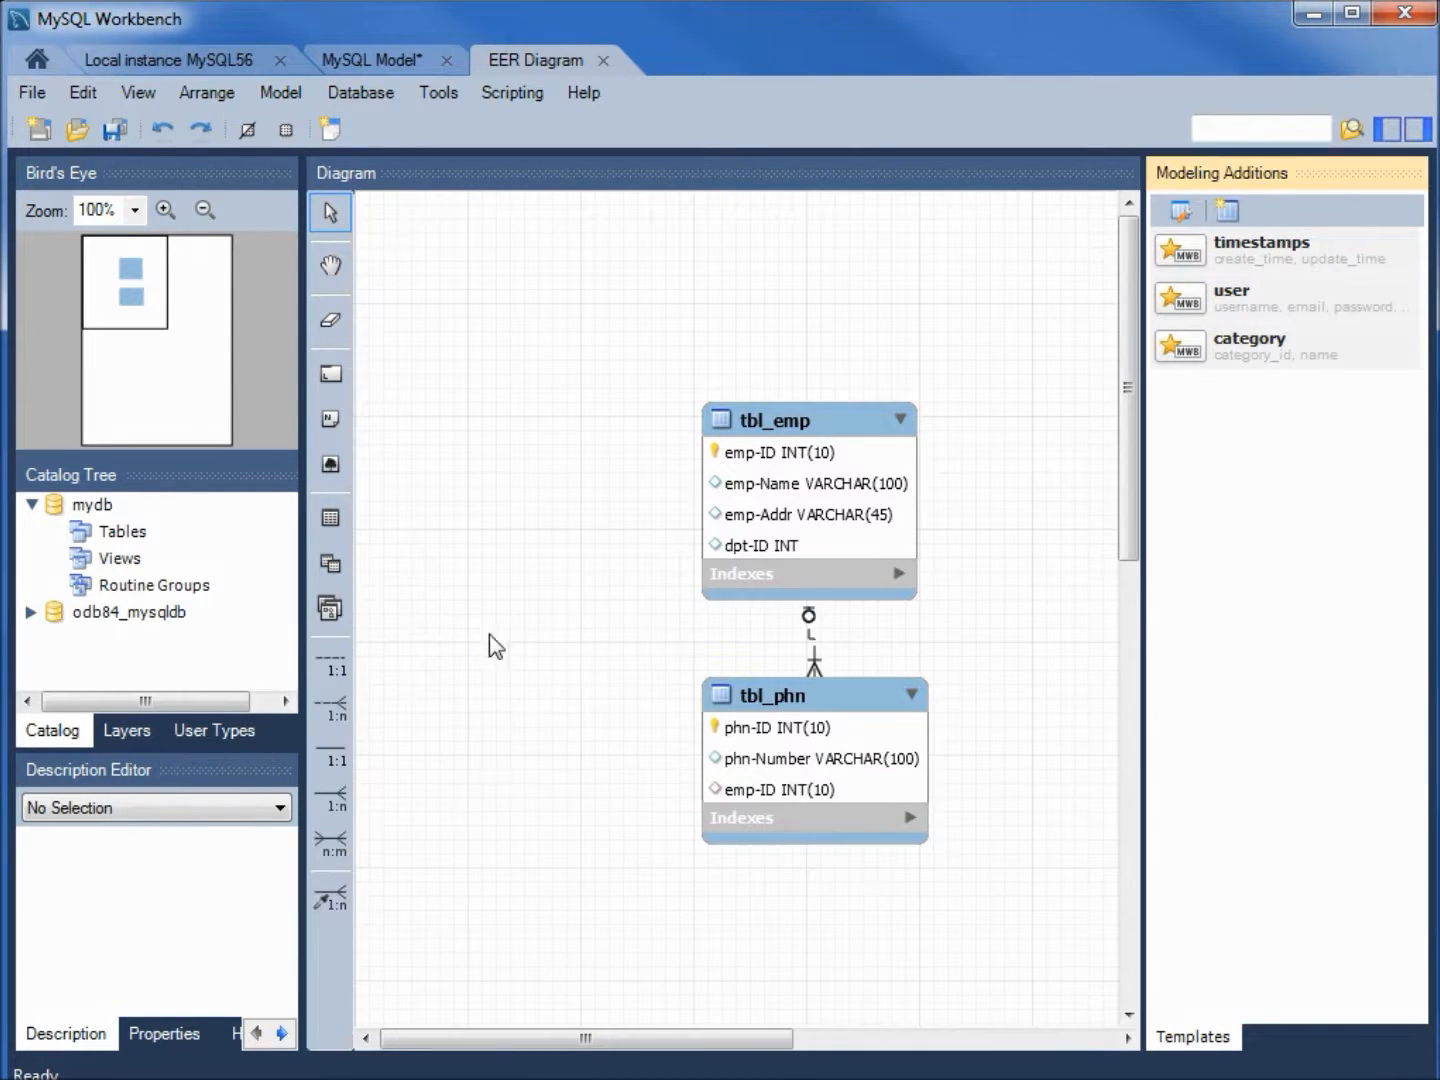
pyautogui.moveTo(758, 552)
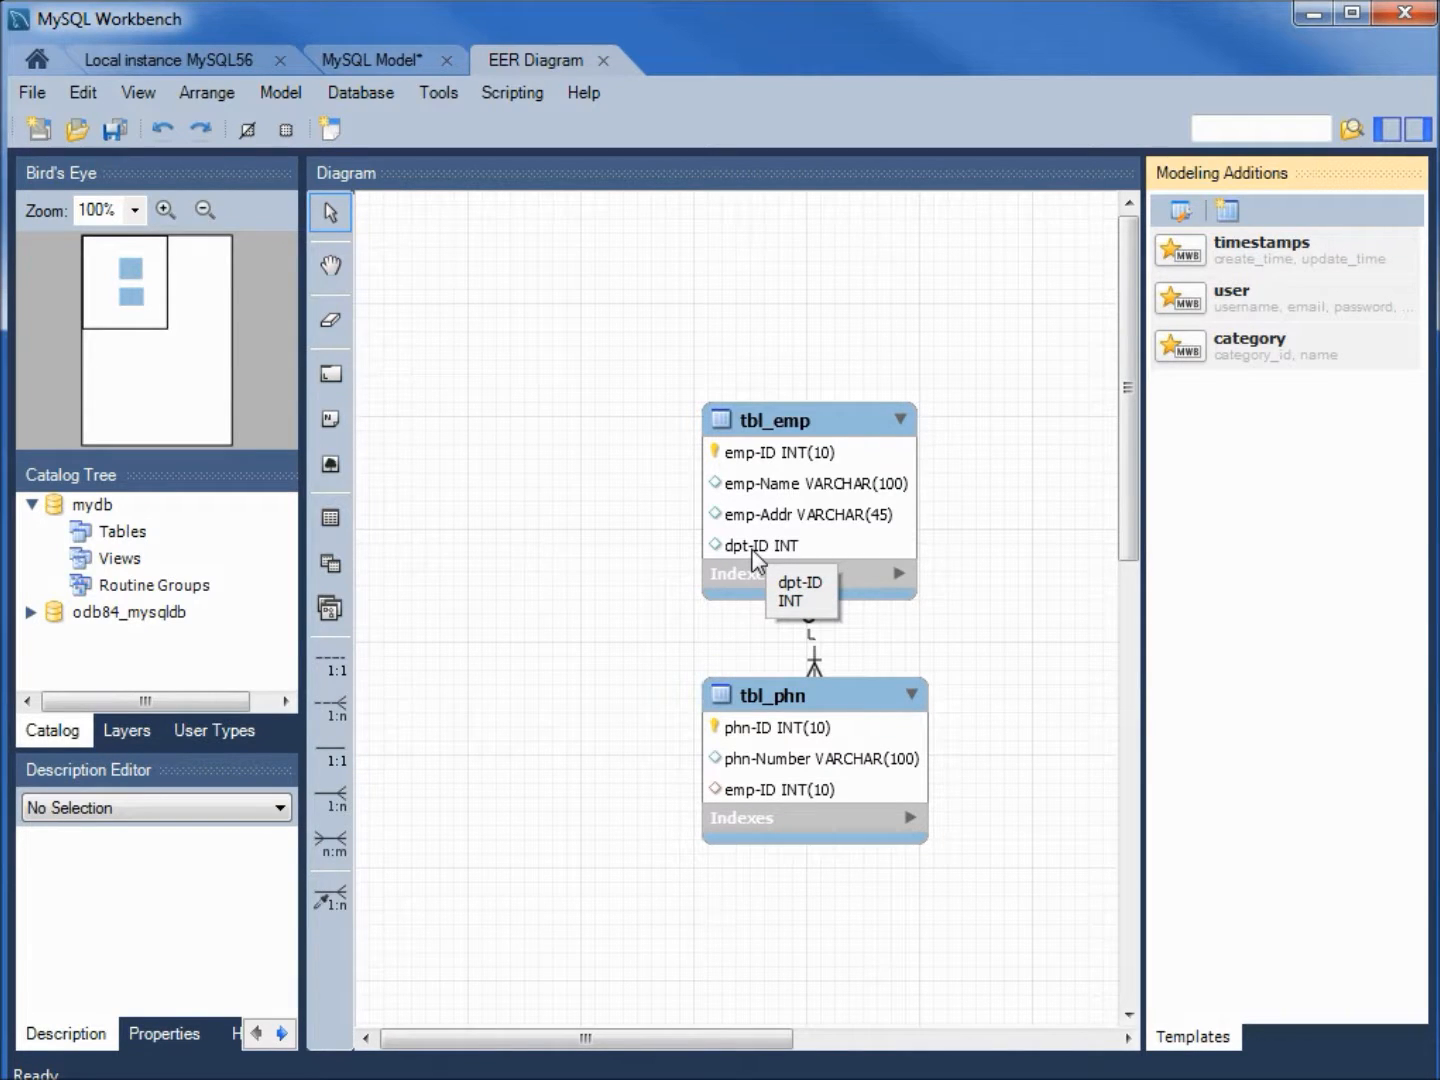
pyautogui.moveTo(378, 132)
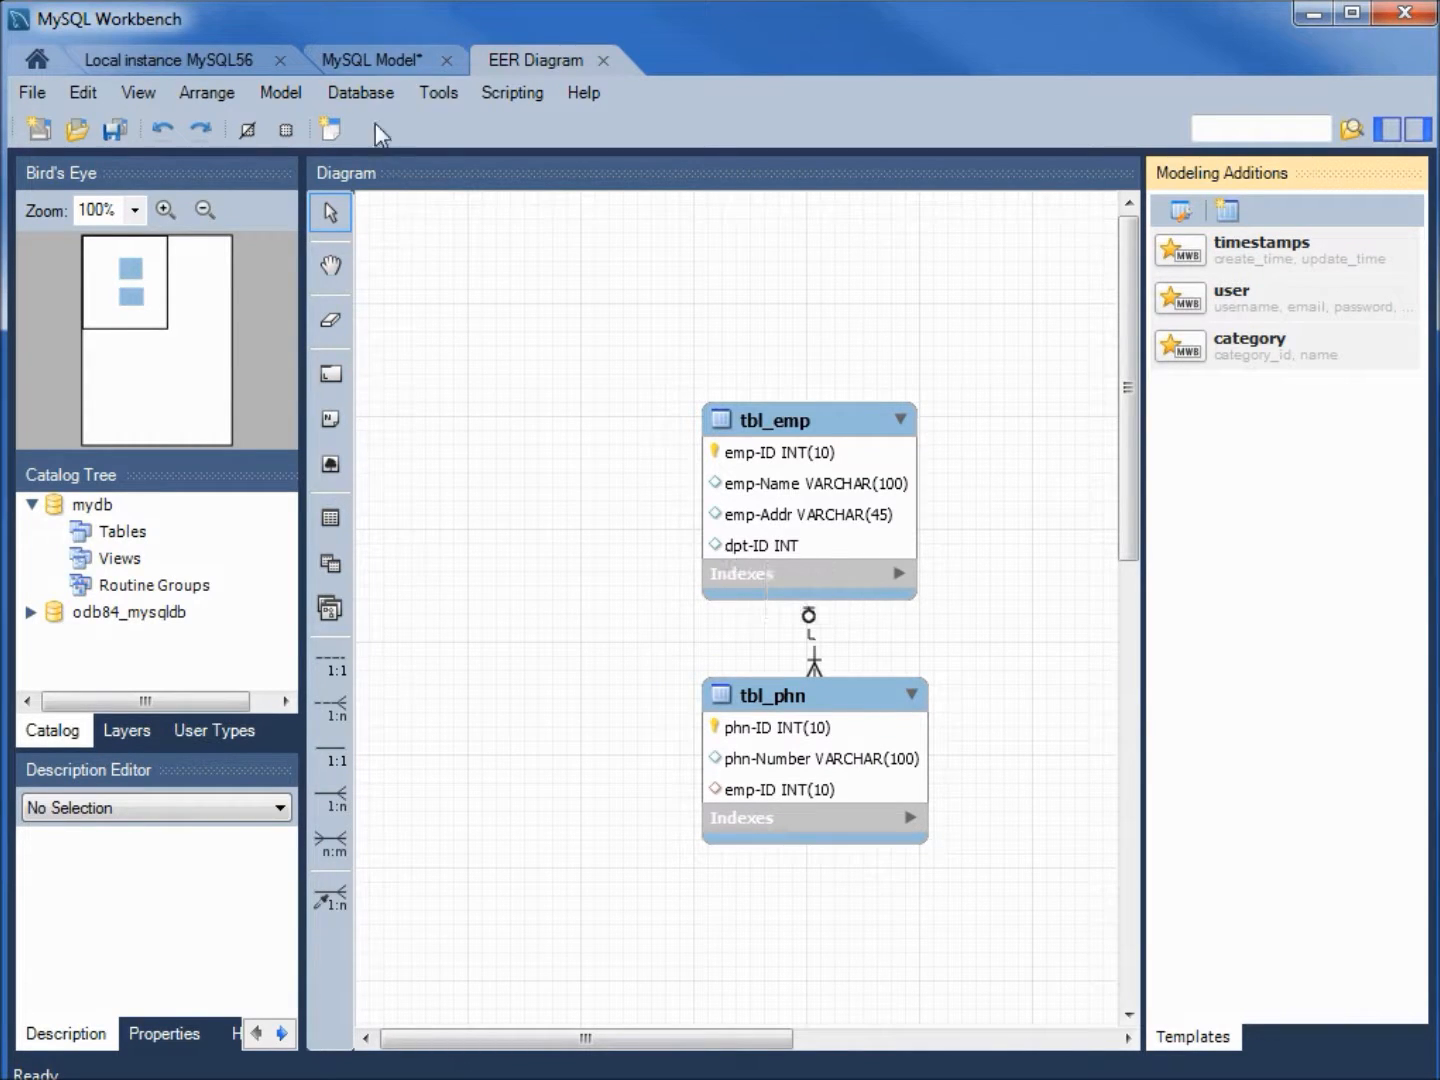
# Step: Choose Synchronize Model... from the Database menu to open the sync wizard
pyautogui.click(360, 92)
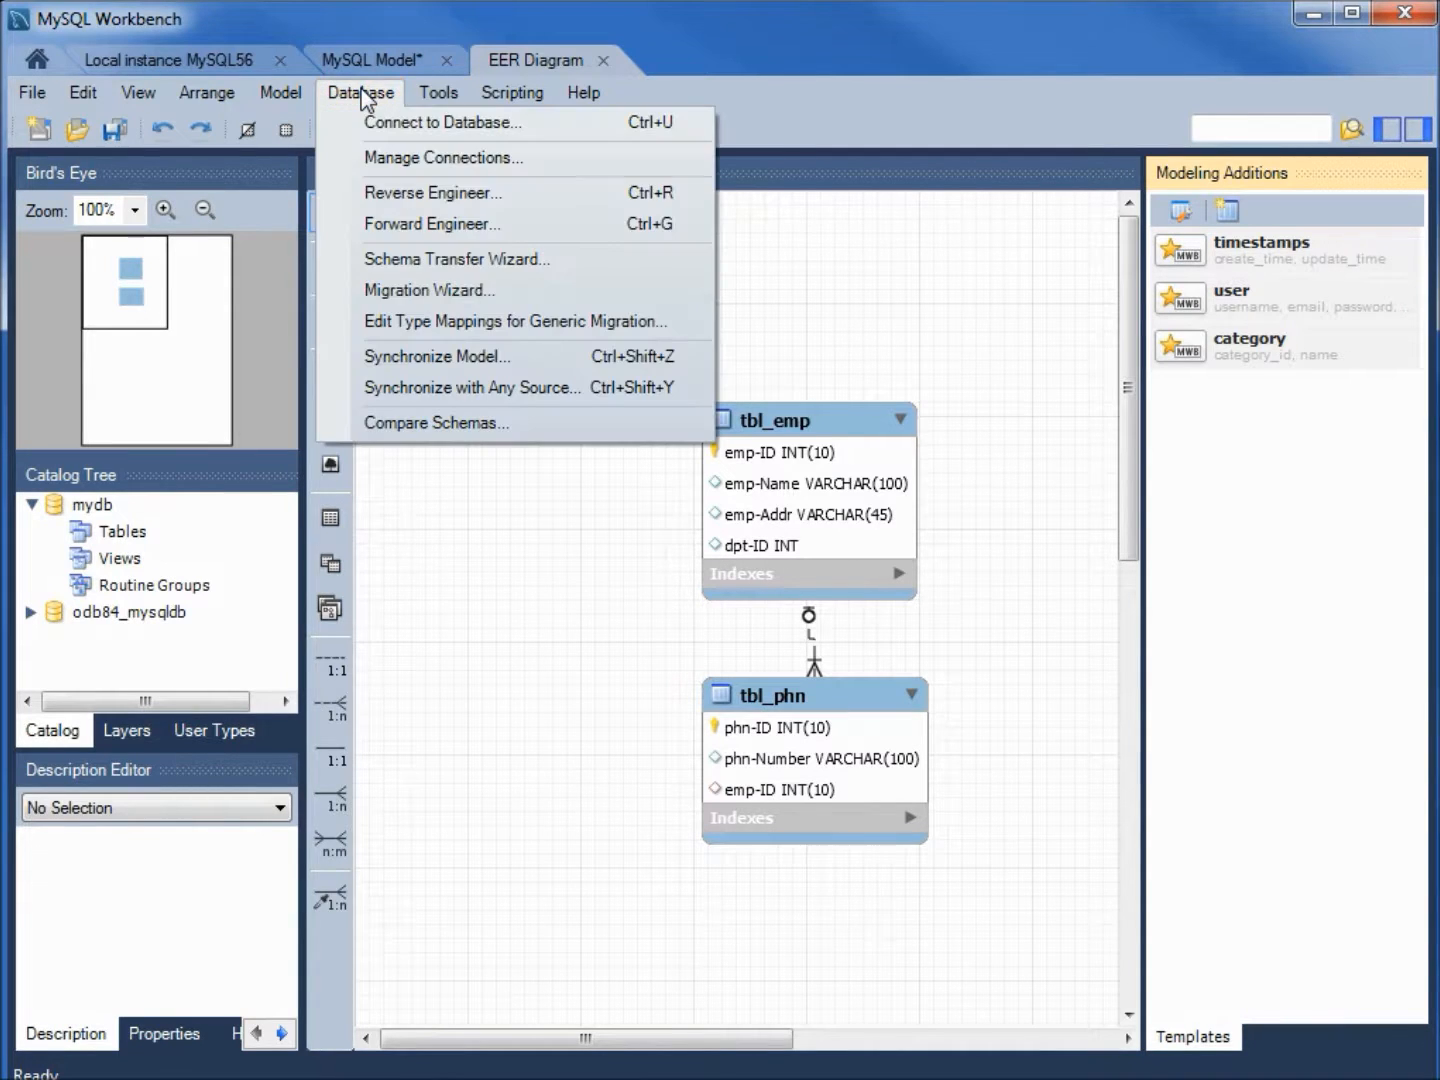
pyautogui.moveTo(436, 356)
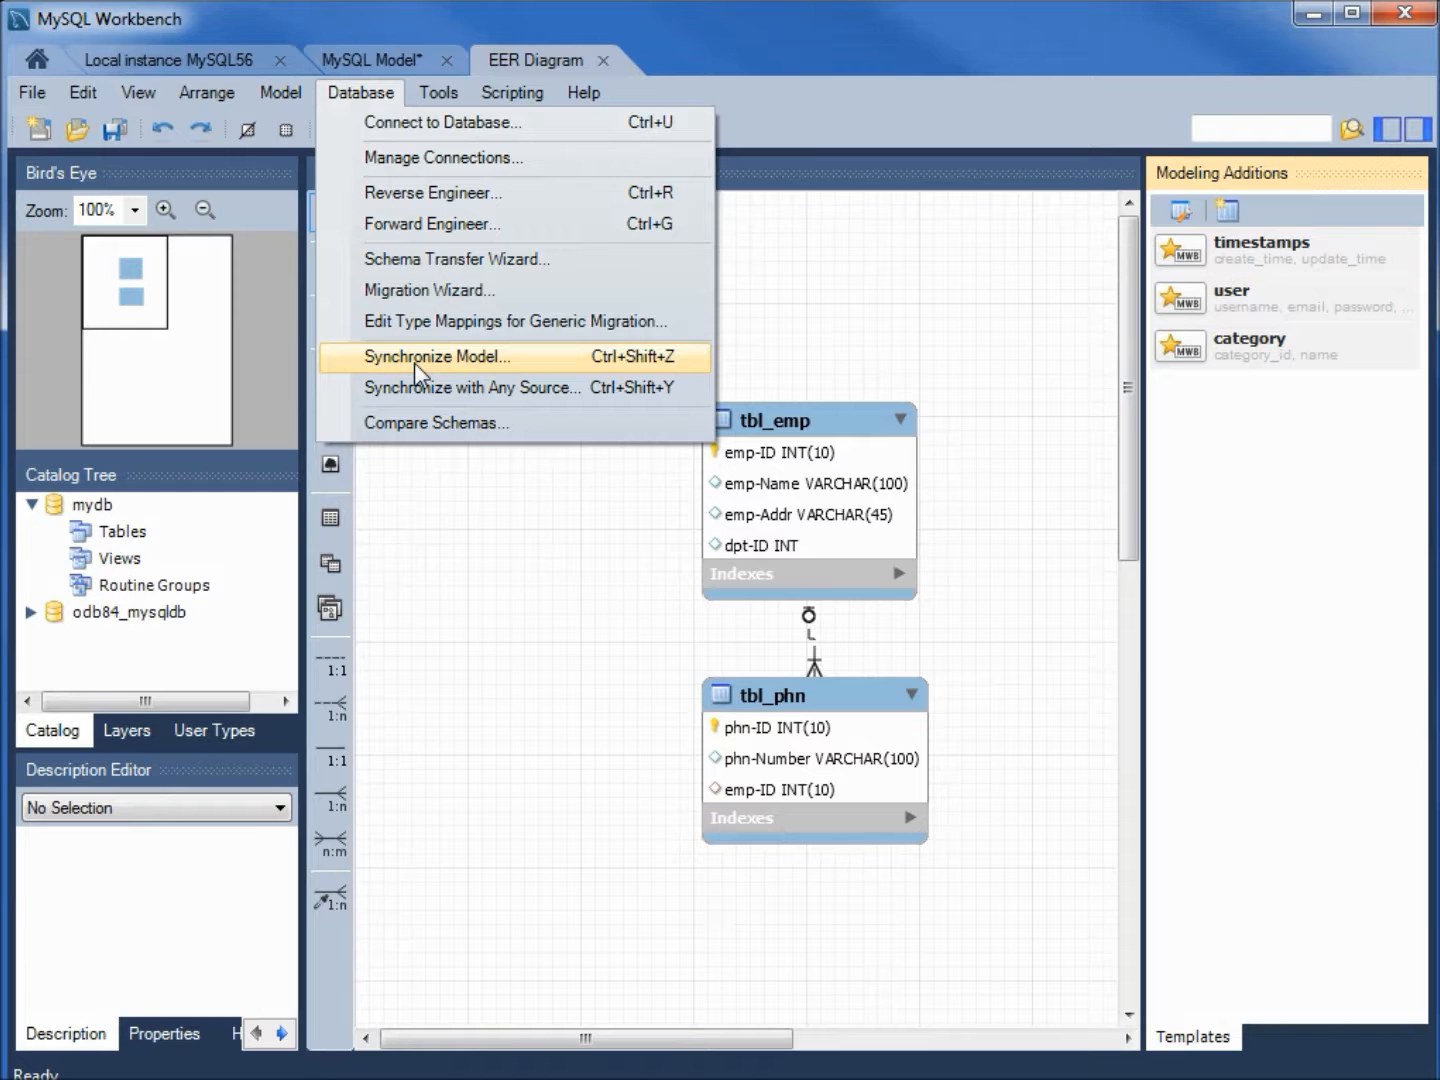
pyautogui.click(436, 356)
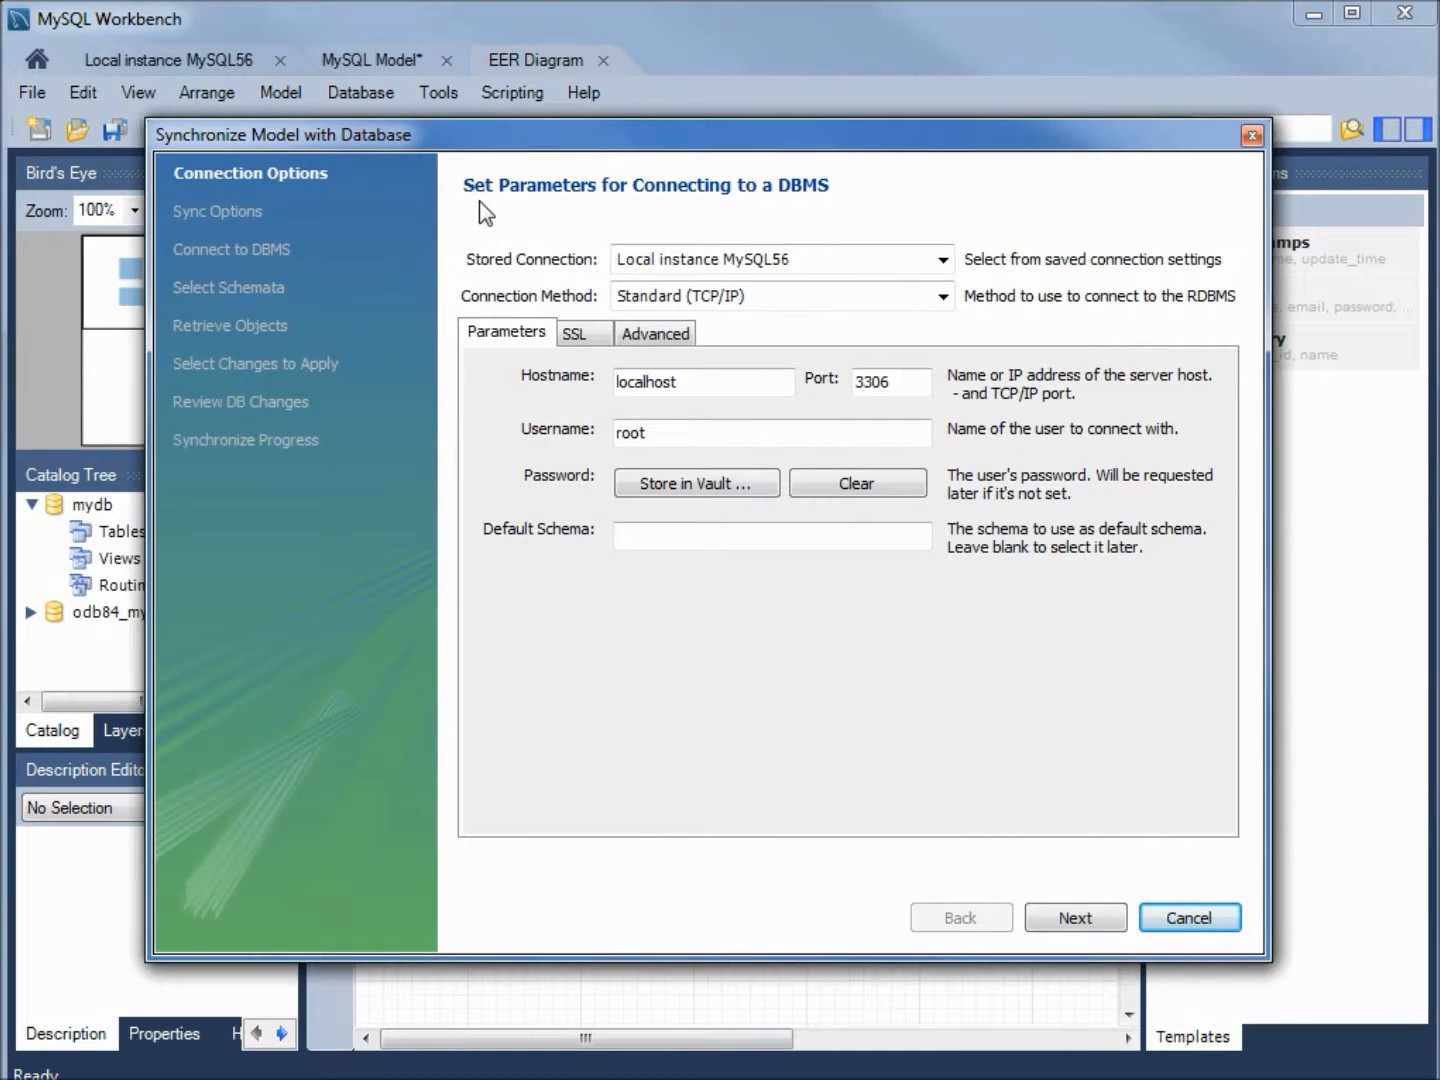
pyautogui.moveTo(838, 216)
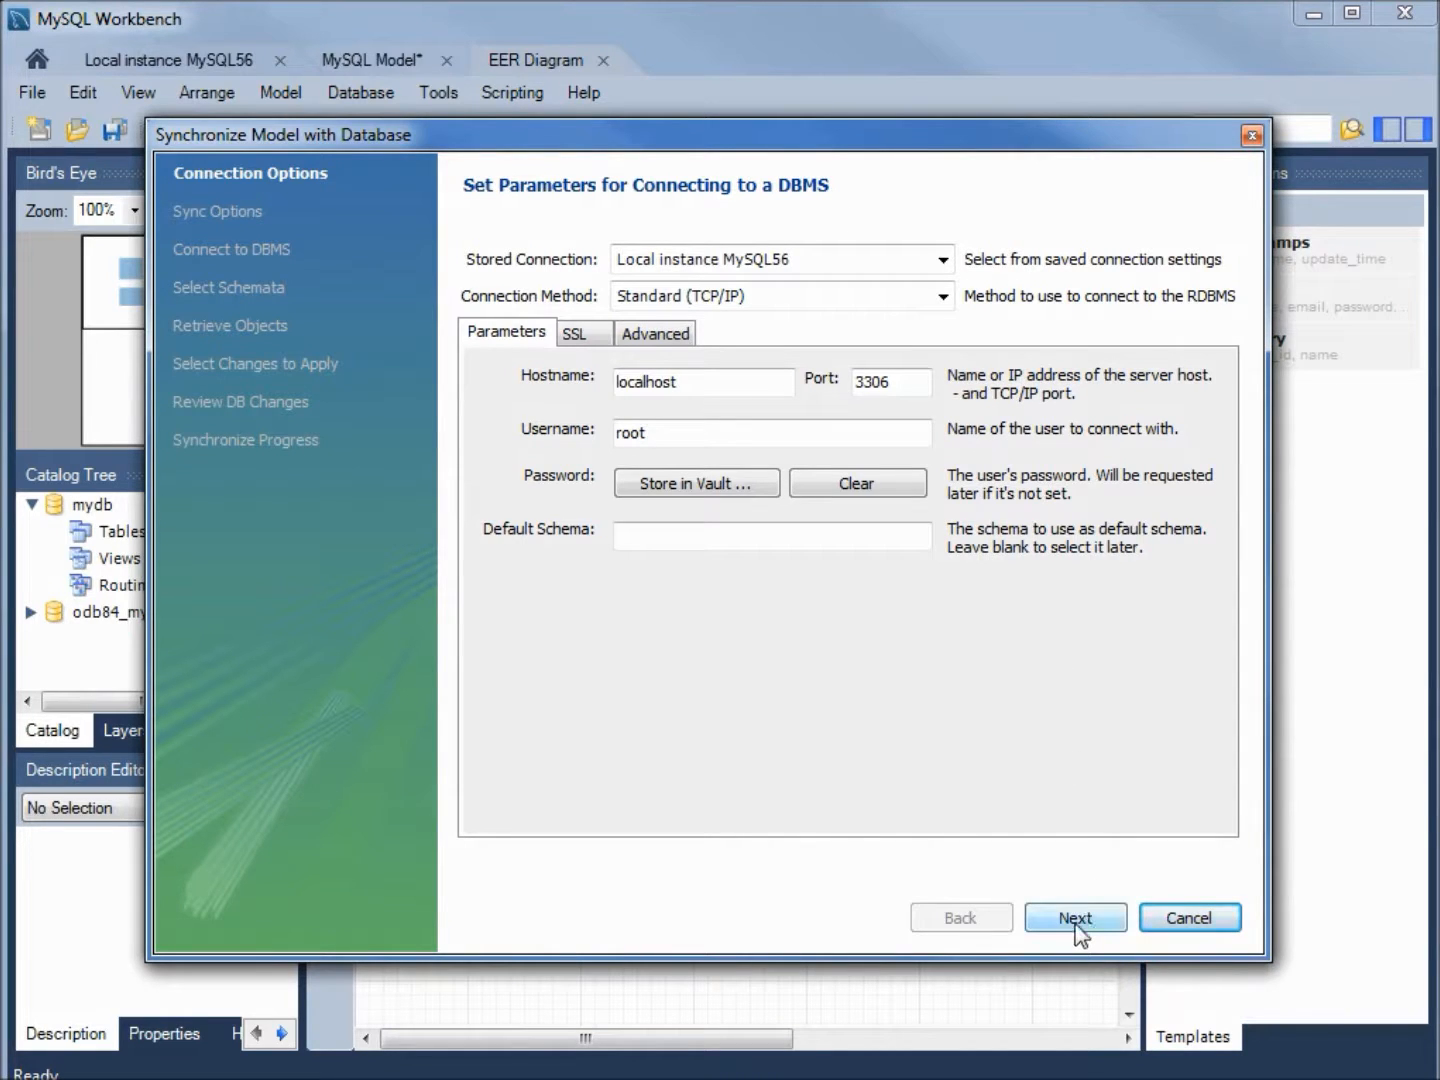
# Step: Accept the local connection and default sync options, then confirm the root password to fetch schemas
pyautogui.click(1074, 916)
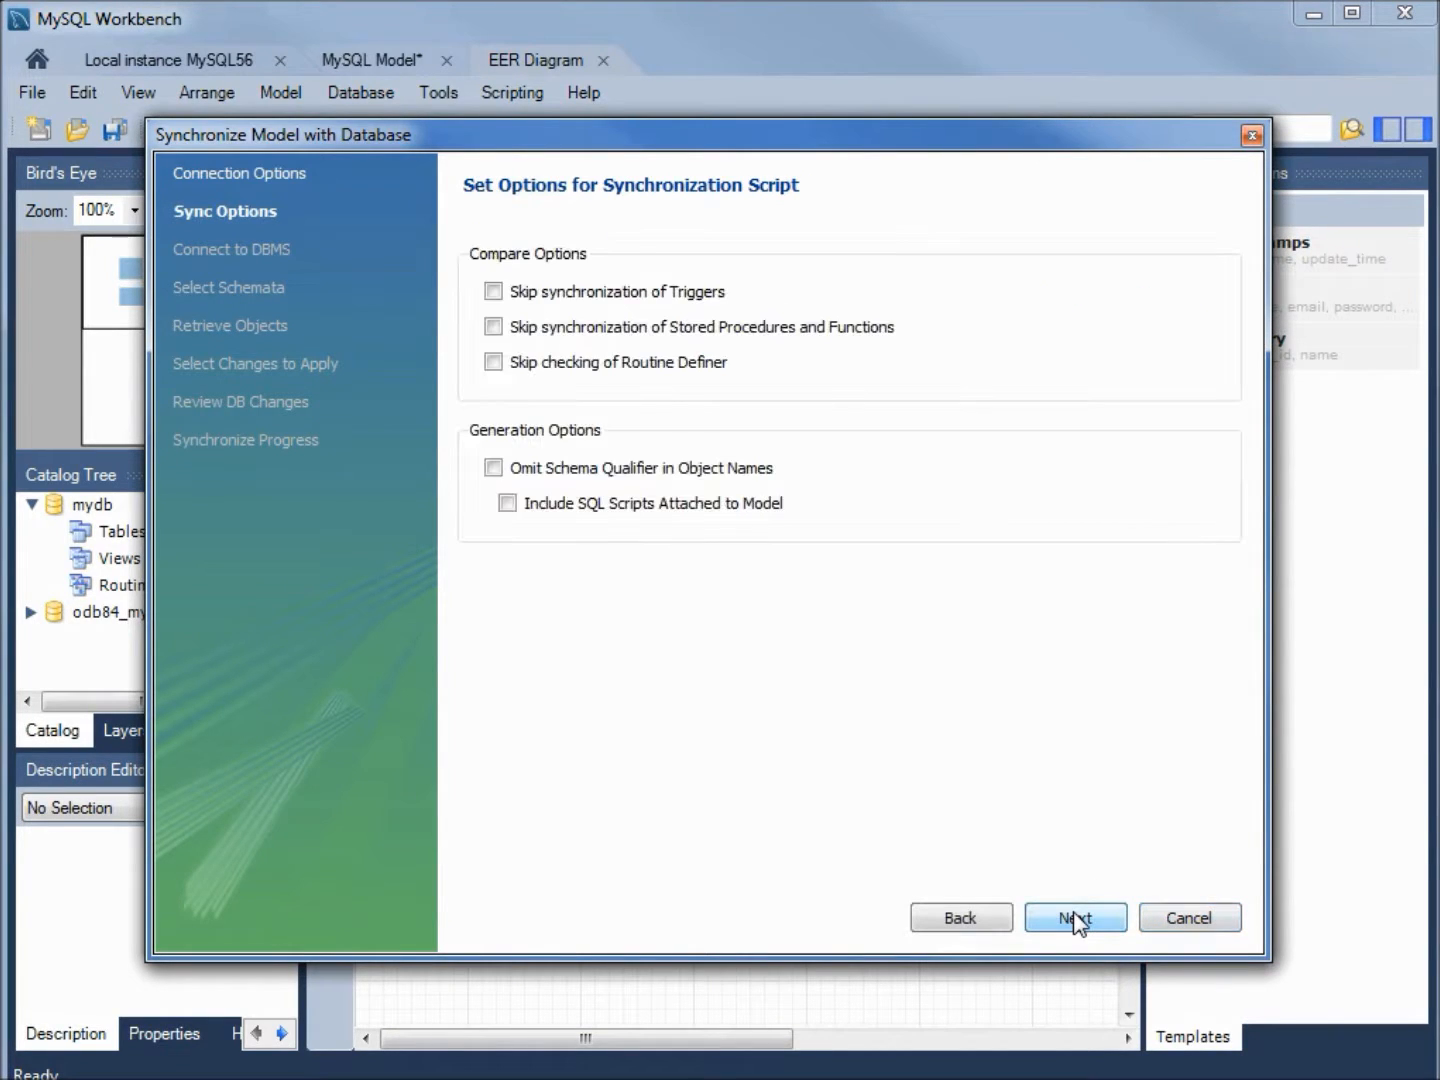
pyautogui.moveTo(640, 208)
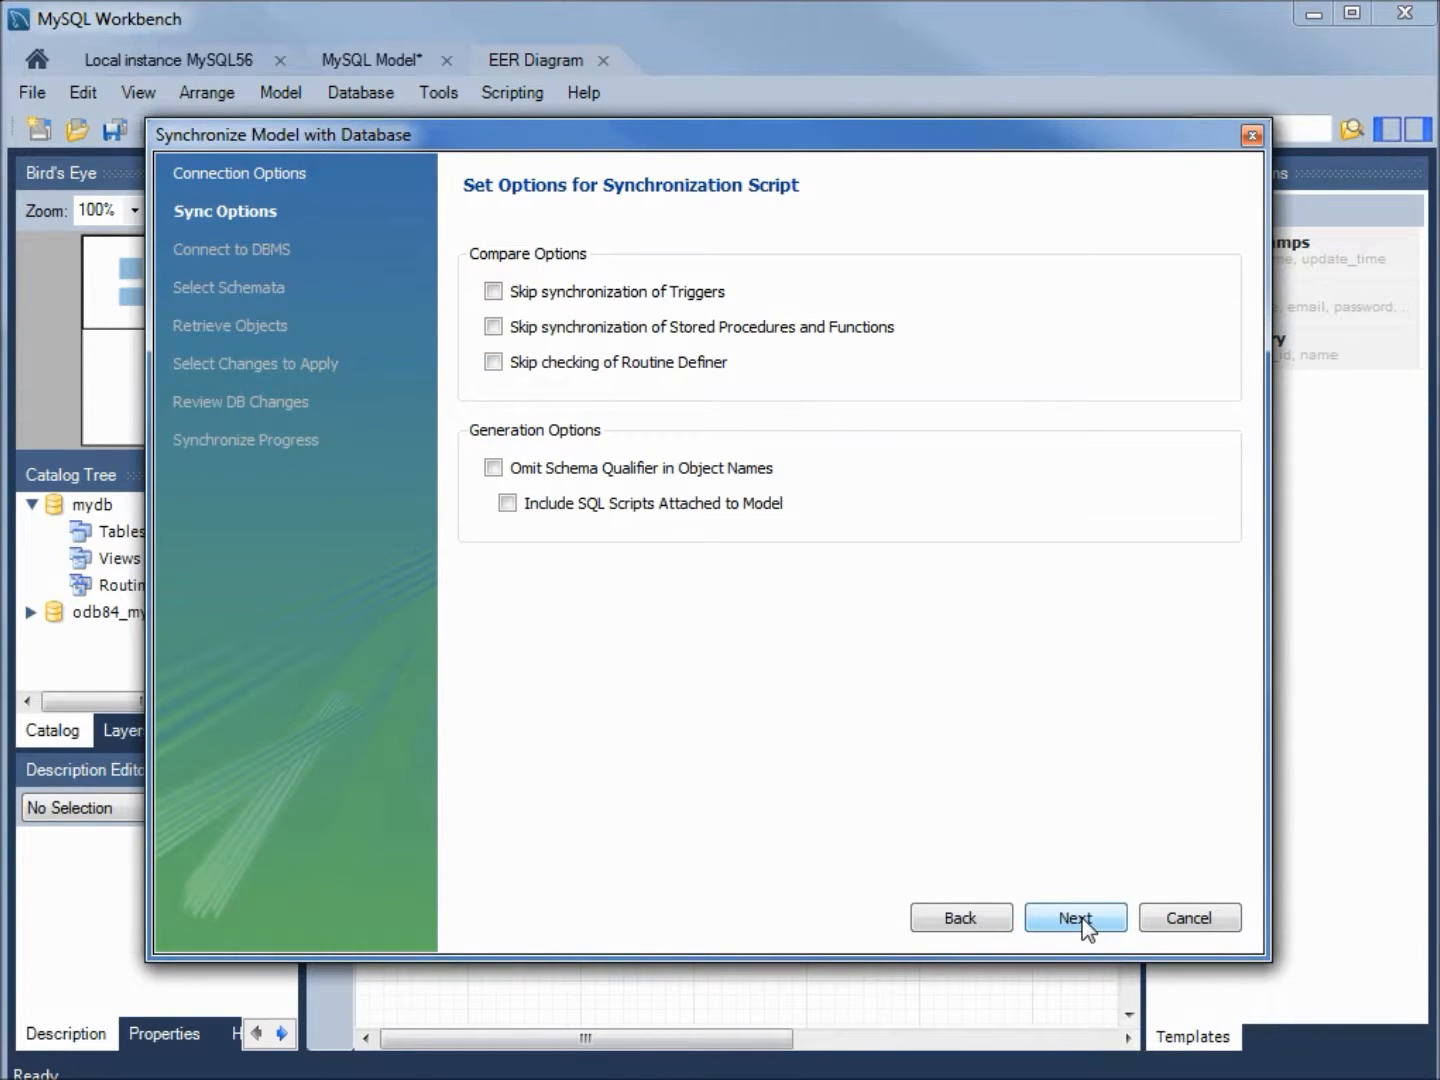
pyautogui.click(1076, 916)
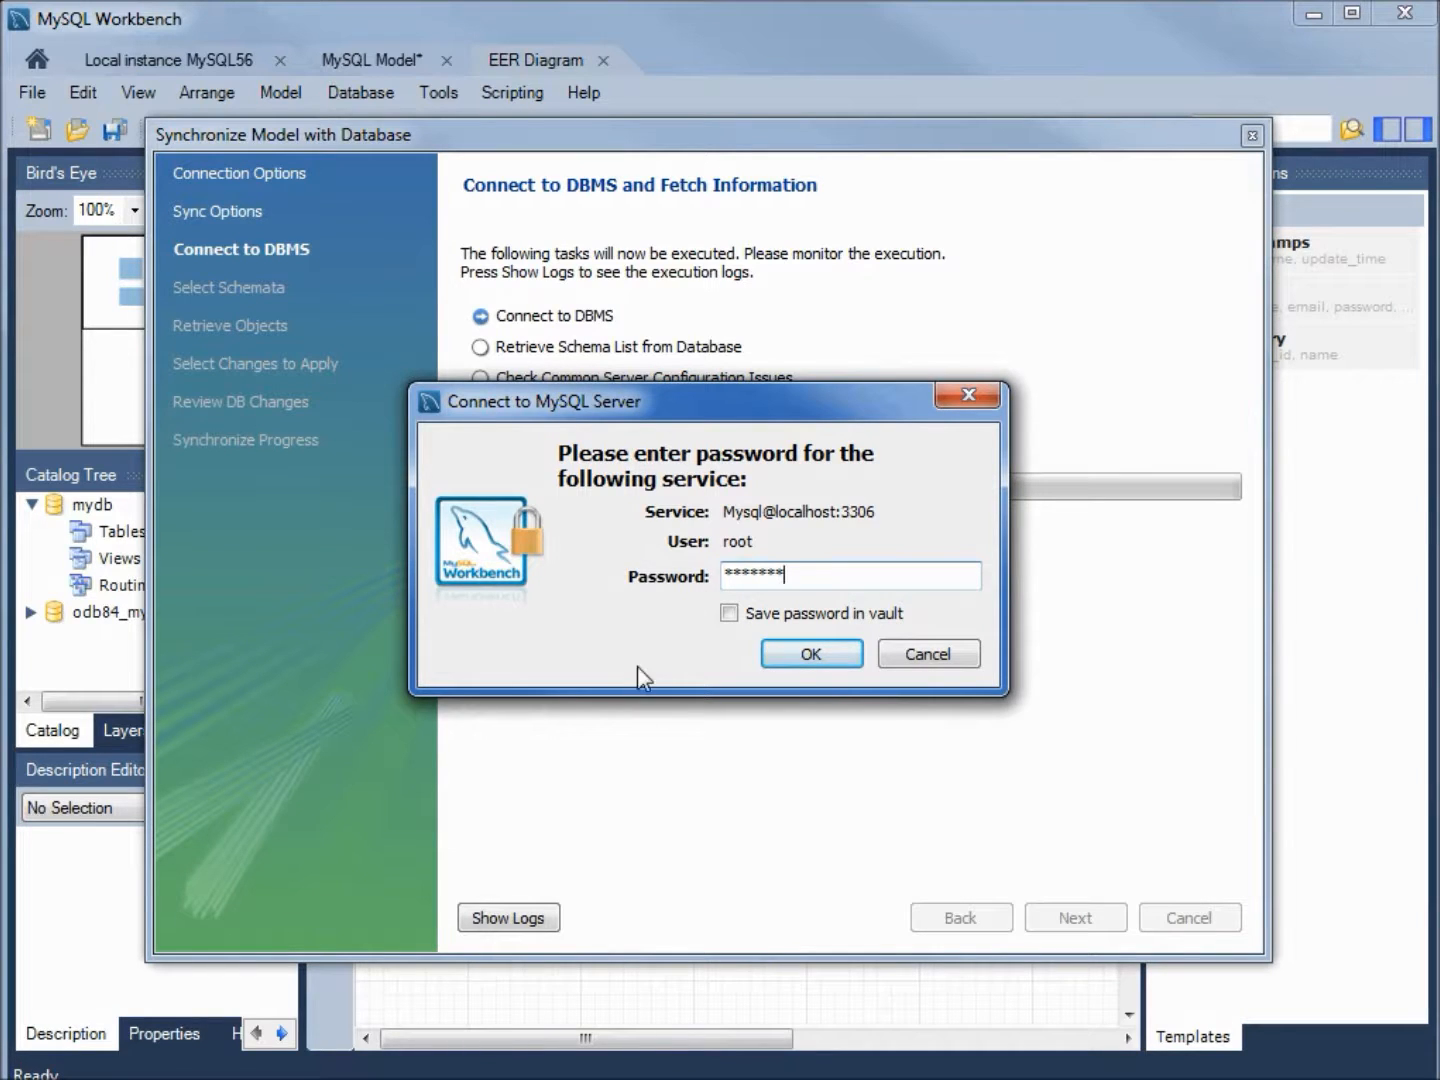
pyautogui.click(810, 652)
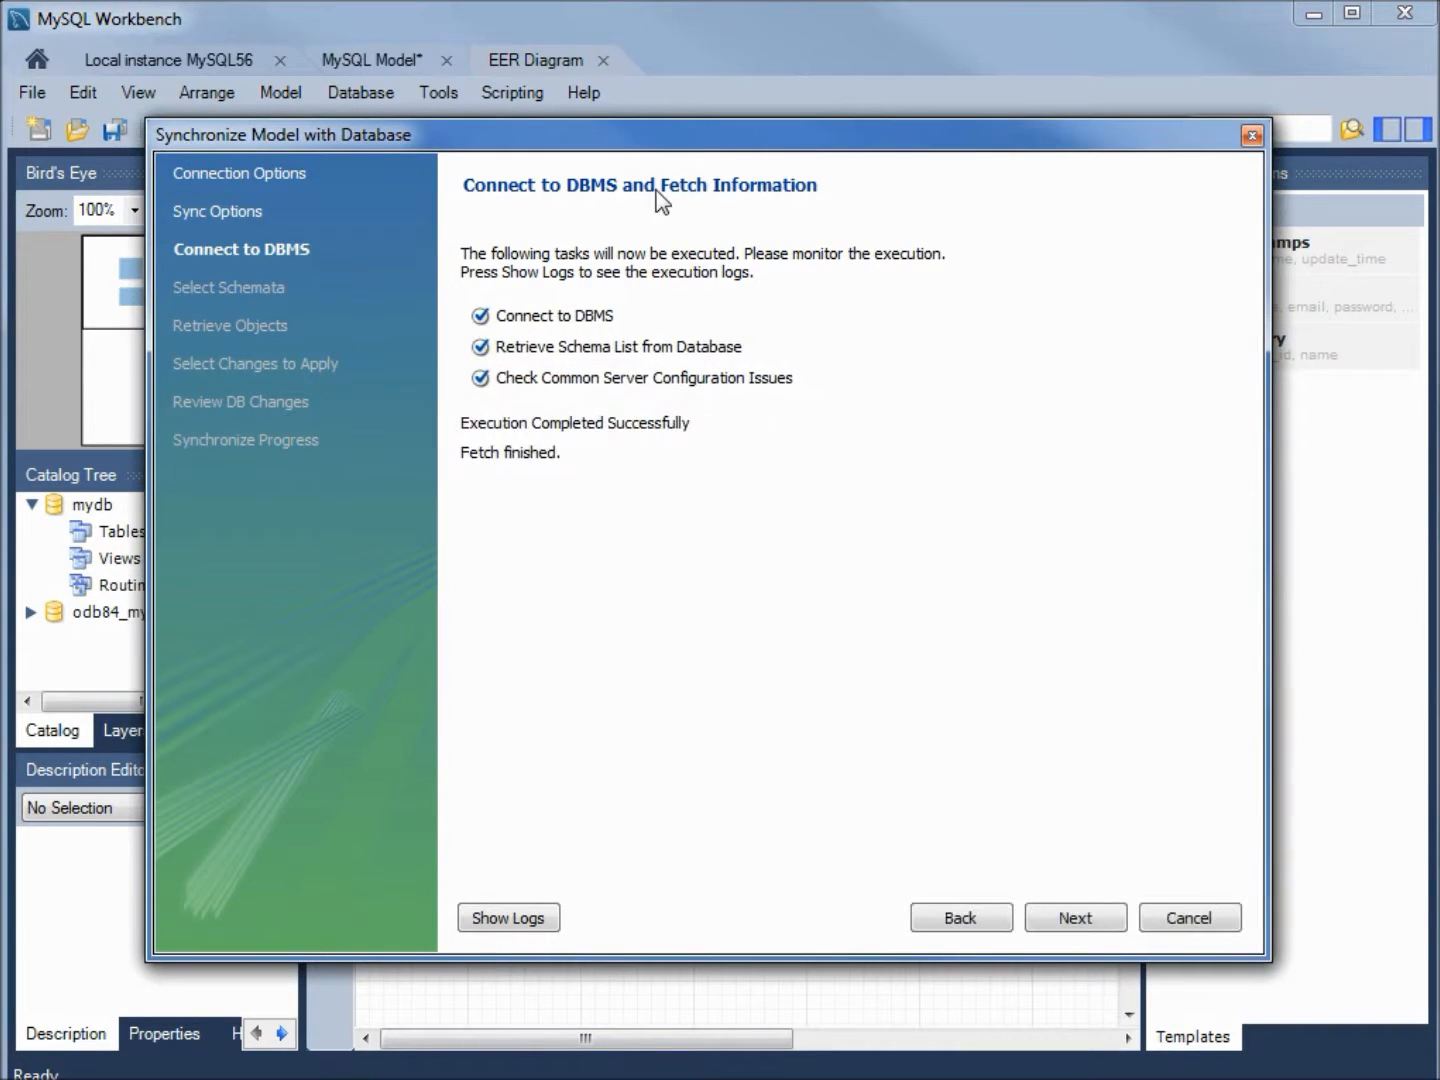
pyautogui.moveTo(712, 204)
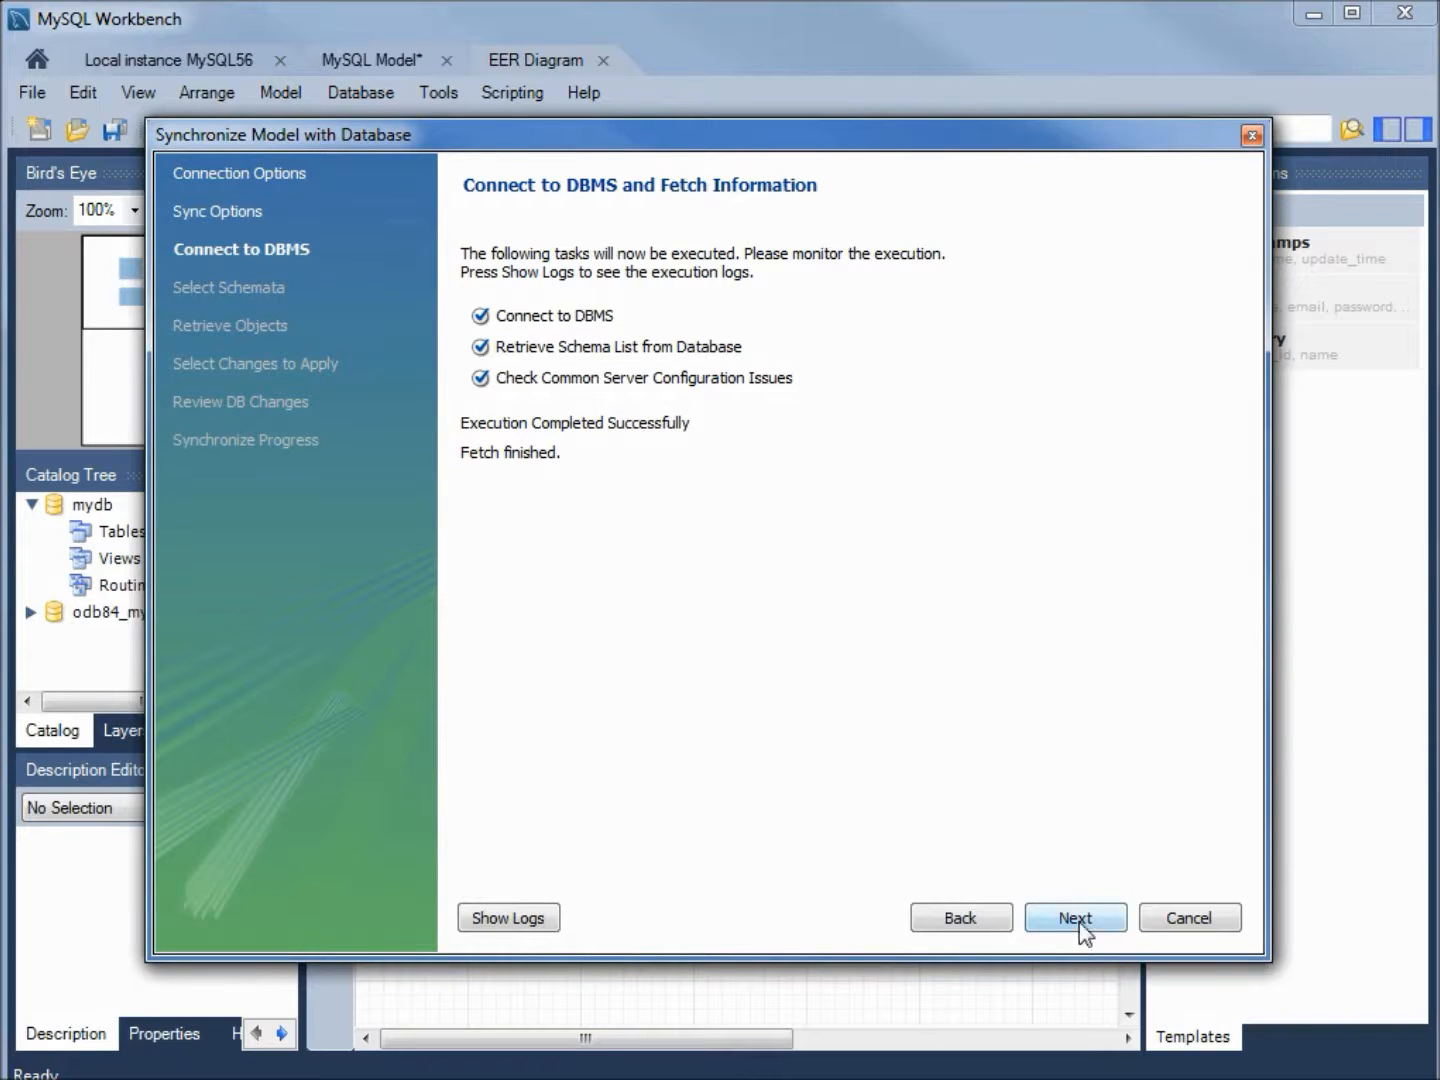
# Step: Keep odb84_mysqldb checked in Select Schemata and retrieve its objects for synchronization
pyautogui.click(1076, 916)
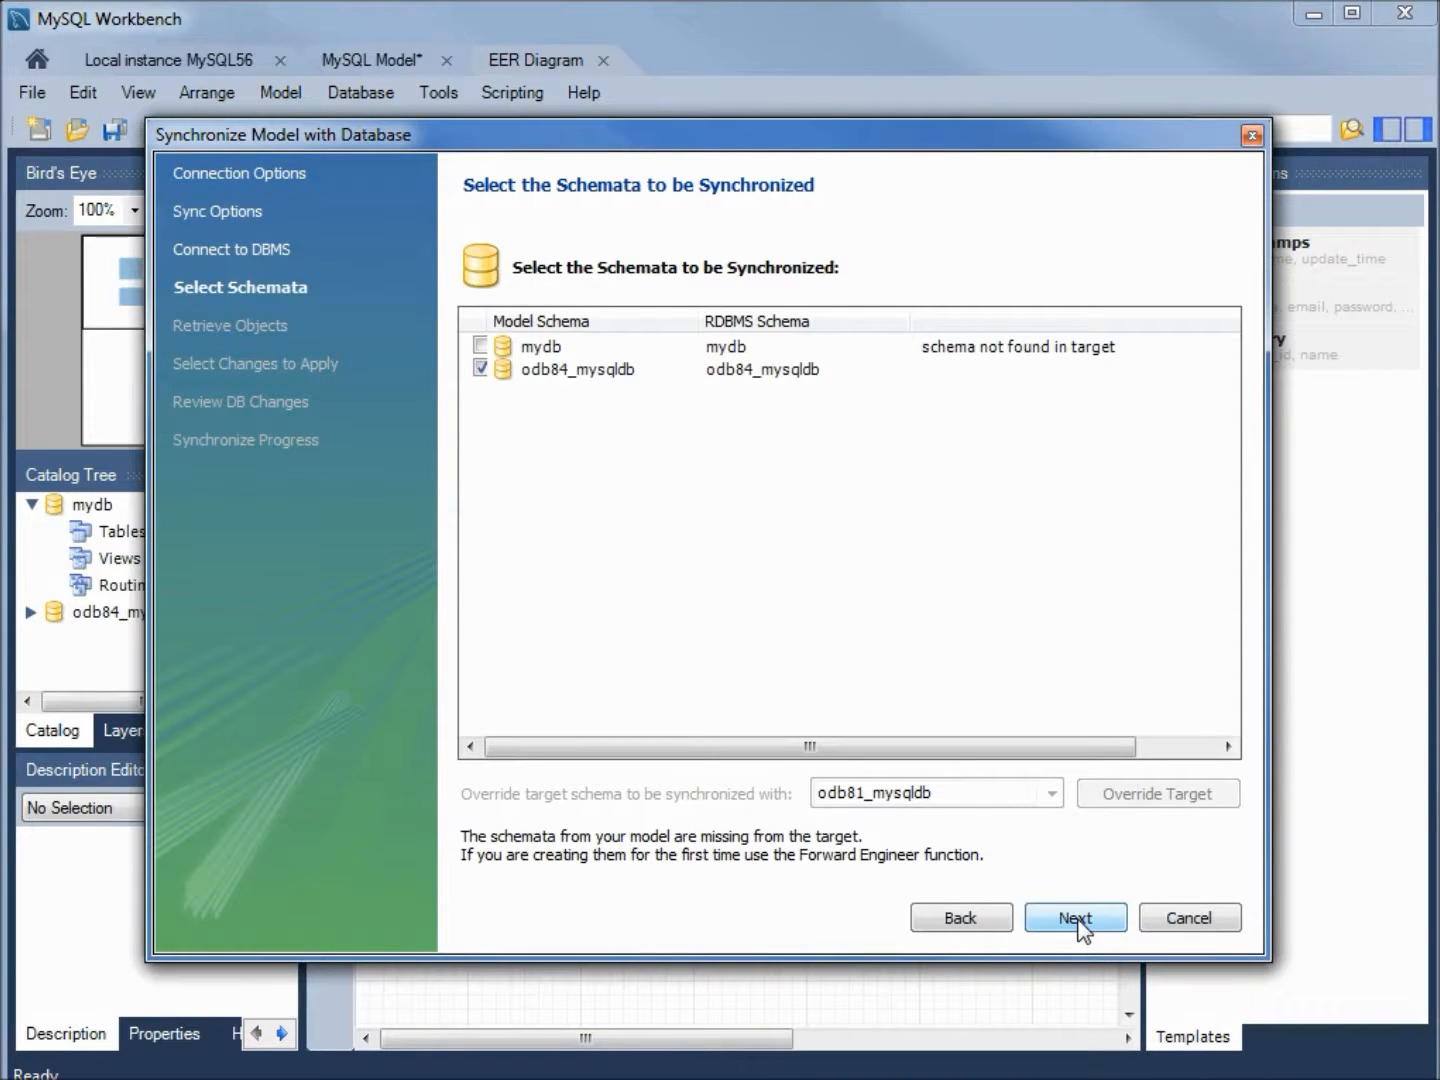
pyautogui.moveTo(528, 392)
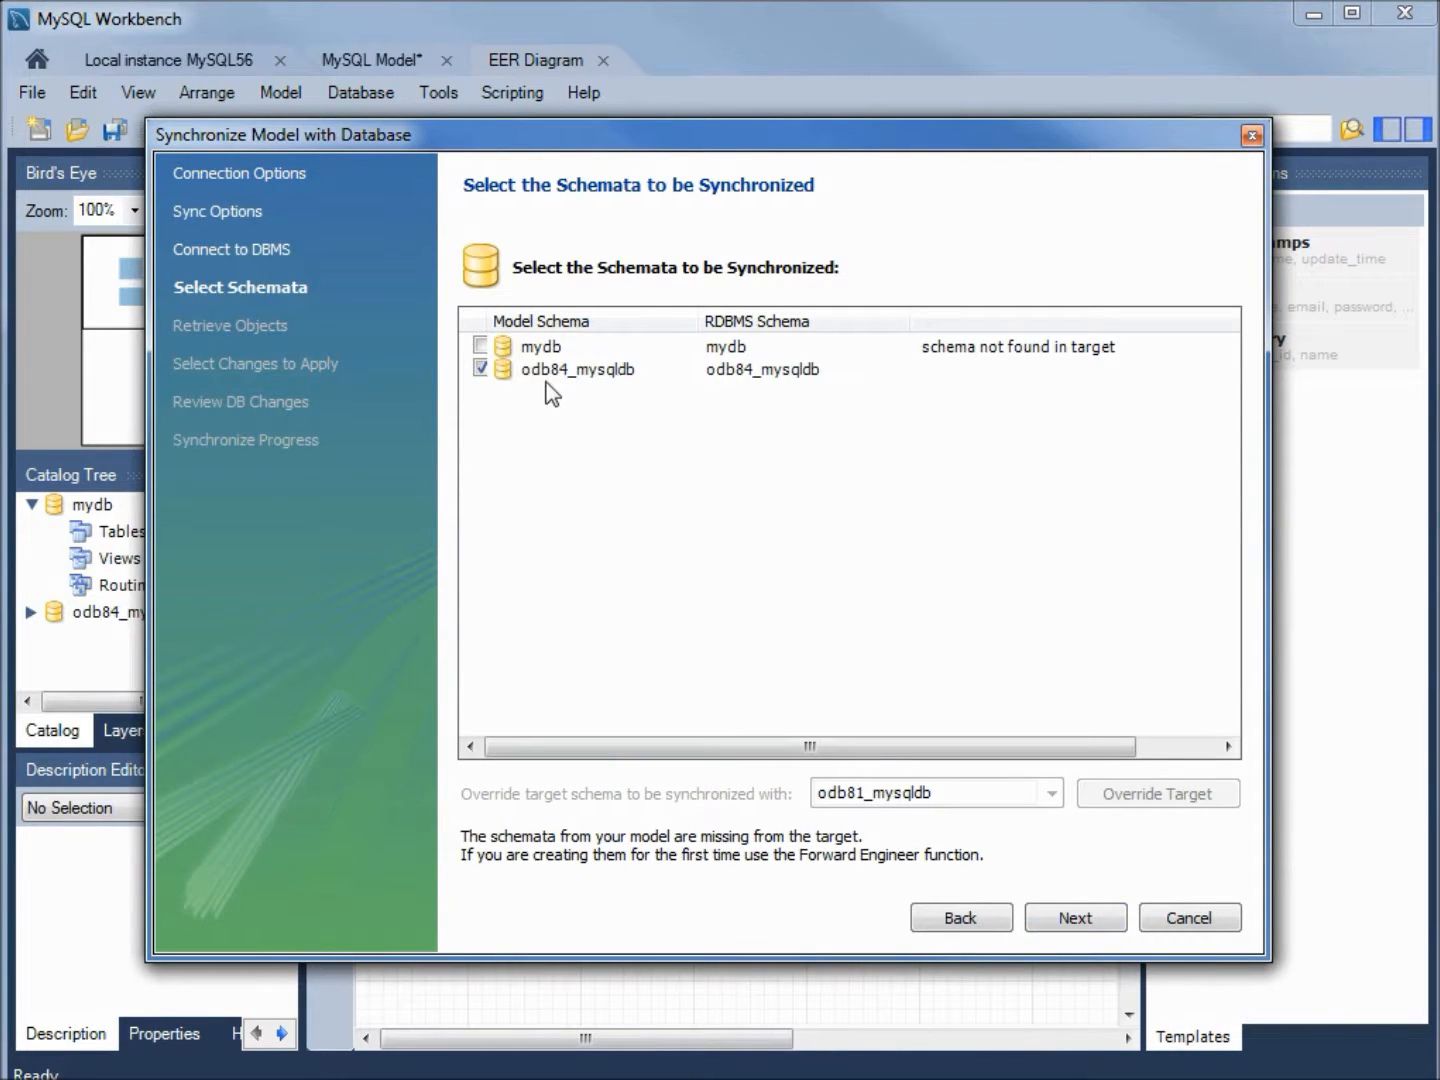
pyautogui.moveTo(638, 392)
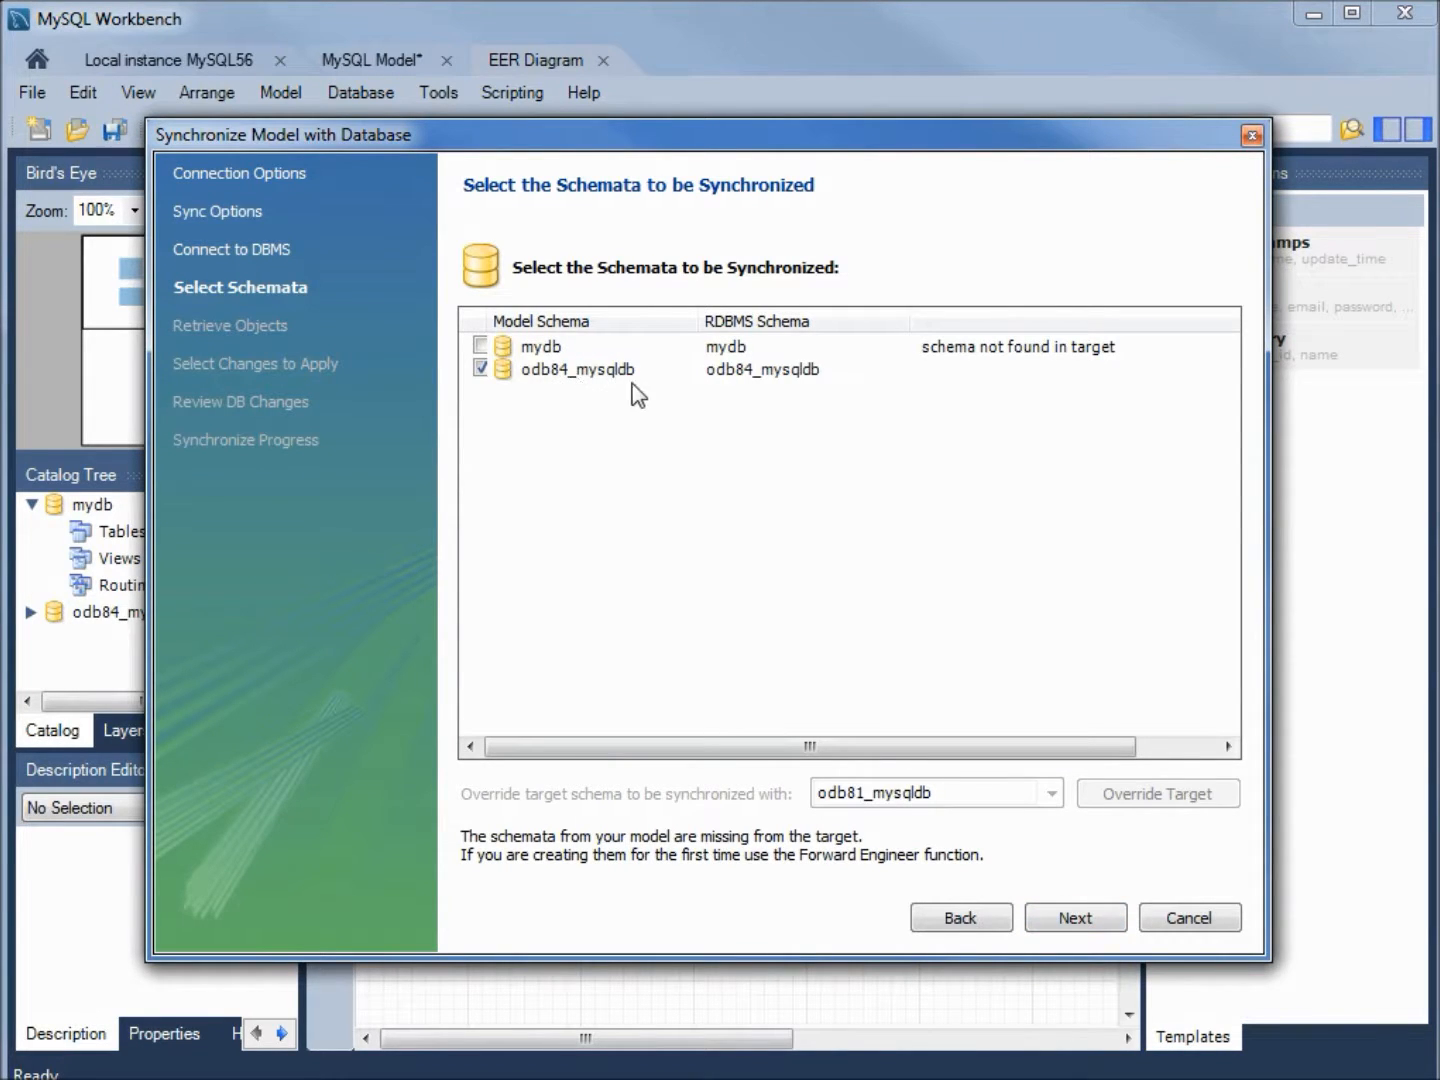
pyautogui.moveTo(538, 376)
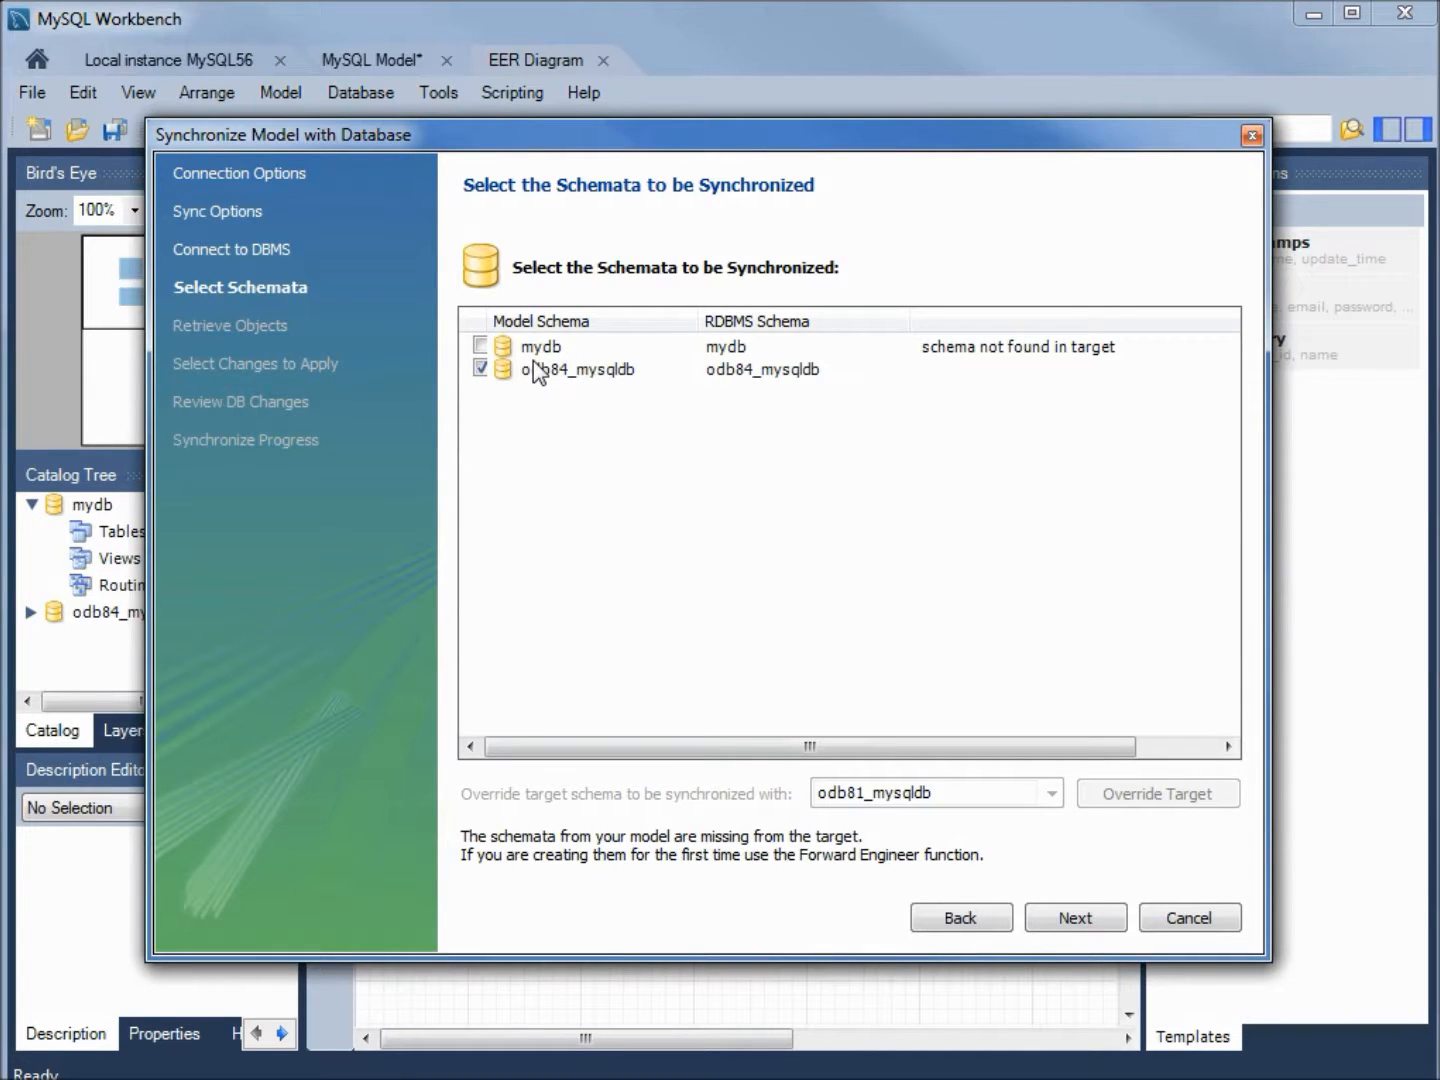
pyautogui.moveTo(564, 372)
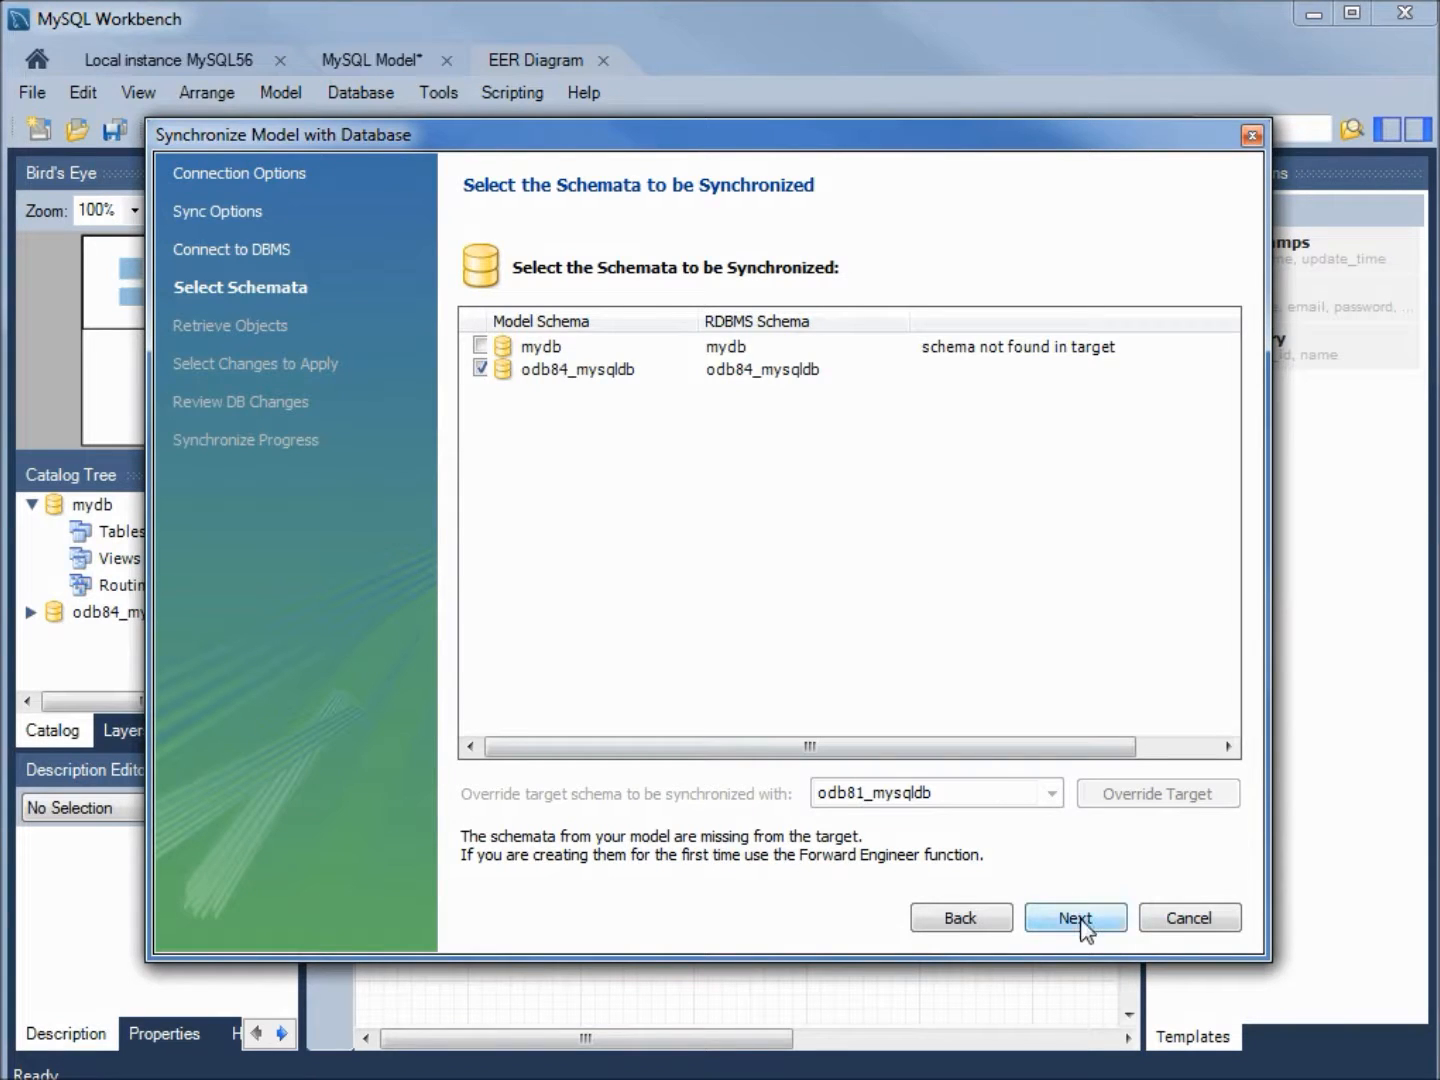
pyautogui.click(1076, 916)
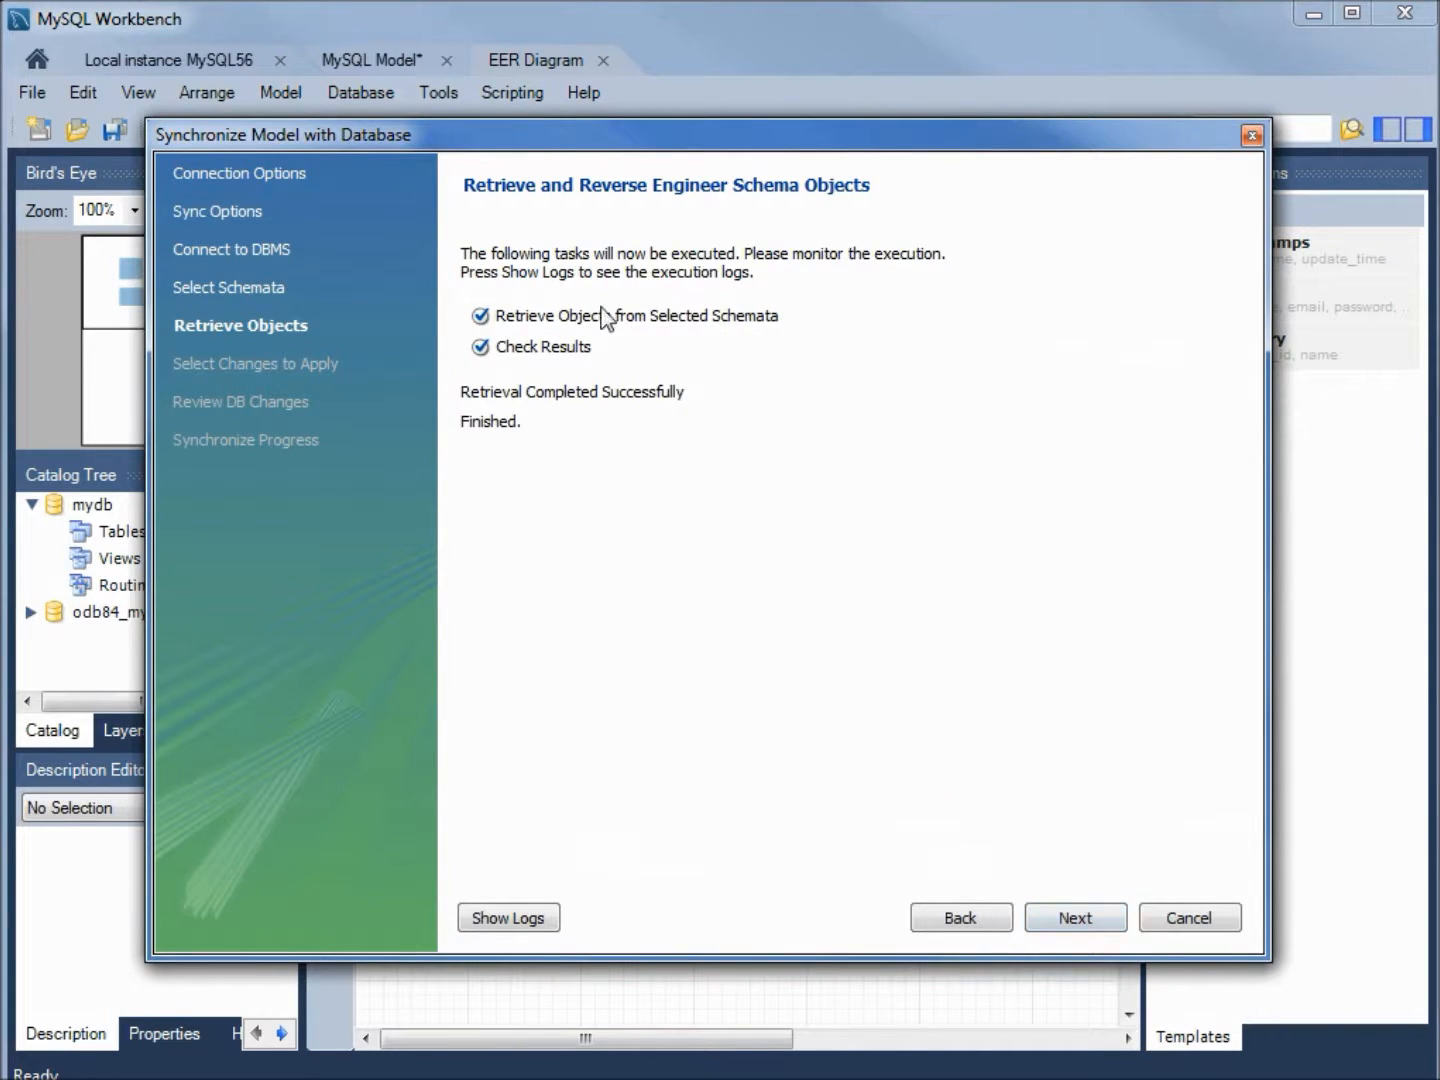
pyautogui.moveTo(838, 212)
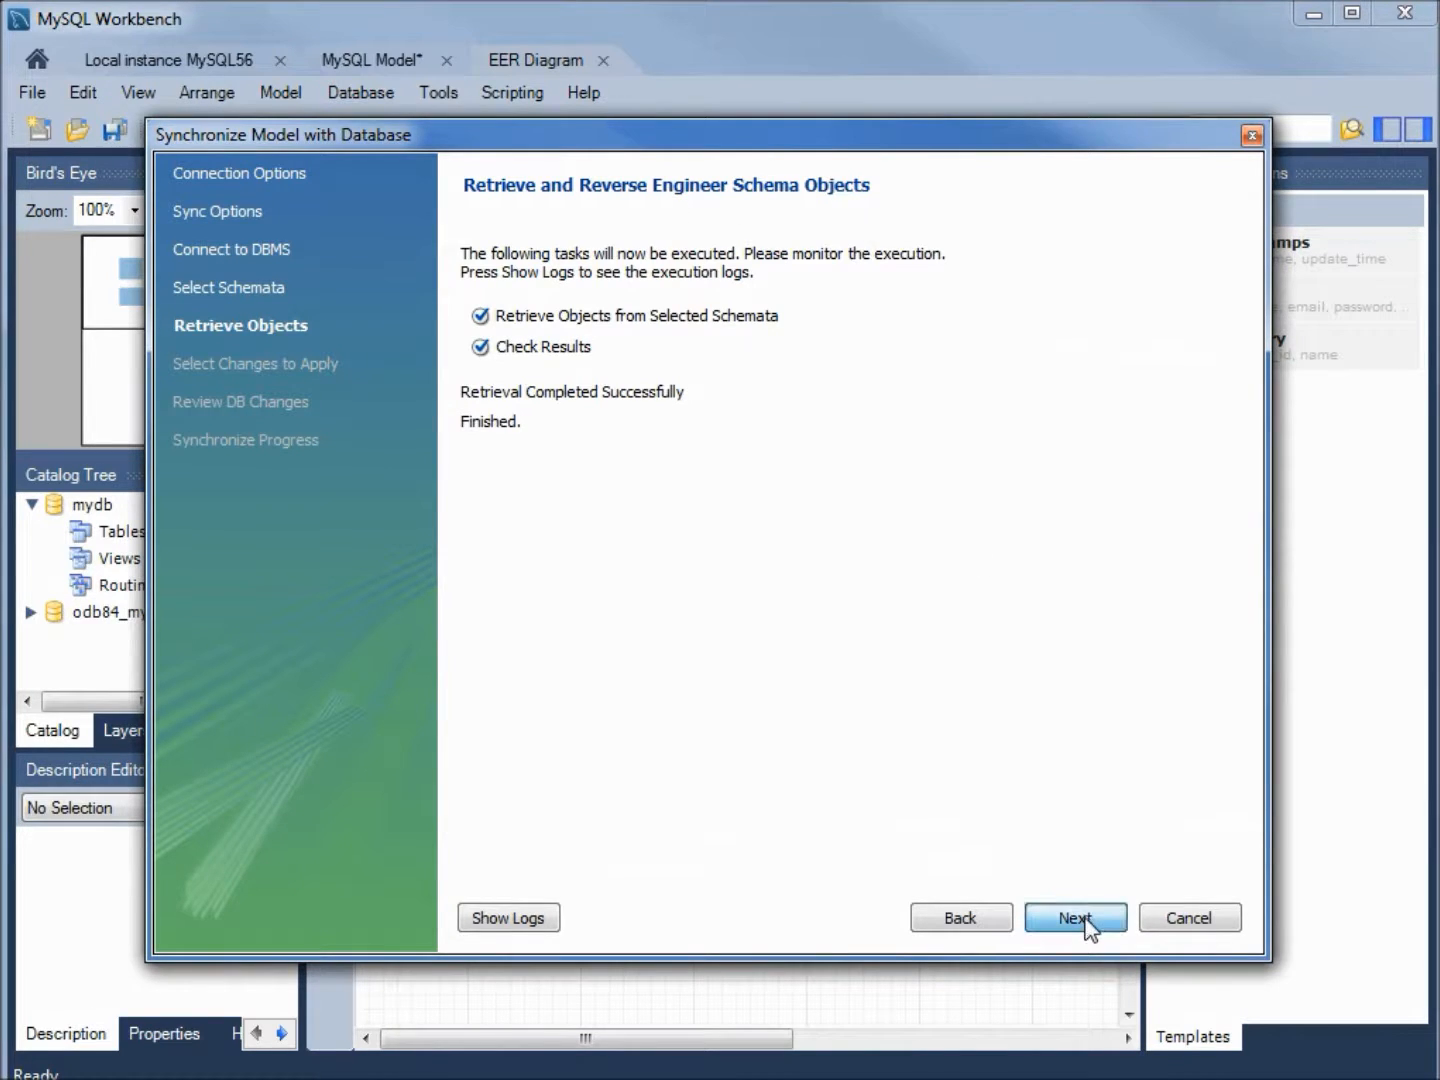
# Step: Advance the sync wizard to the model-versus-database differences, with tbl_emp flagged for update
pyautogui.click(1076, 916)
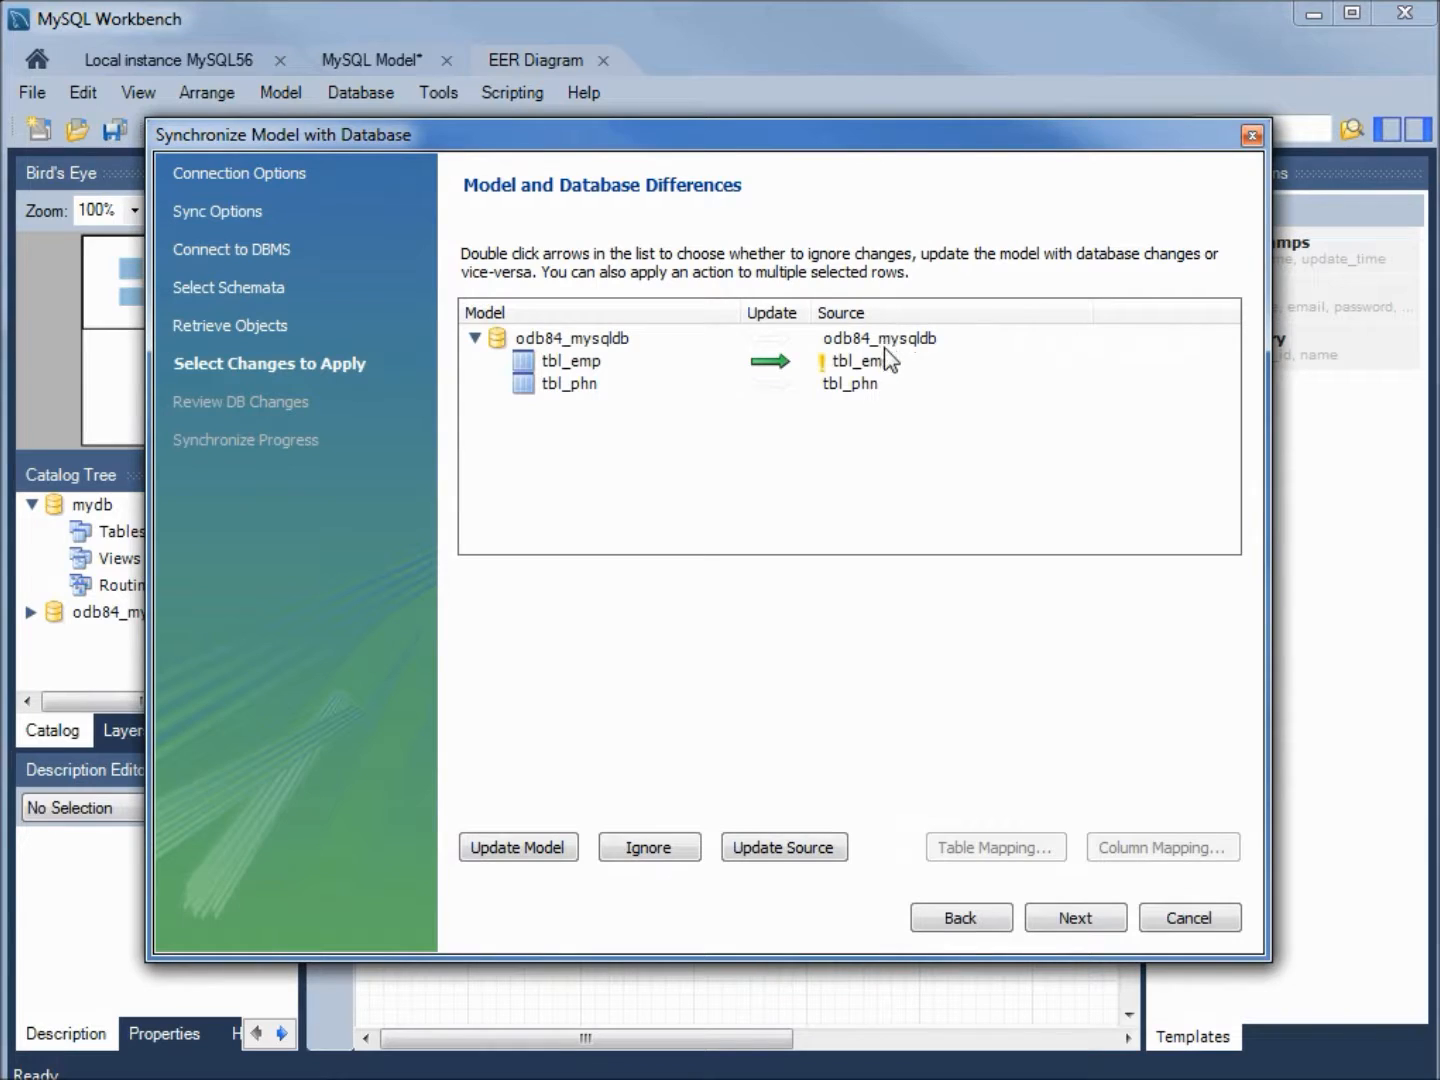
pyautogui.moveTo(892, 372)
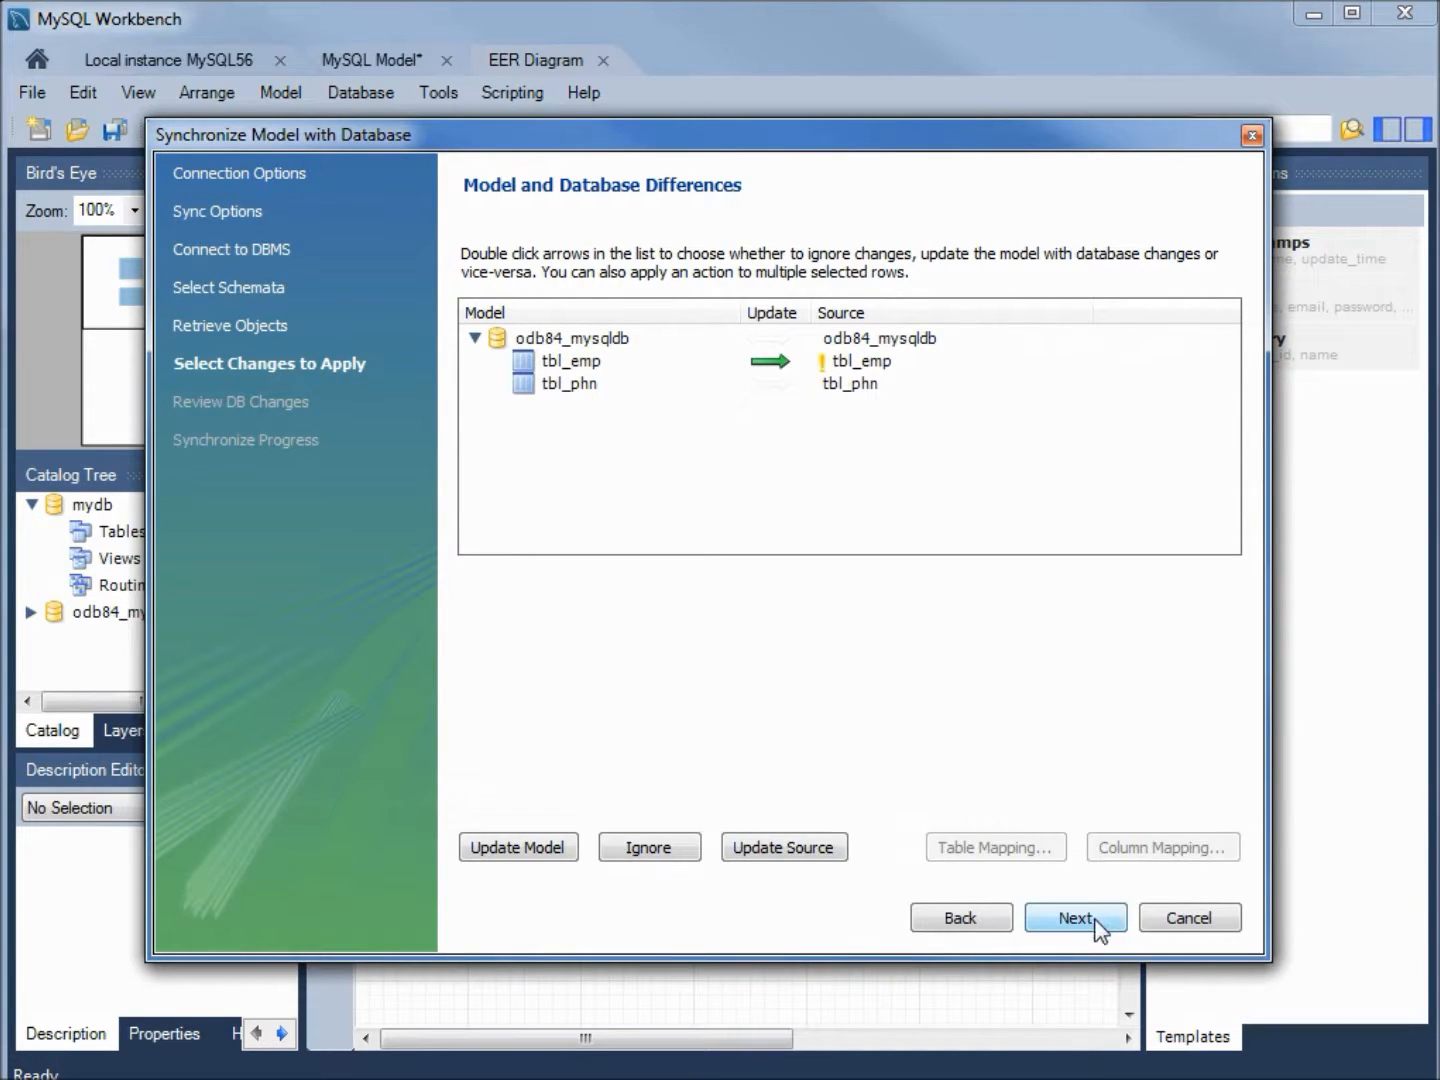
# Step: Preview and execute the script adding dpt-ID to tbl_emp, then close the wizard
pyautogui.click(1076, 916)
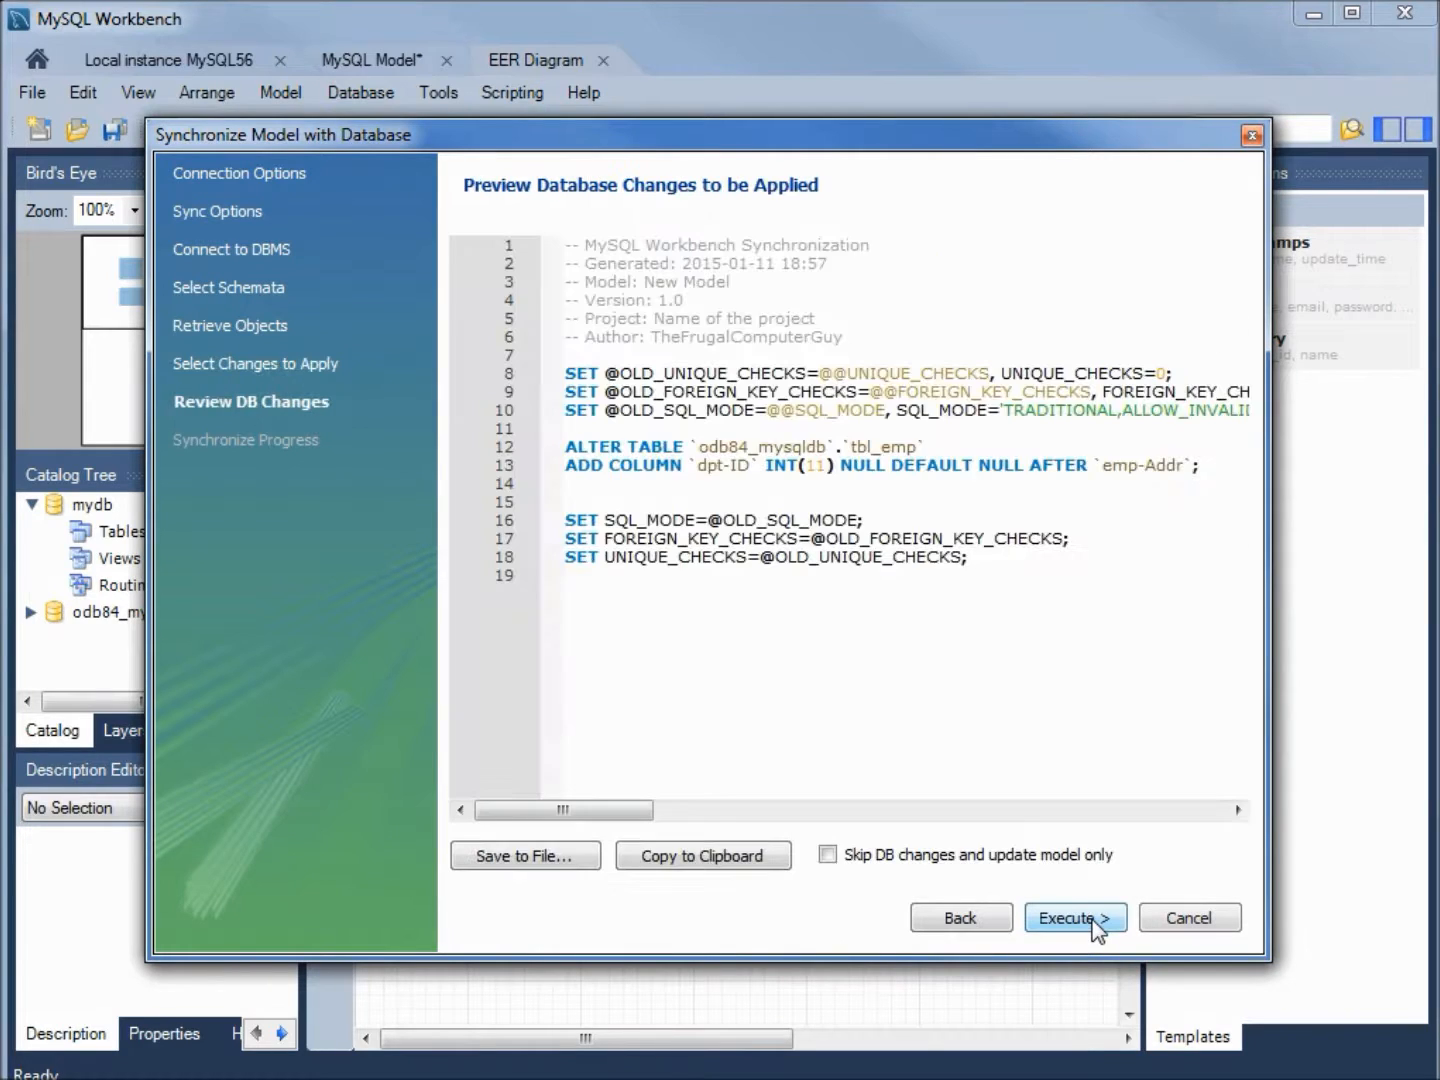
pyautogui.moveTo(796, 688)
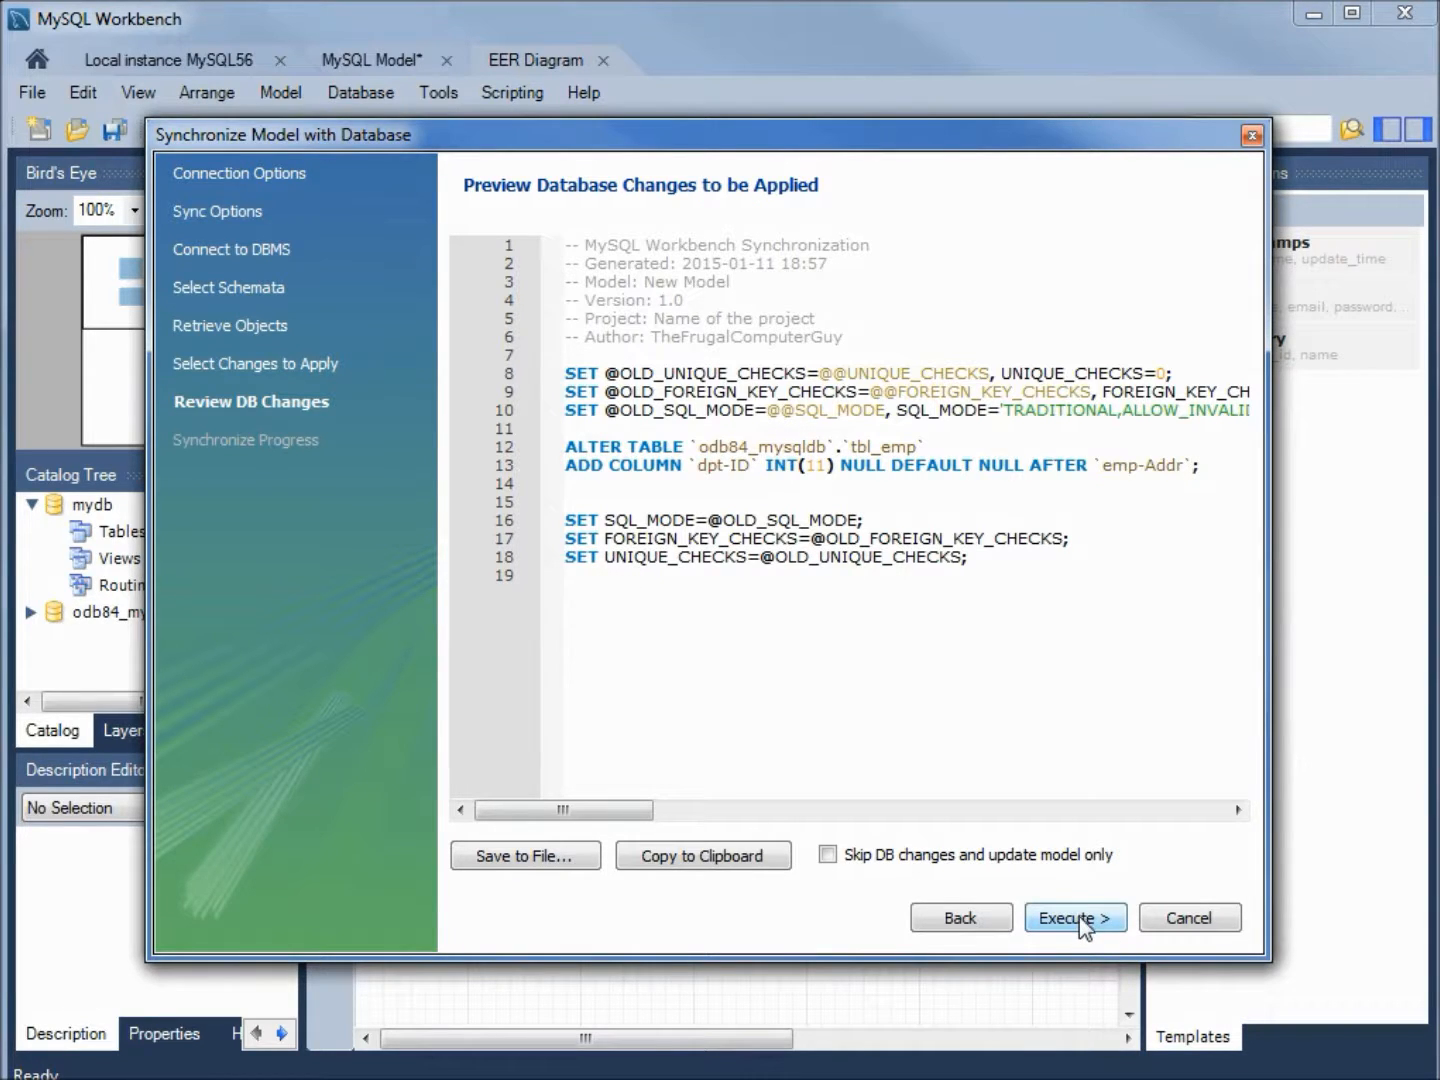
pyautogui.click(1076, 916)
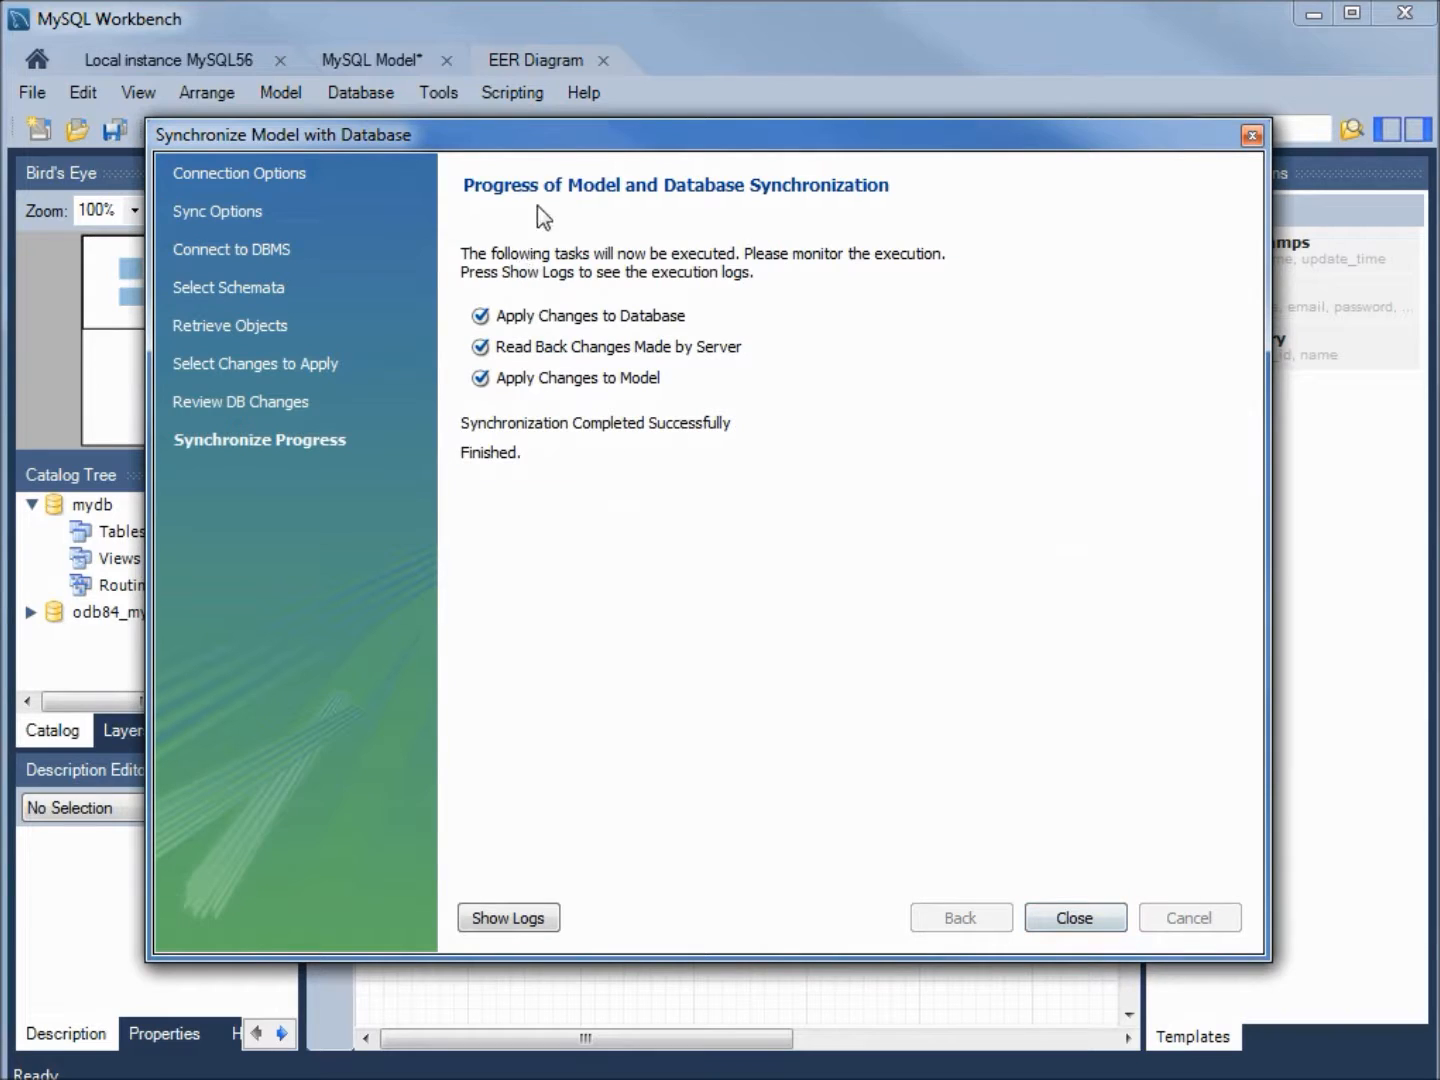
pyautogui.moveTo(1084, 878)
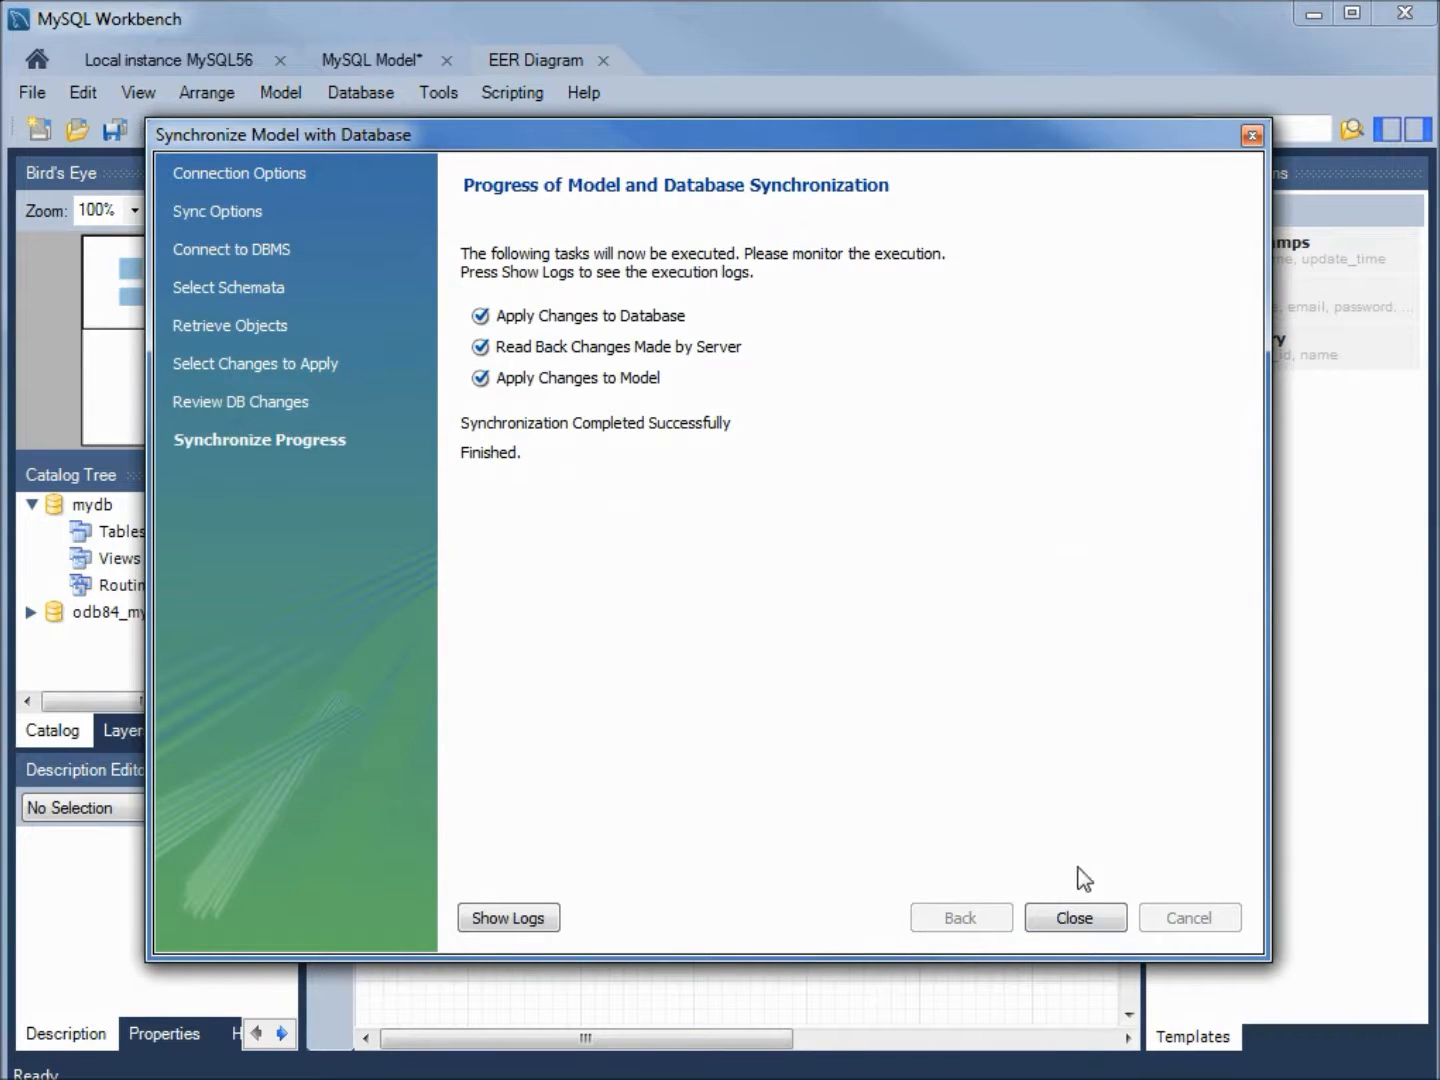
pyautogui.click(1074, 916)
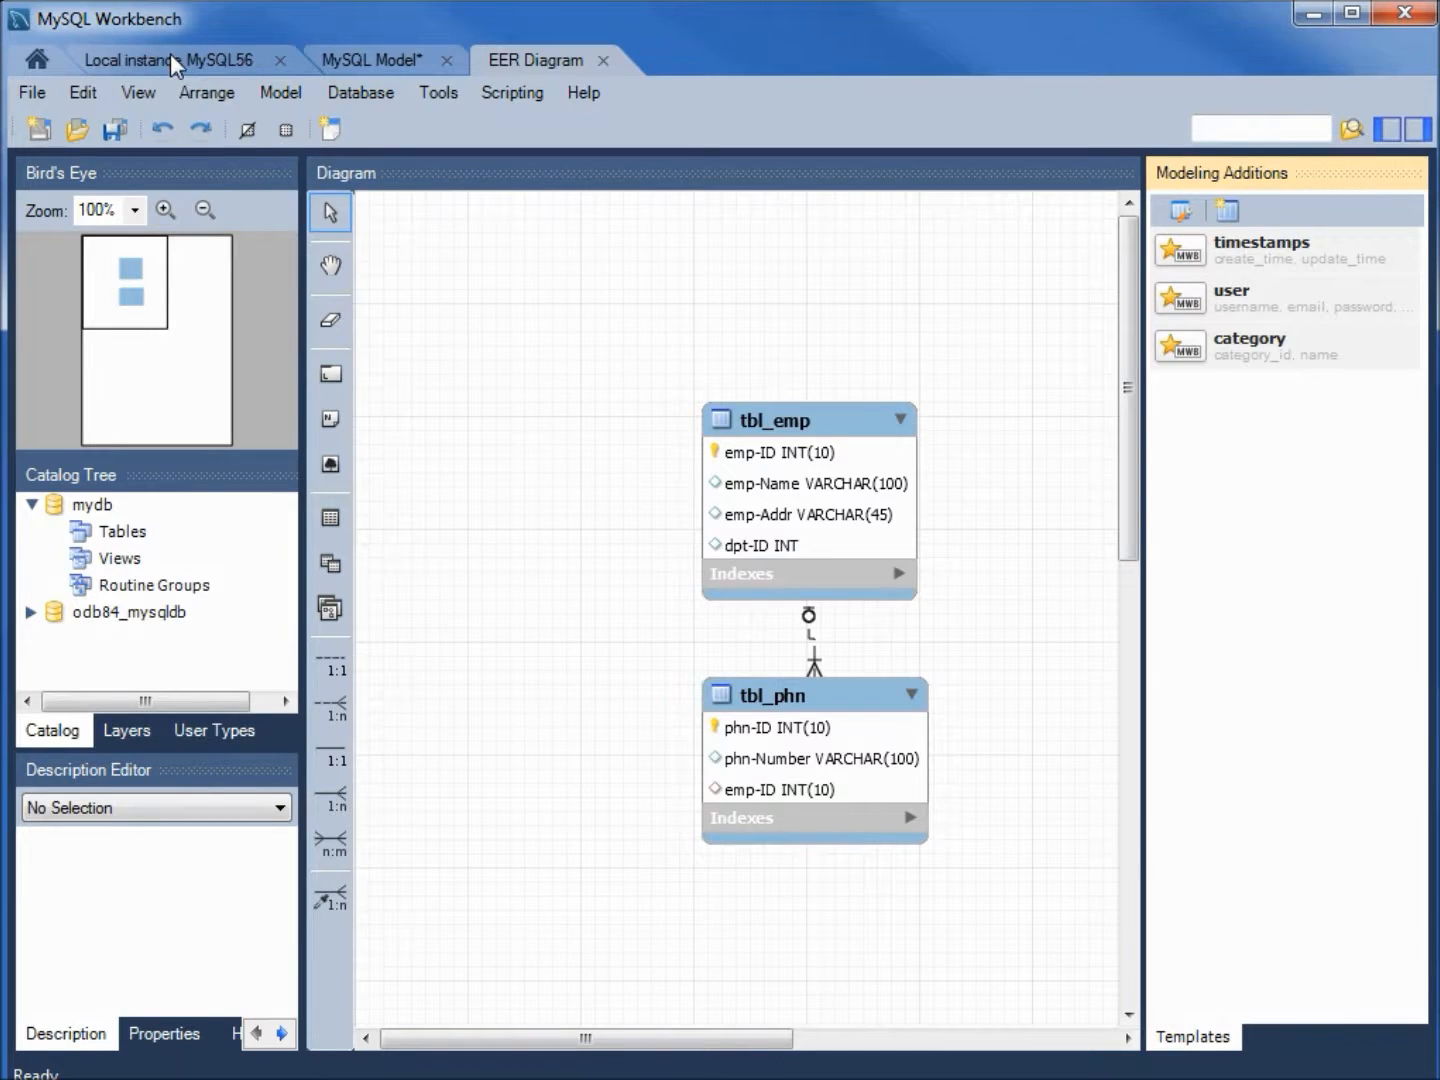
pyautogui.click(168, 60)
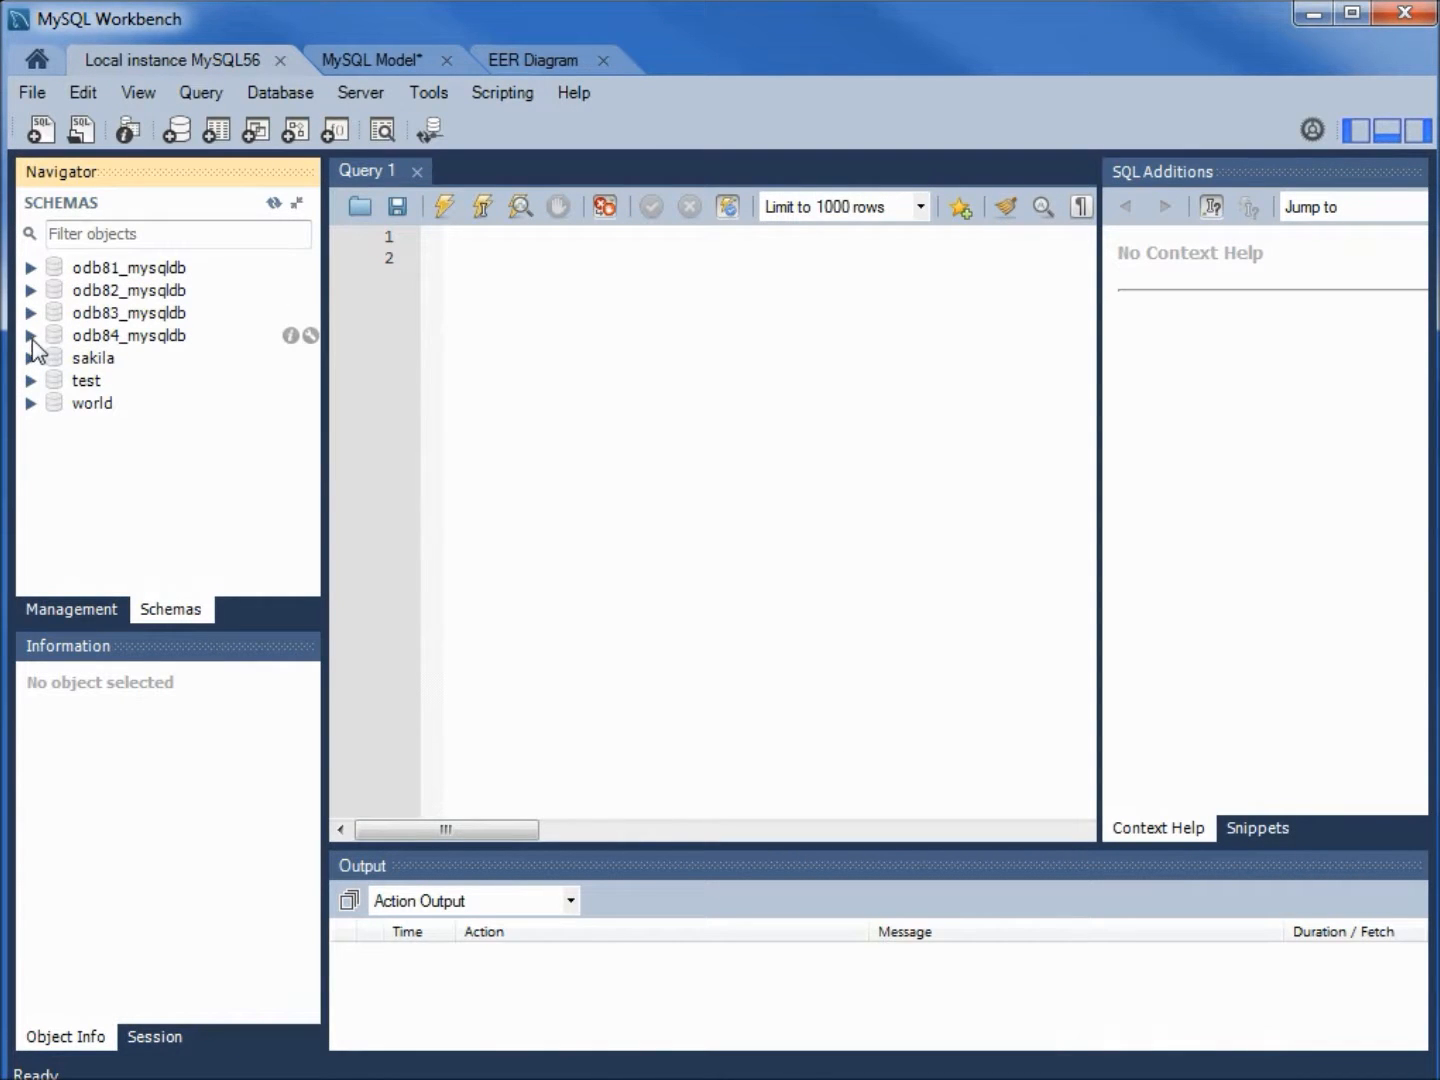
pyautogui.click(32, 336)
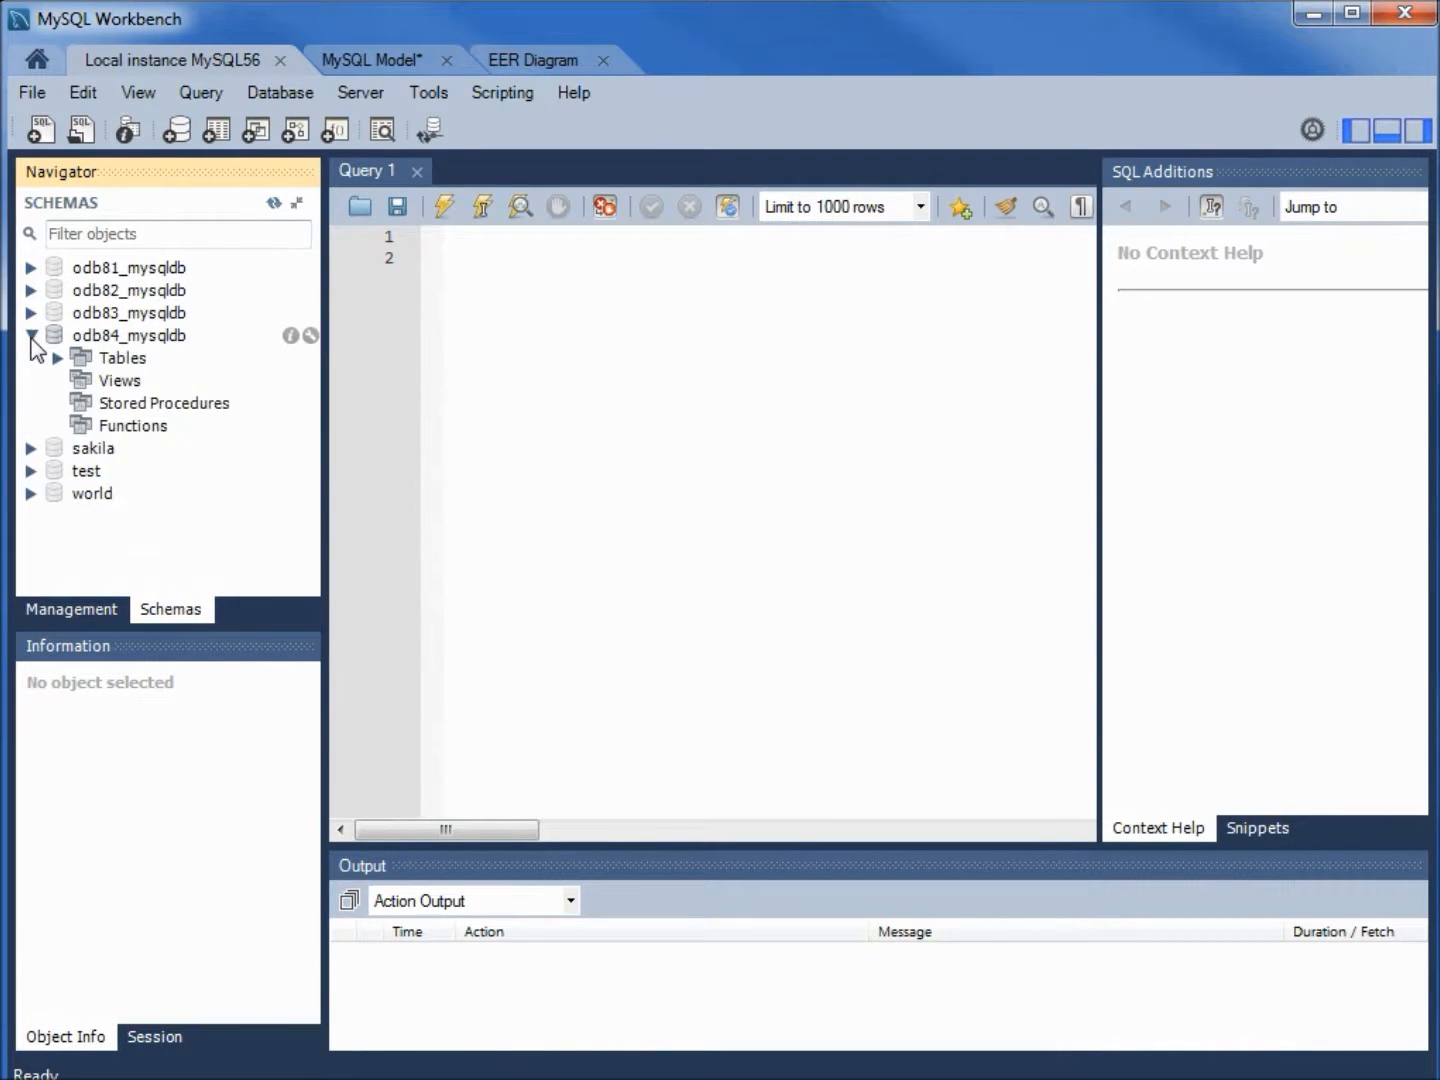
pyautogui.click(60, 356)
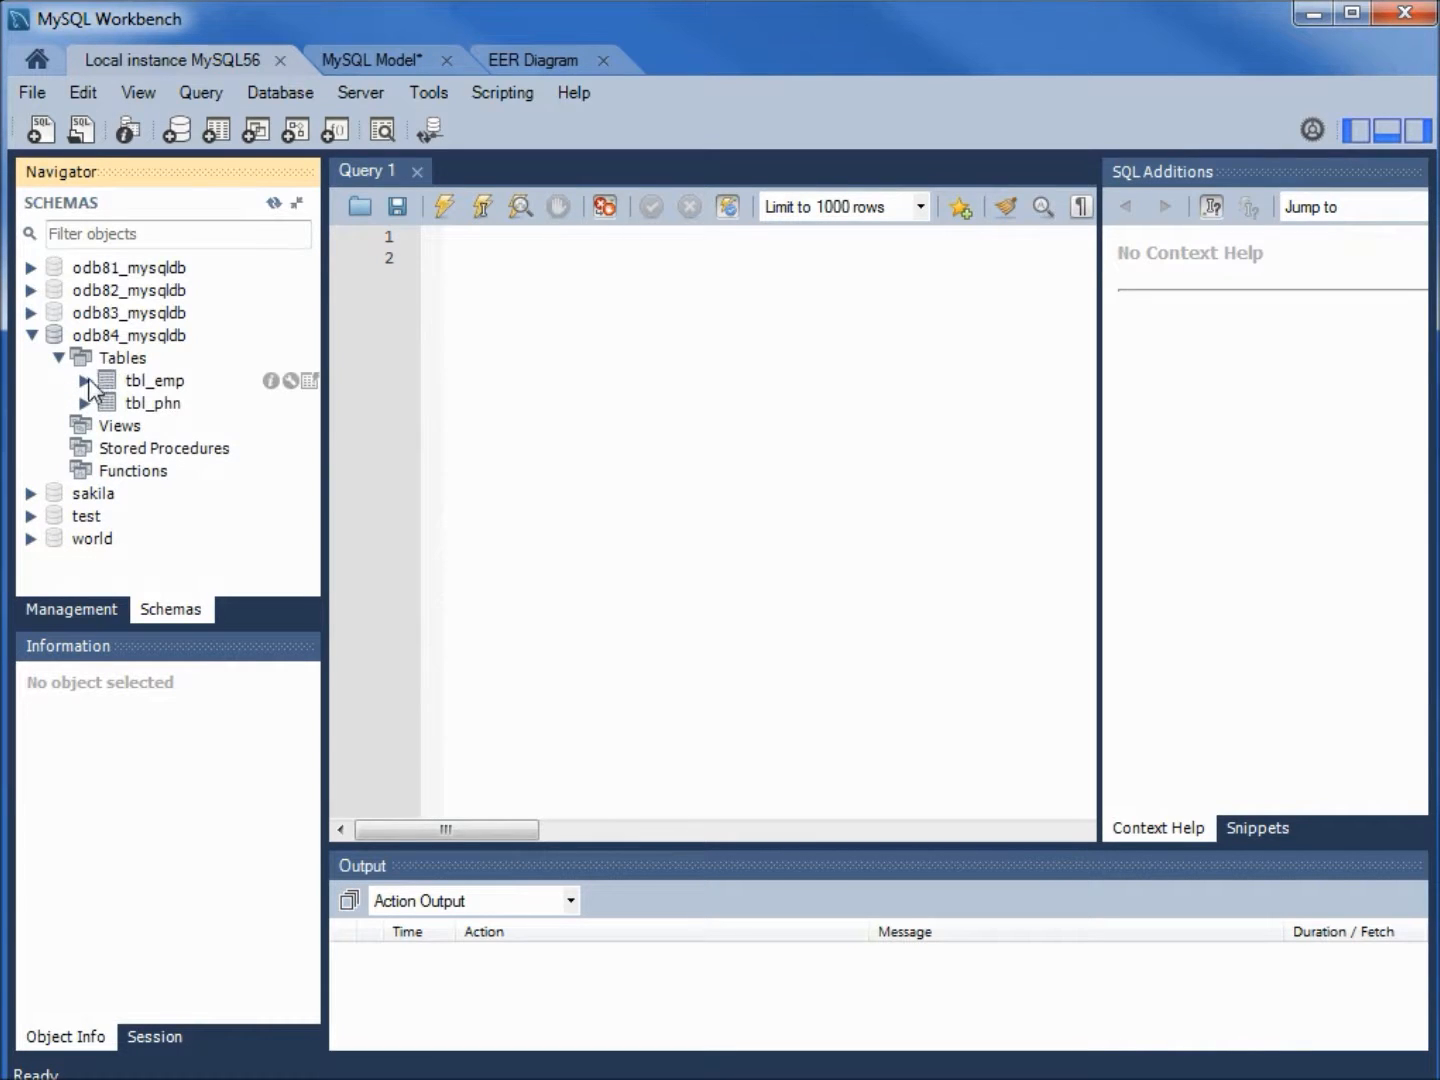
pyautogui.click(86, 380)
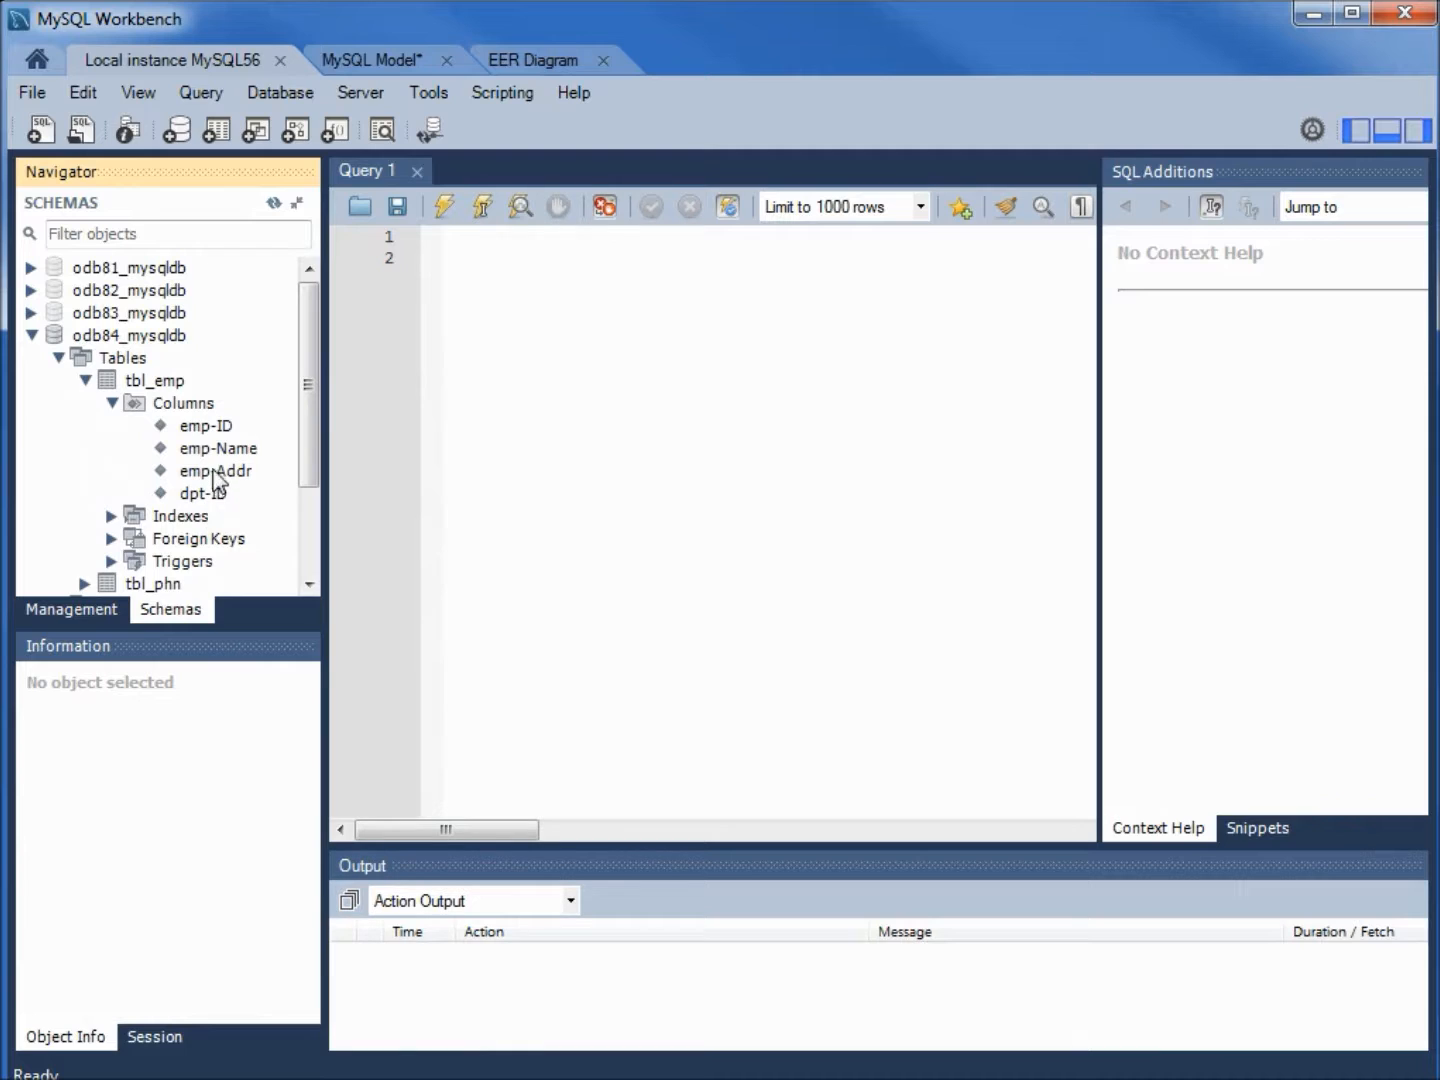
pyautogui.moveTo(196, 468)
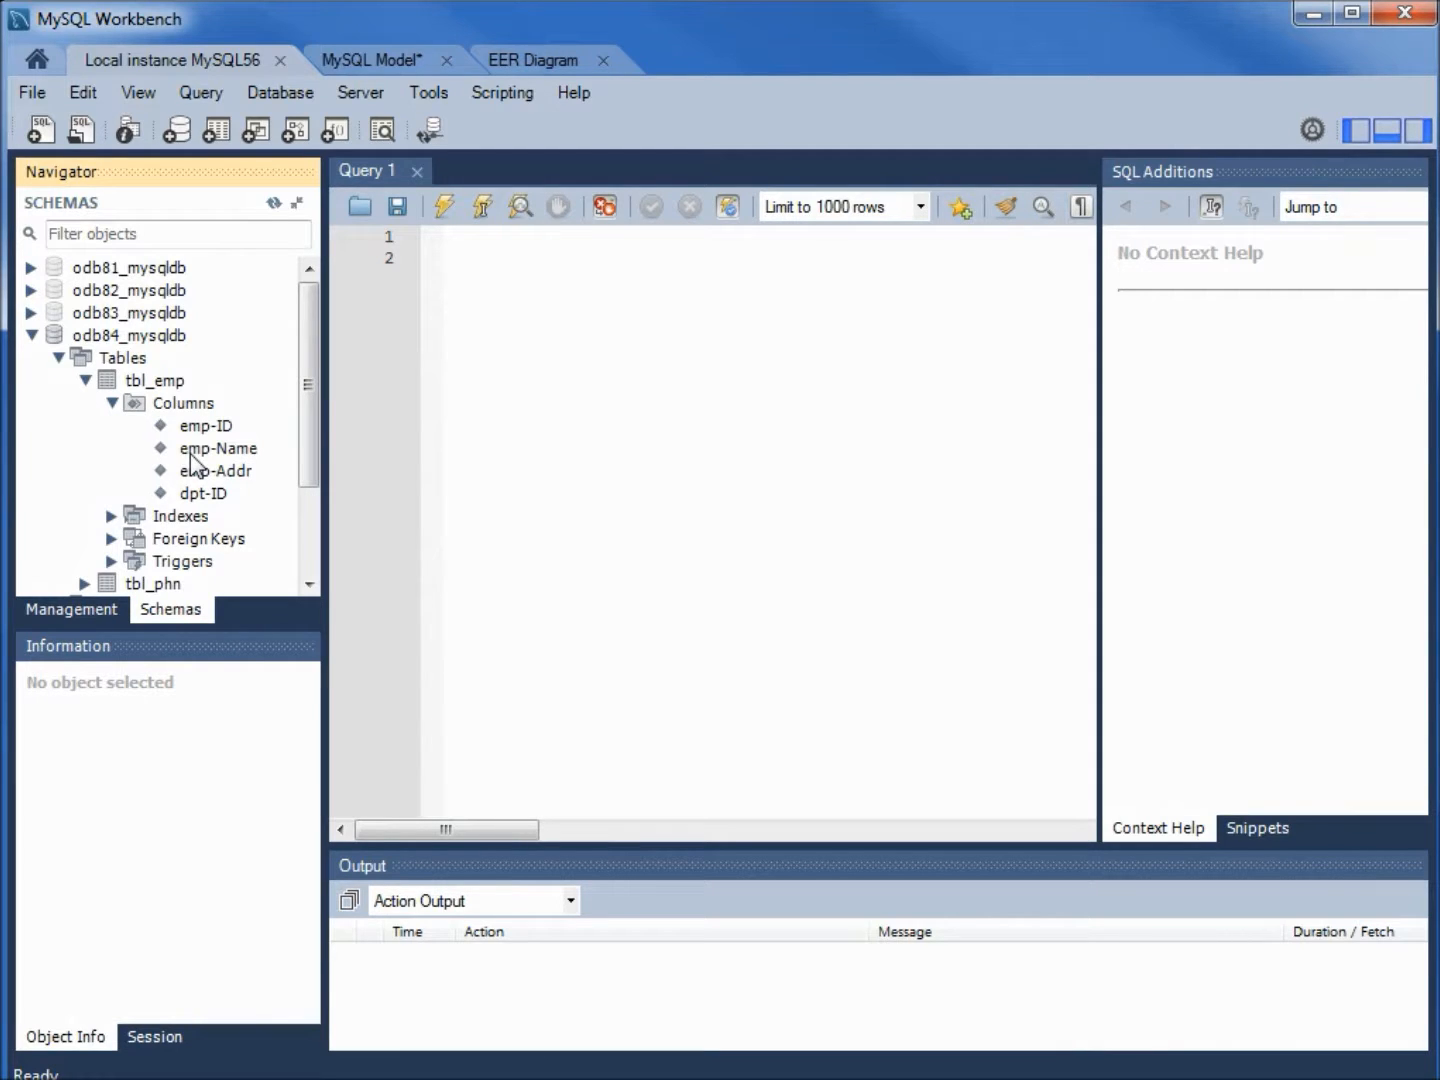
pyautogui.click(534, 60)
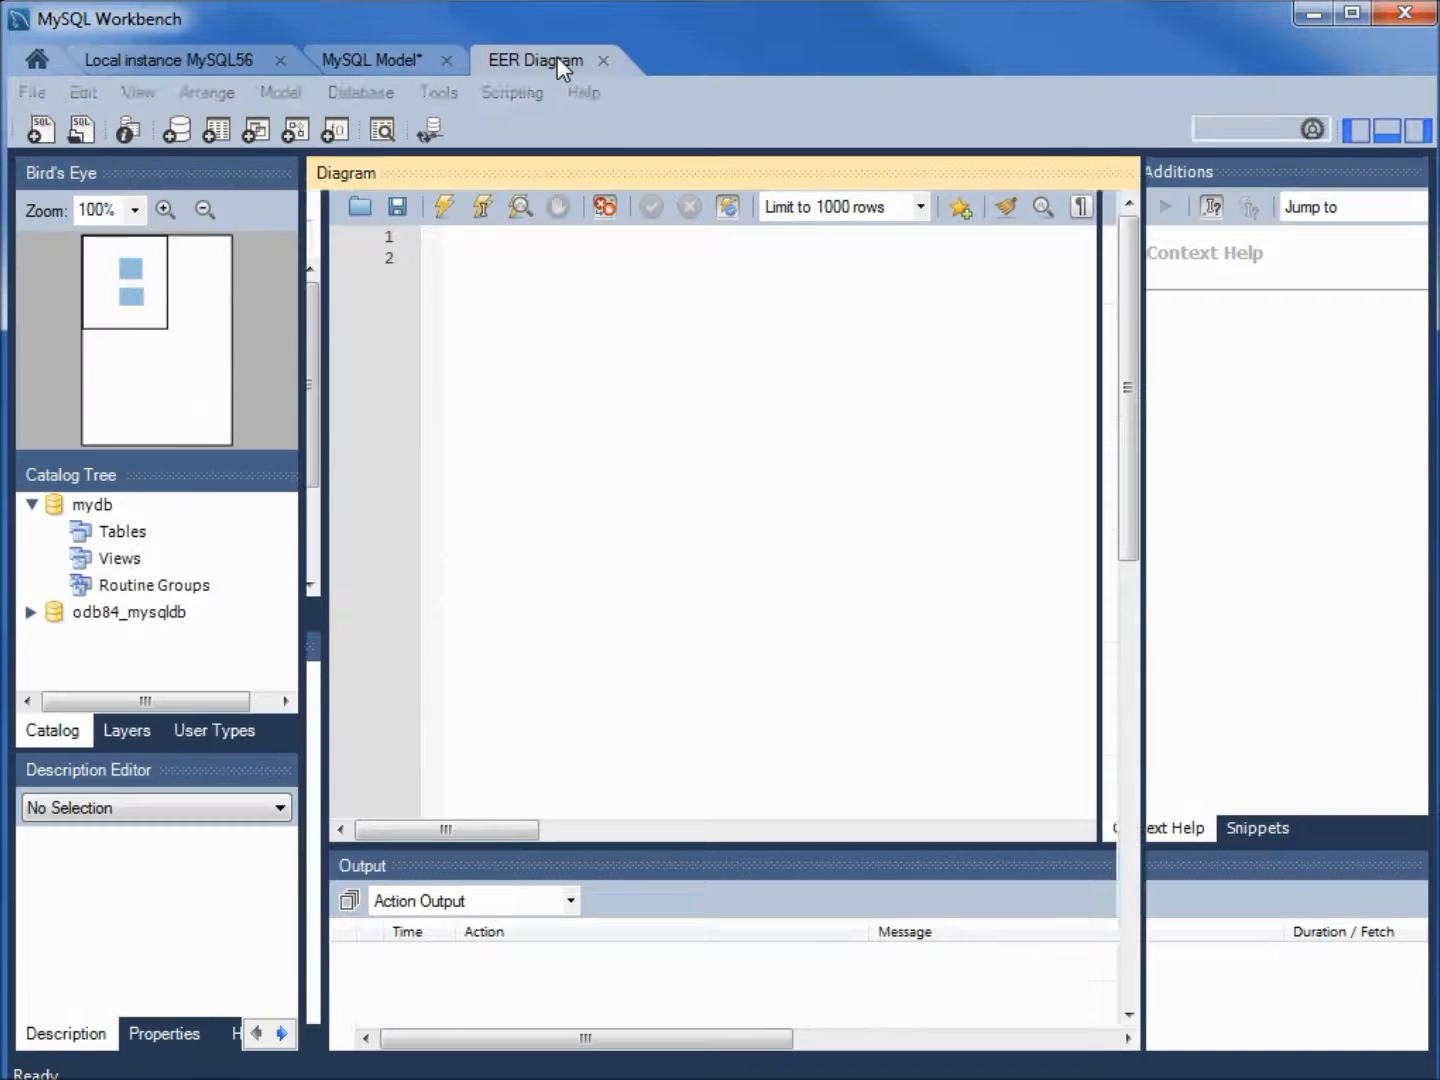
pyautogui.click(536, 60)
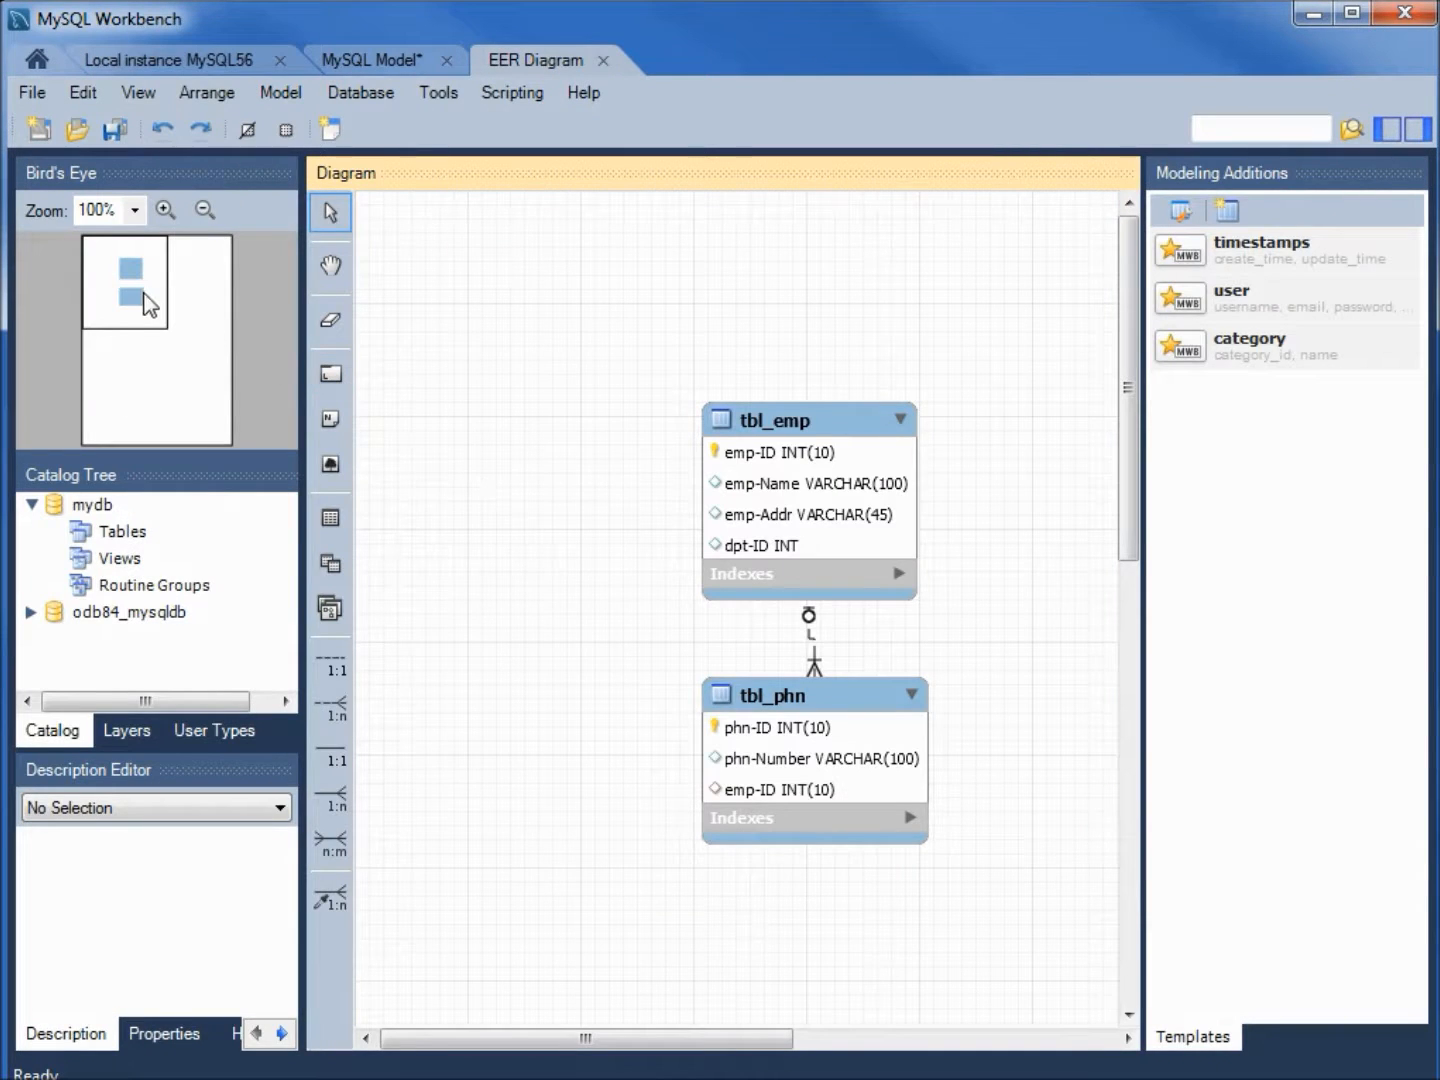
pyautogui.moveTo(252, 356)
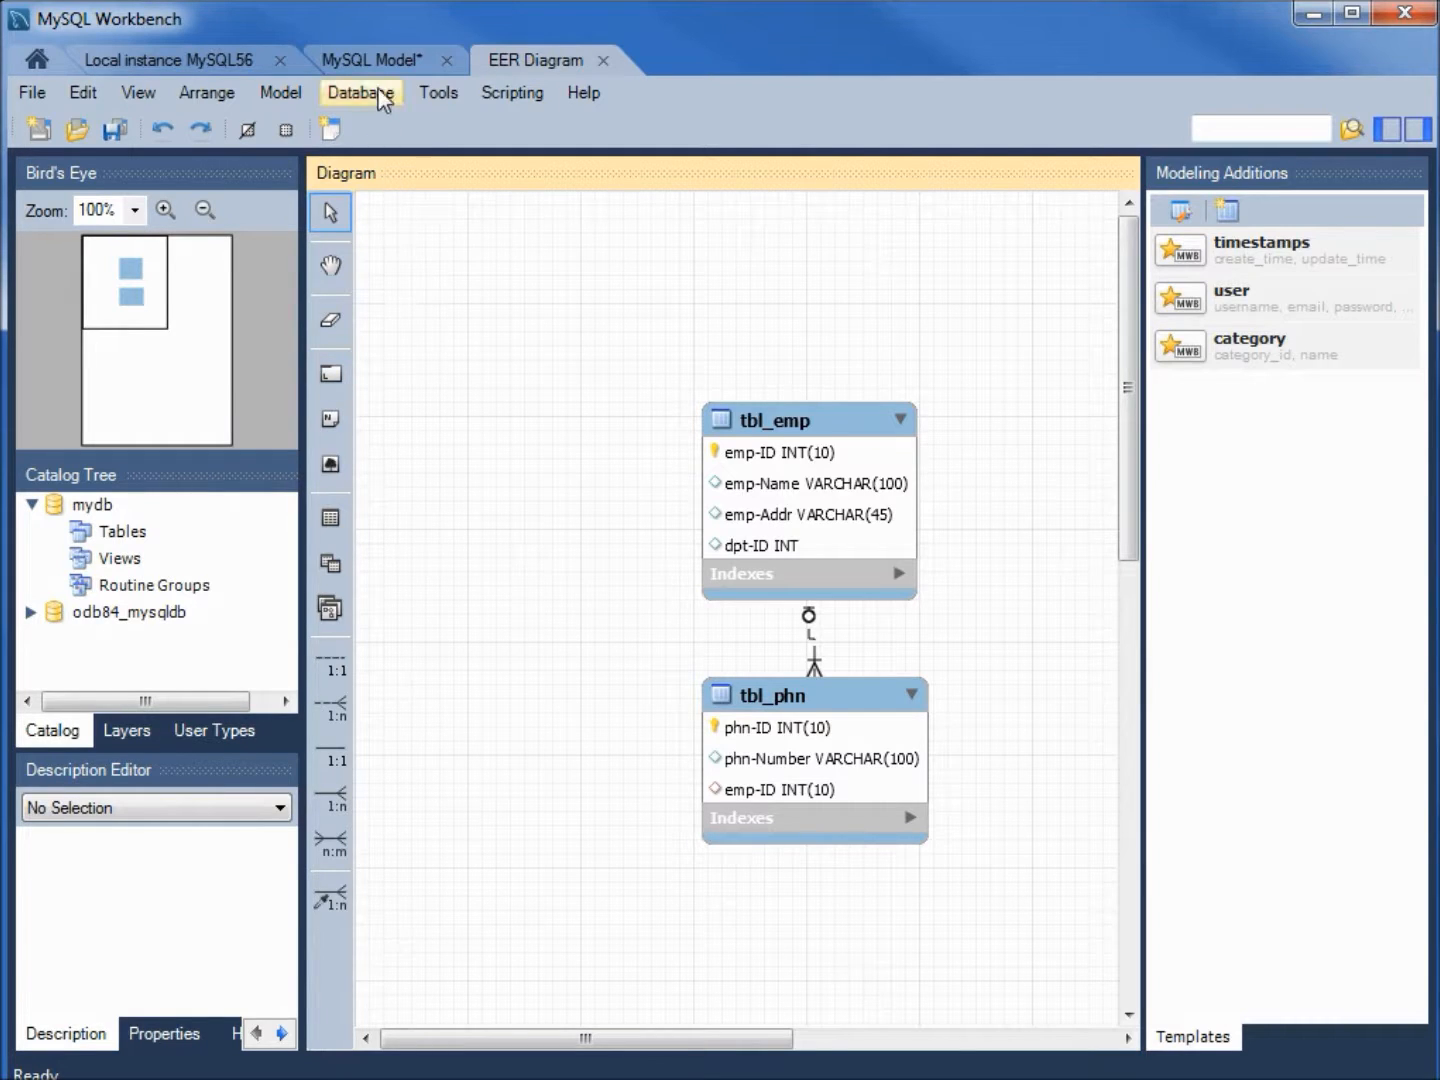
pyautogui.moveTo(376, 74)
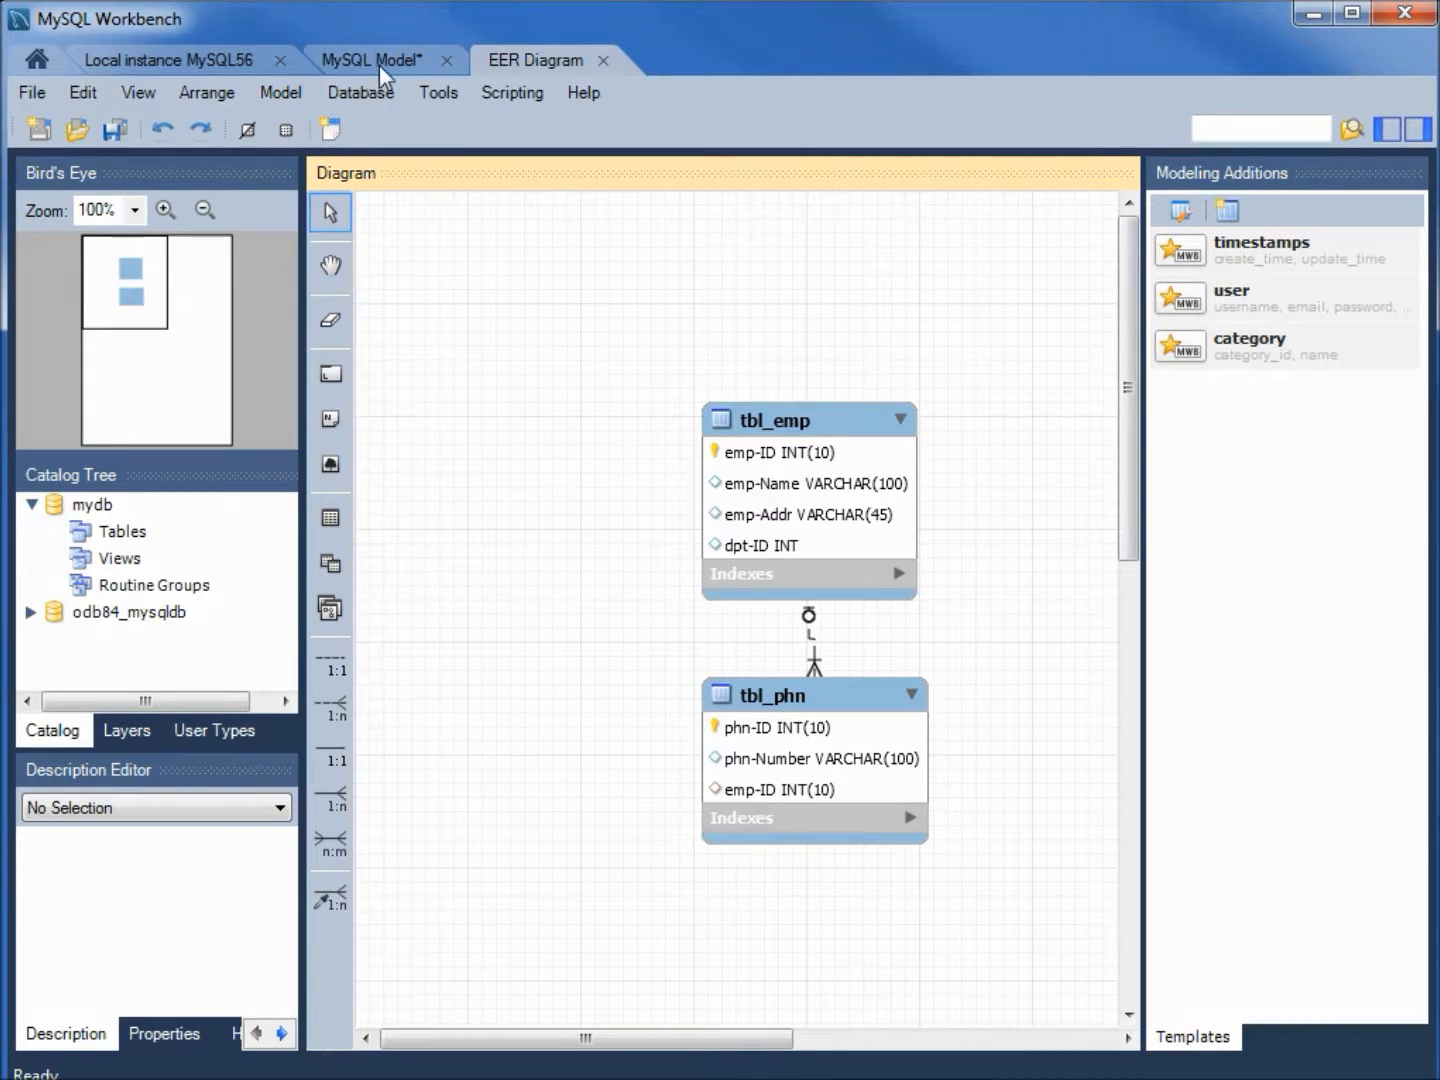
# Step: Delete the empty mydb schema from the model overview, keeping only odb84_mysqldb
pyautogui.click(378, 60)
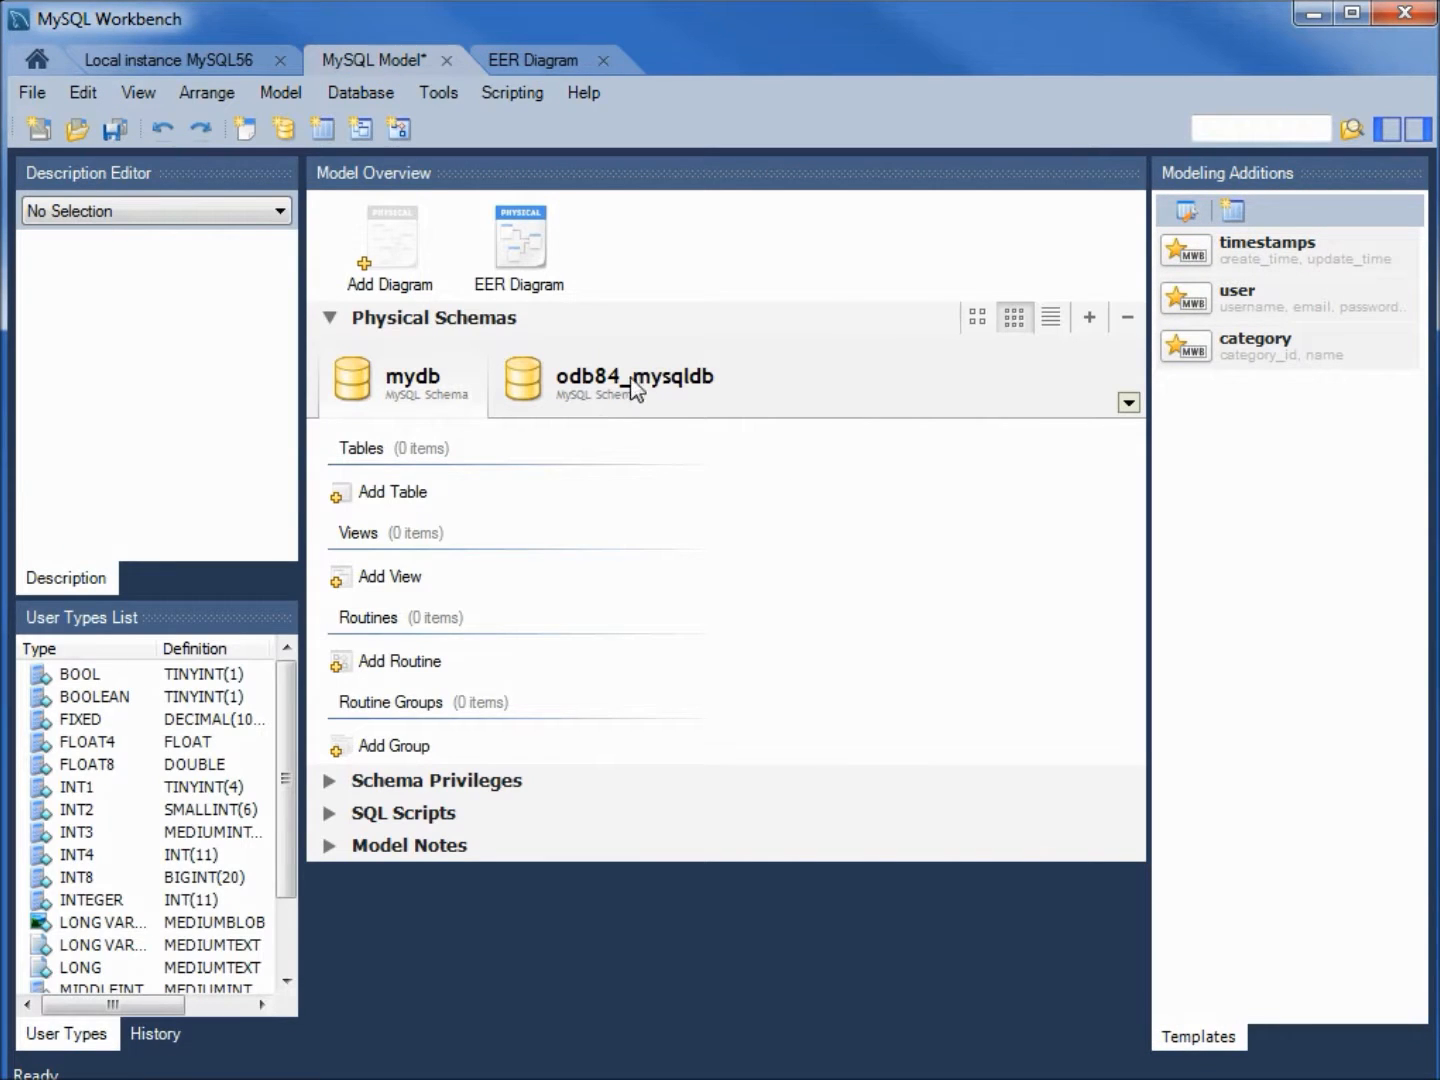
pyautogui.moveTo(710, 404)
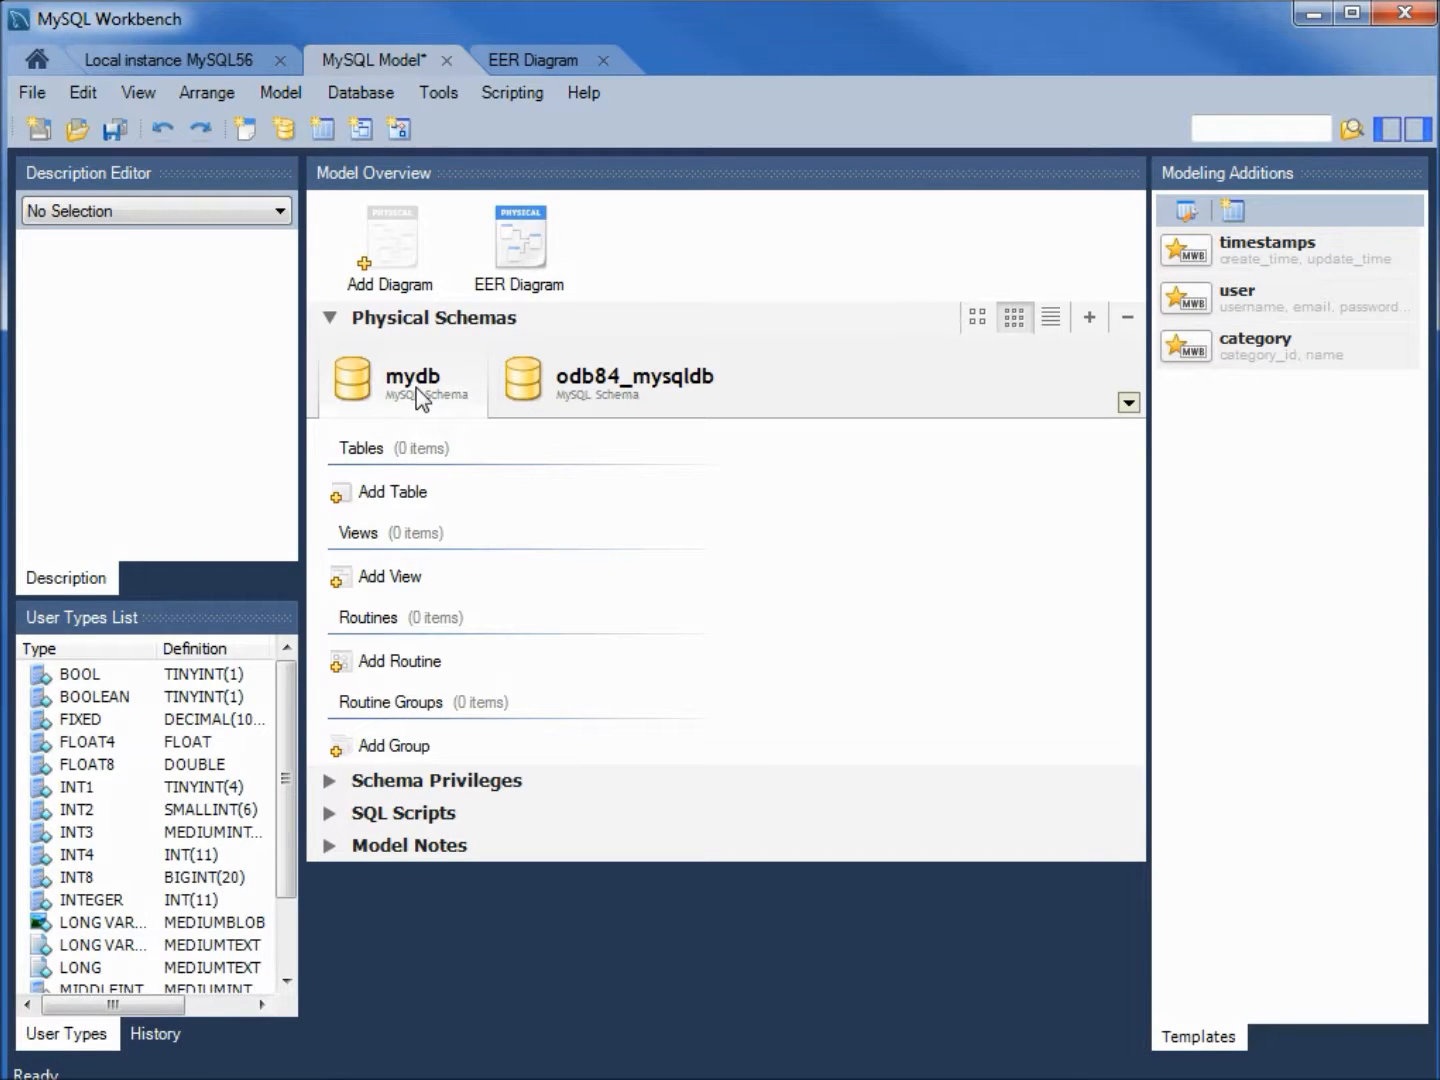
pyautogui.rightClick(412, 380)
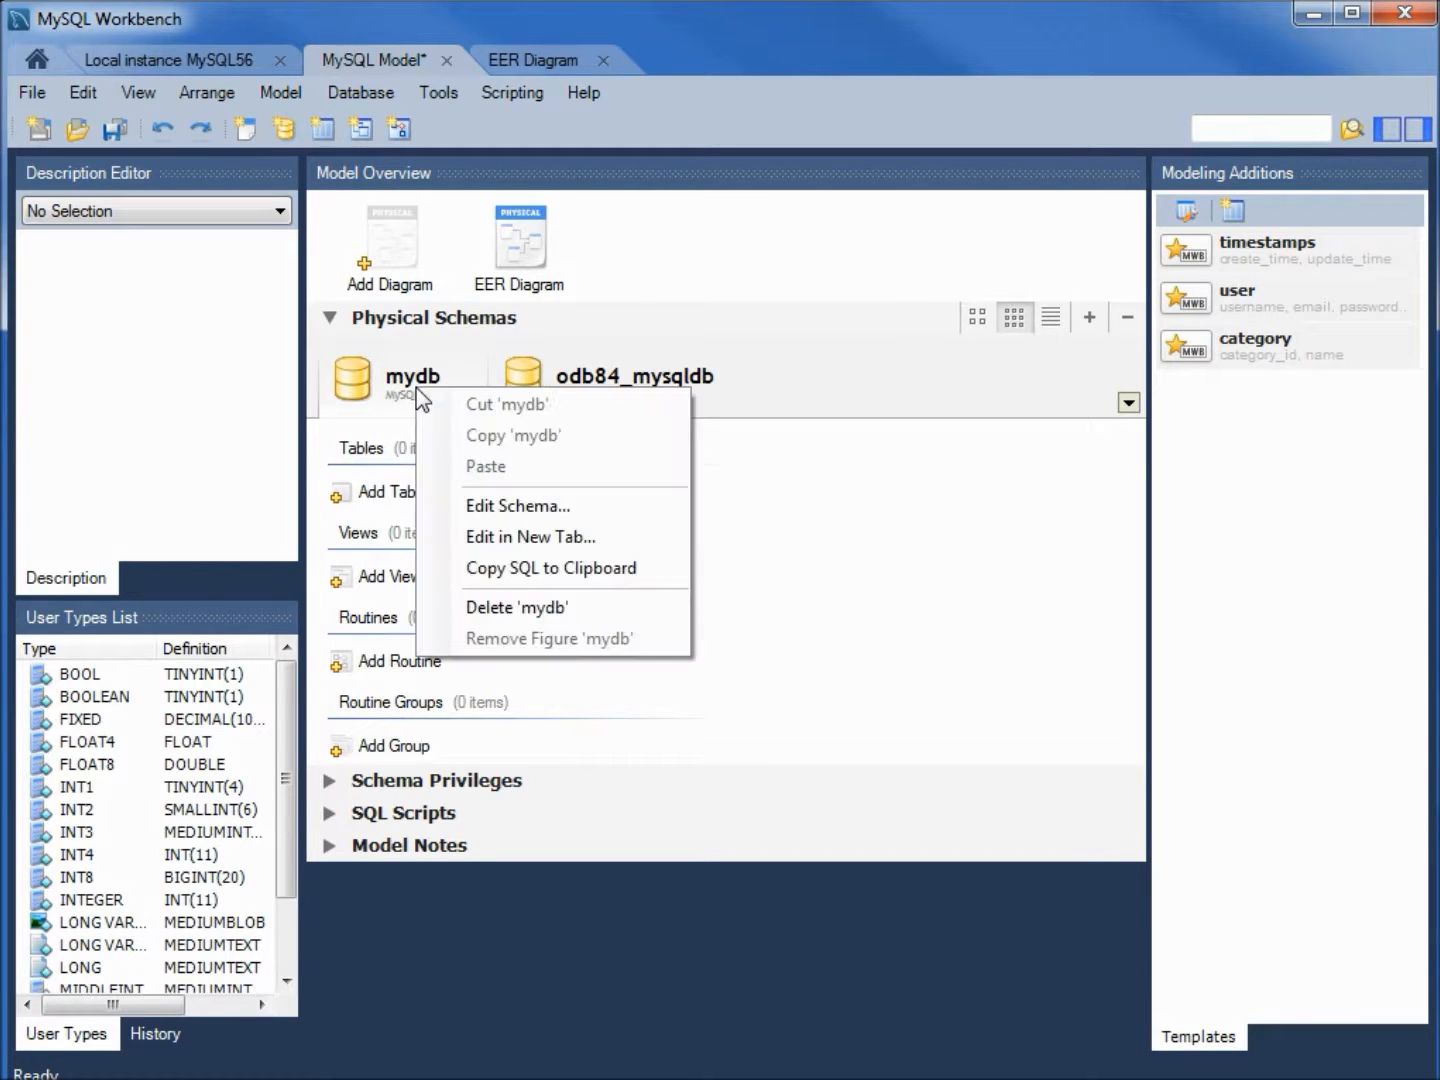
pyautogui.moveTo(486, 466)
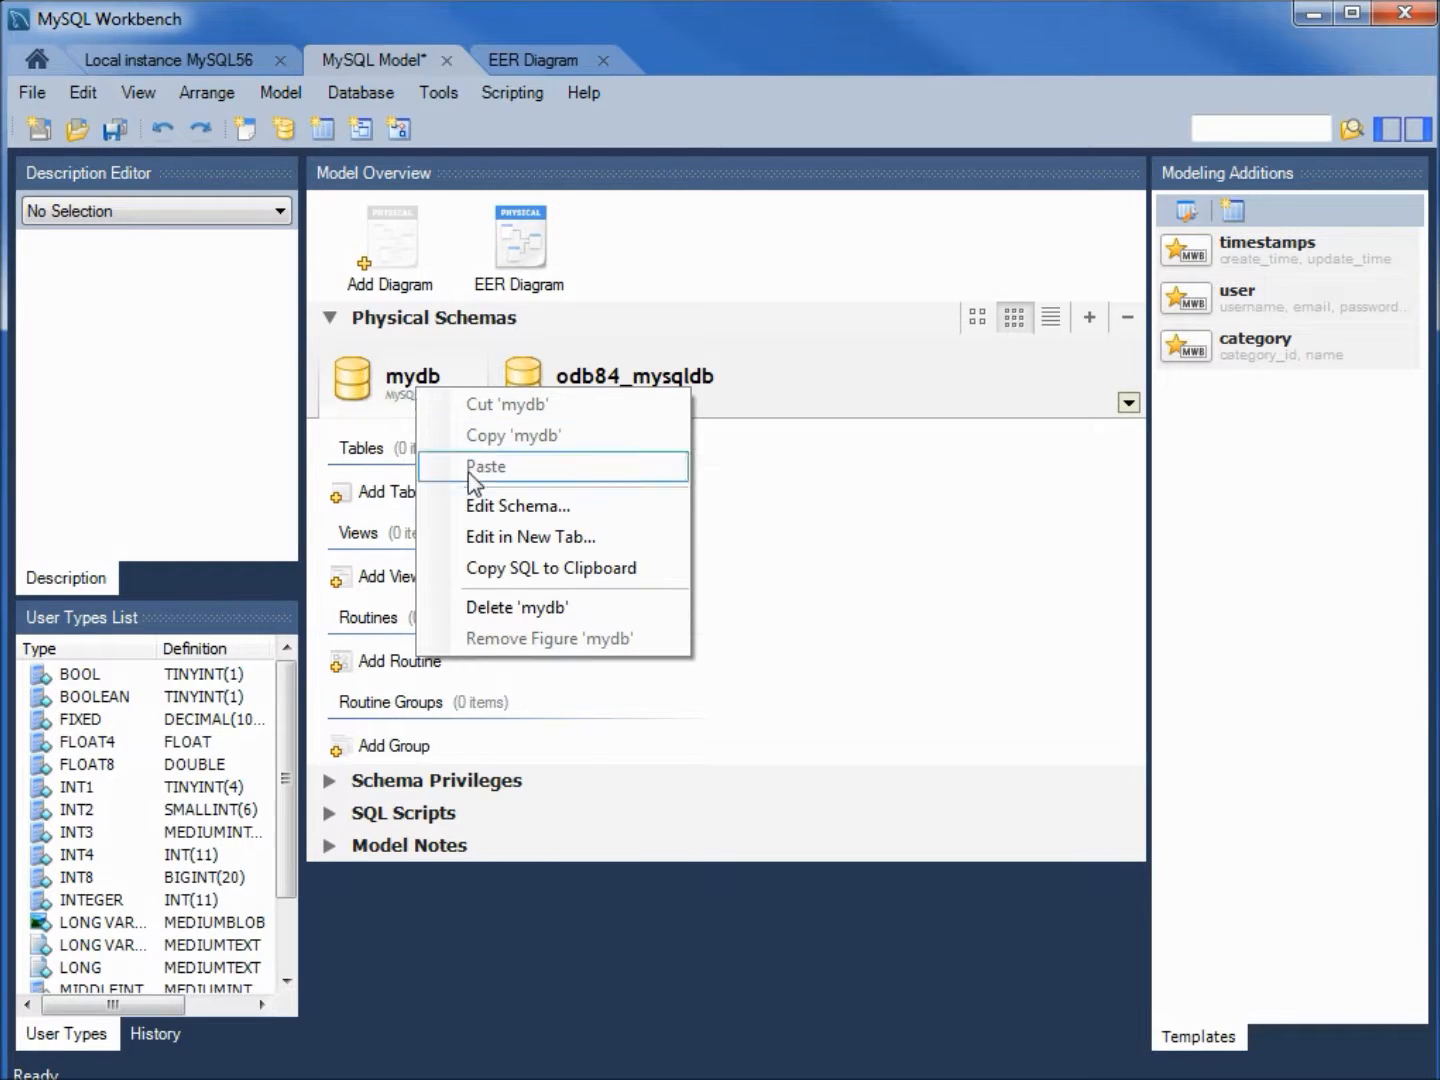
pyautogui.moveTo(528, 620)
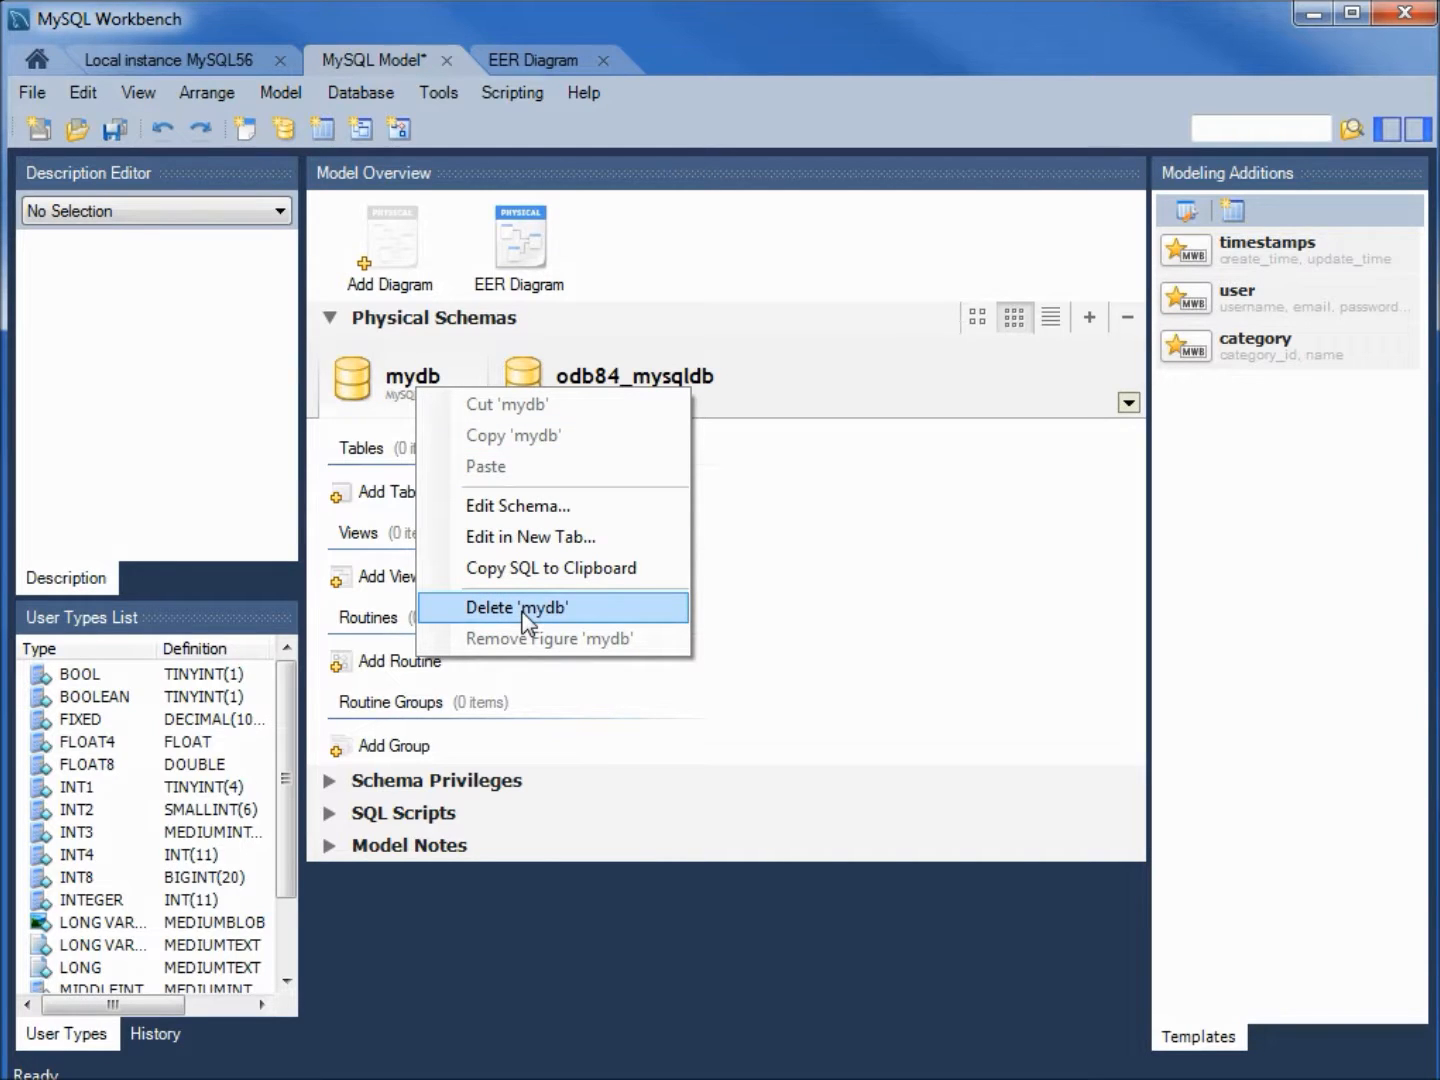
pyautogui.click(516, 608)
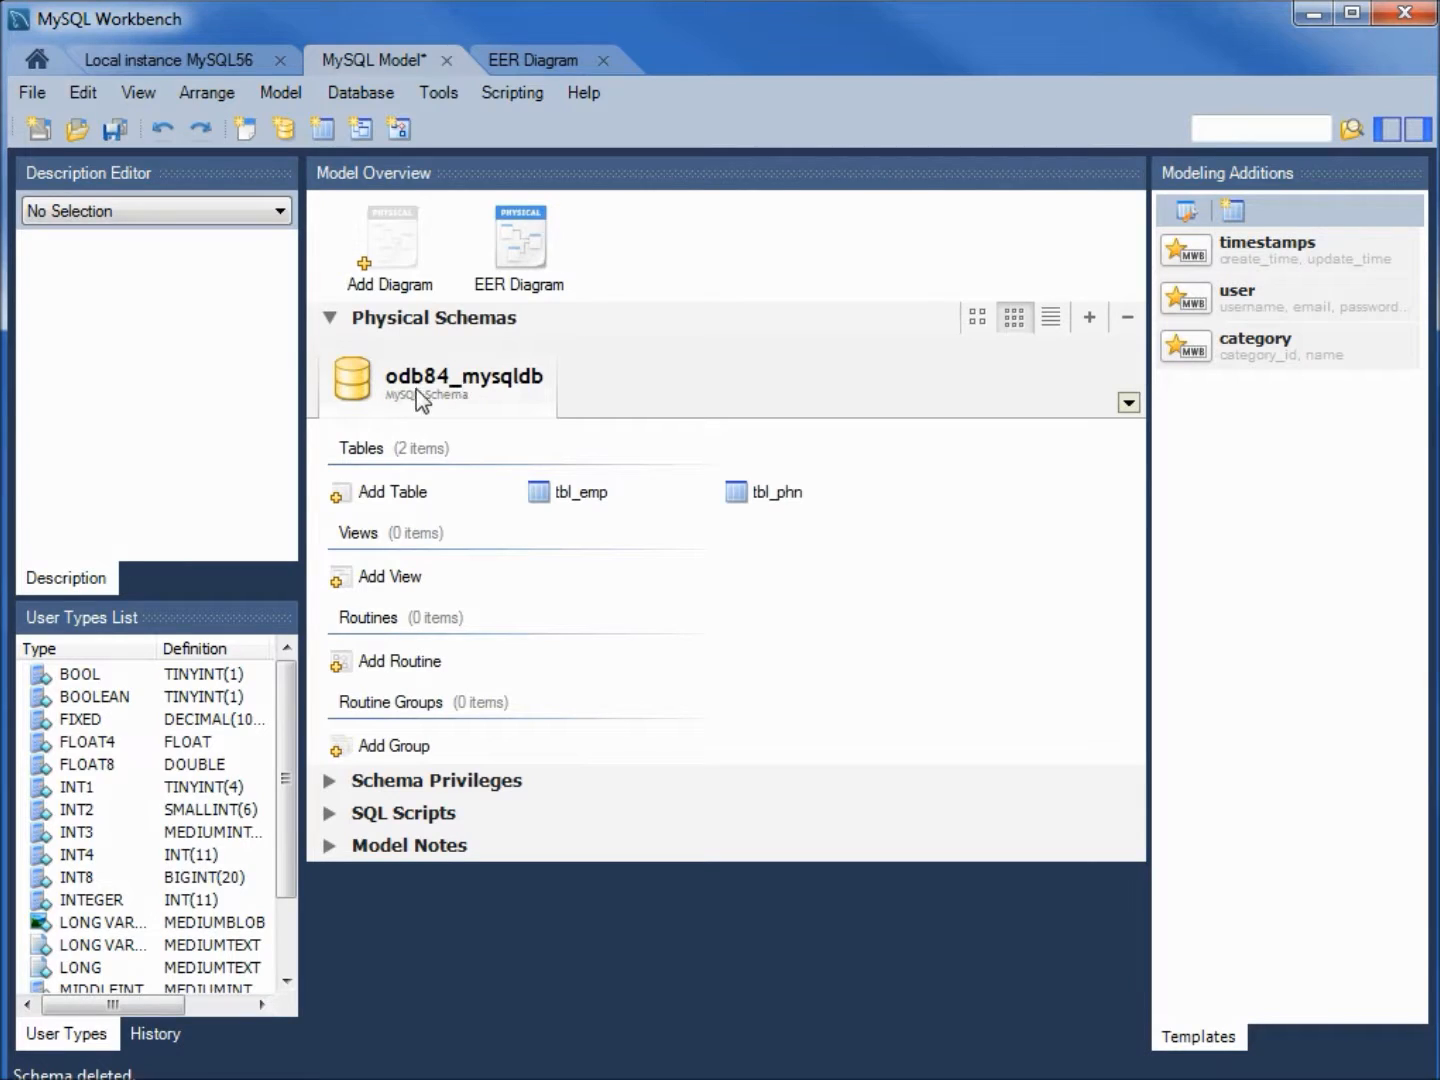
pyautogui.moveTo(540, 404)
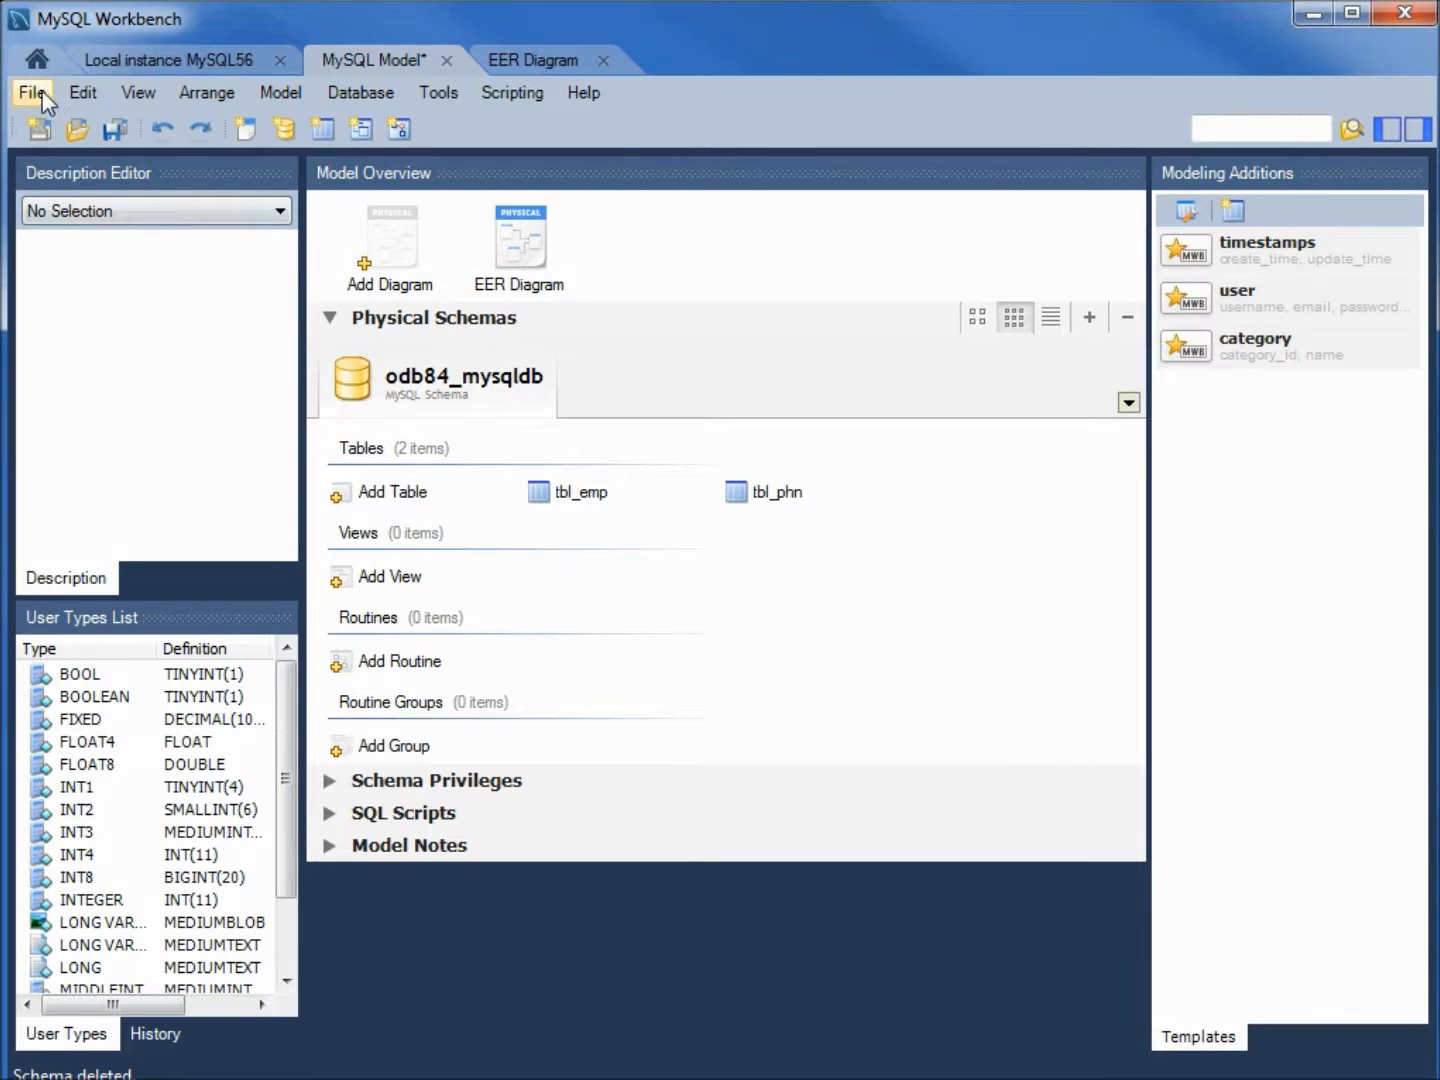
# Step: Save the model under the new name odb84_mysqldb.mwb on the Desktop
pyautogui.click(32, 92)
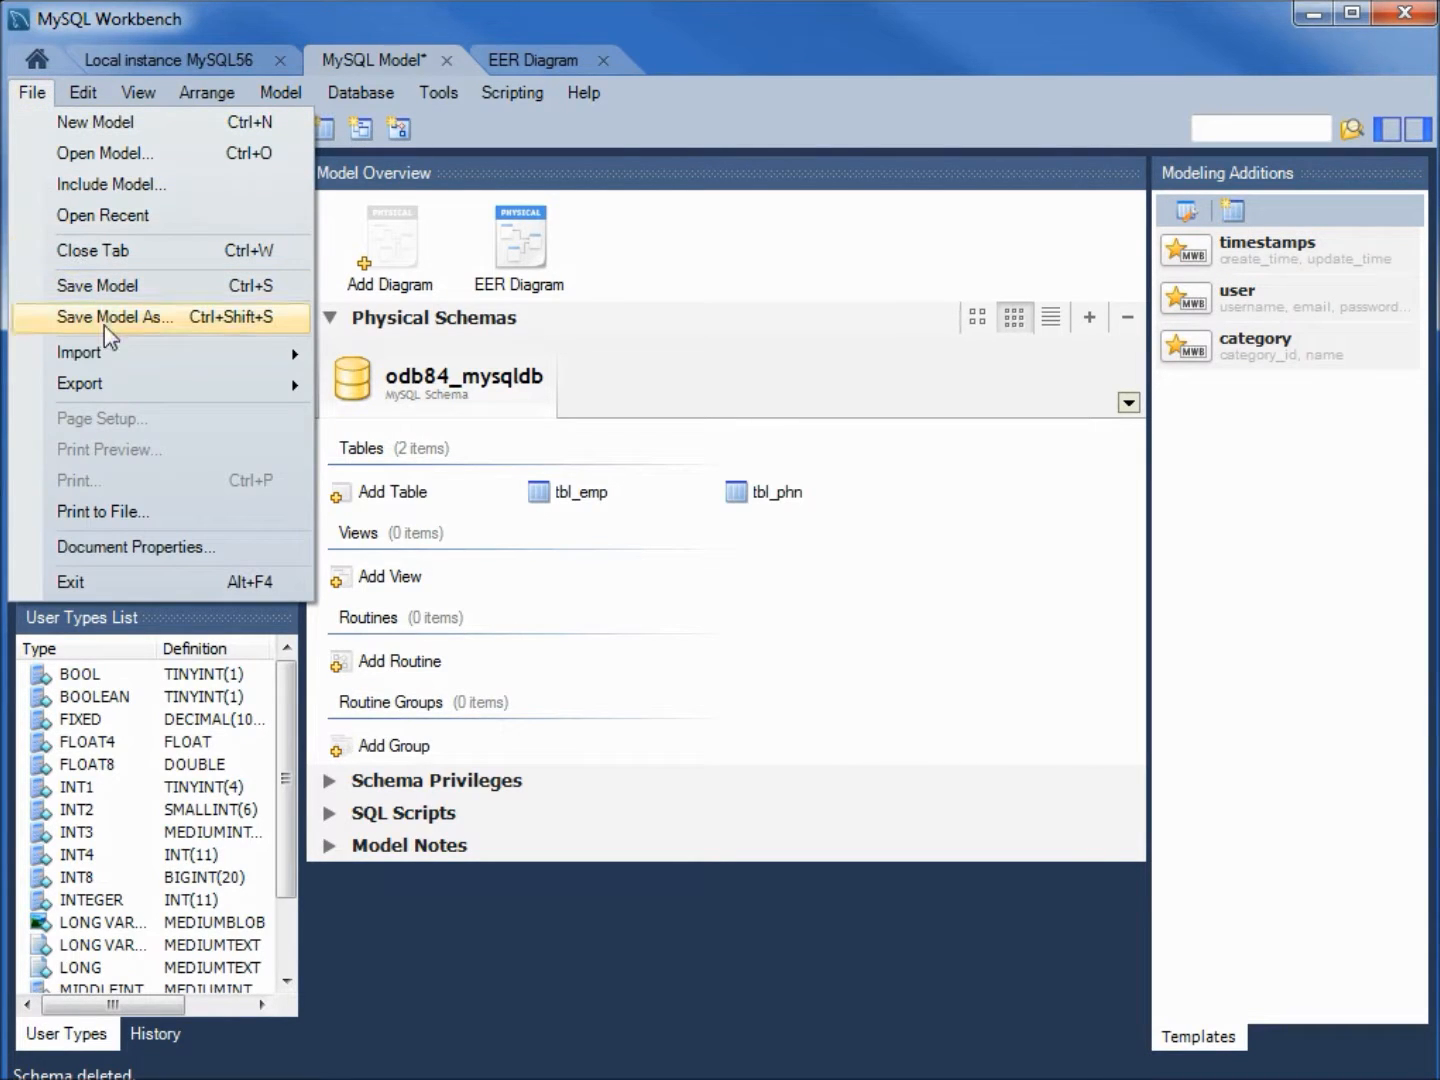
pyautogui.click(116, 316)
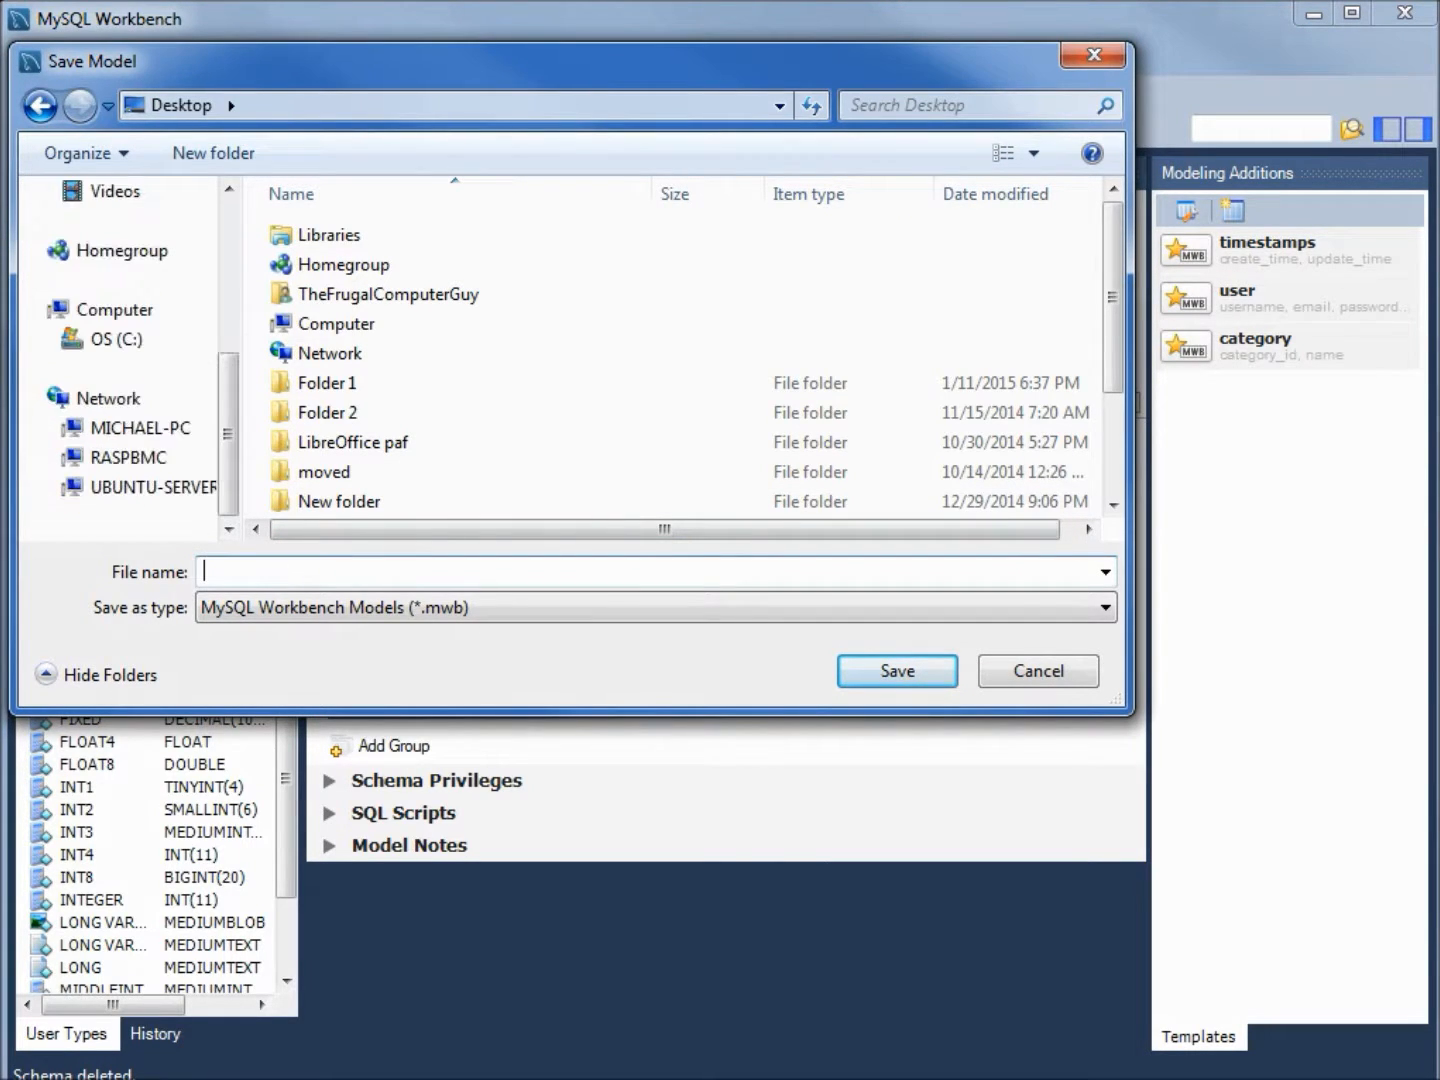
pyautogui.write('odb84_mysqldb.mwb')
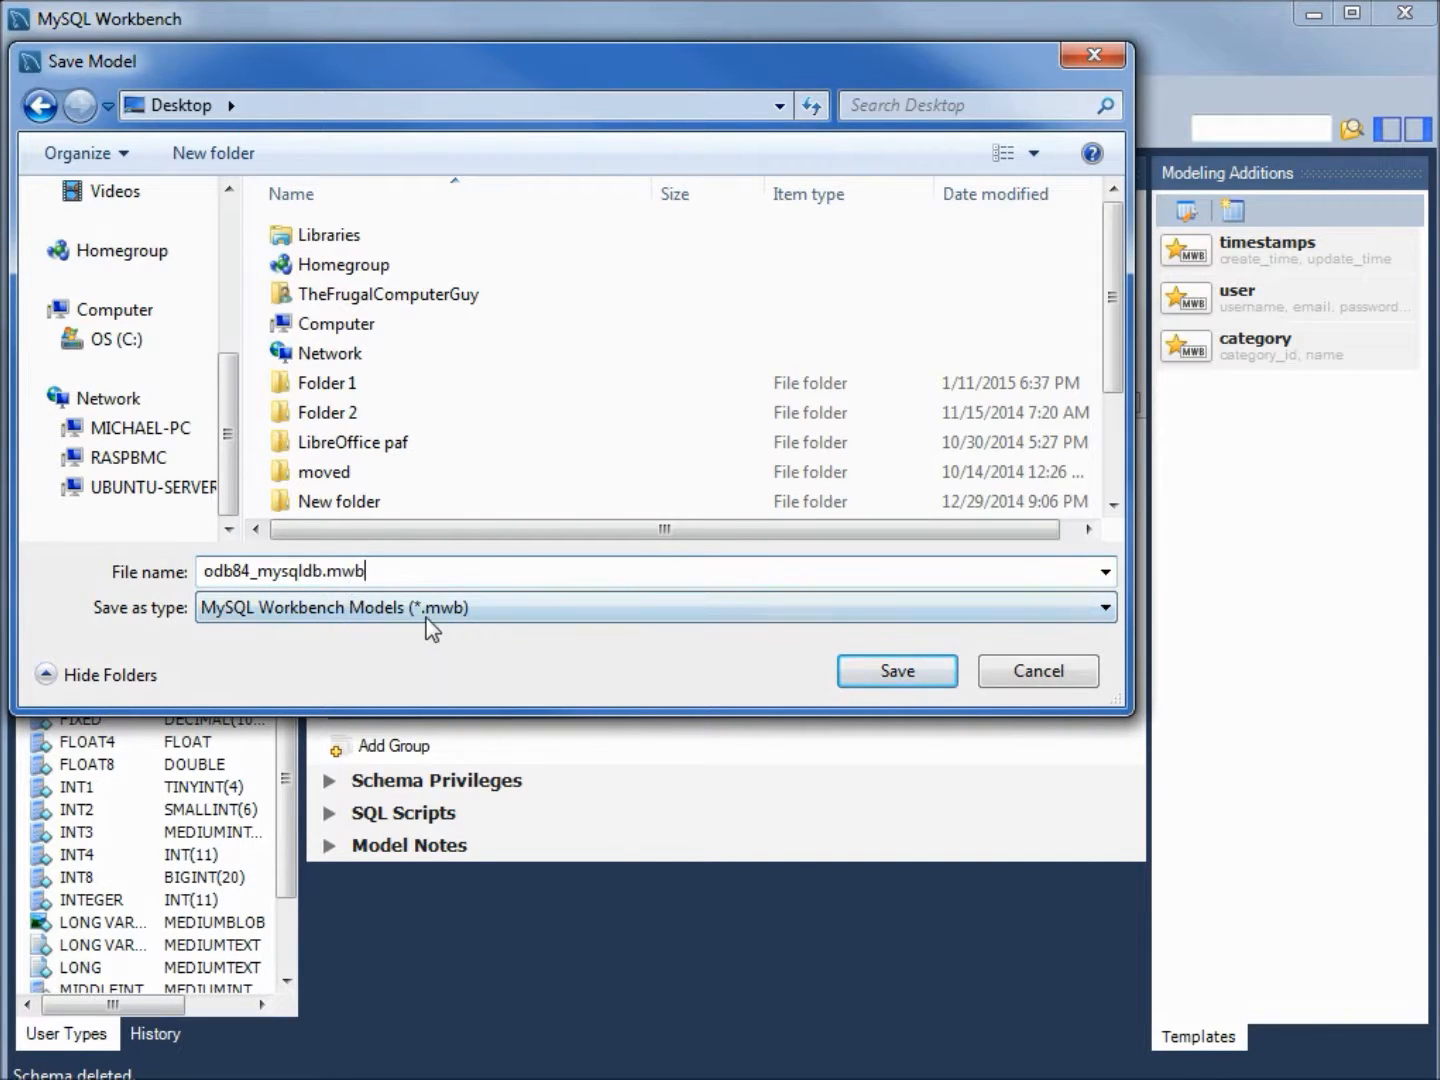
pyautogui.moveTo(224, 634)
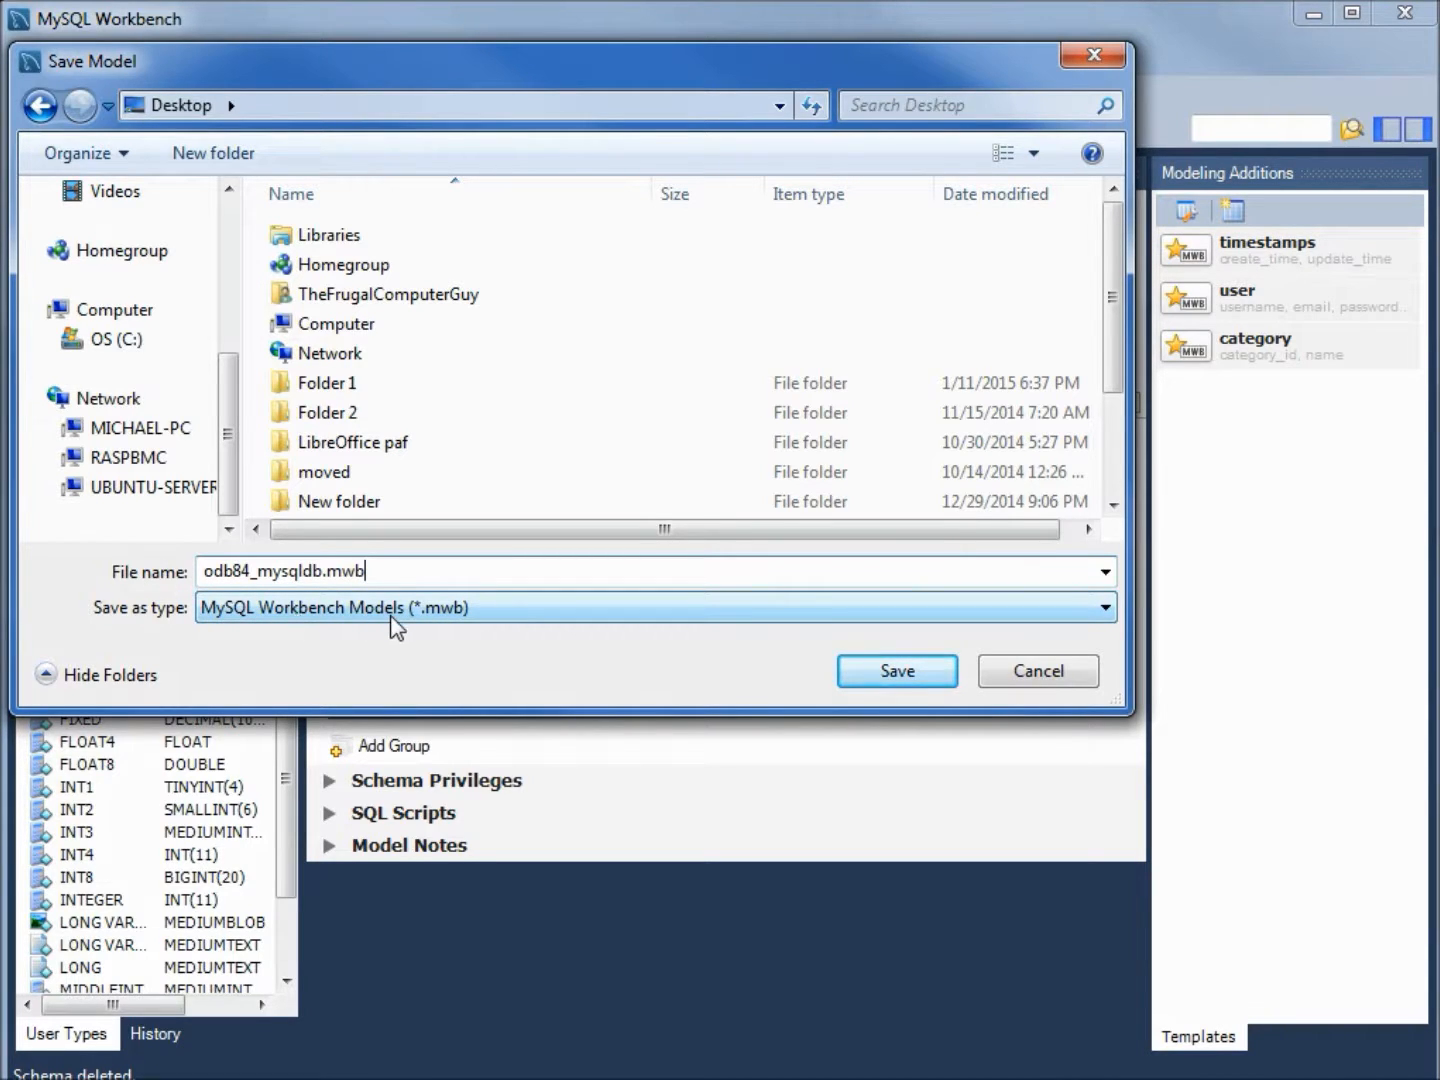
pyautogui.click(896, 672)
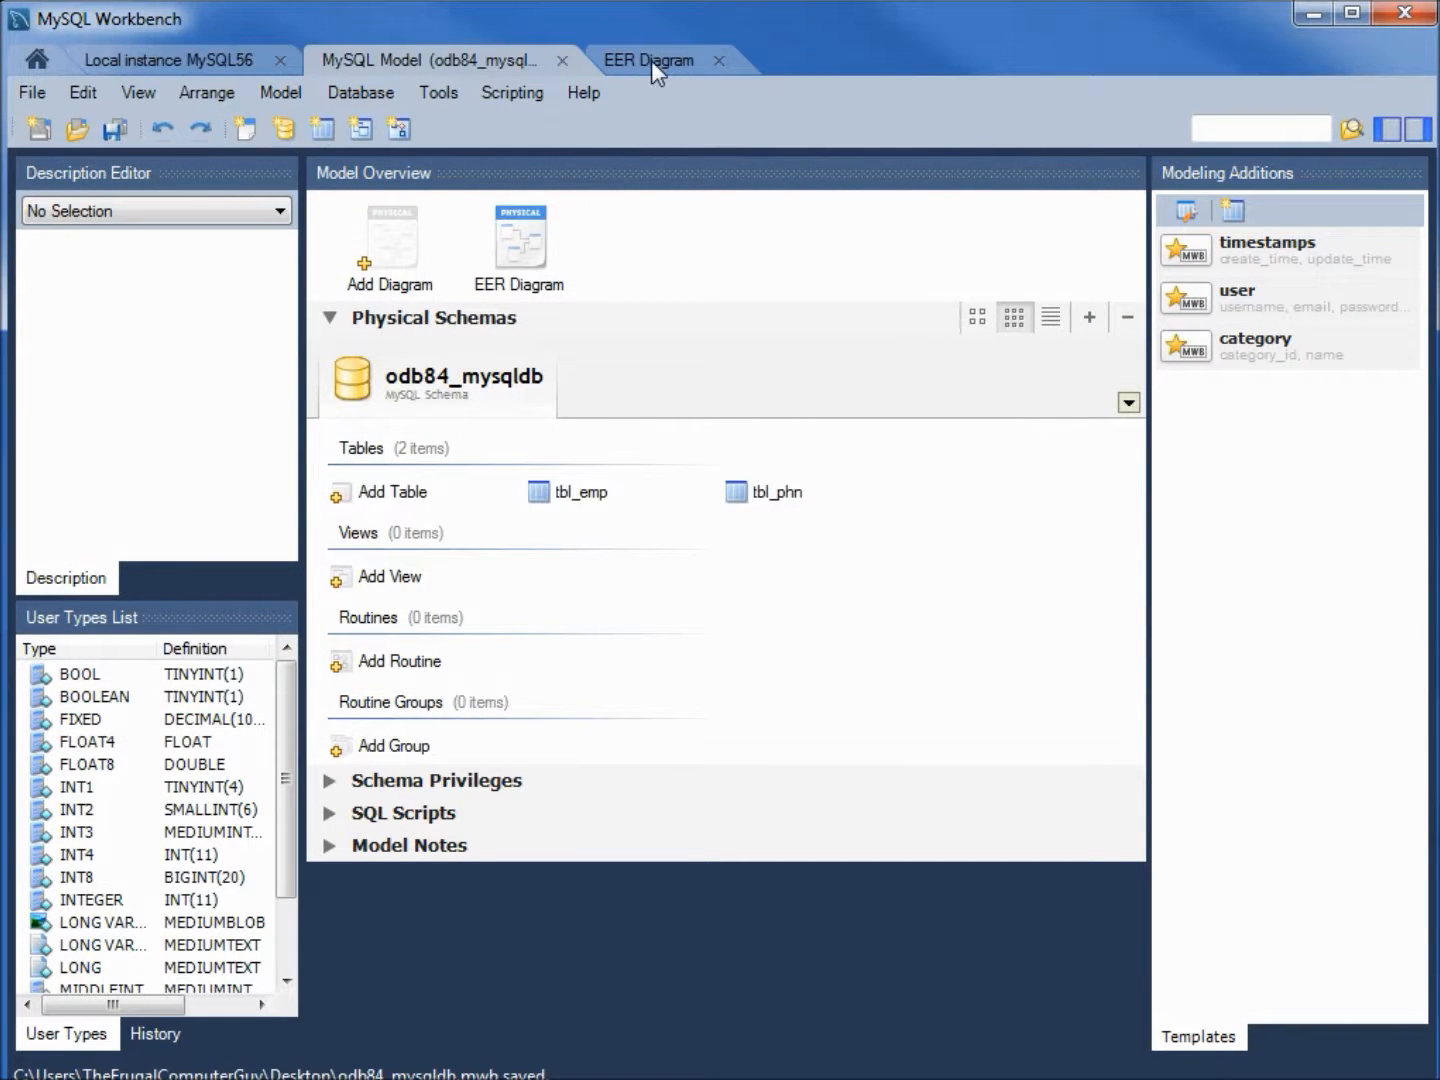
# Step: Return to the EER diagram showing tbl_emp linked to tbl_phn
pyautogui.click(650, 60)
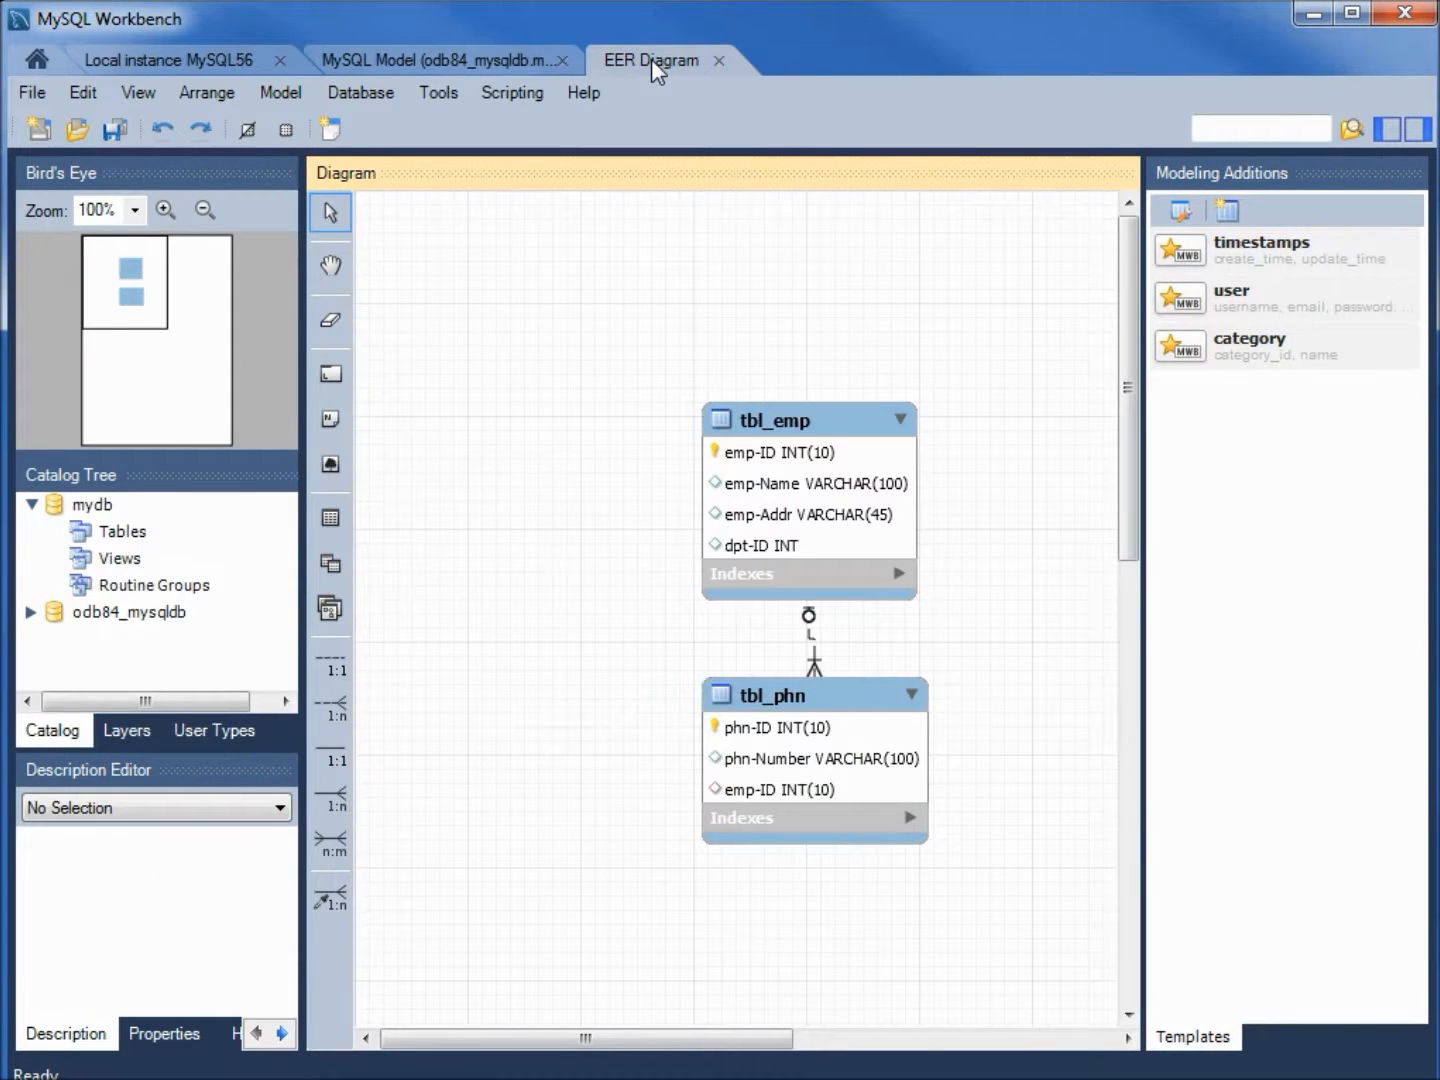
pyautogui.moveTo(424, 476)
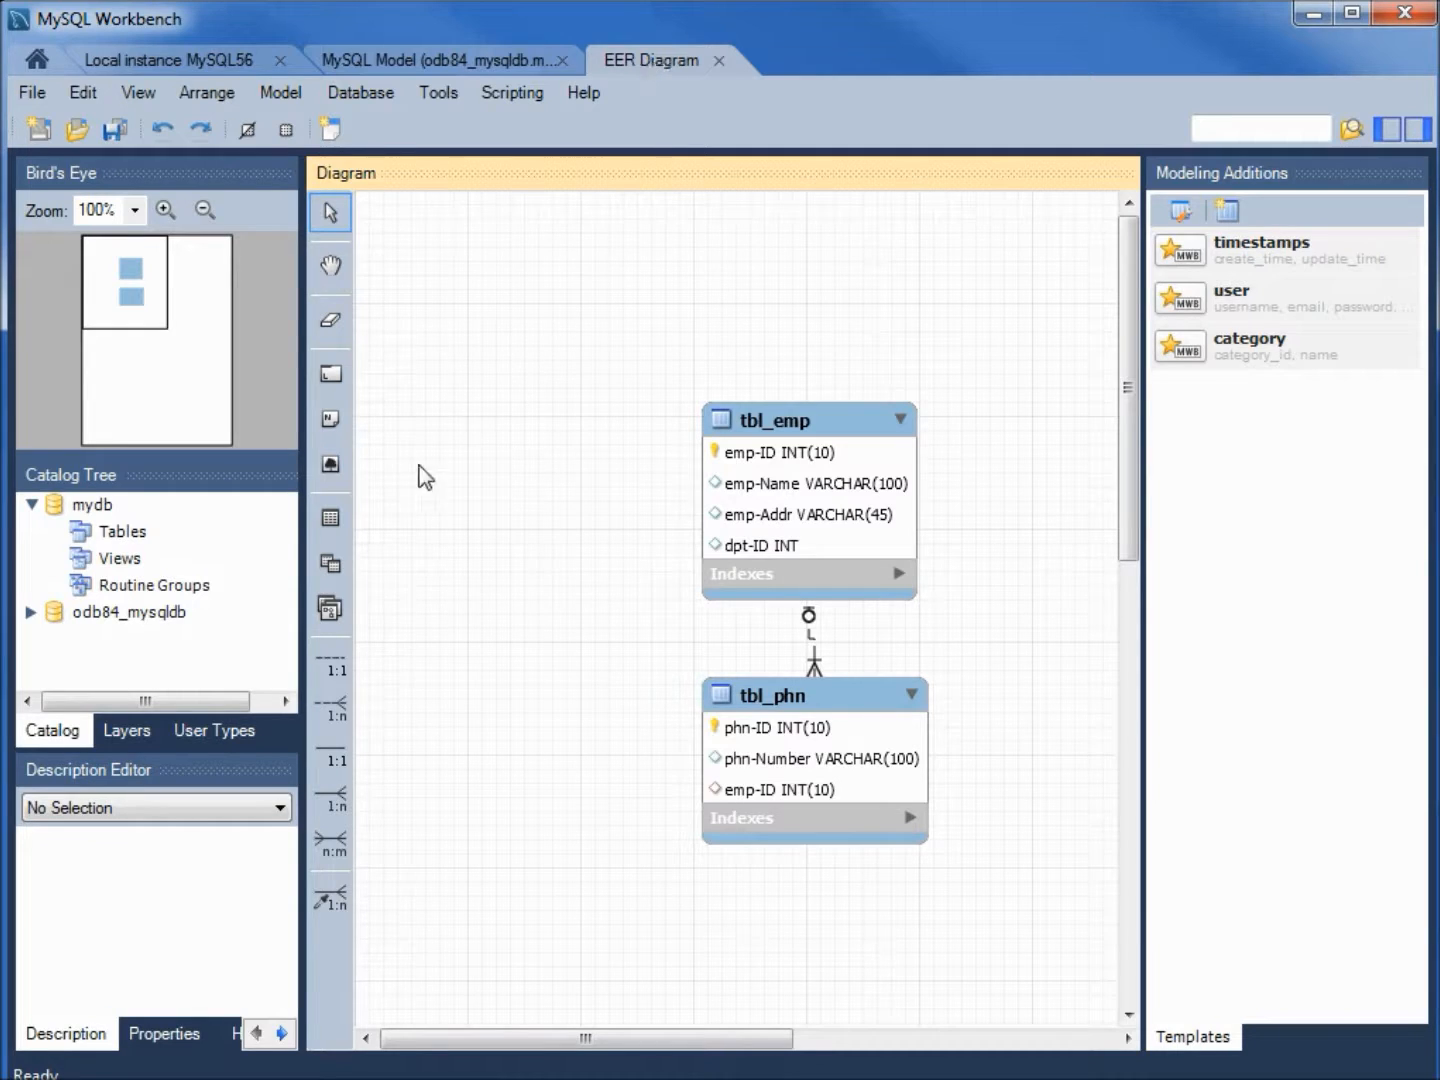
pyautogui.moveTo(330, 516)
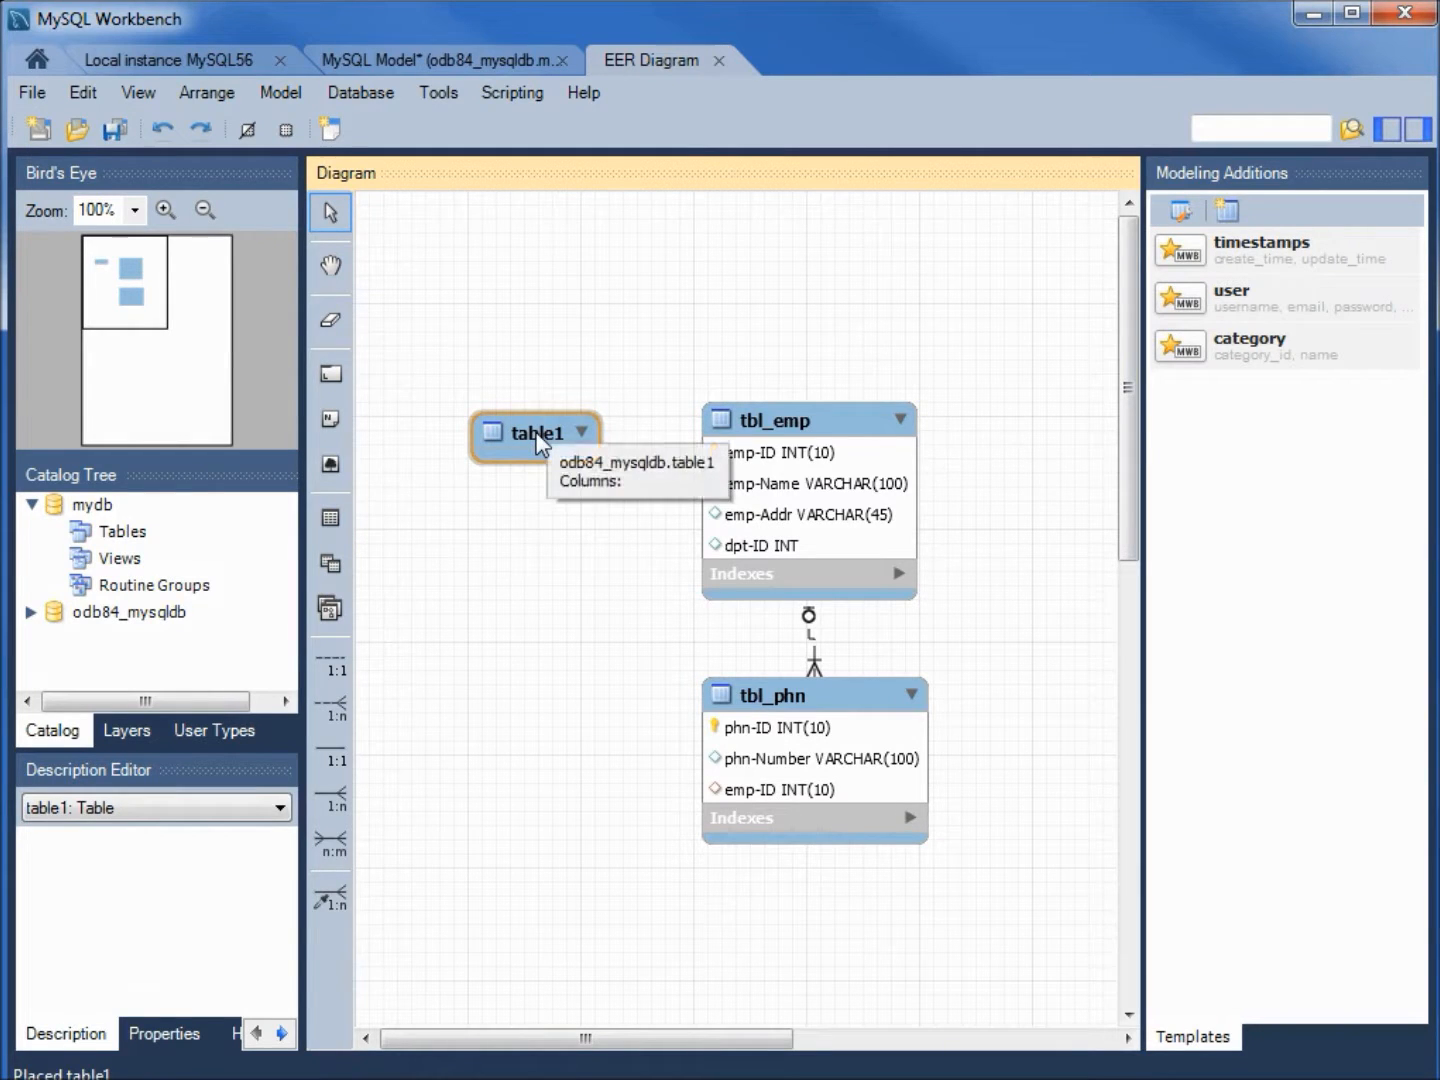
# Step: Rename table1 to Department and name its primary key column dpt-ID
pyautogui.doubleClick(536, 432)
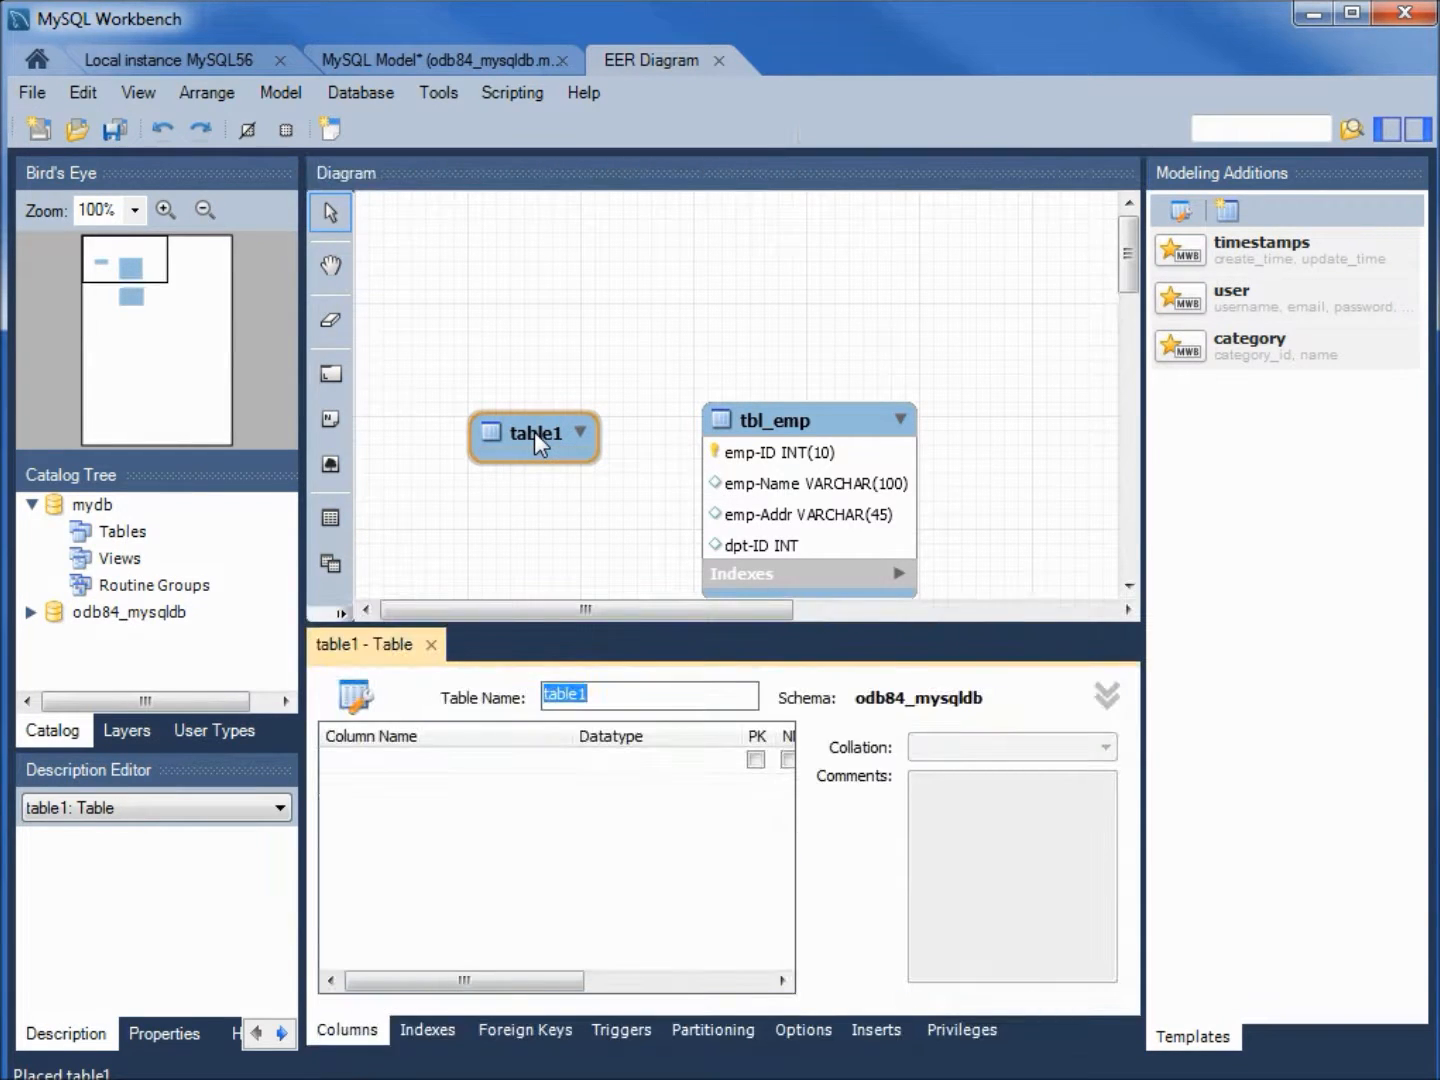
pyautogui.click(620, 694)
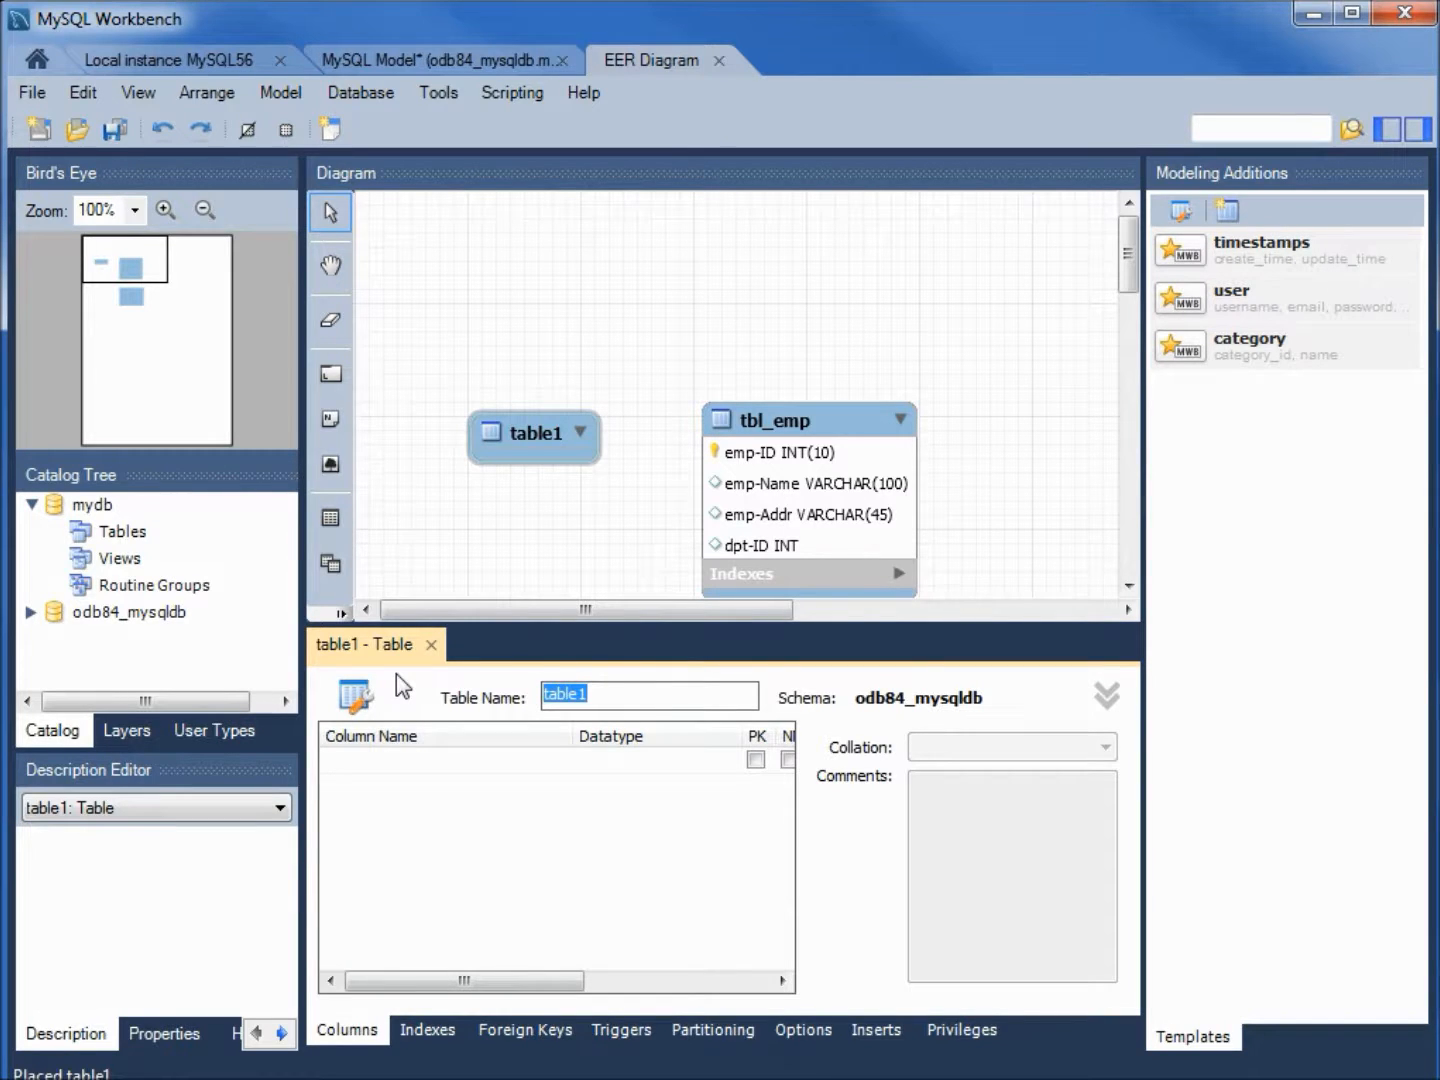
pyautogui.write('Department')
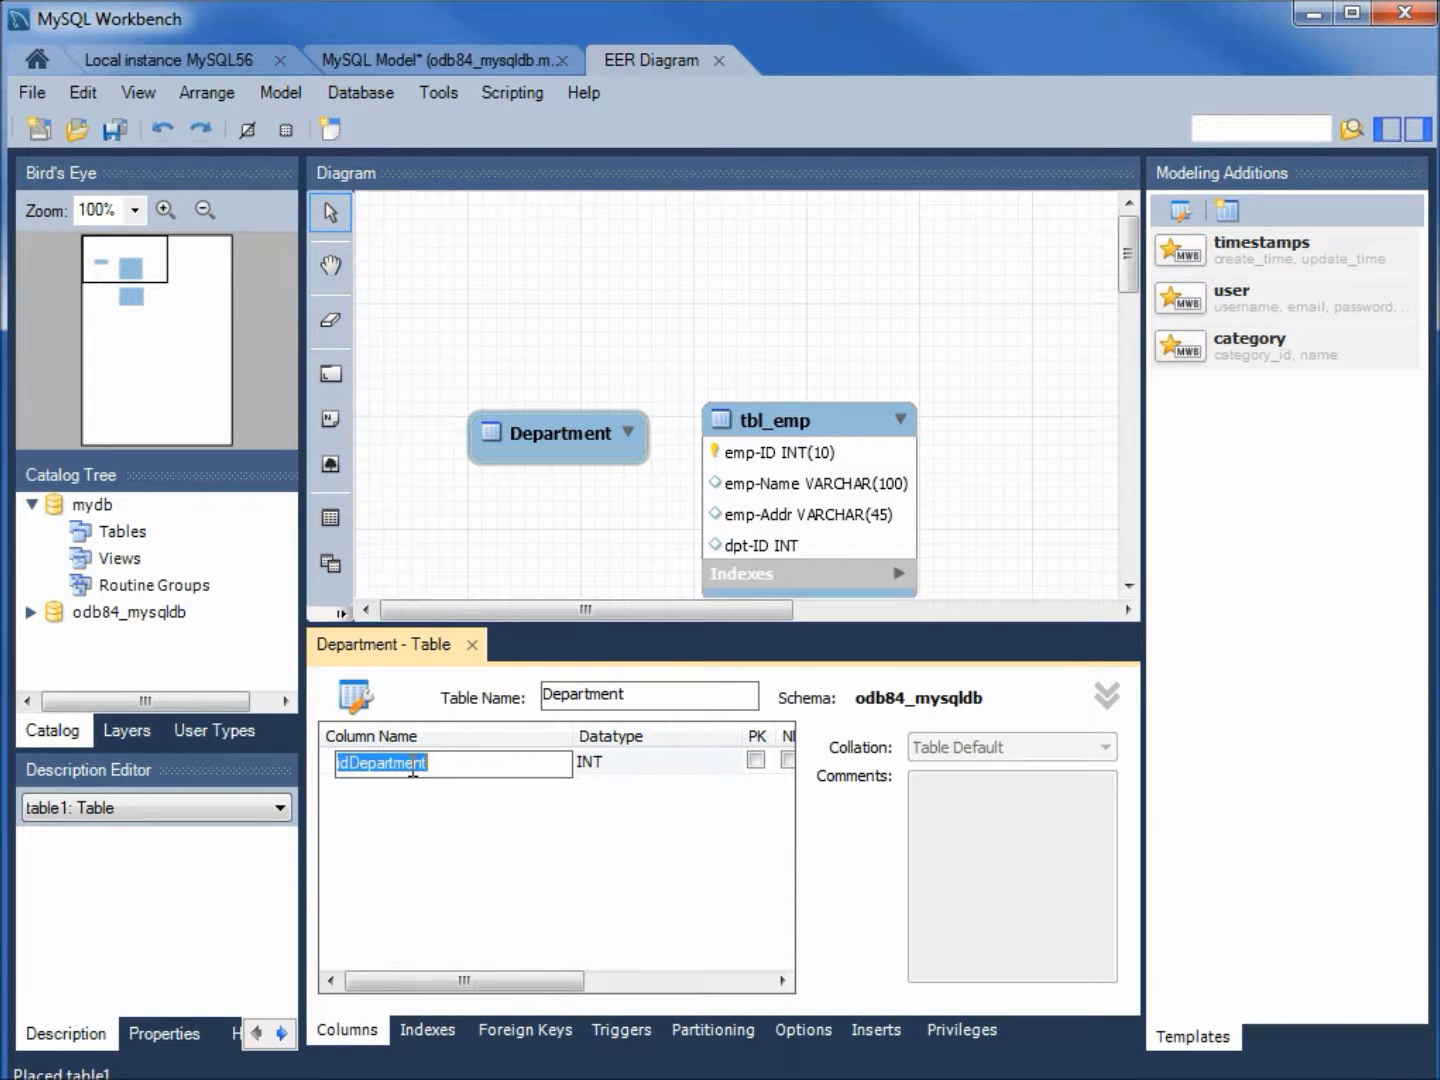
pyautogui.write('dpt-ID')
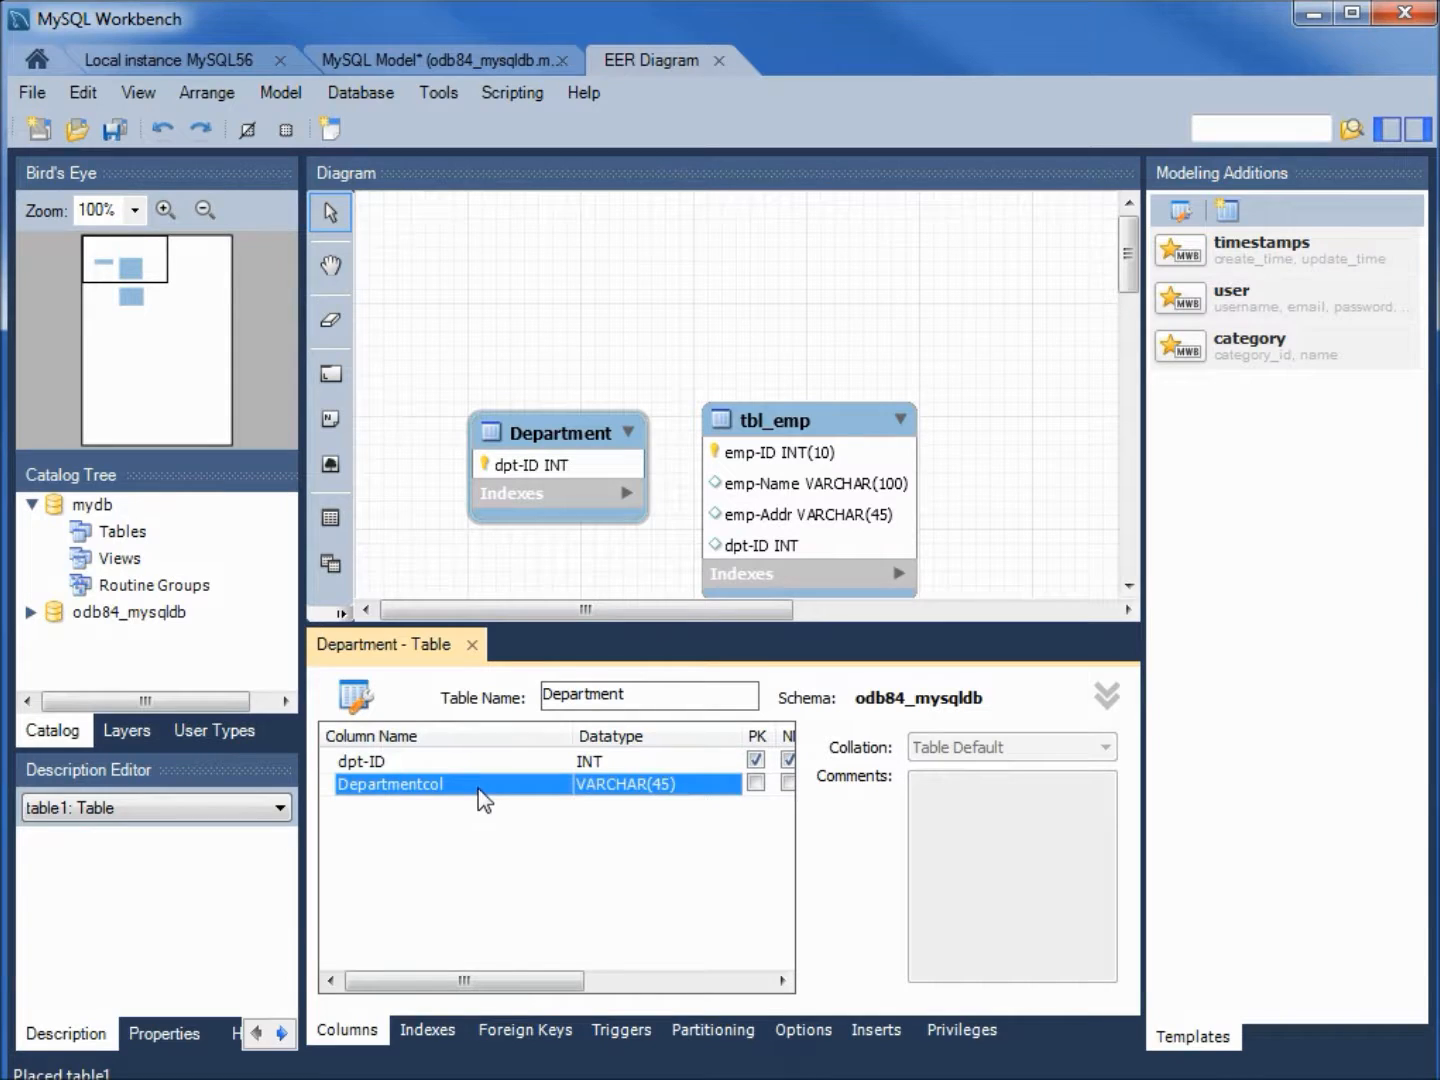
# Step: Rename the second column to dpt-Name, make it NOT NULL, and close the editor
pyautogui.doubleClick(390, 784)
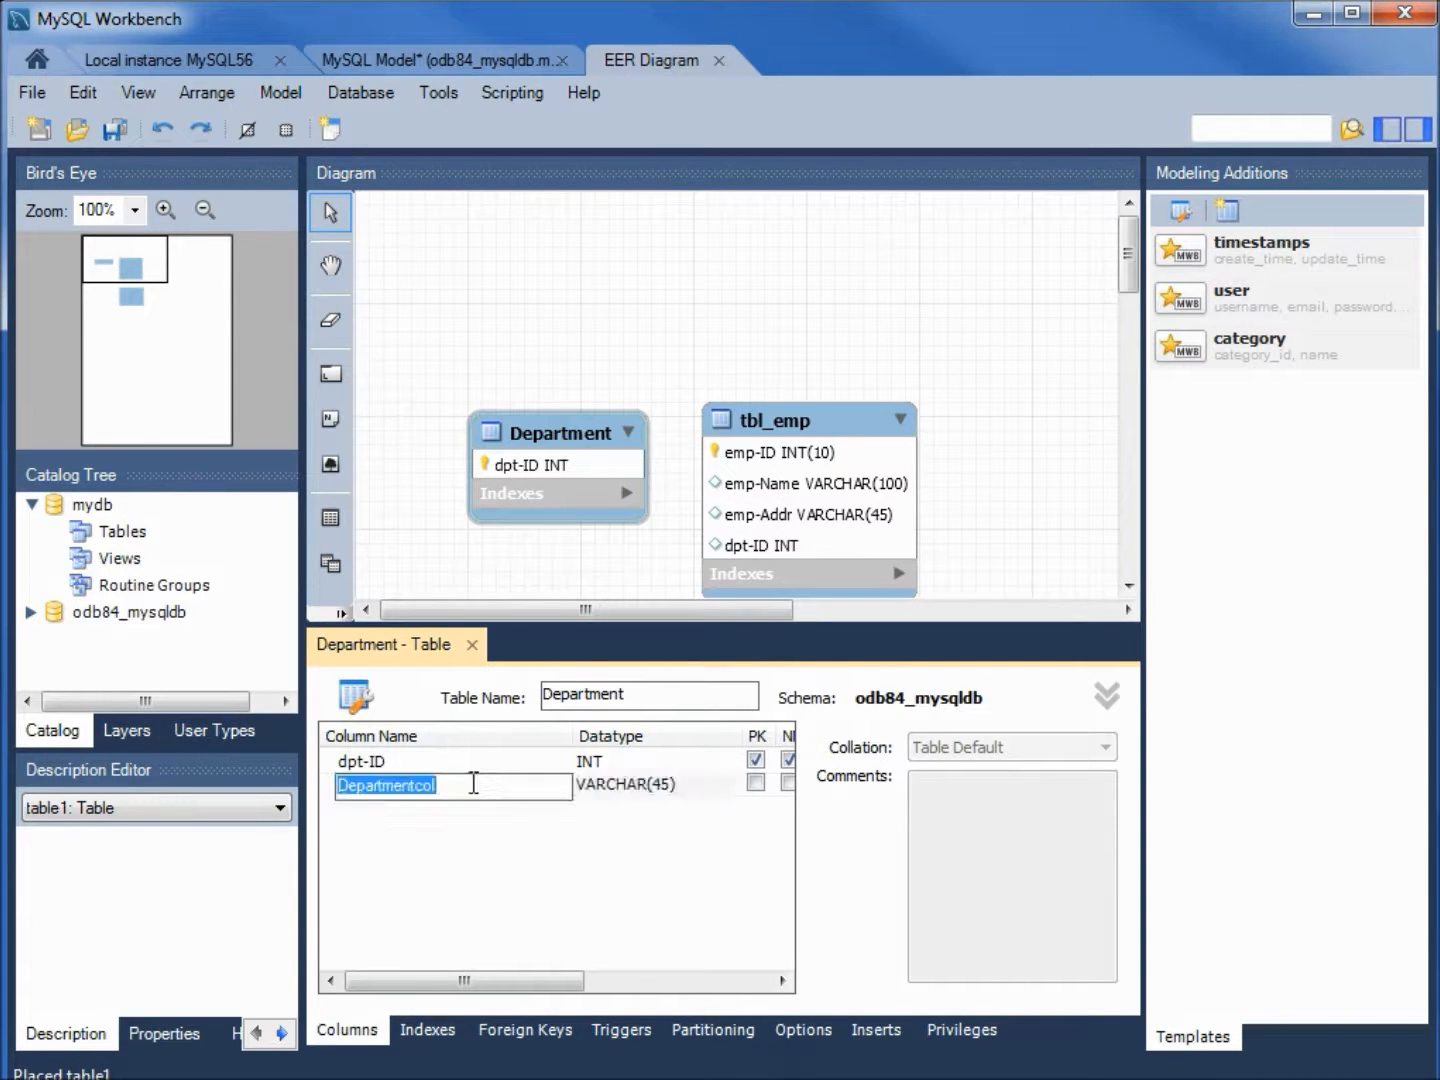
pyautogui.write('dpt-')
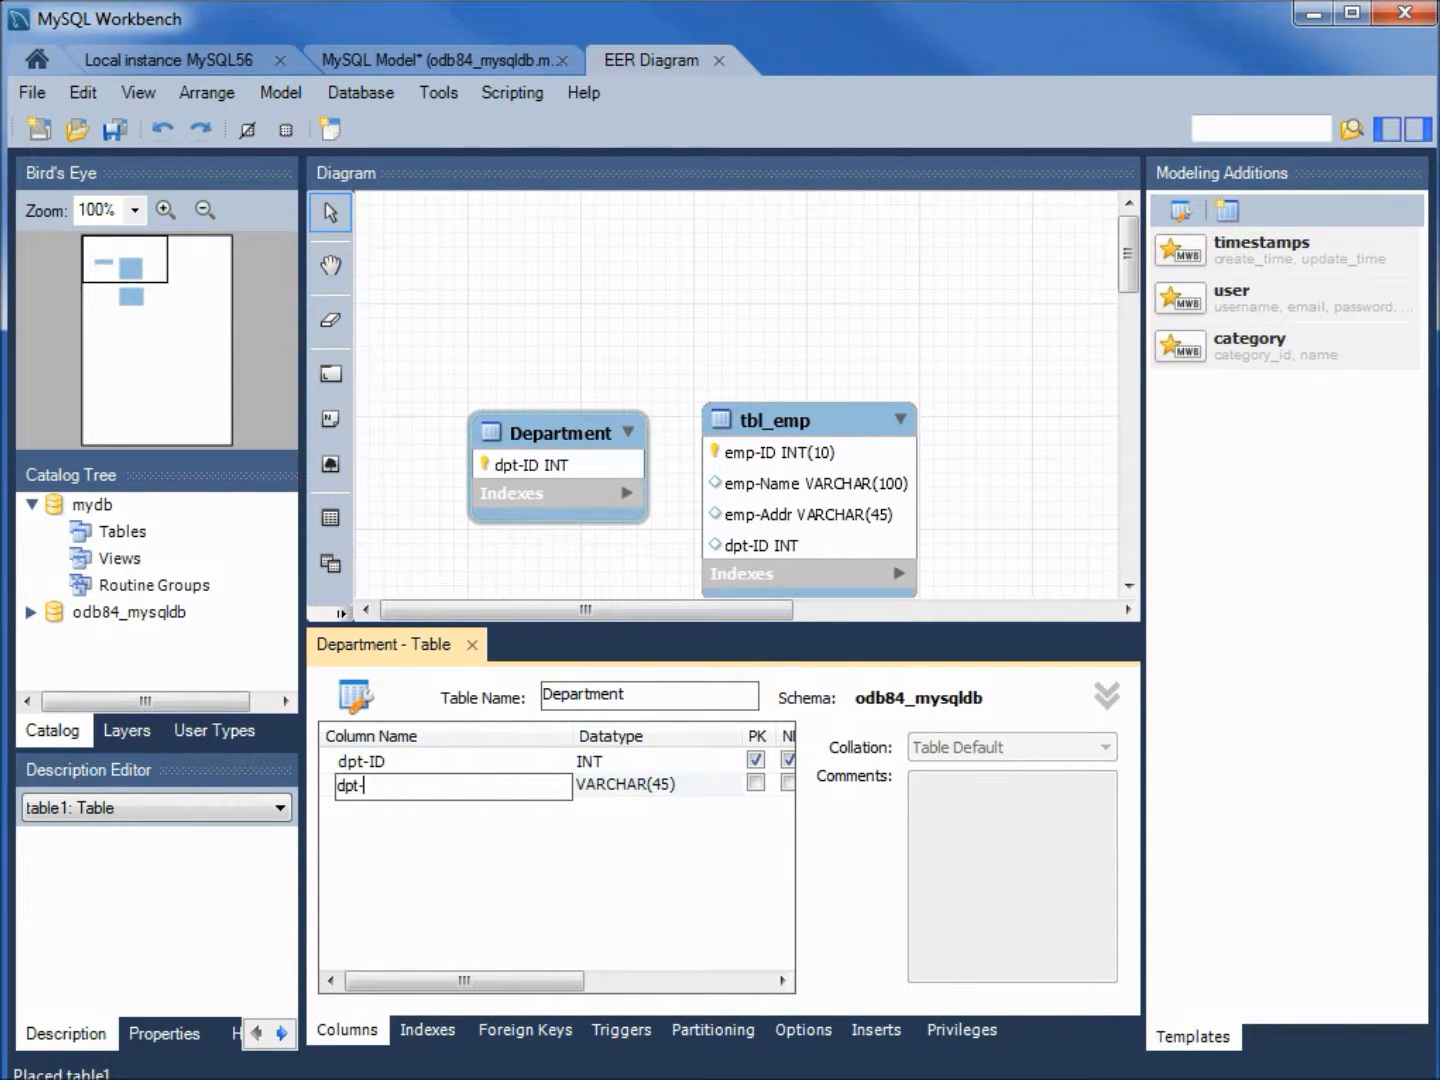
pyautogui.write('Name')
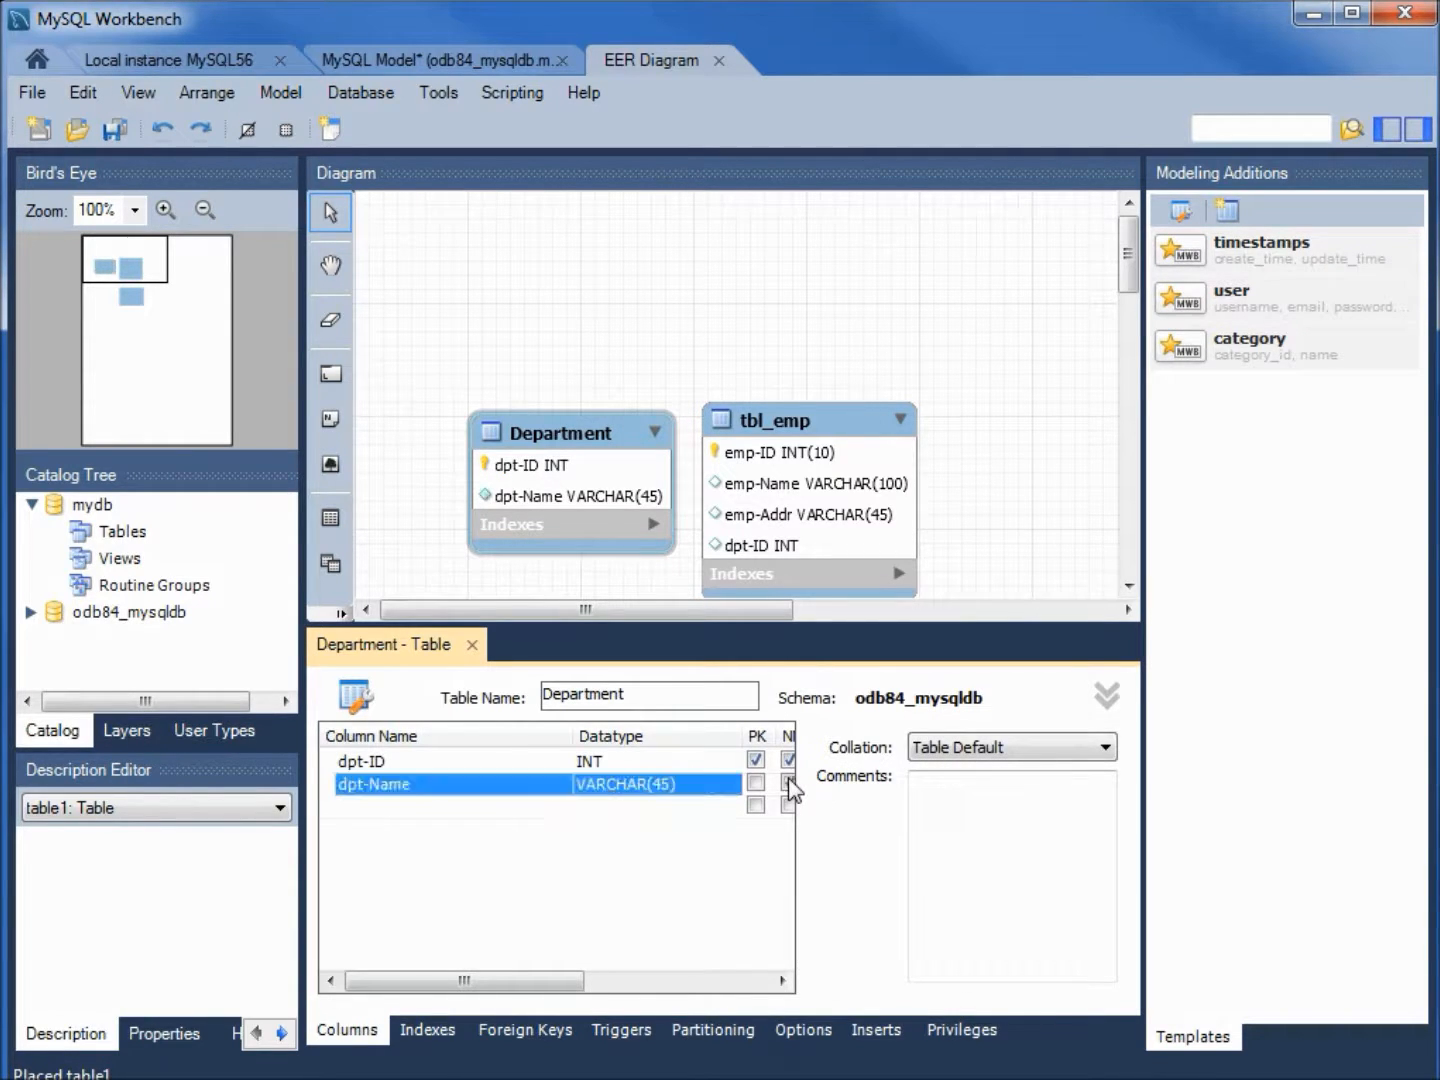
pyautogui.click(790, 784)
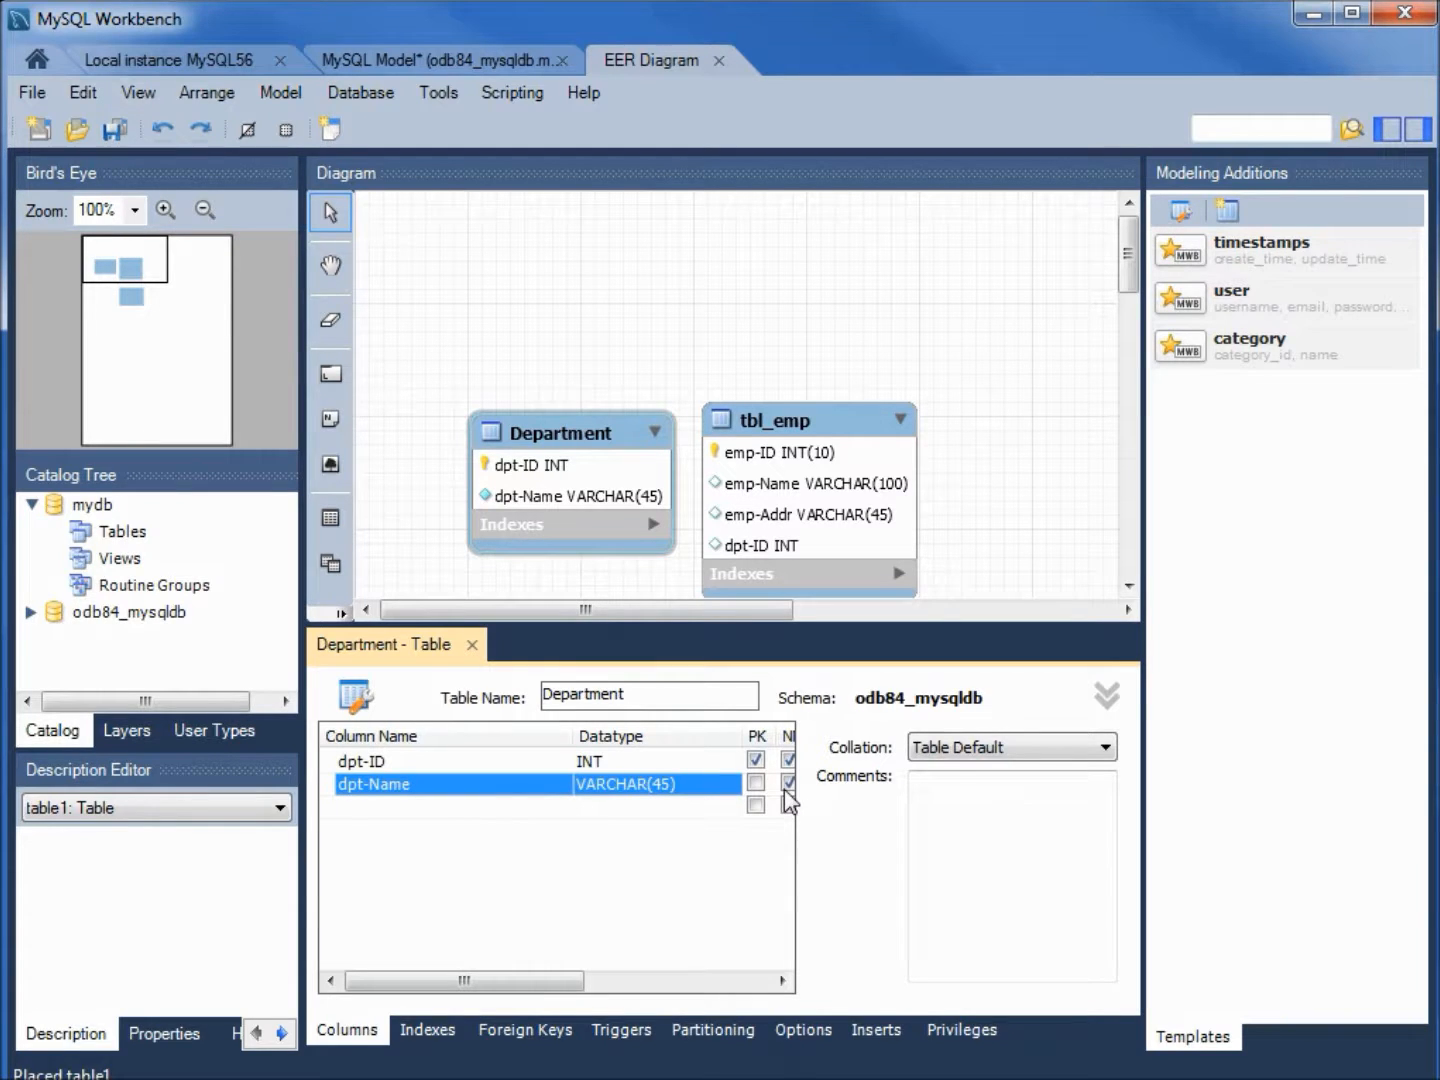
pyautogui.click(472, 644)
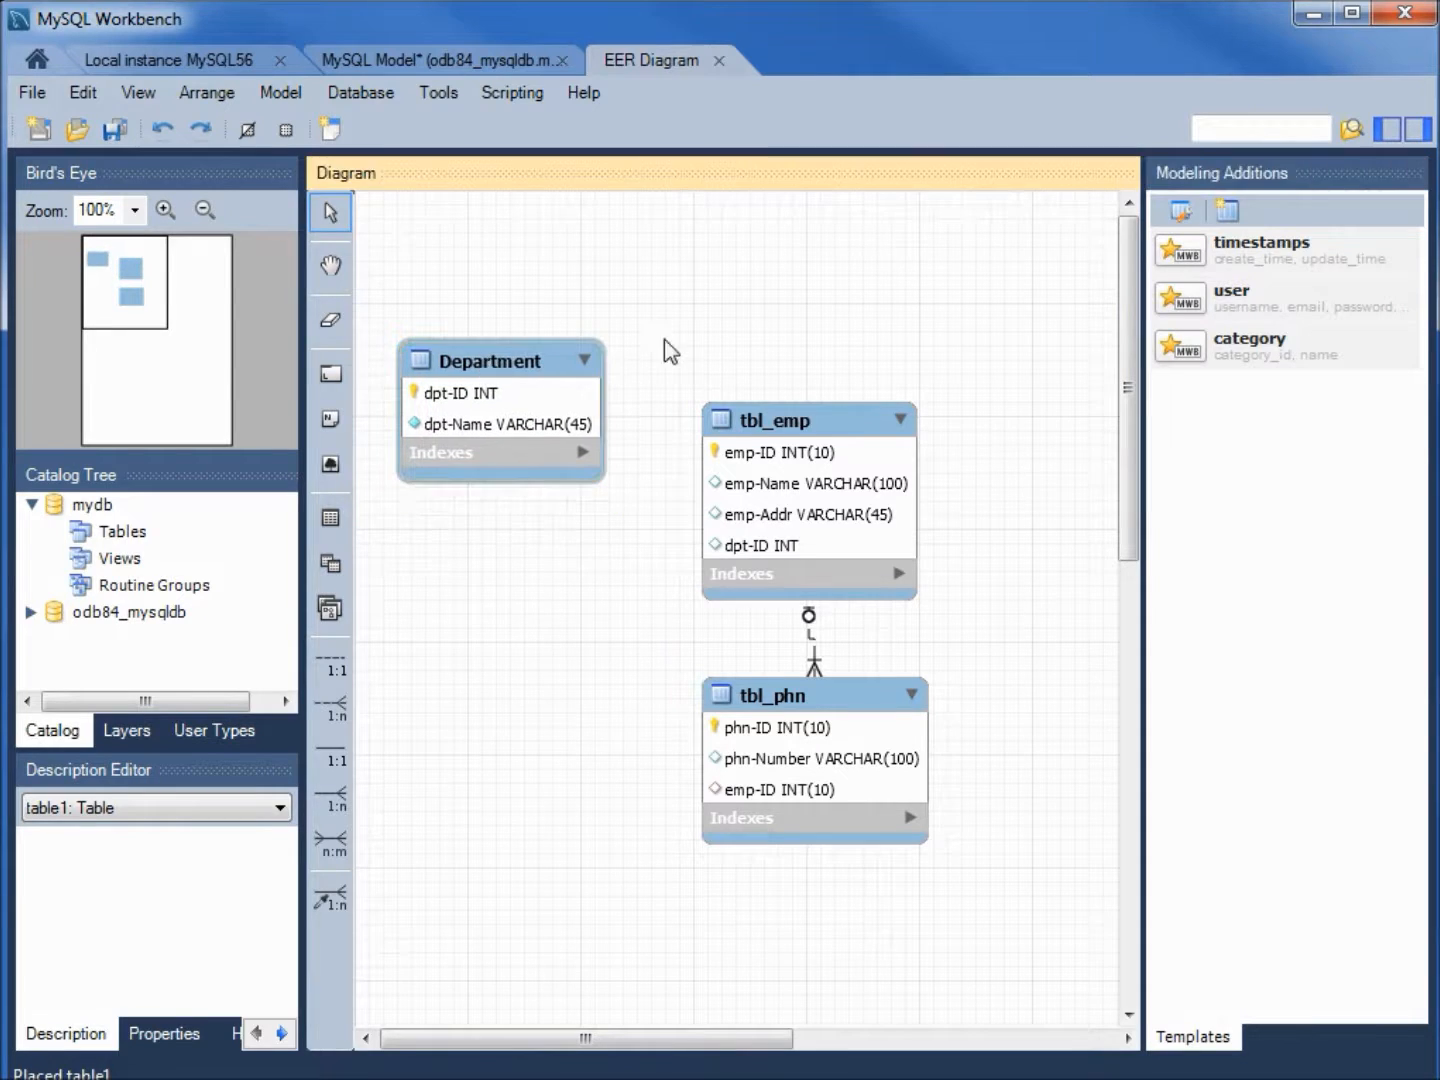
# Step: Start Synchronize Model with the stored local connection and log in as root
pyautogui.click(360, 92)
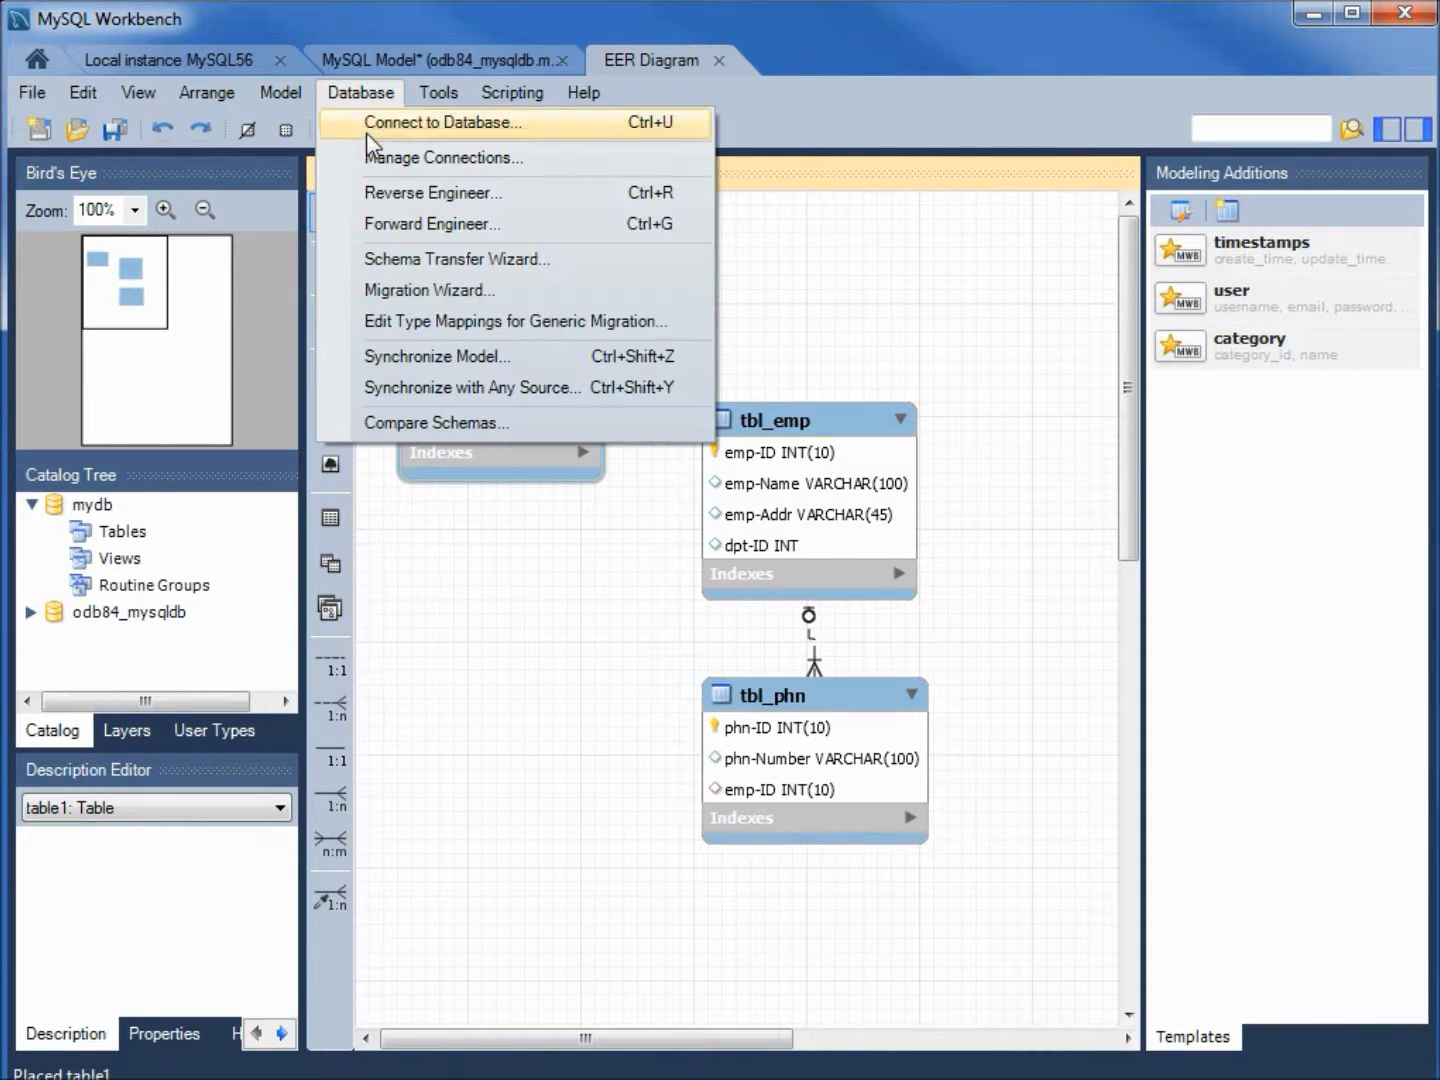
pyautogui.moveTo(436, 356)
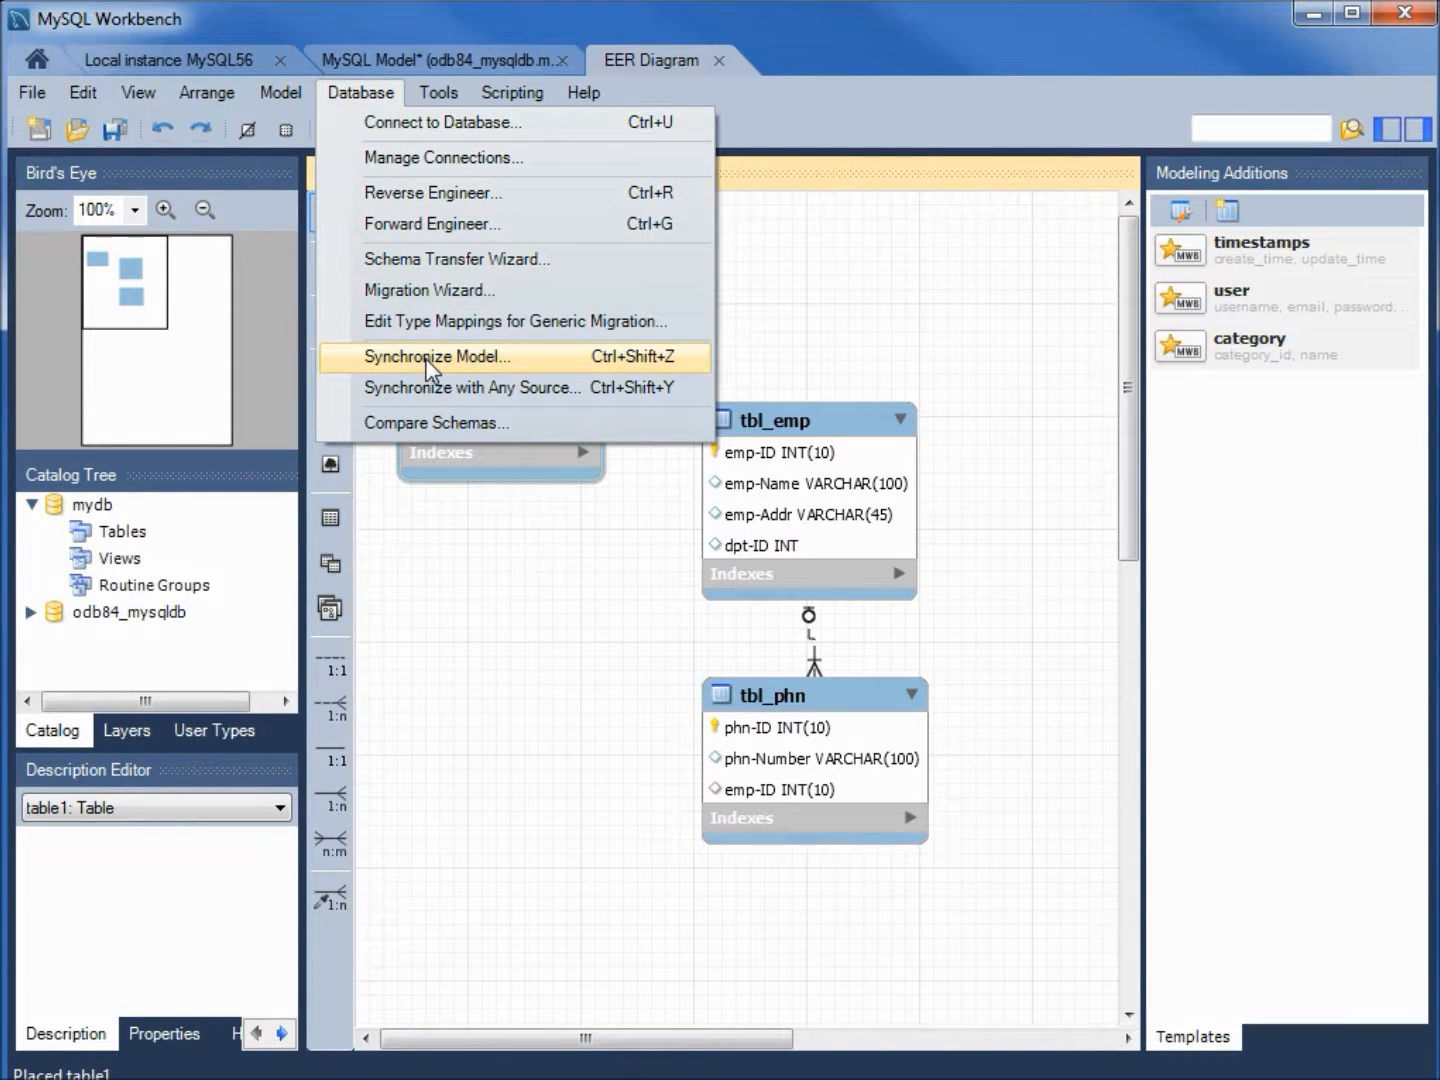
pyautogui.click(438, 356)
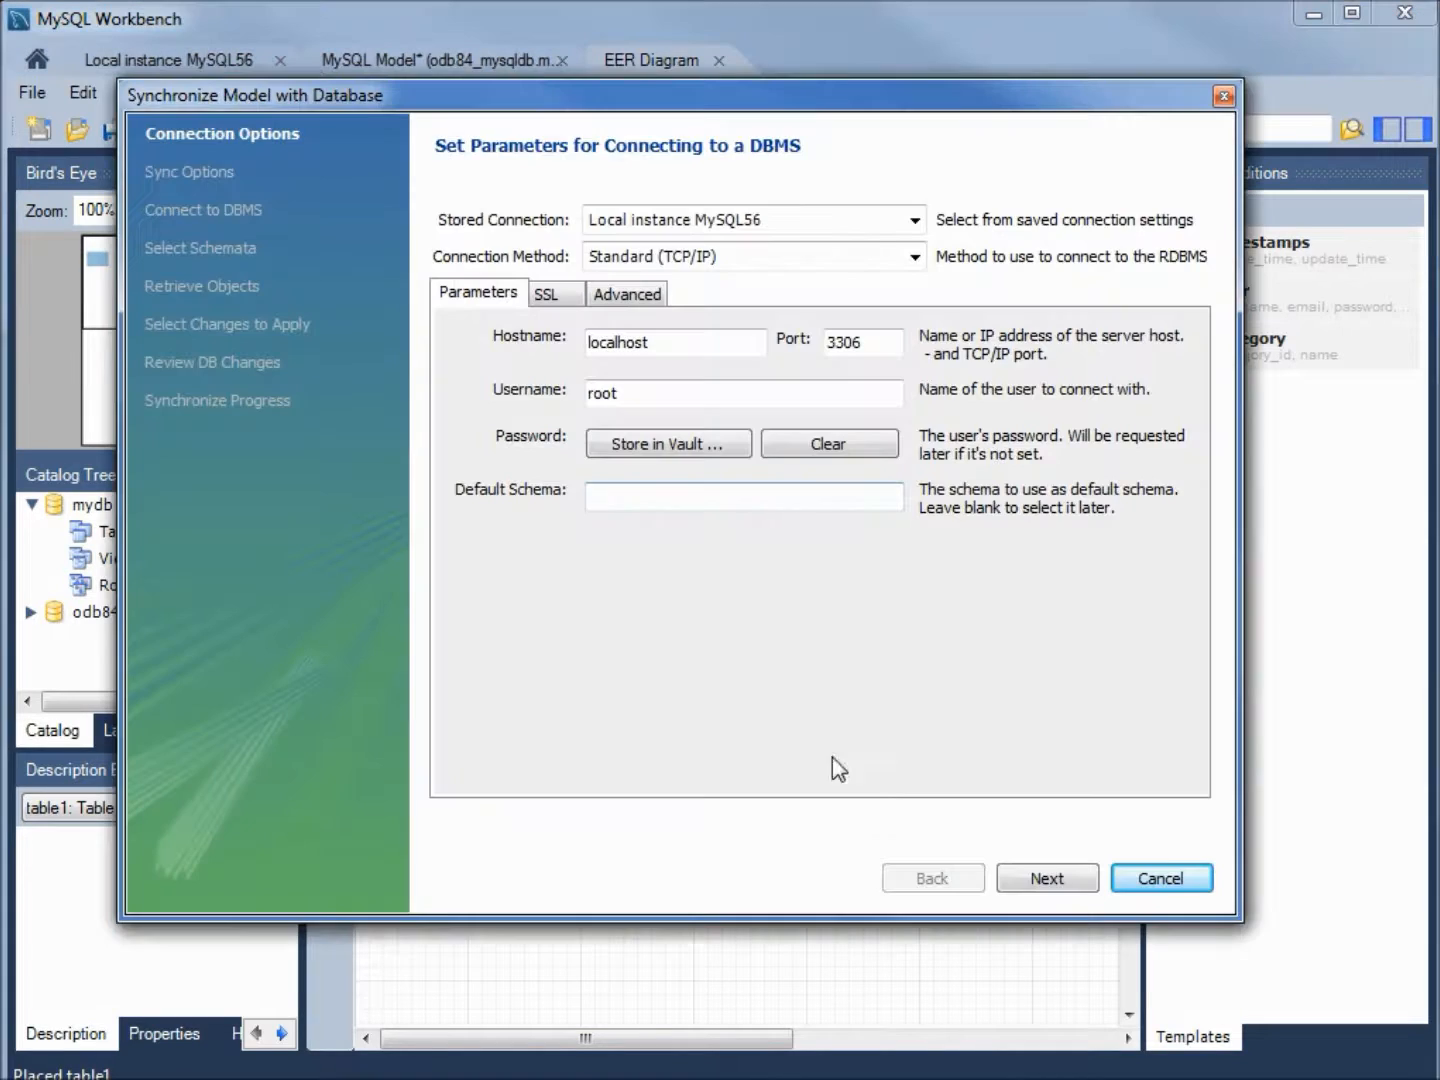
pyautogui.click(1048, 878)
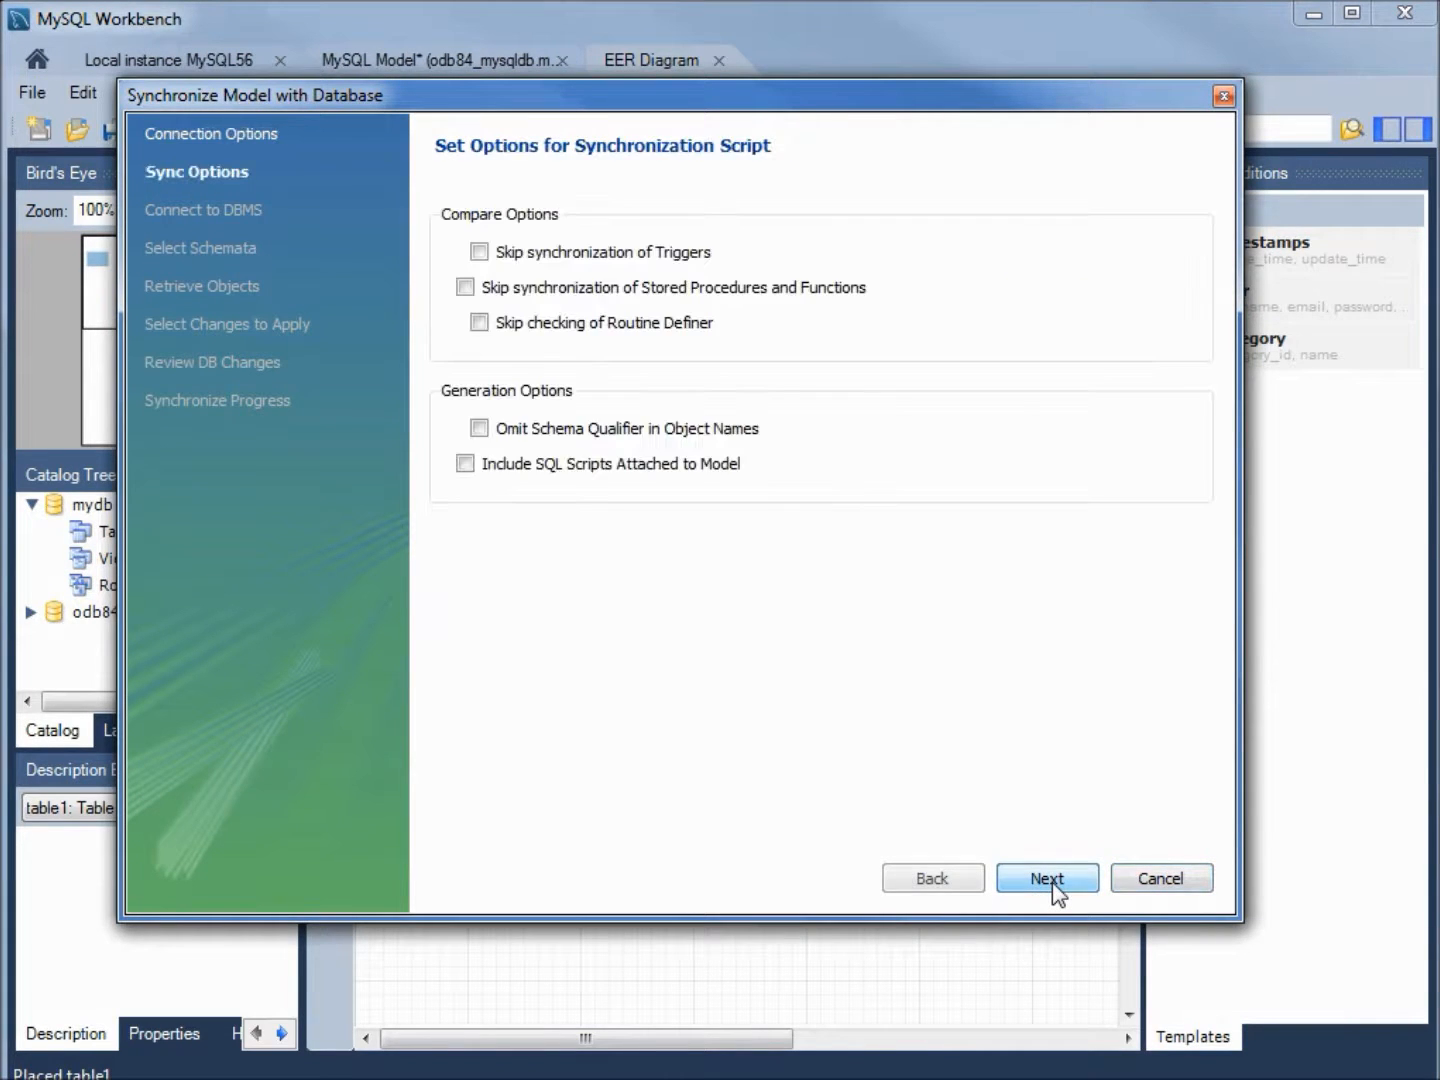
pyautogui.click(1046, 878)
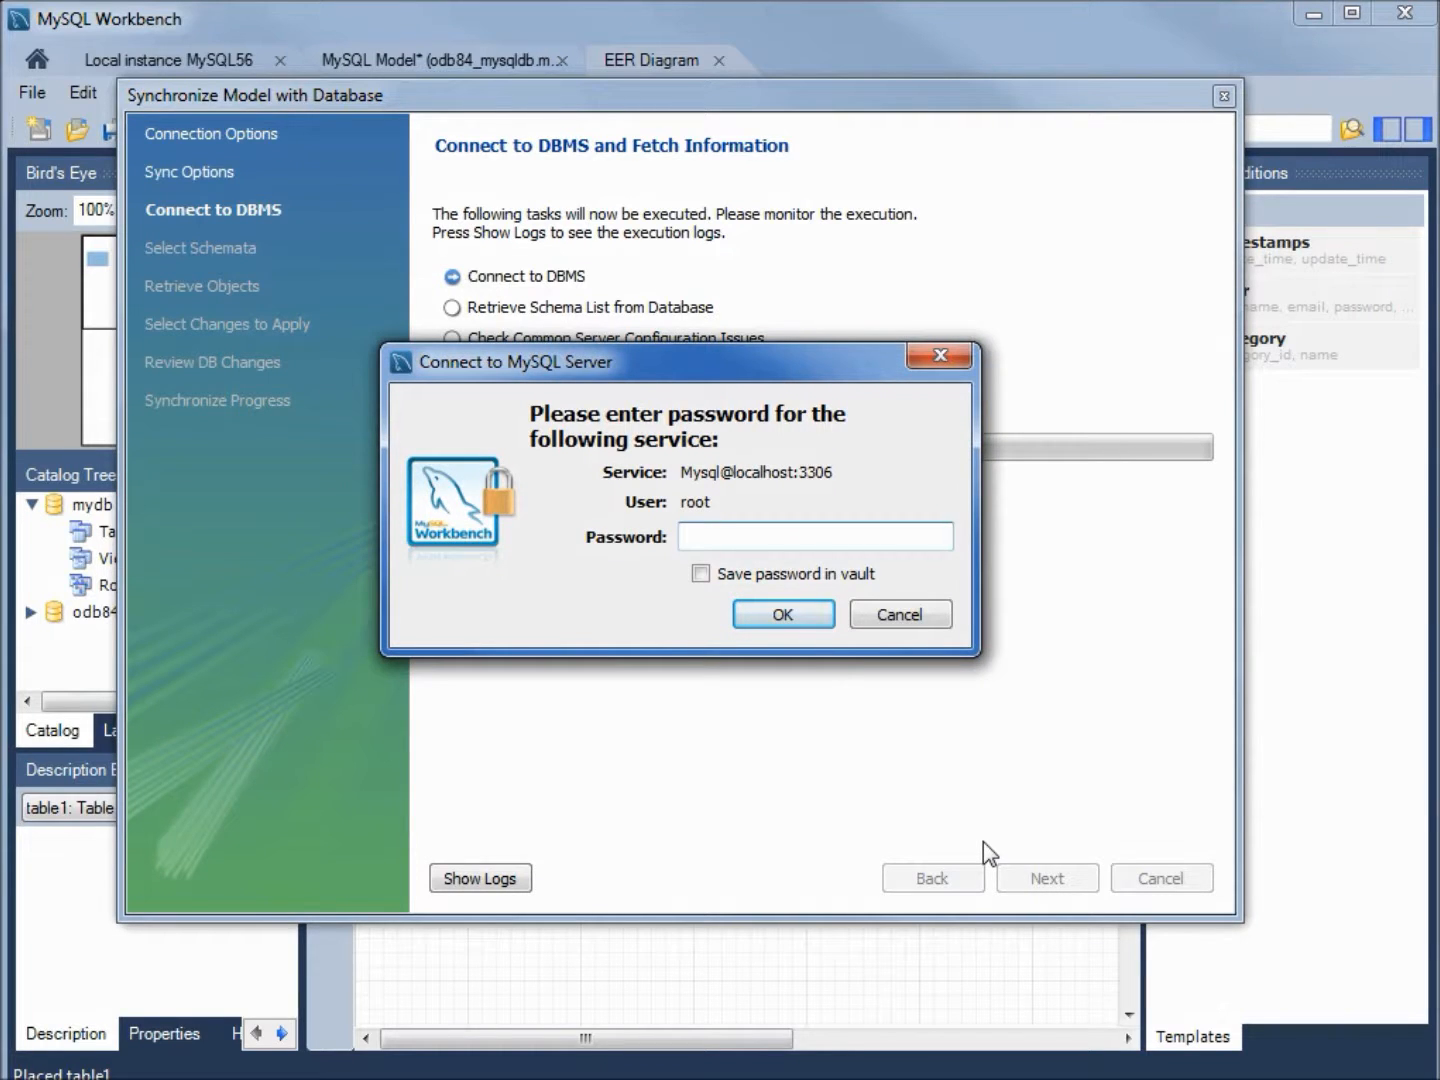
pyautogui.write('******')
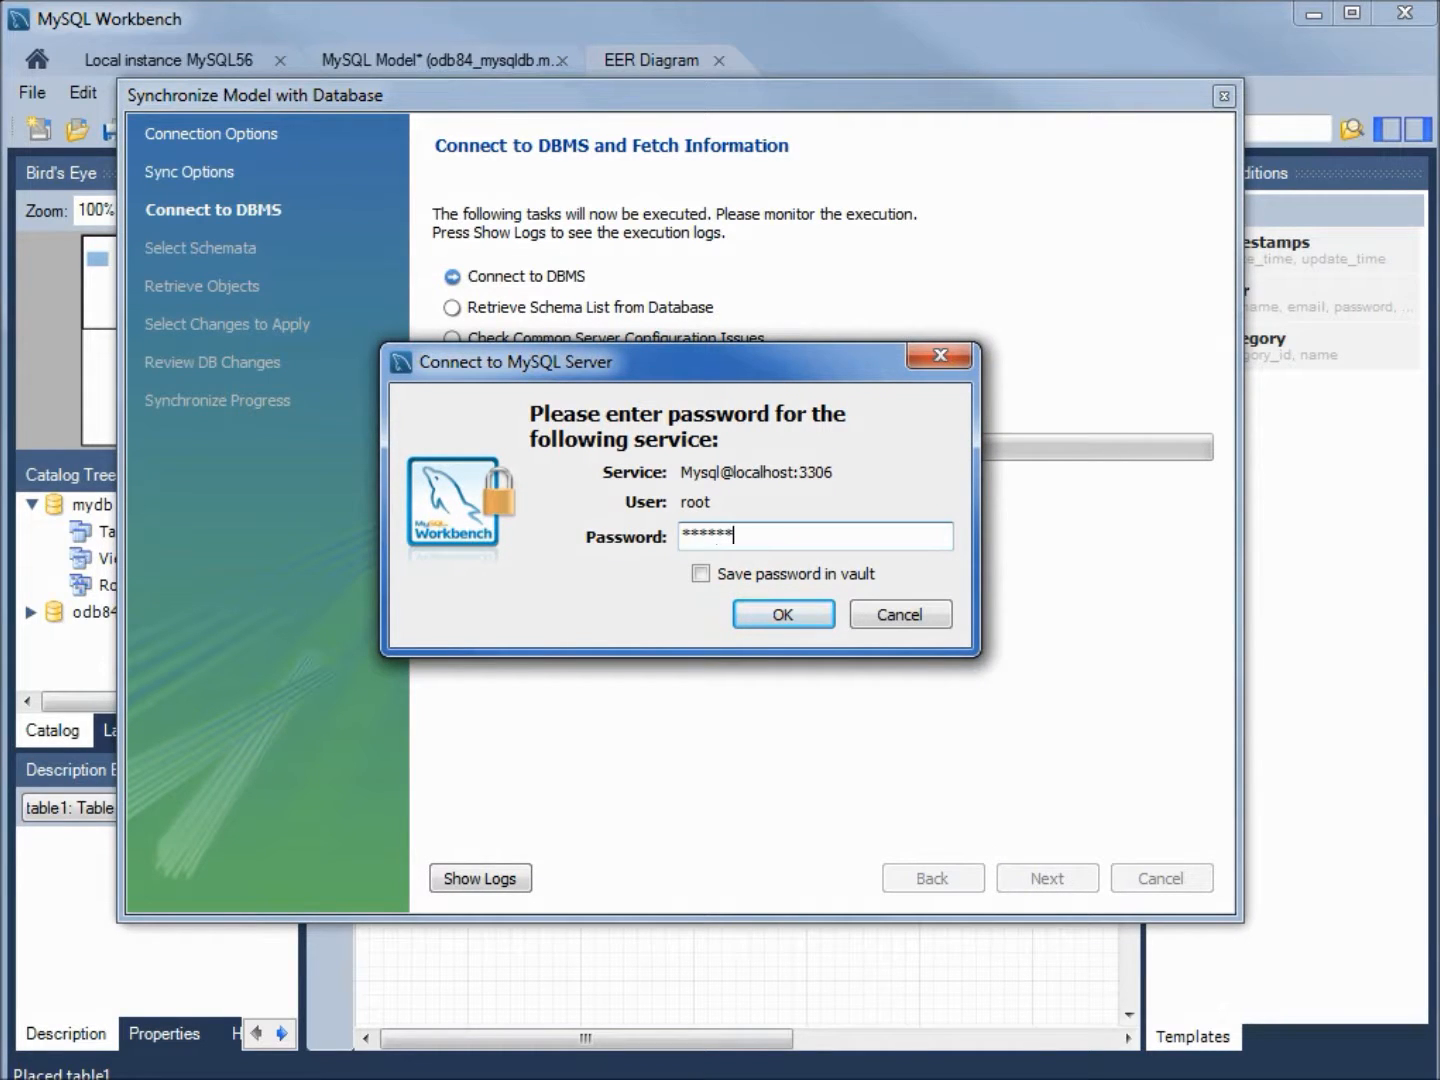
pyautogui.click(782, 614)
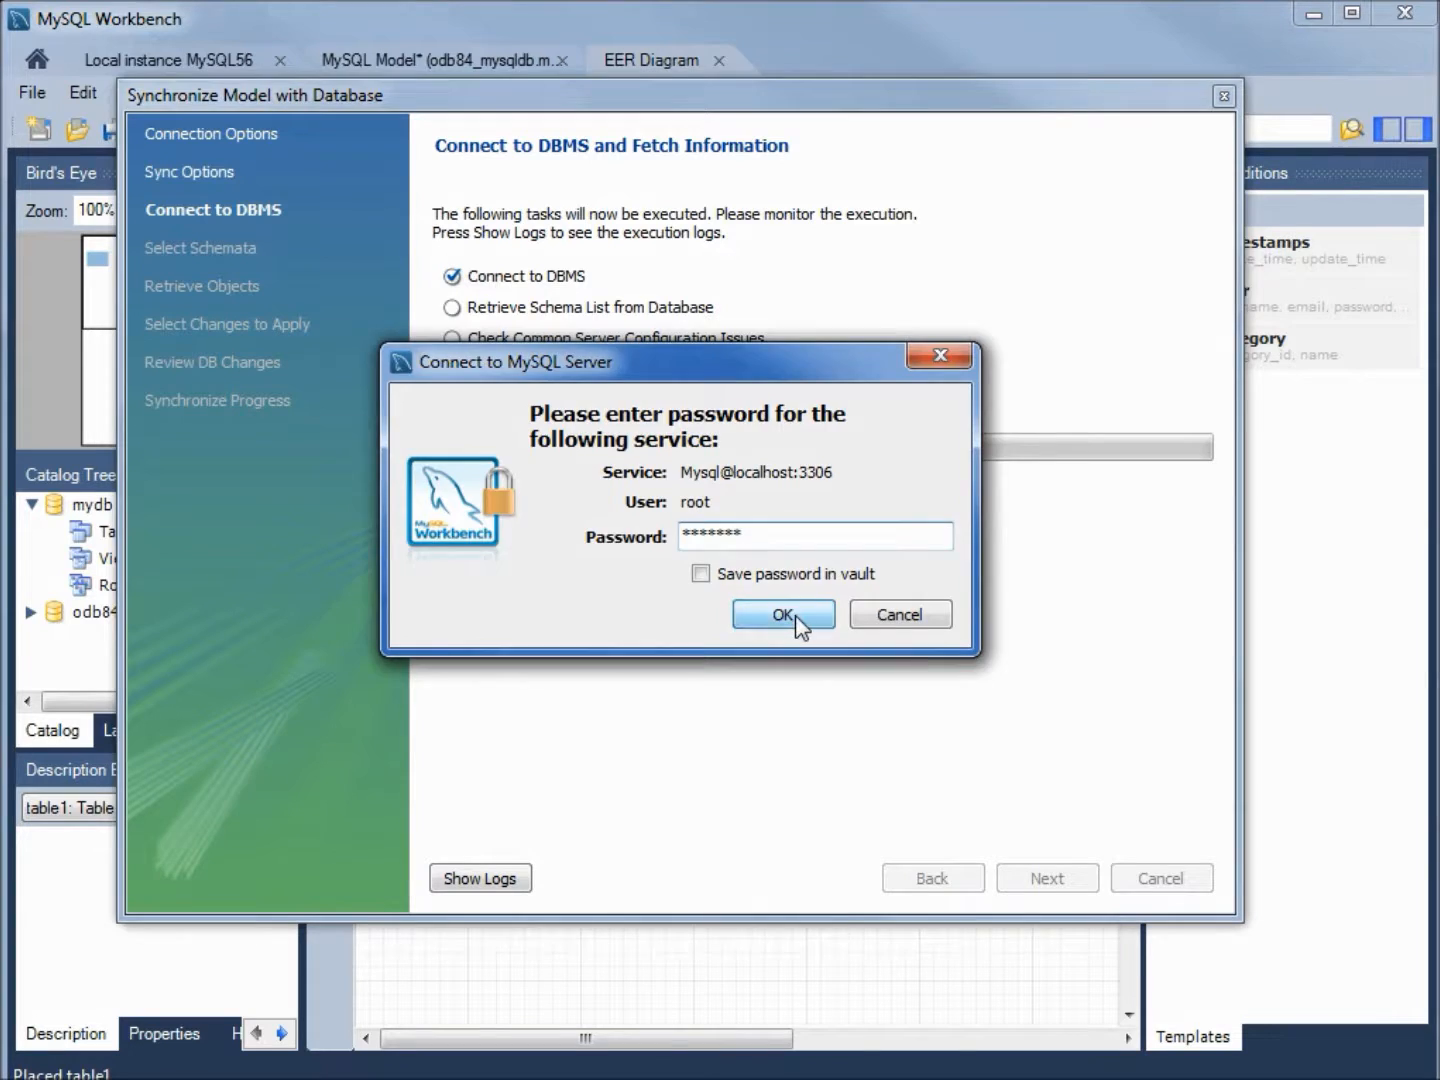
pyautogui.click(782, 614)
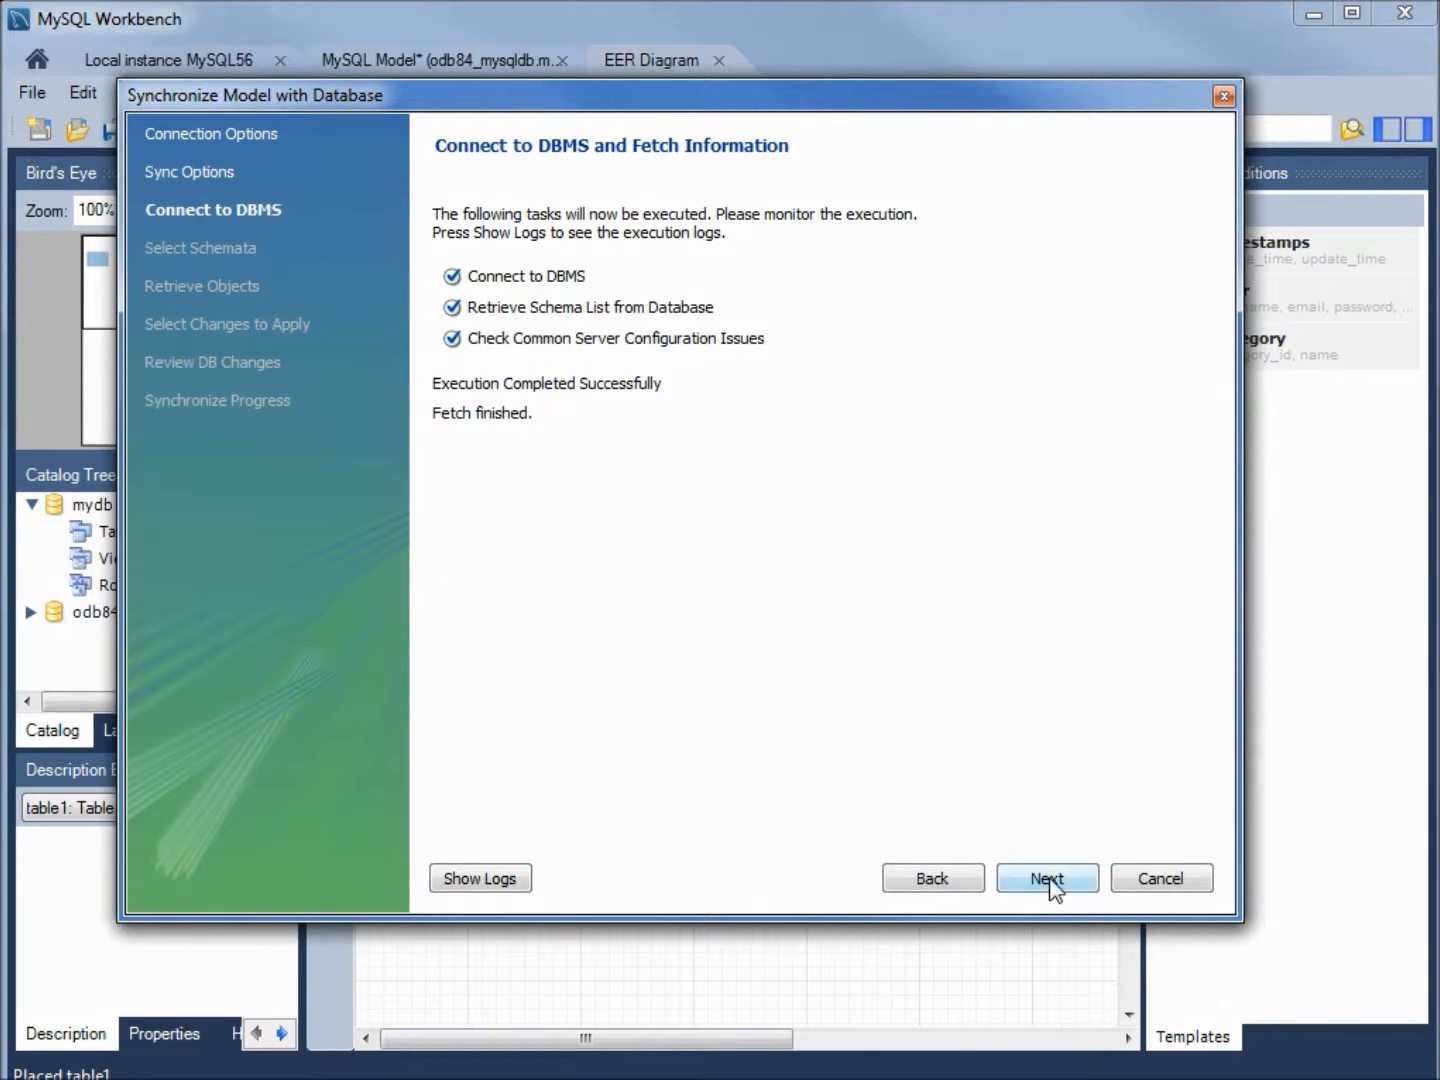
# Step: Select odb84_mysqldb, accept creating Department, execute the script and close the wizard
pyautogui.click(1048, 878)
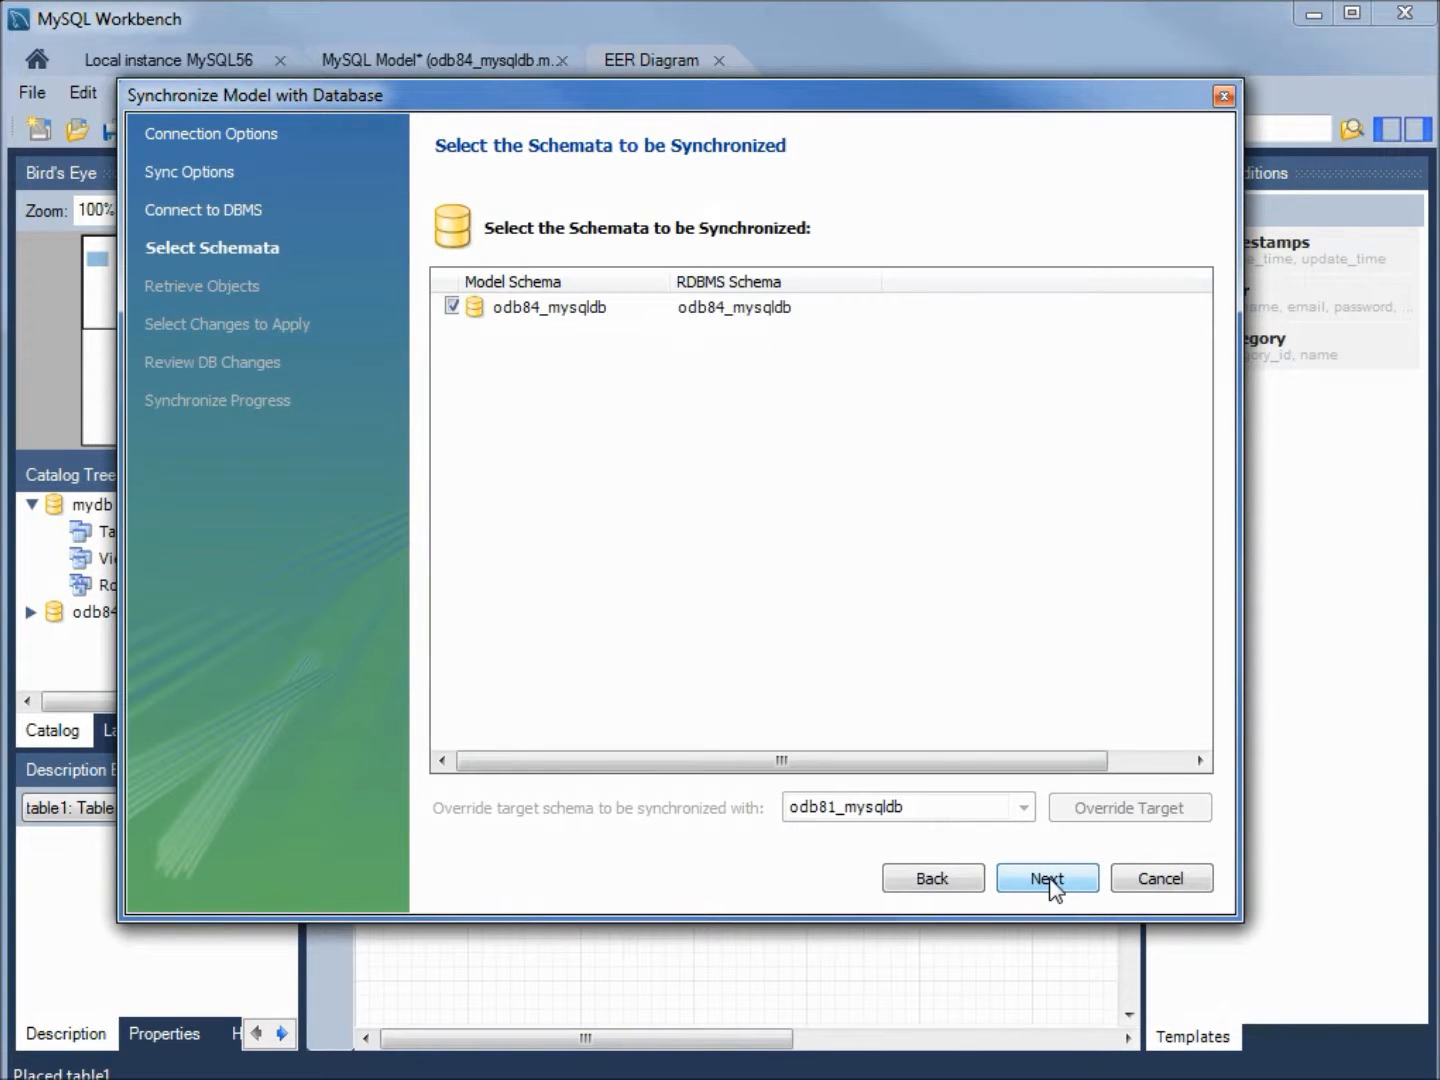
pyautogui.click(1048, 878)
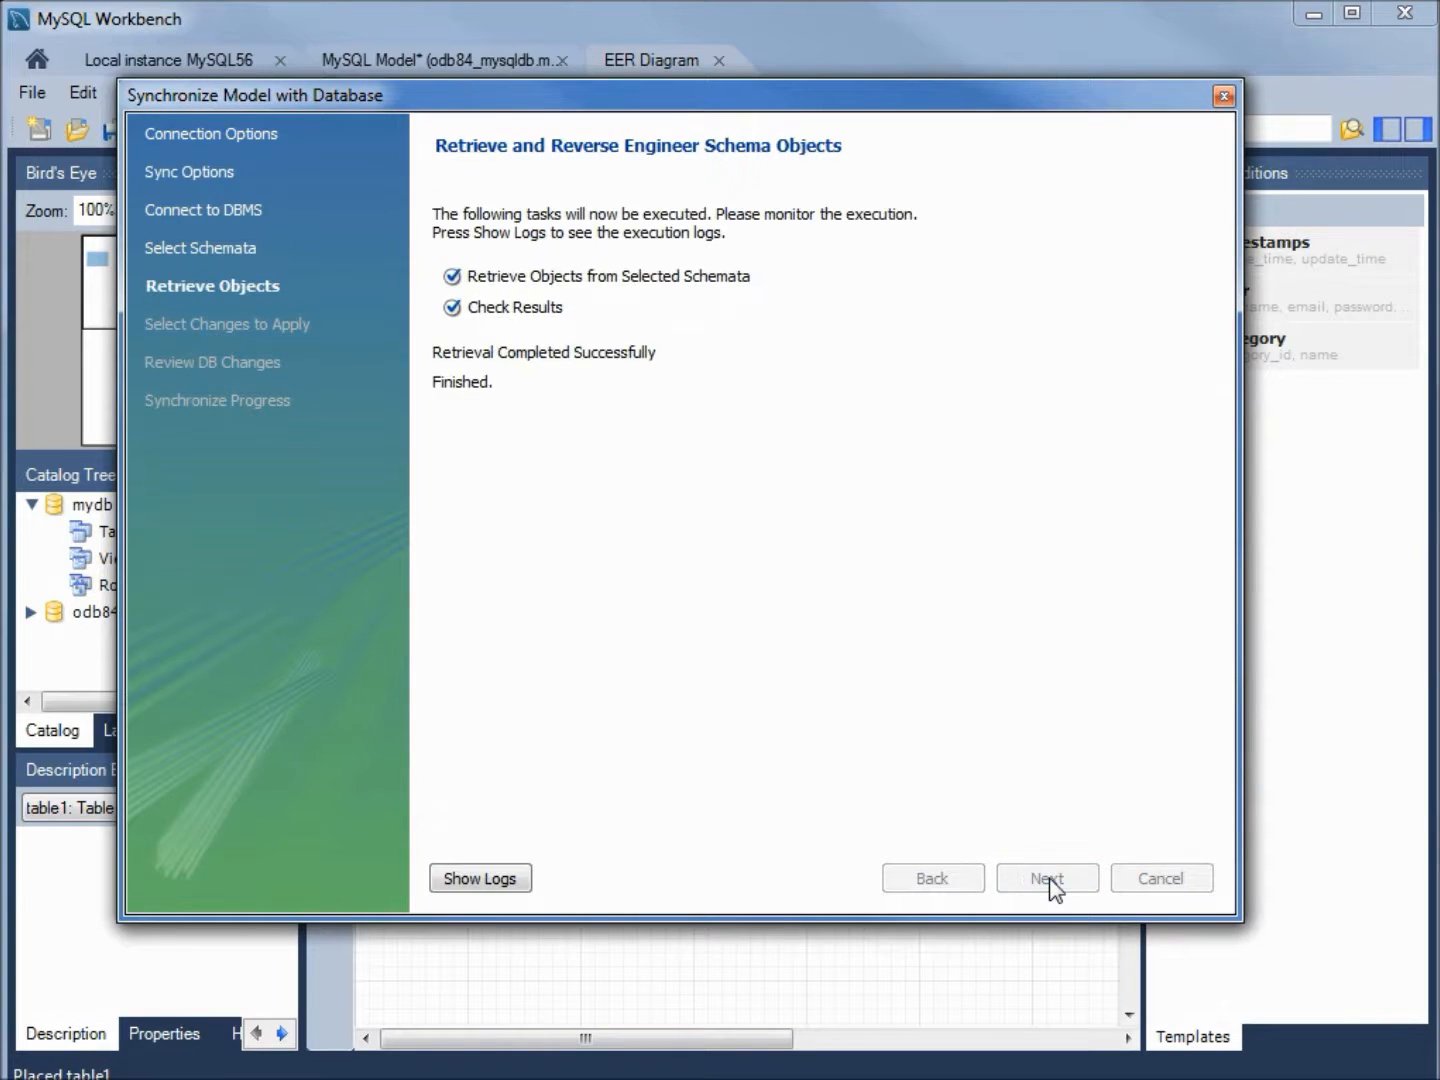
pyautogui.click(1048, 878)
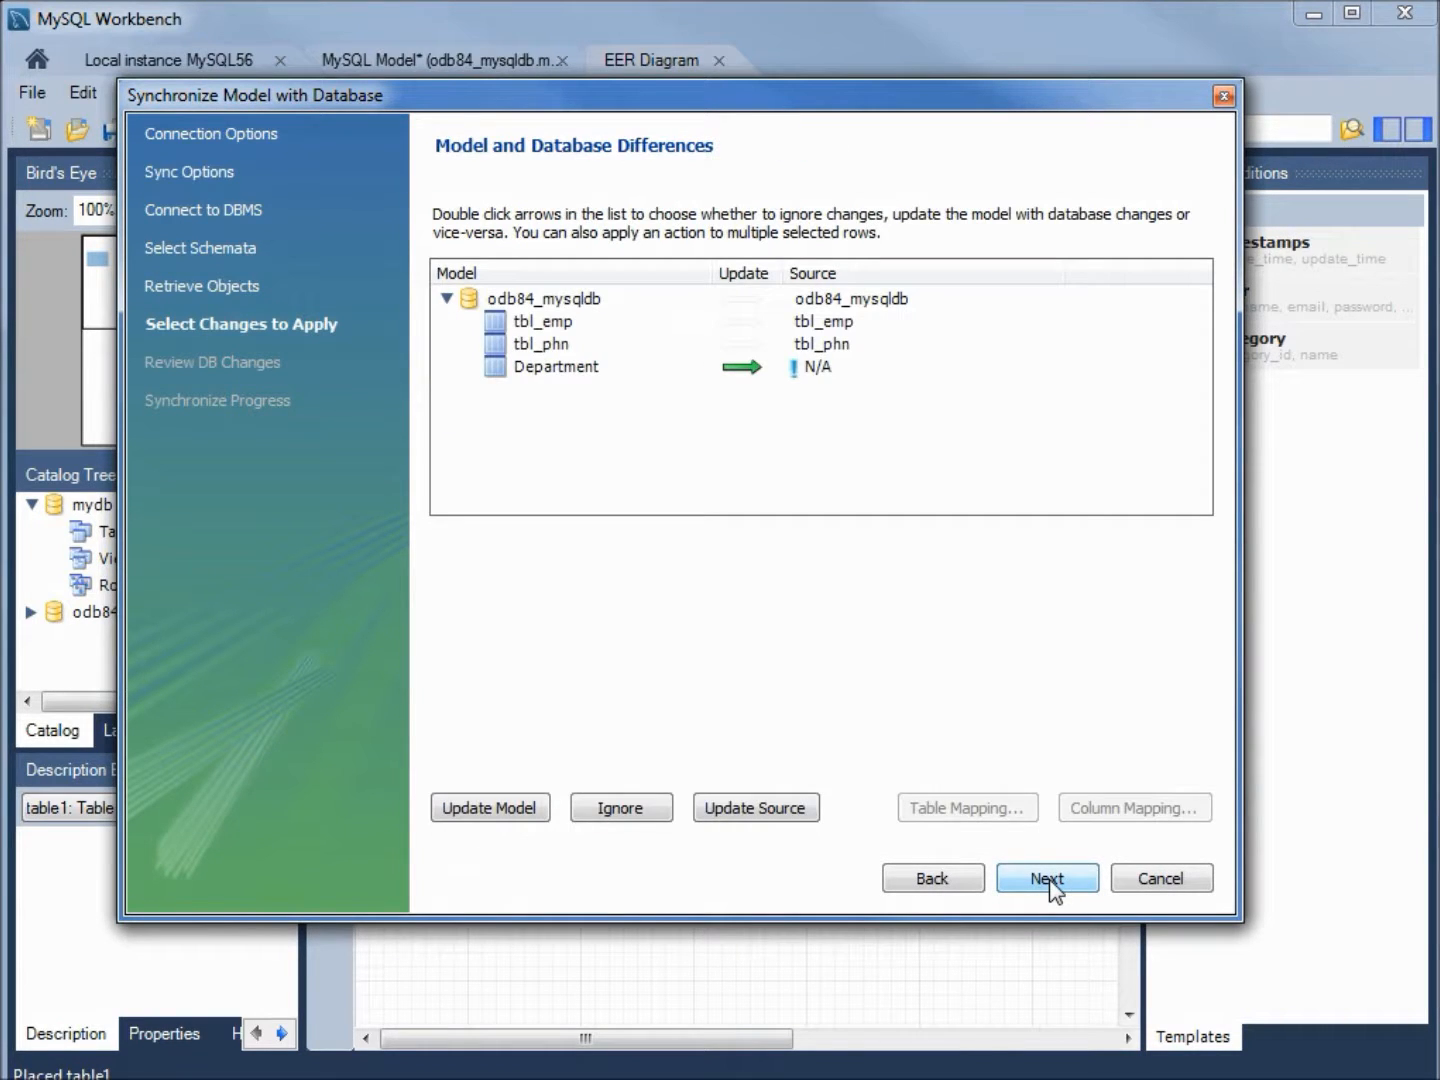
pyautogui.moveTo(582, 464)
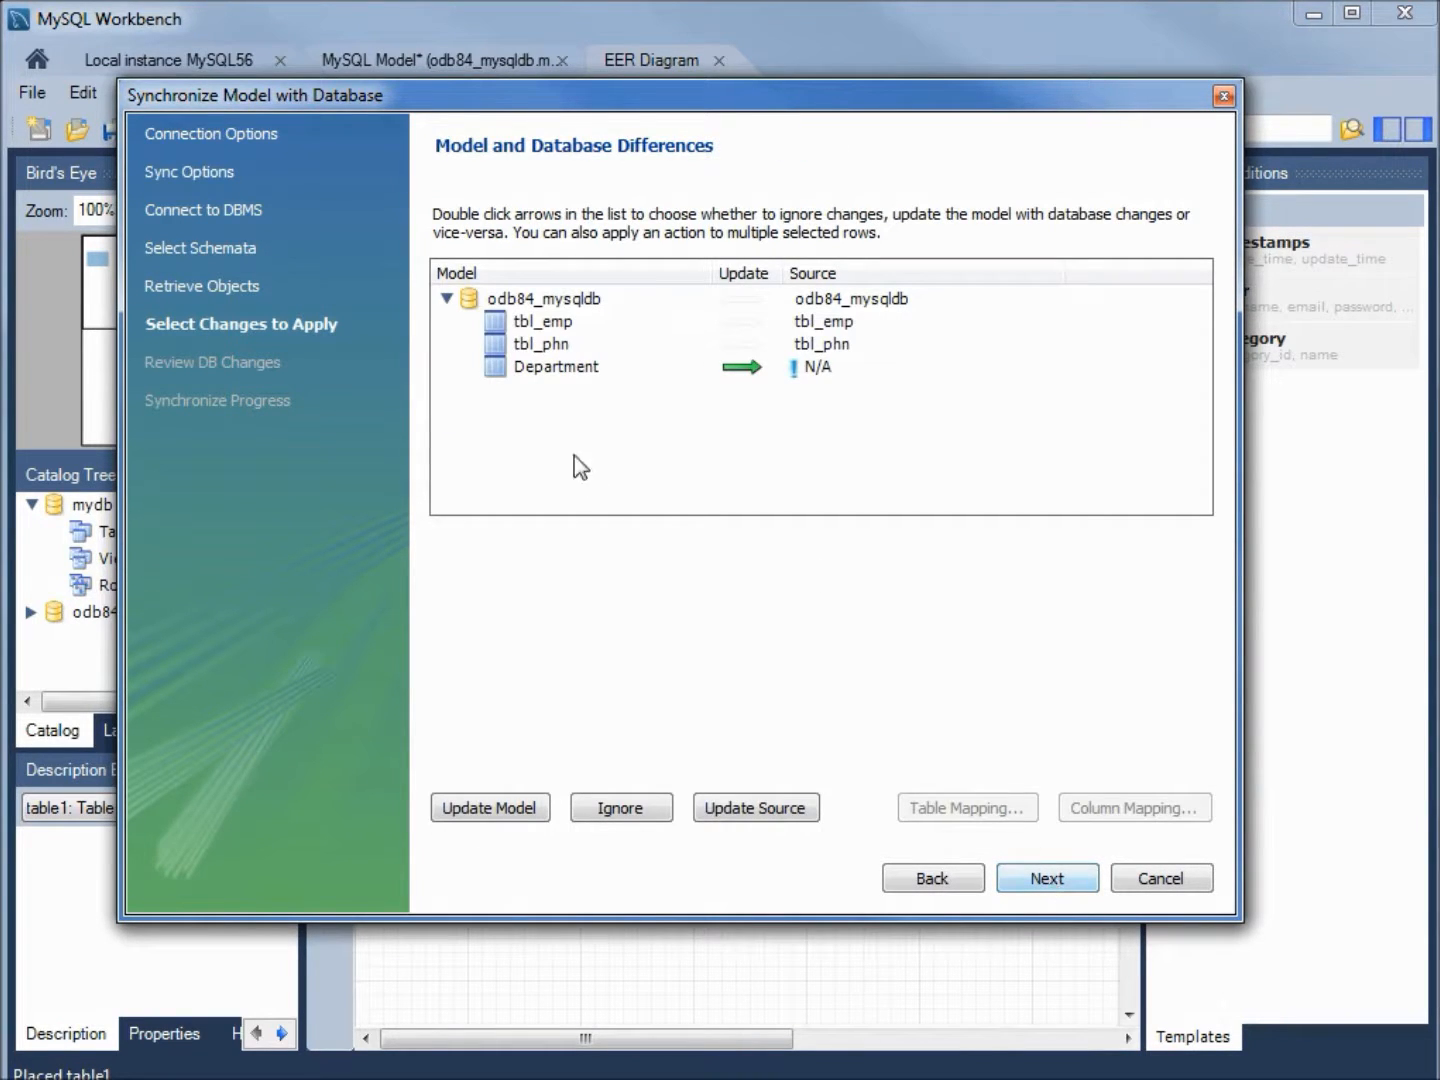
pyautogui.moveTo(970, 796)
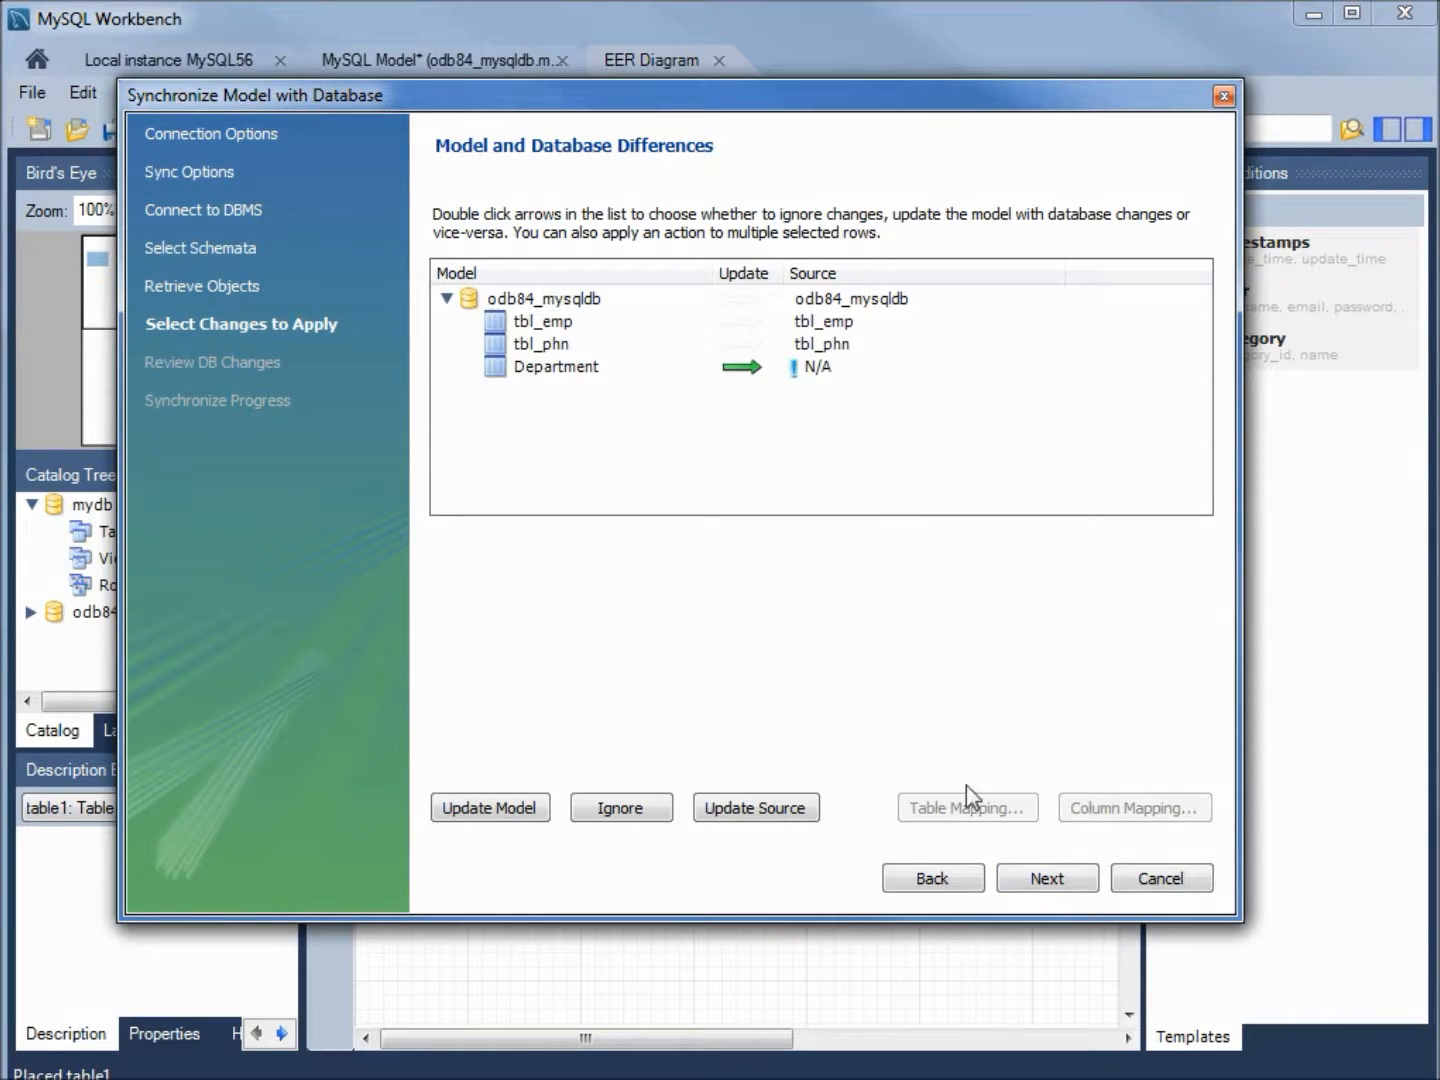
pyautogui.click(1048, 878)
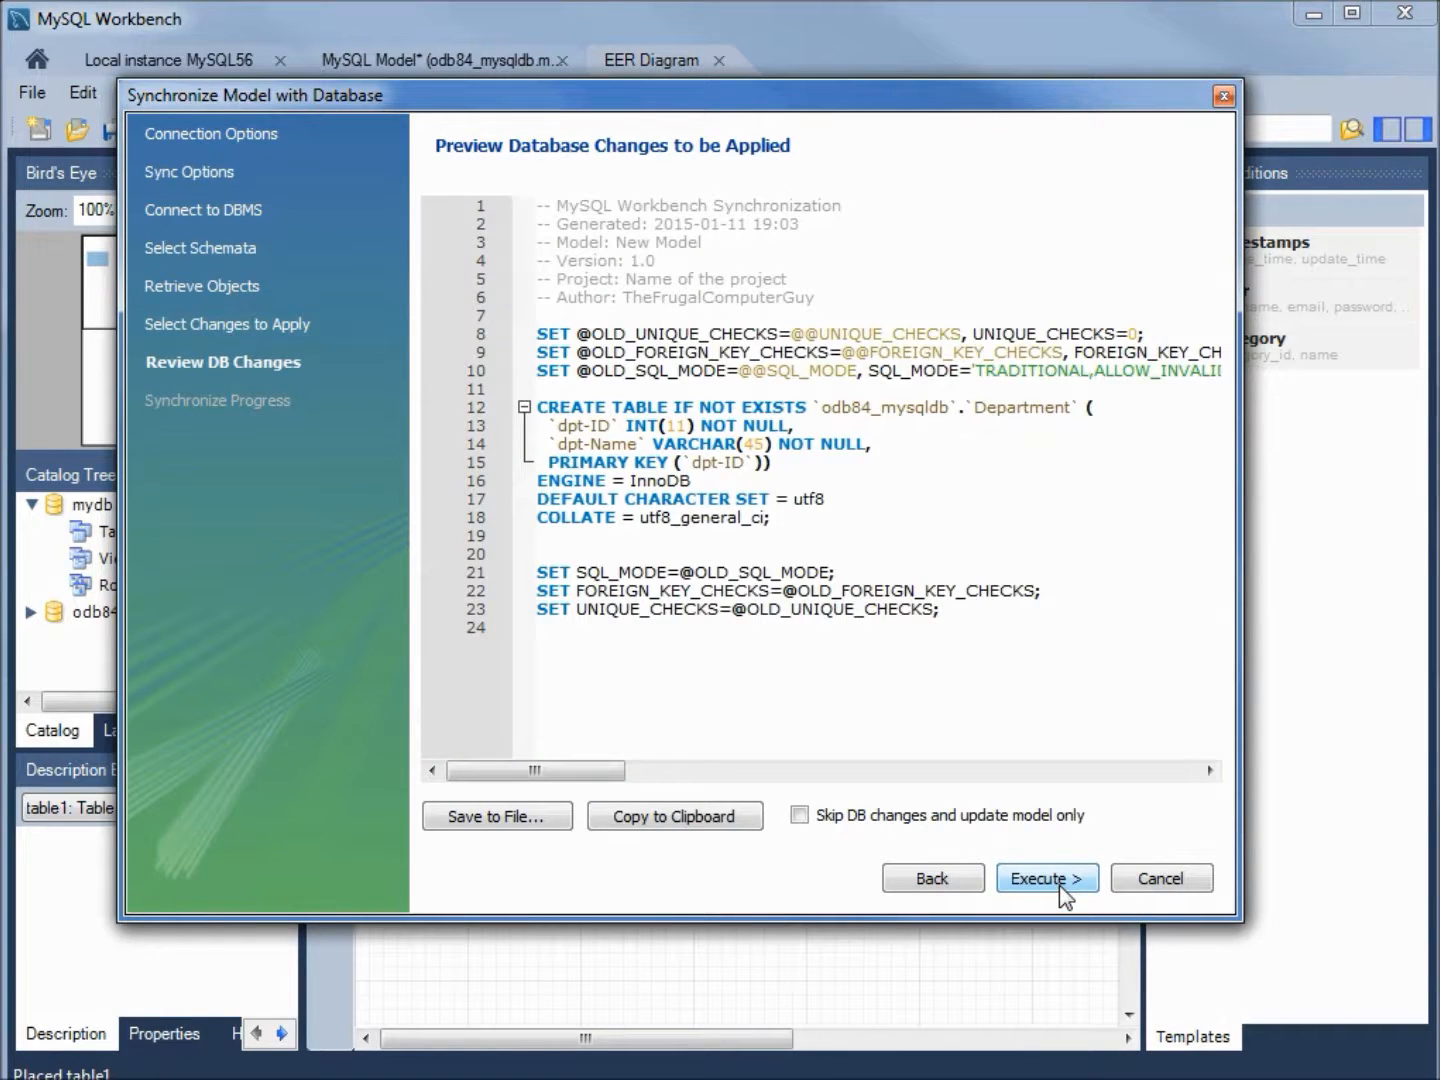
pyautogui.click(1046, 878)
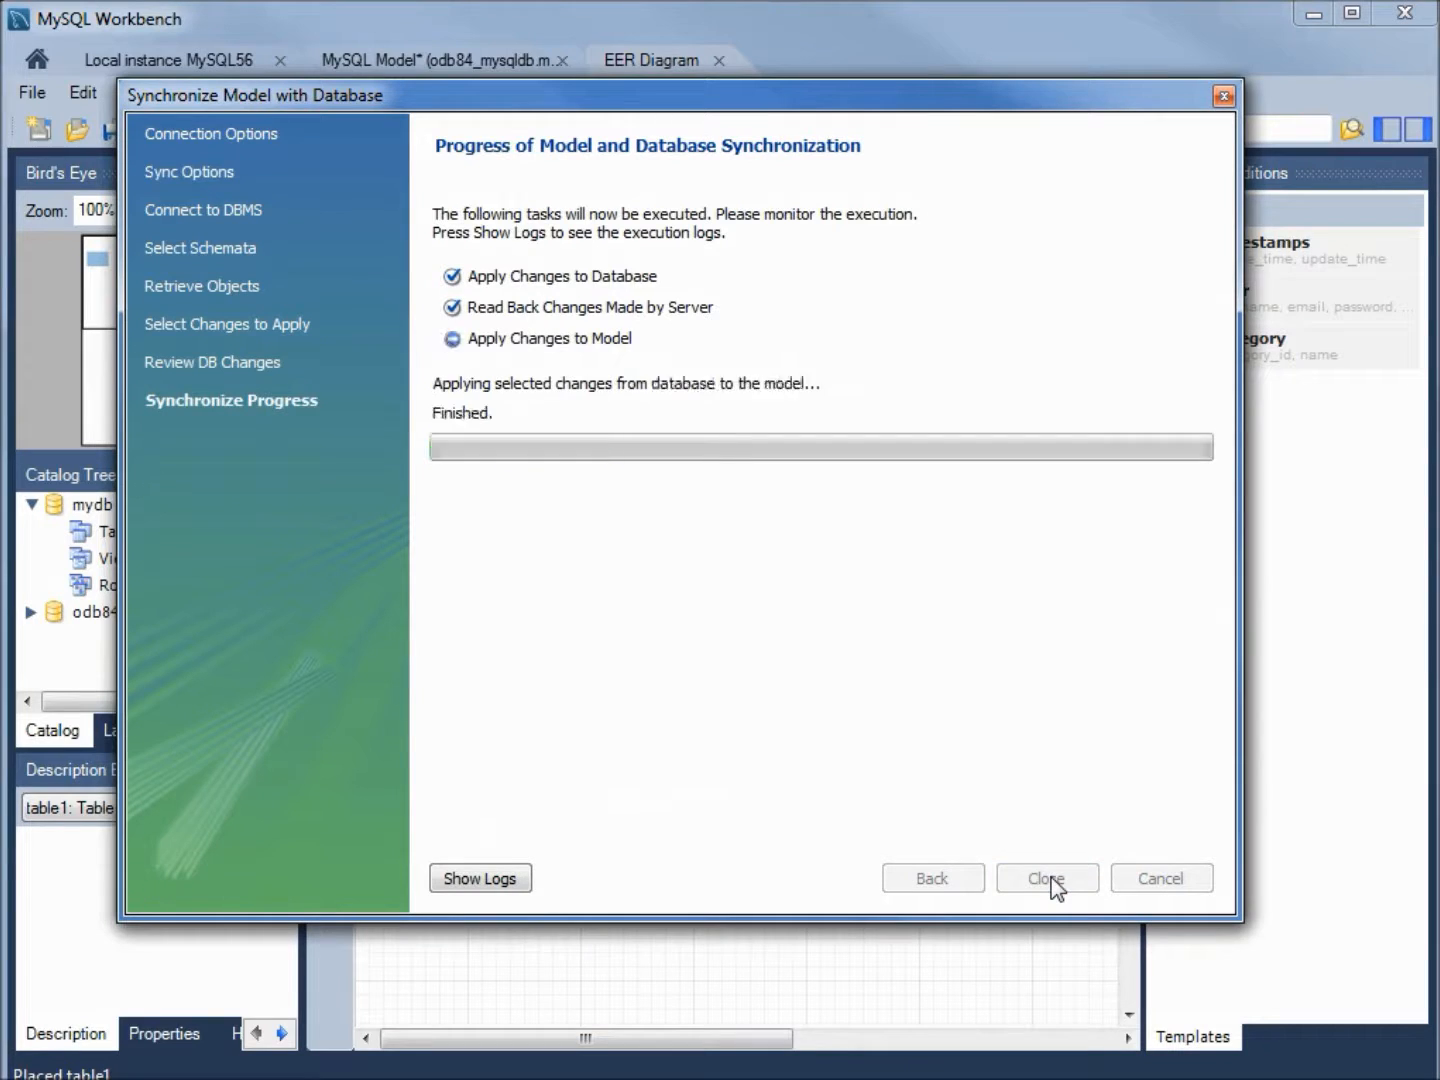
pyautogui.click(1046, 878)
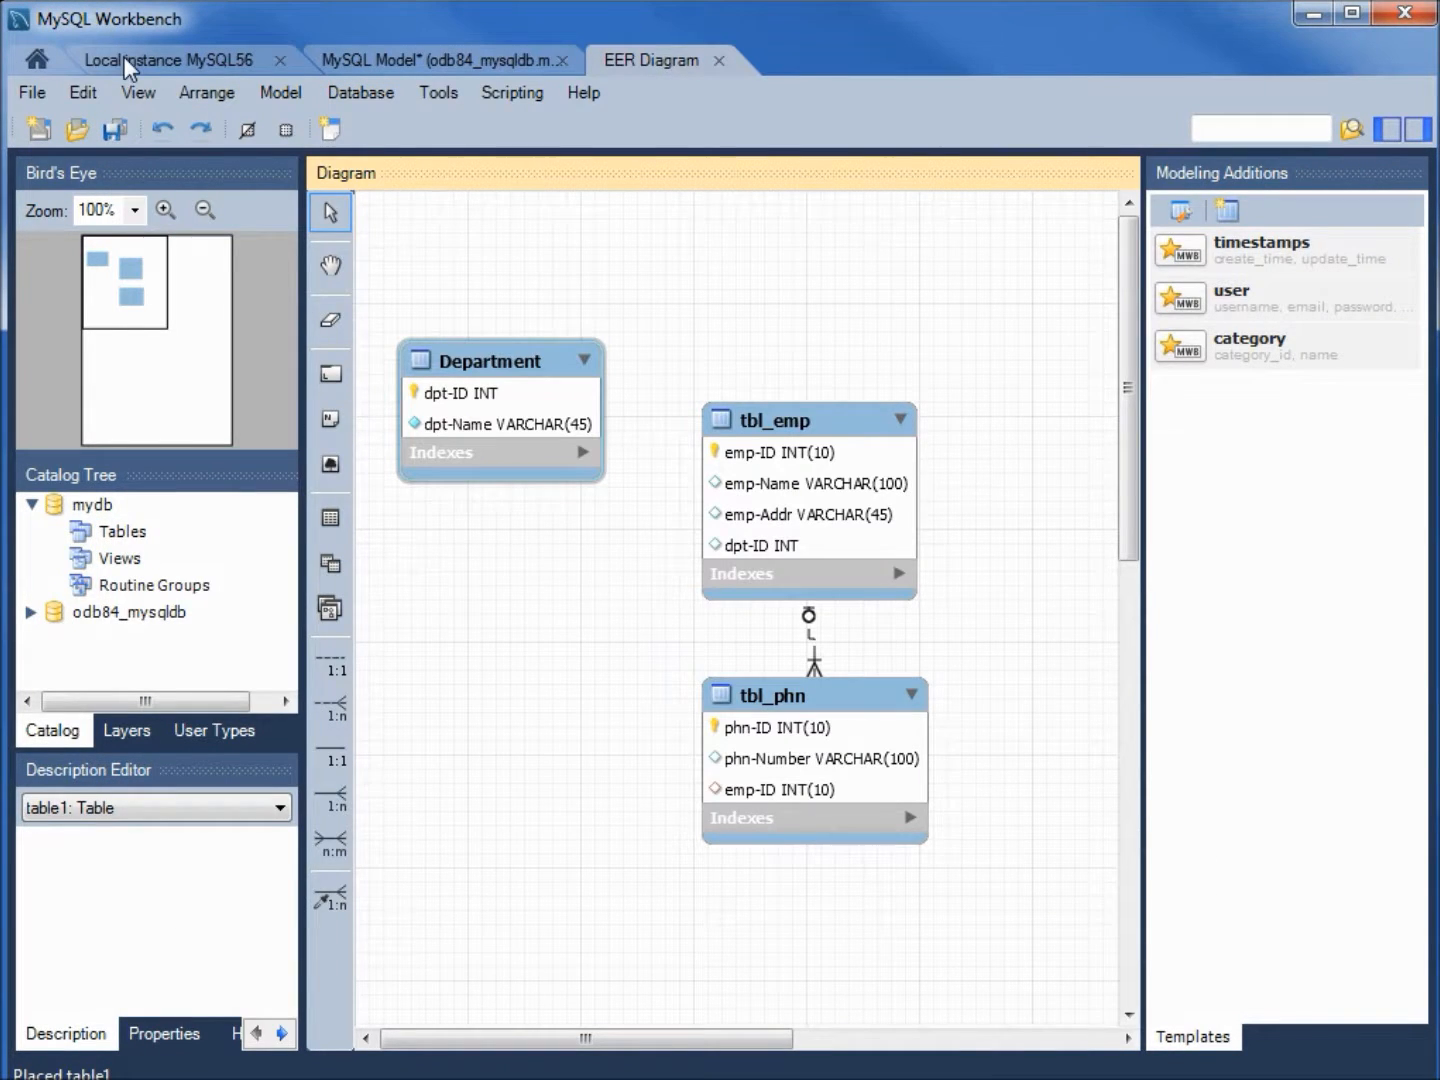
# Step: Check the live odb84_mysqldb tables now include department, then return to the EER diagram
pyautogui.click(170, 60)
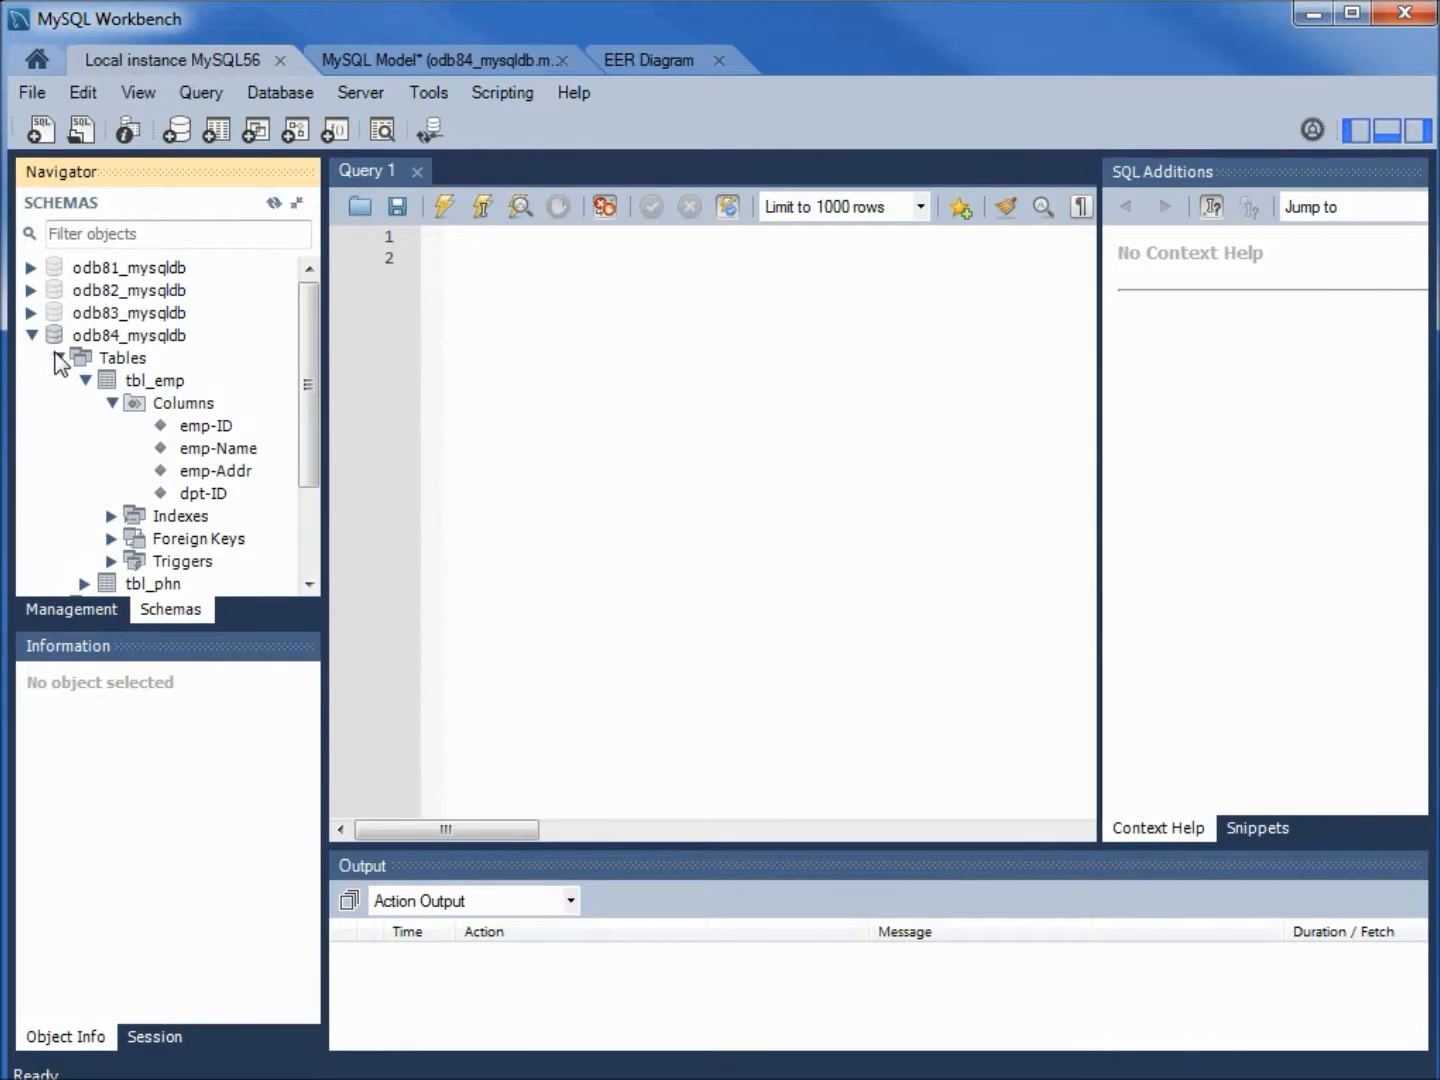
pyautogui.click(86, 380)
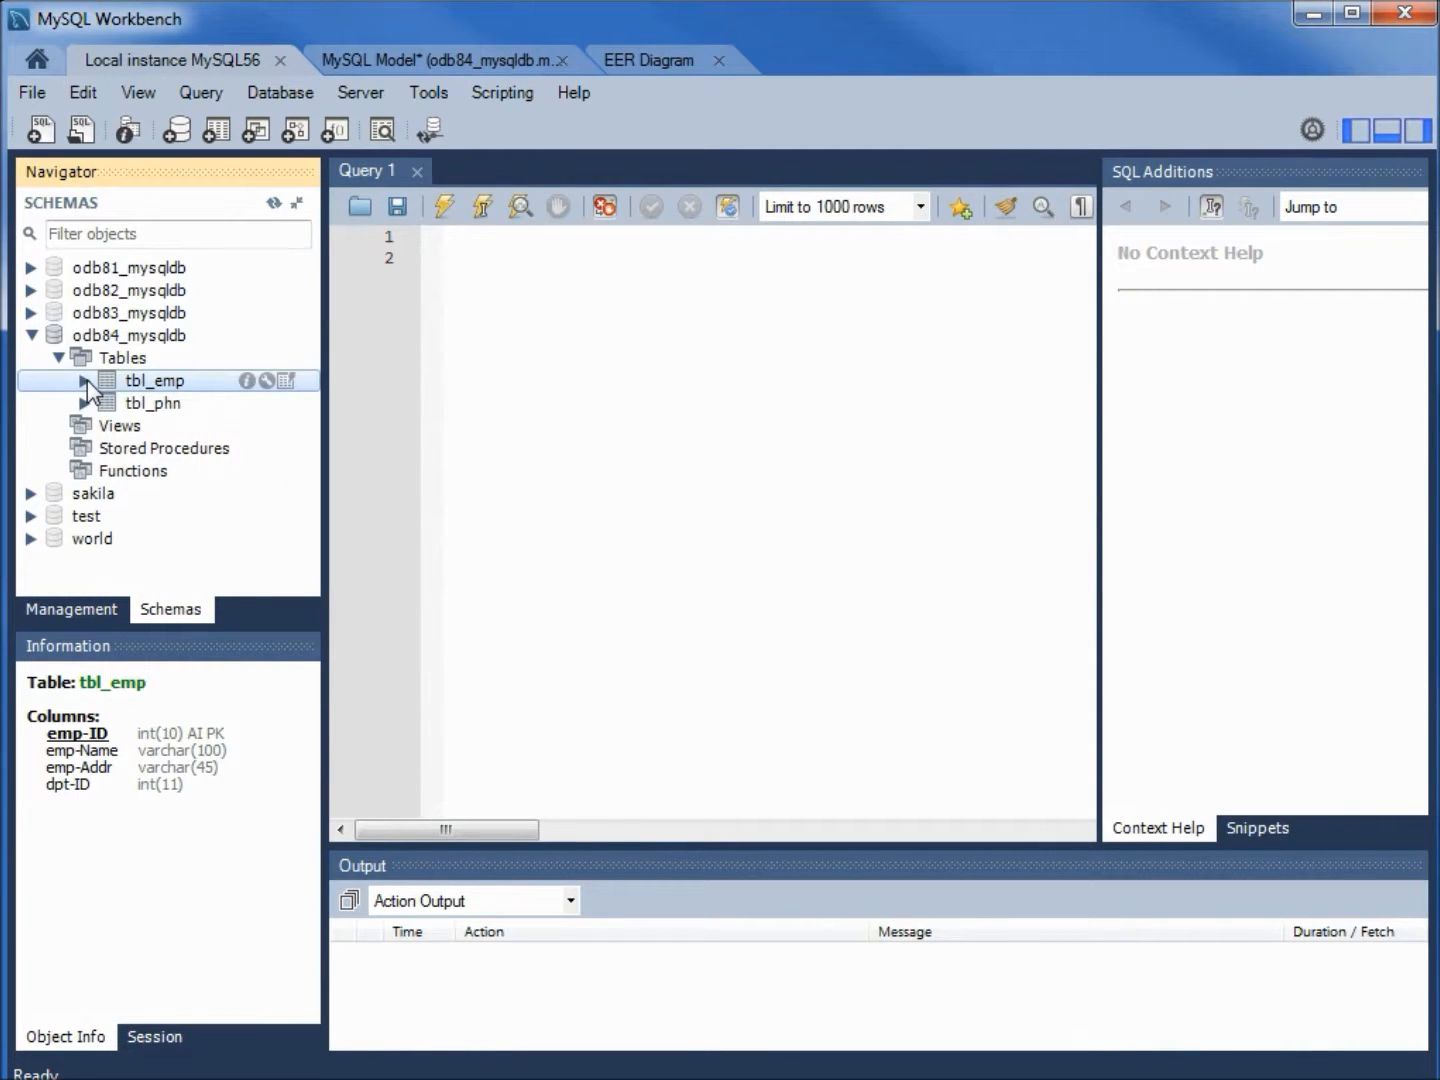
pyautogui.moveTo(172, 424)
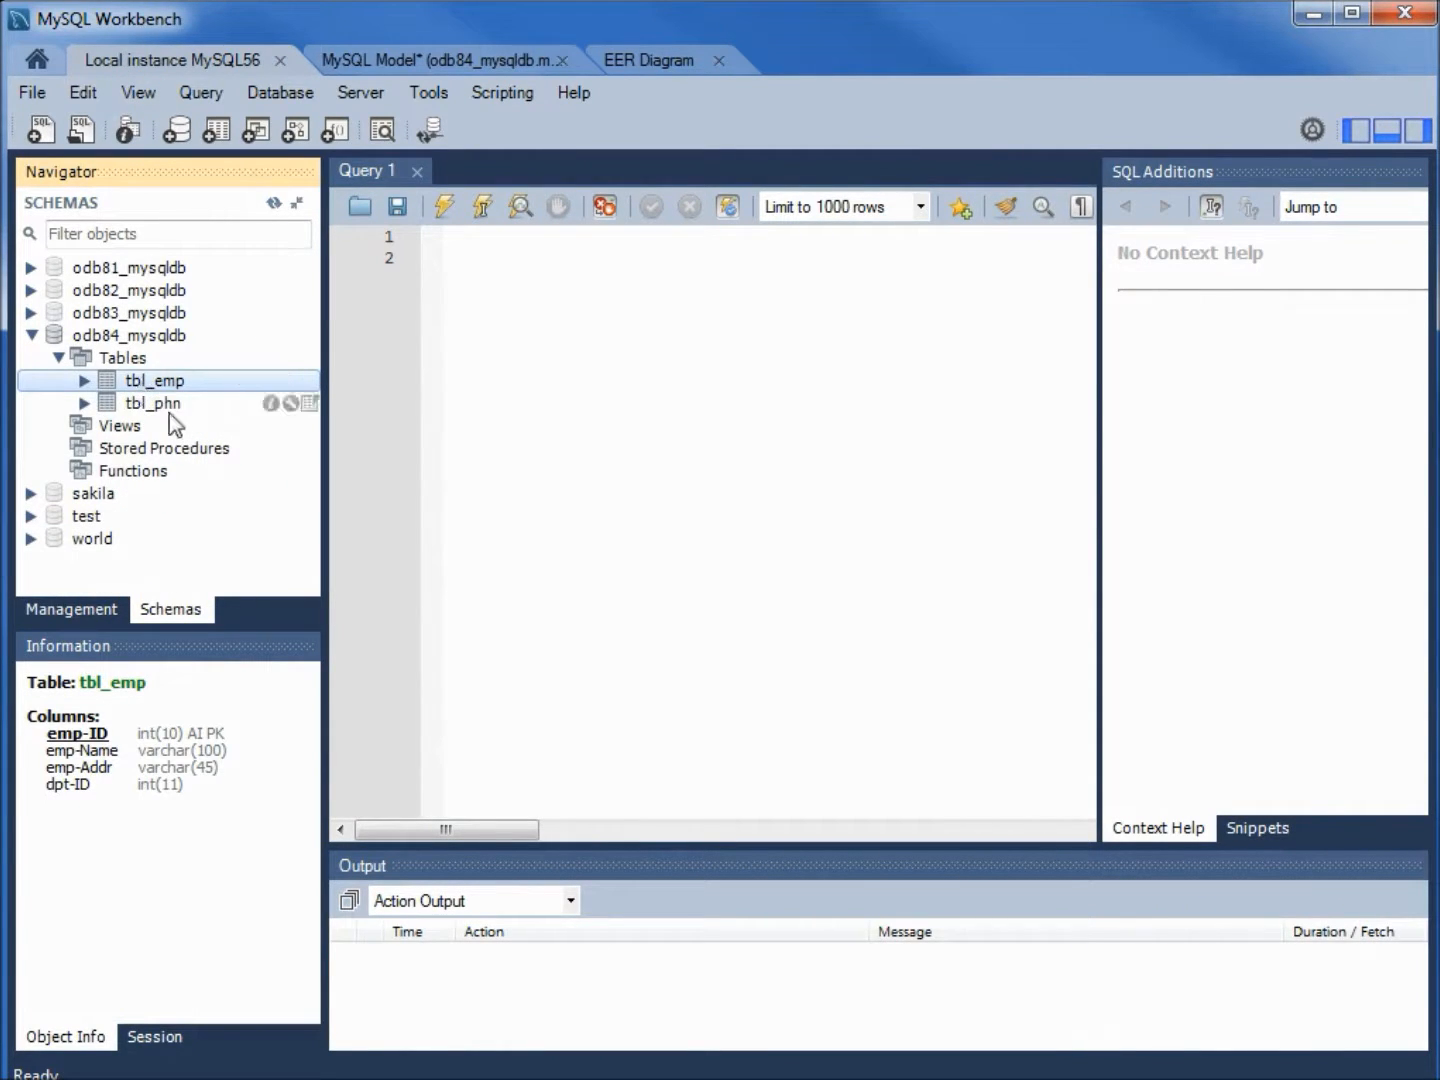
pyautogui.moveTo(288, 212)
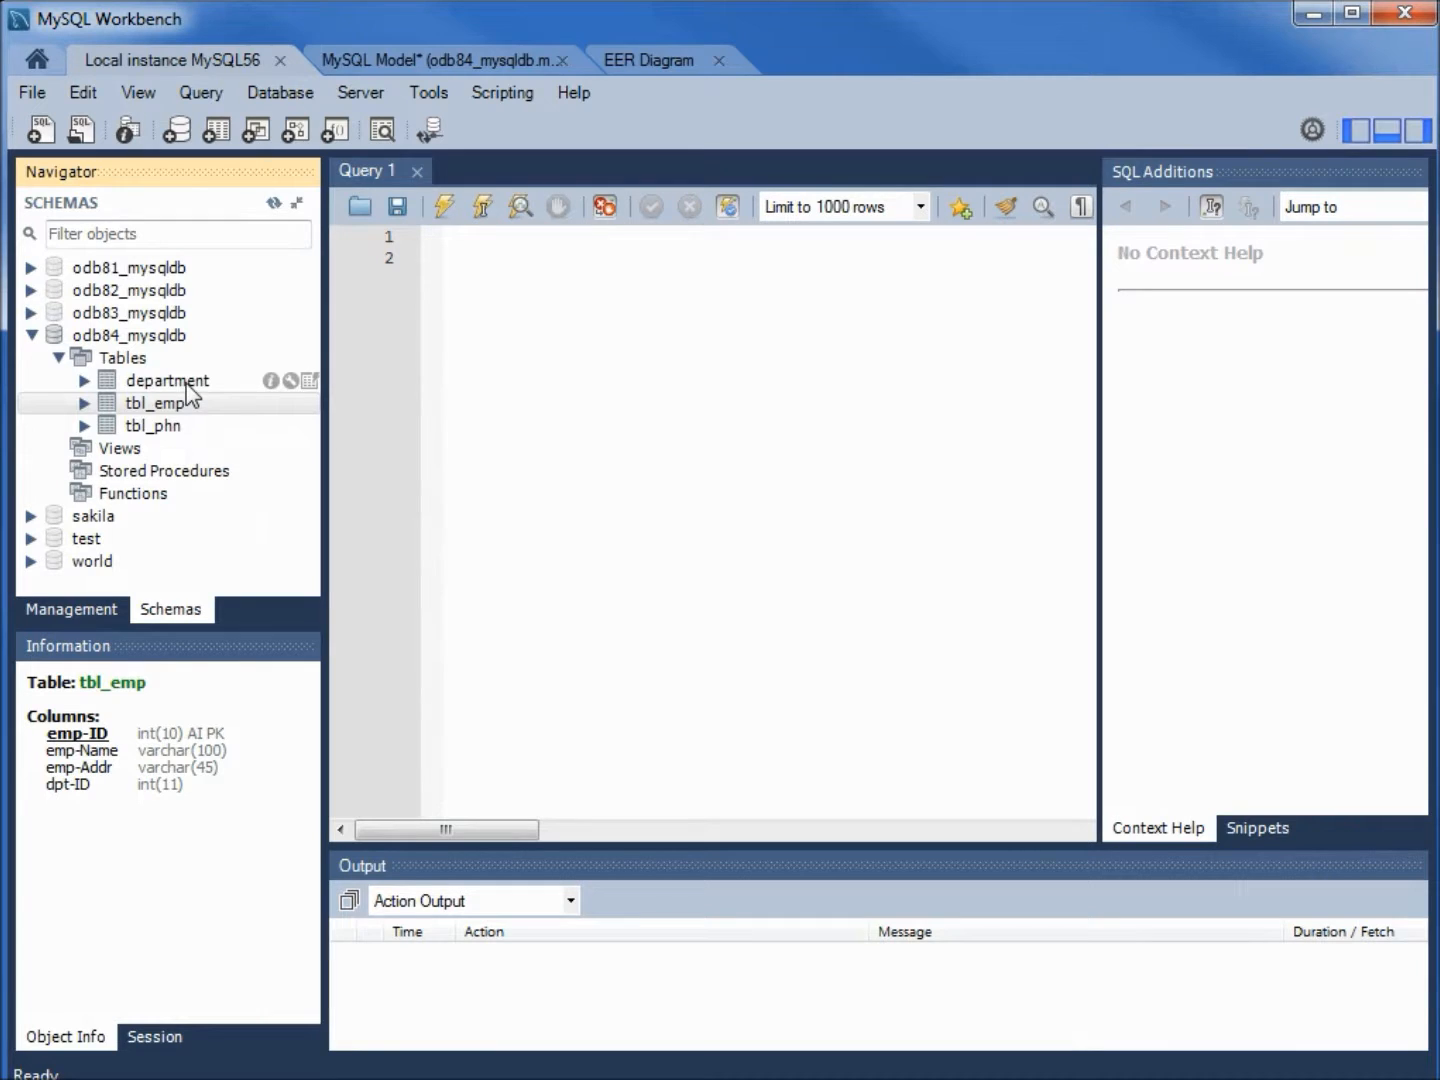
pyautogui.moveTo(190, 404)
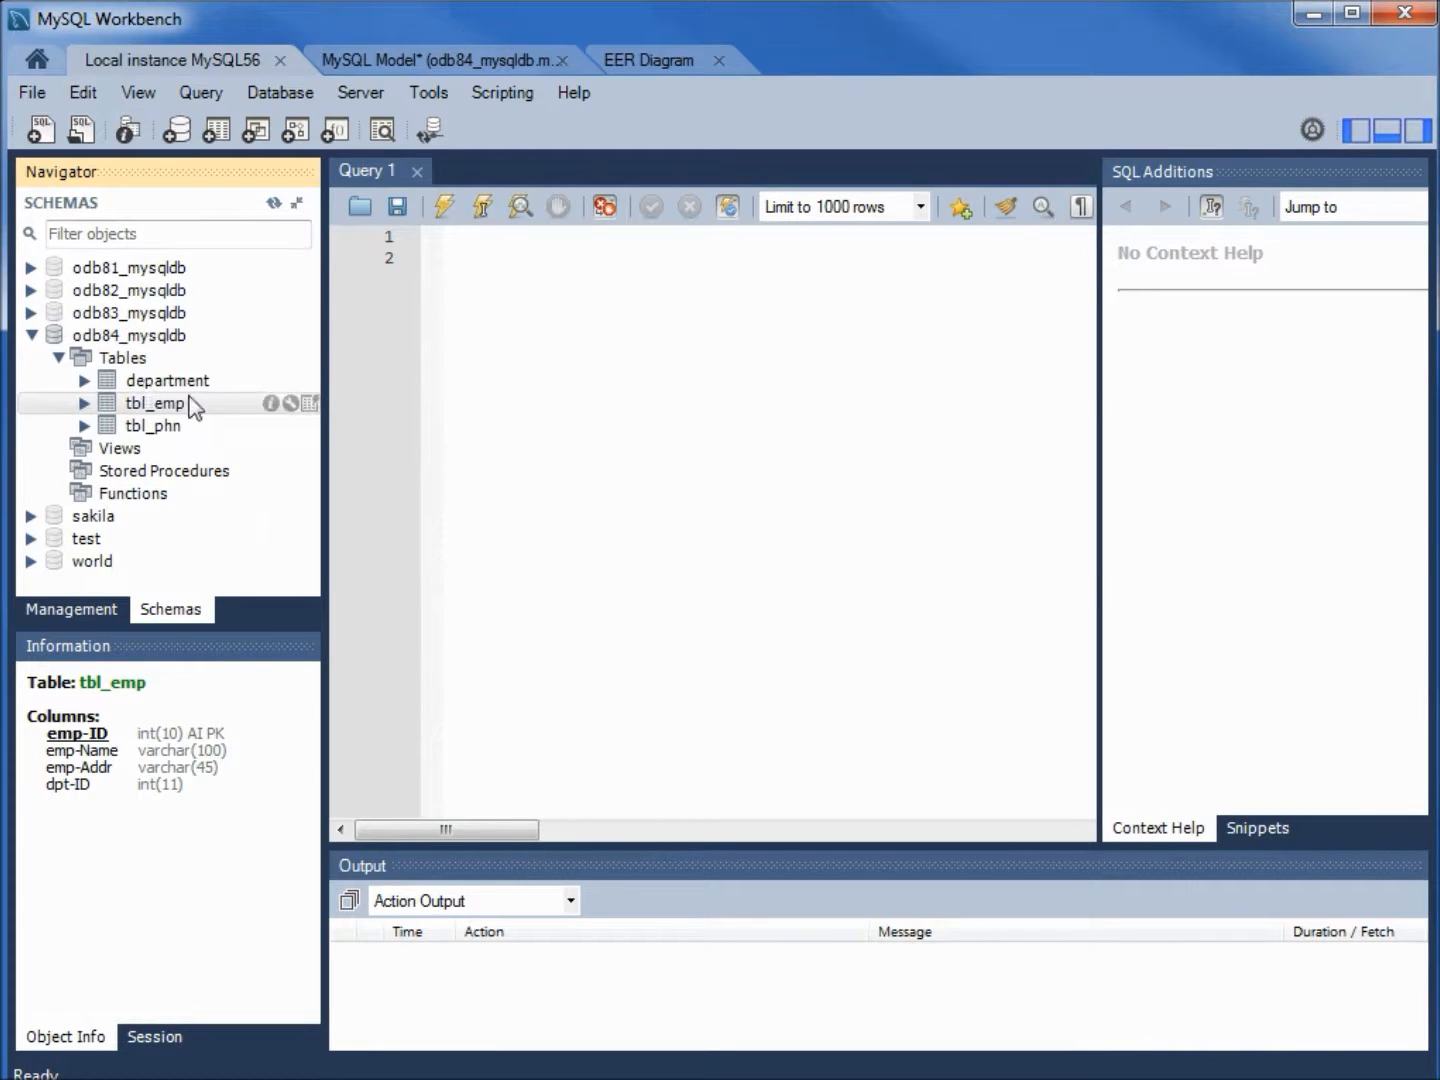
pyautogui.click(648, 60)
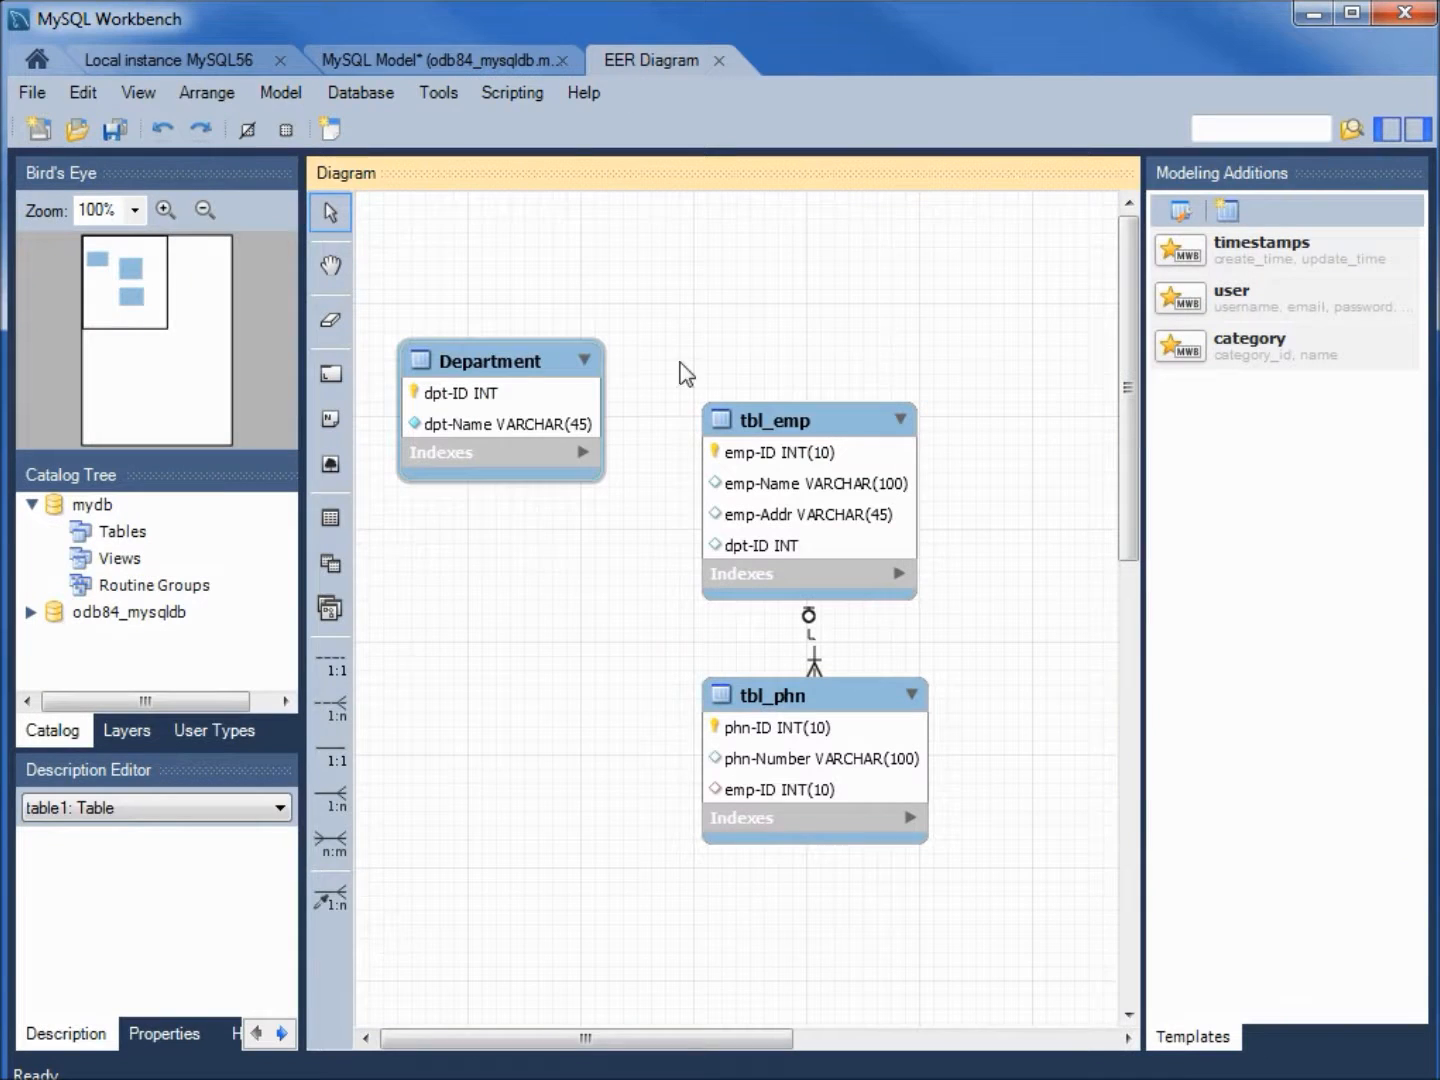
# Step: Rename the Department table to tbl_dept in the table editor
pyautogui.click(500, 360)
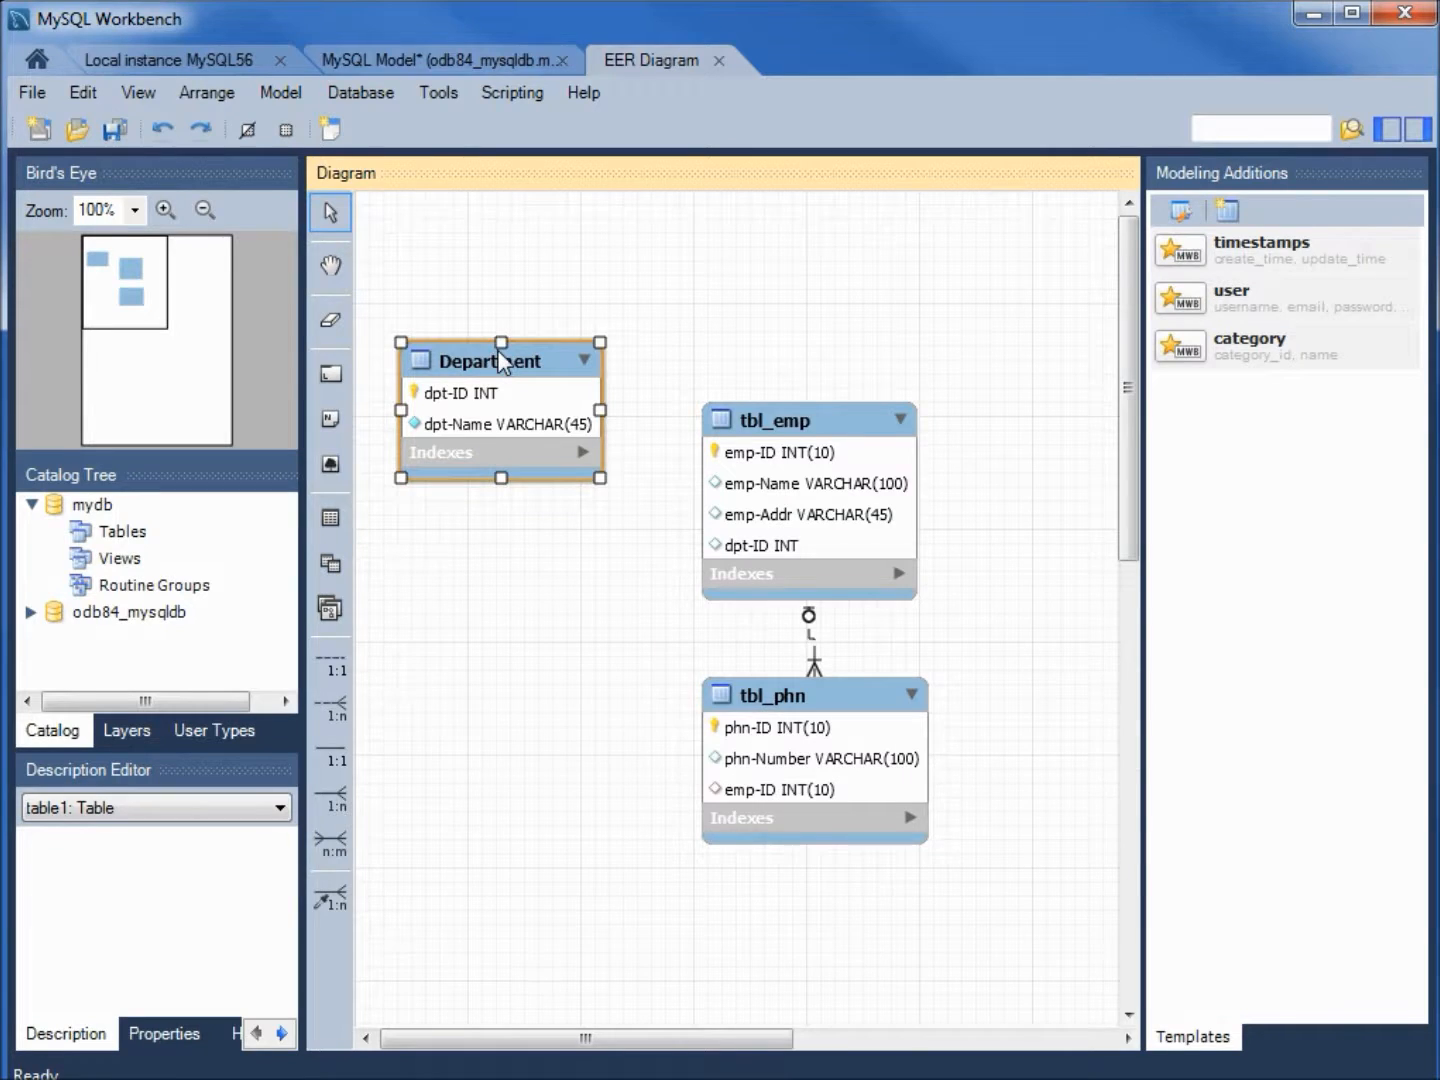
pyautogui.doubleClick(490, 360)
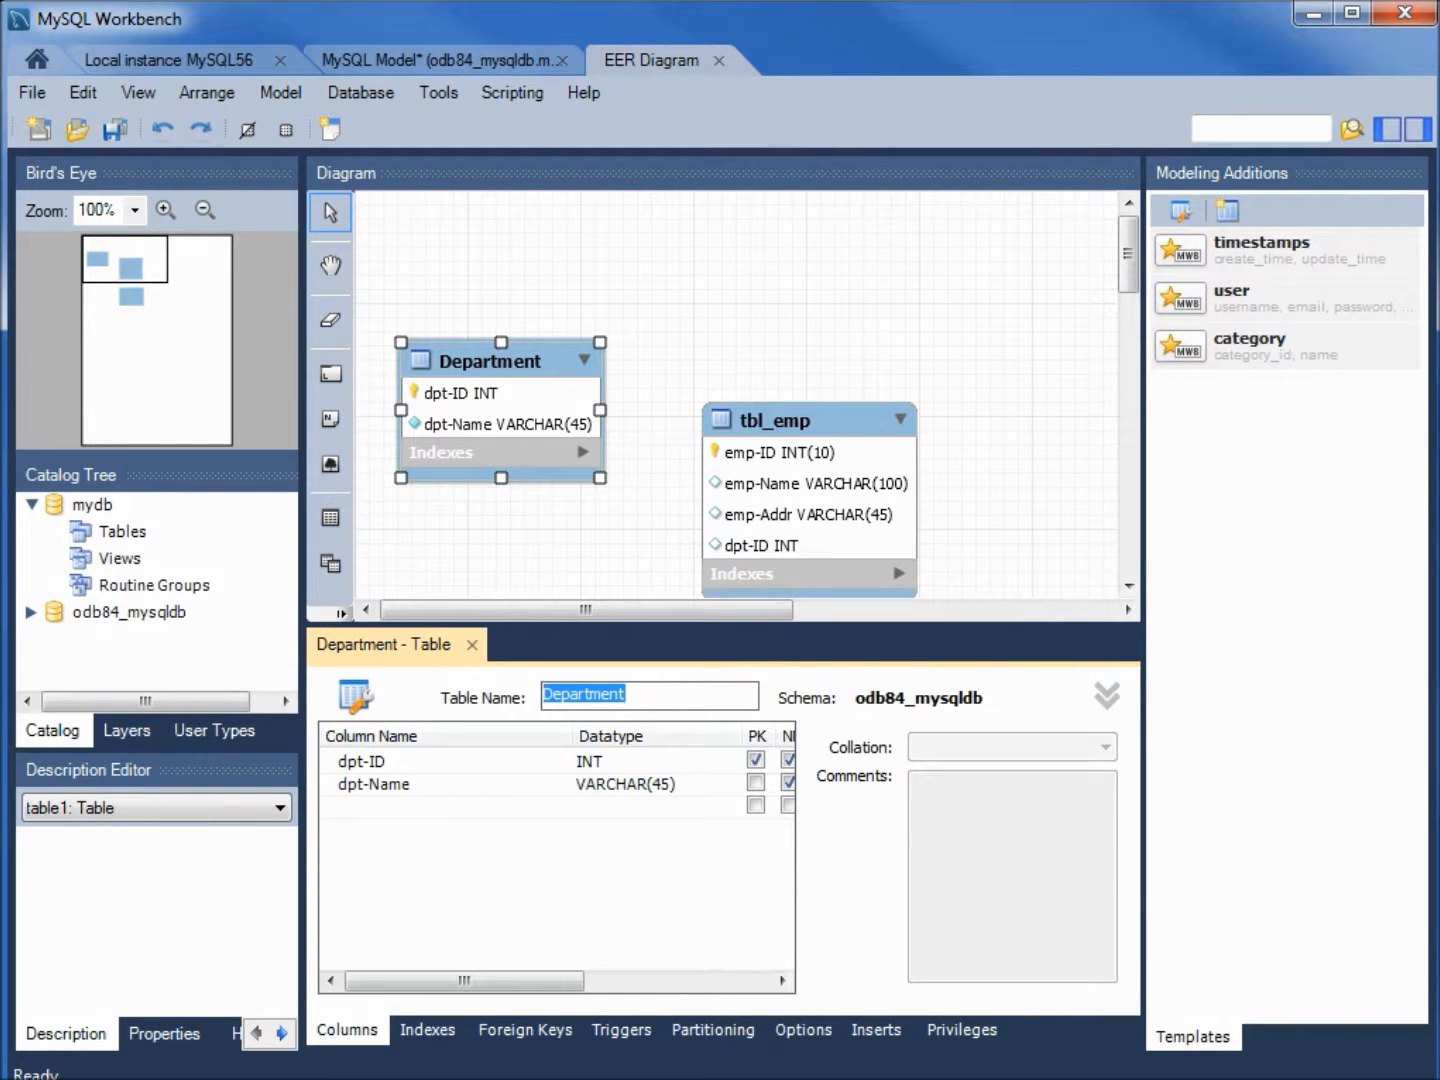
pyautogui.write('tbl_dept')
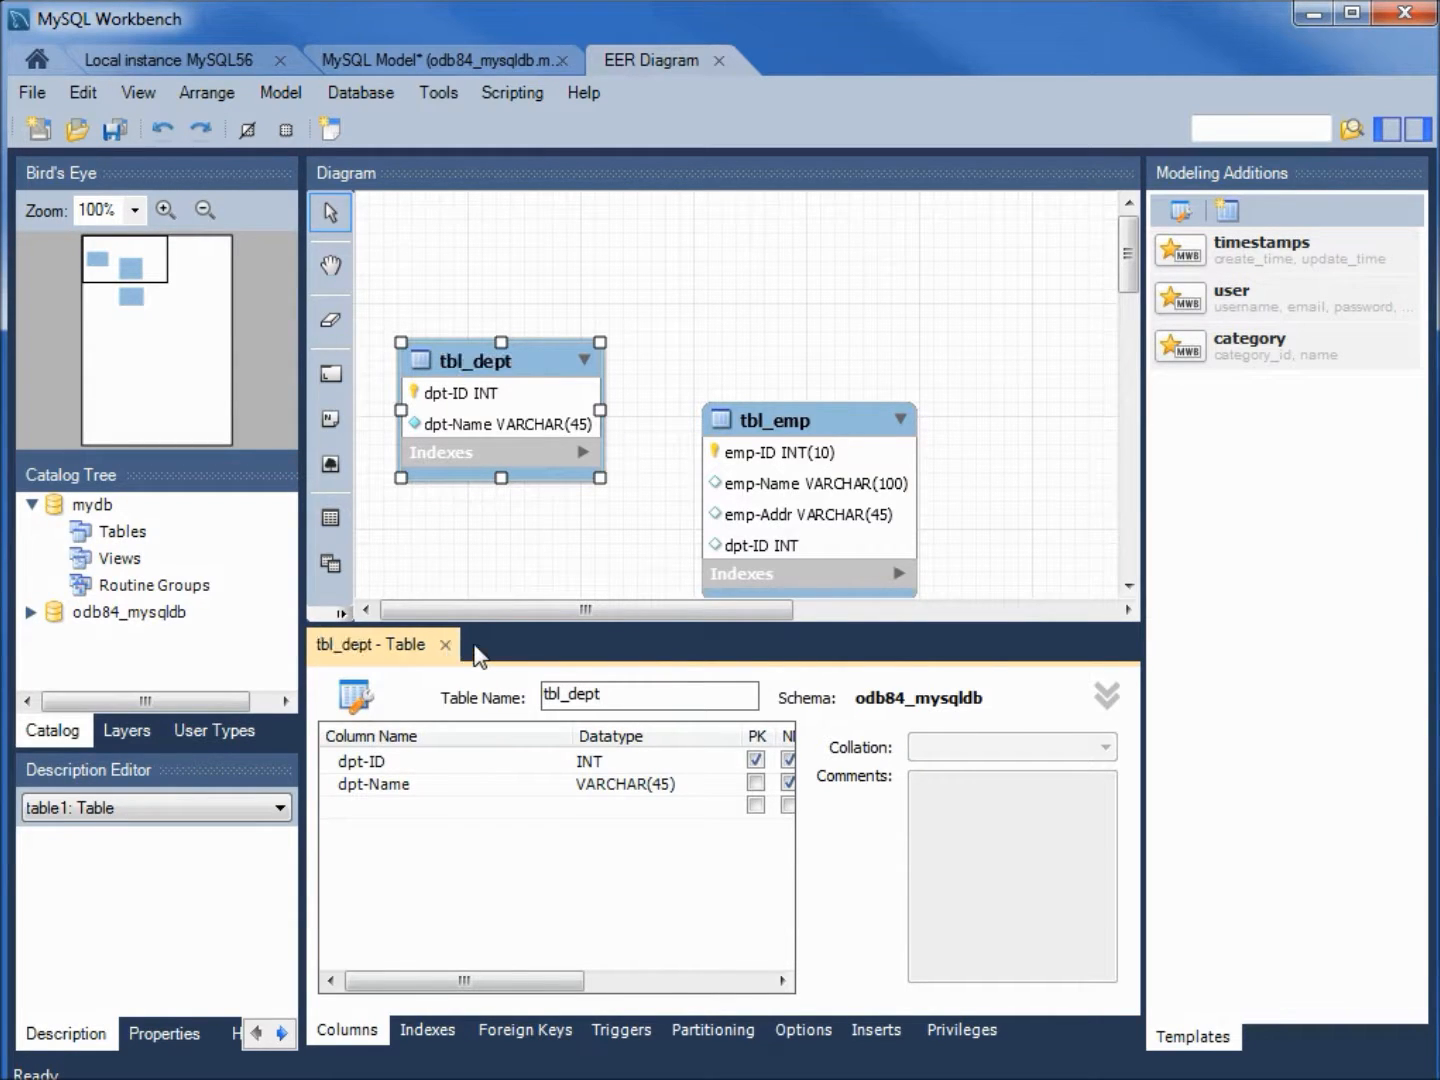
pyautogui.click(360, 92)
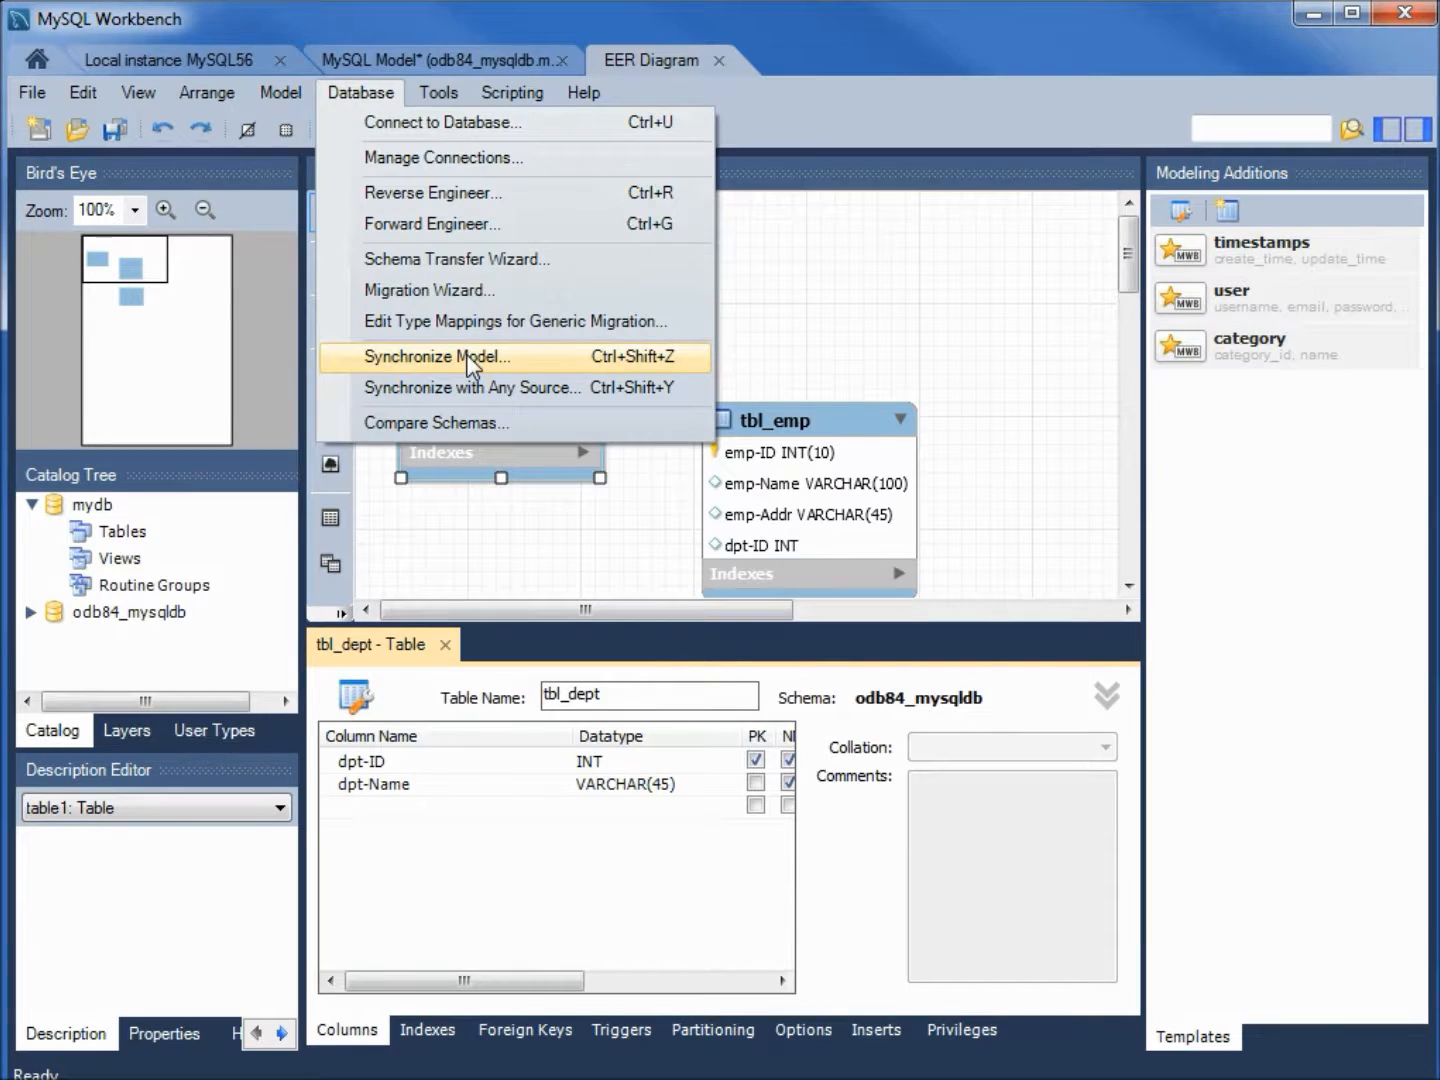
# Step: Run Synchronize Model as root on odb84_mysqldb to rename Department to tbl_dept in the database
pyautogui.click(436, 356)
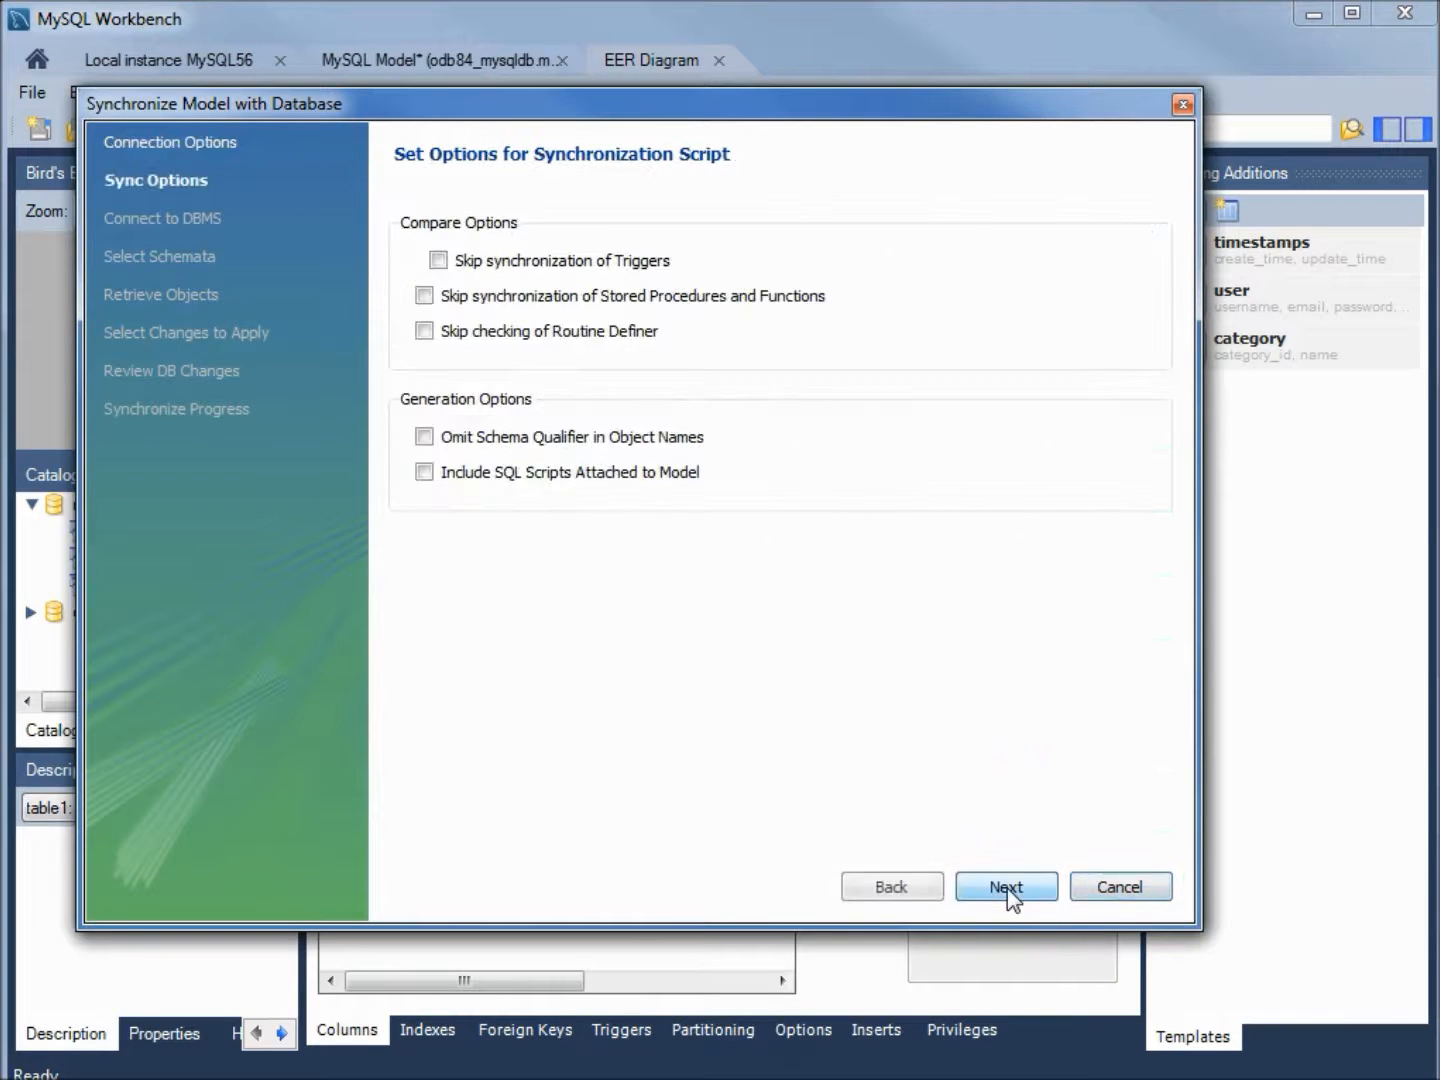
pyautogui.click(1006, 886)
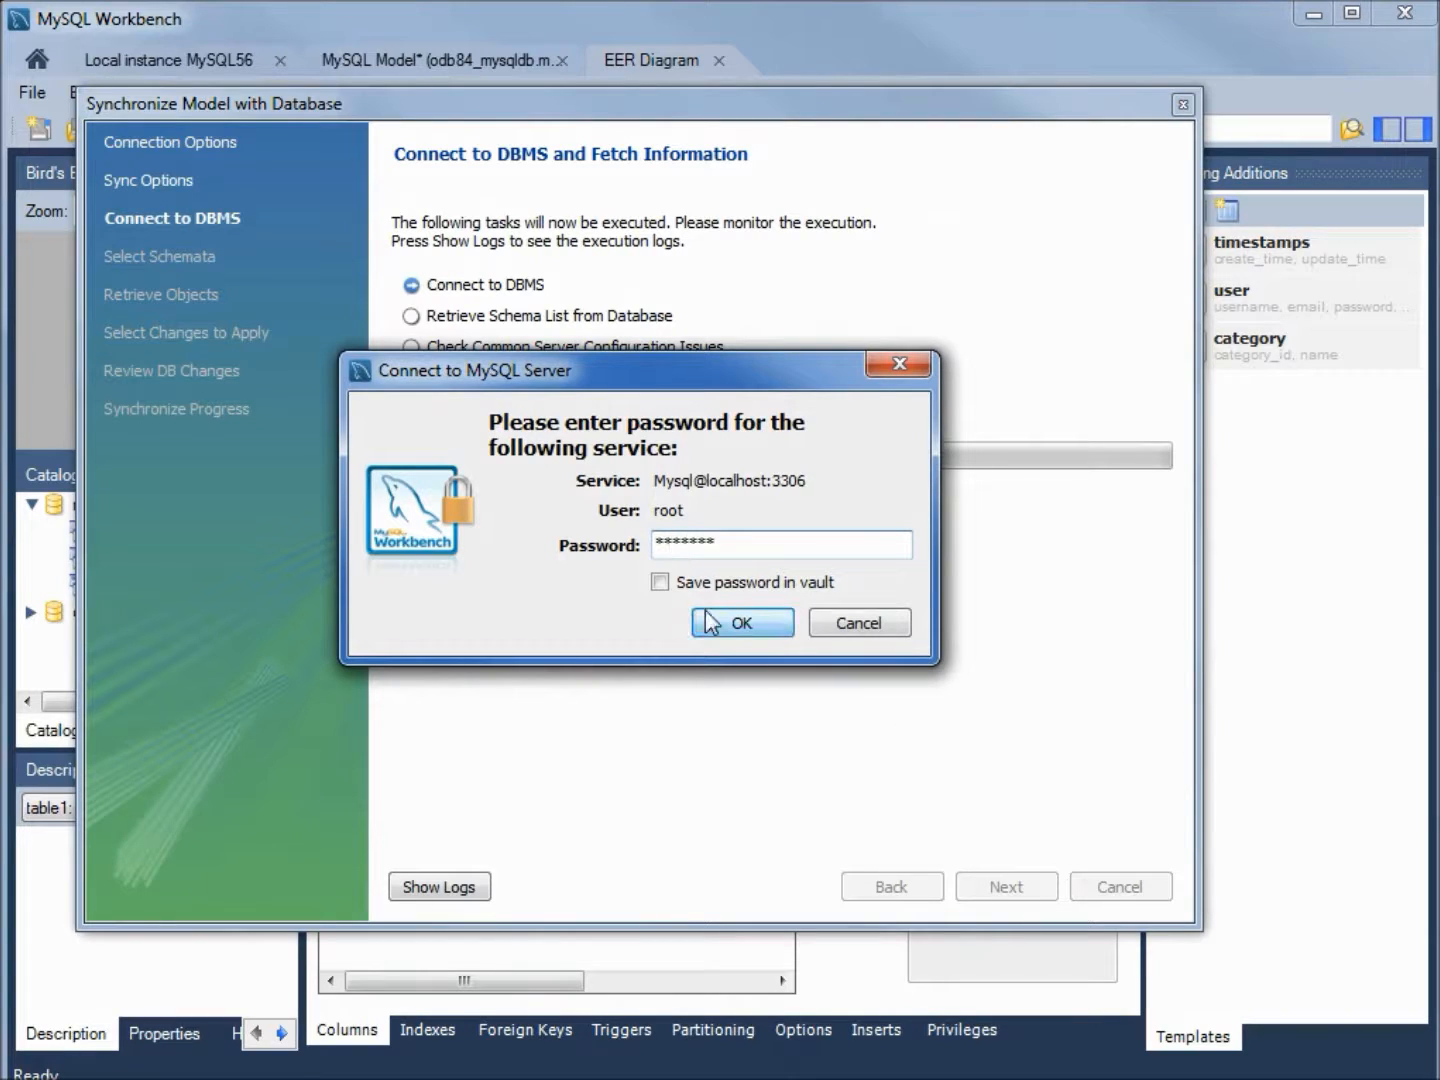
pyautogui.click(742, 622)
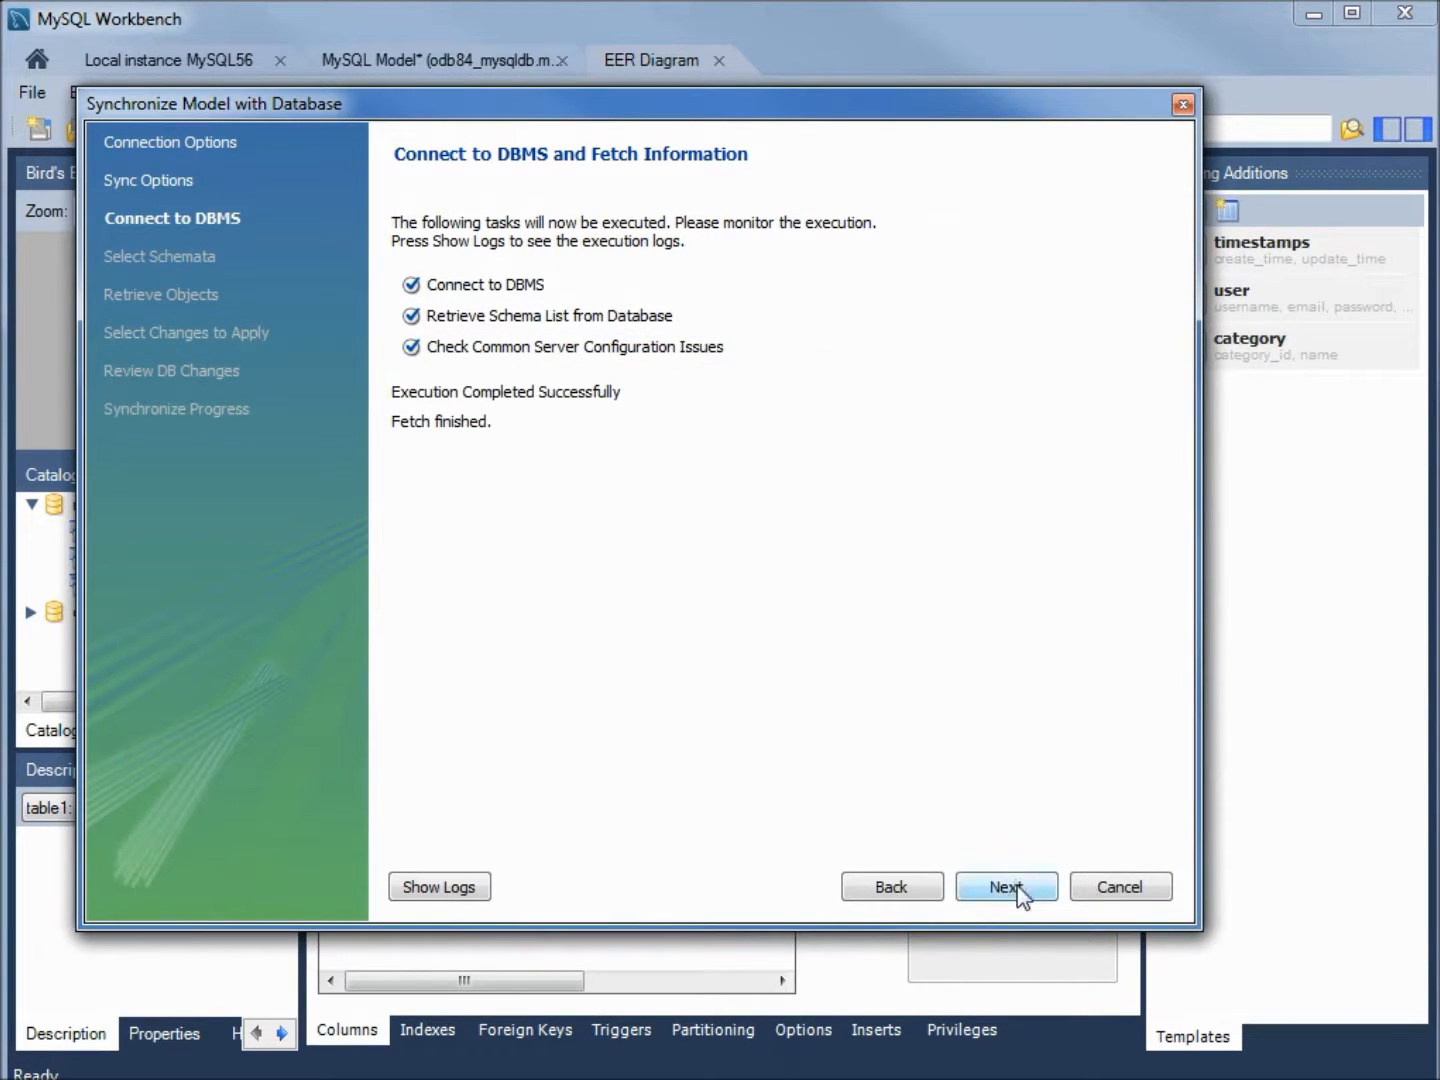
pyautogui.click(1006, 886)
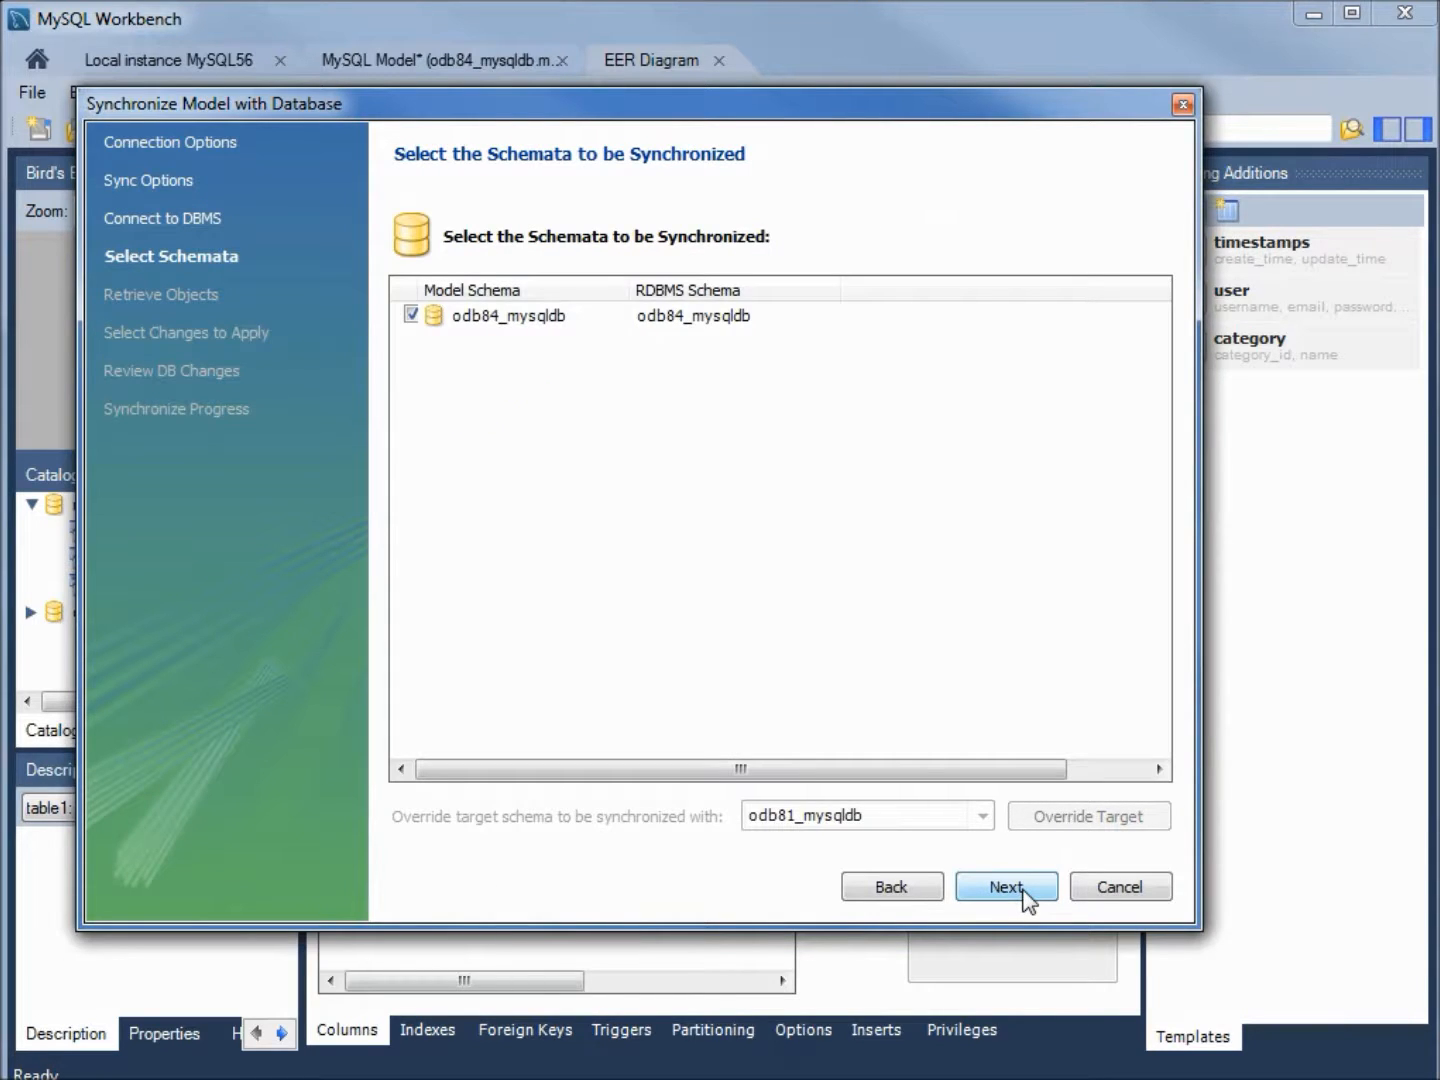
pyautogui.click(1006, 886)
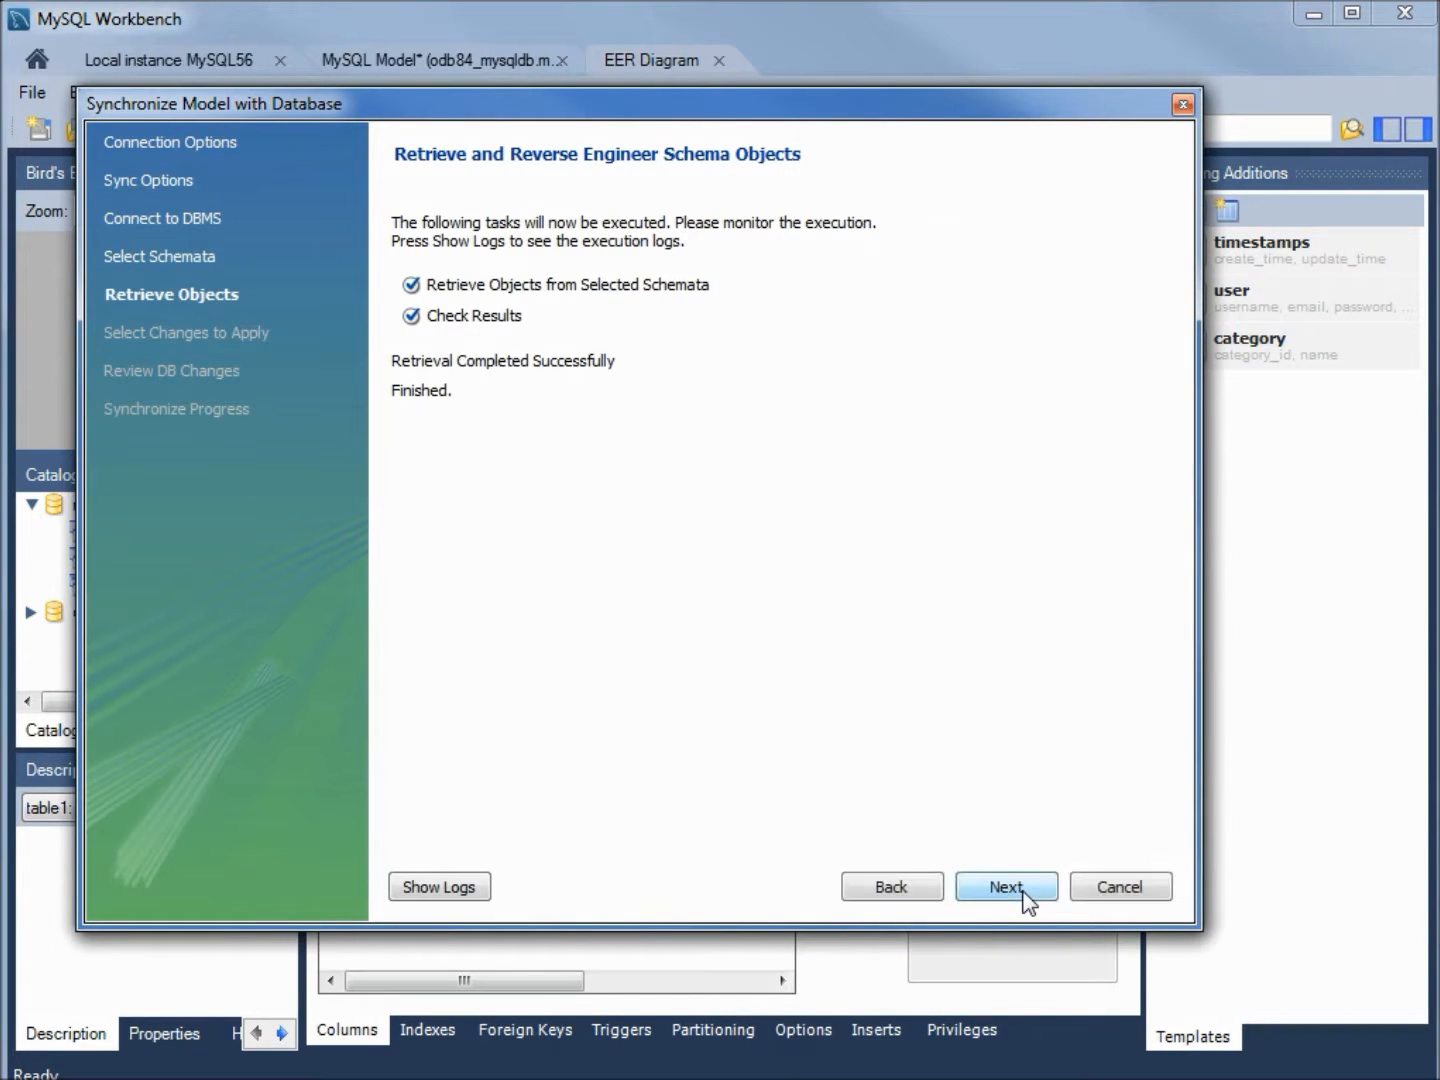
pyautogui.click(1006, 886)
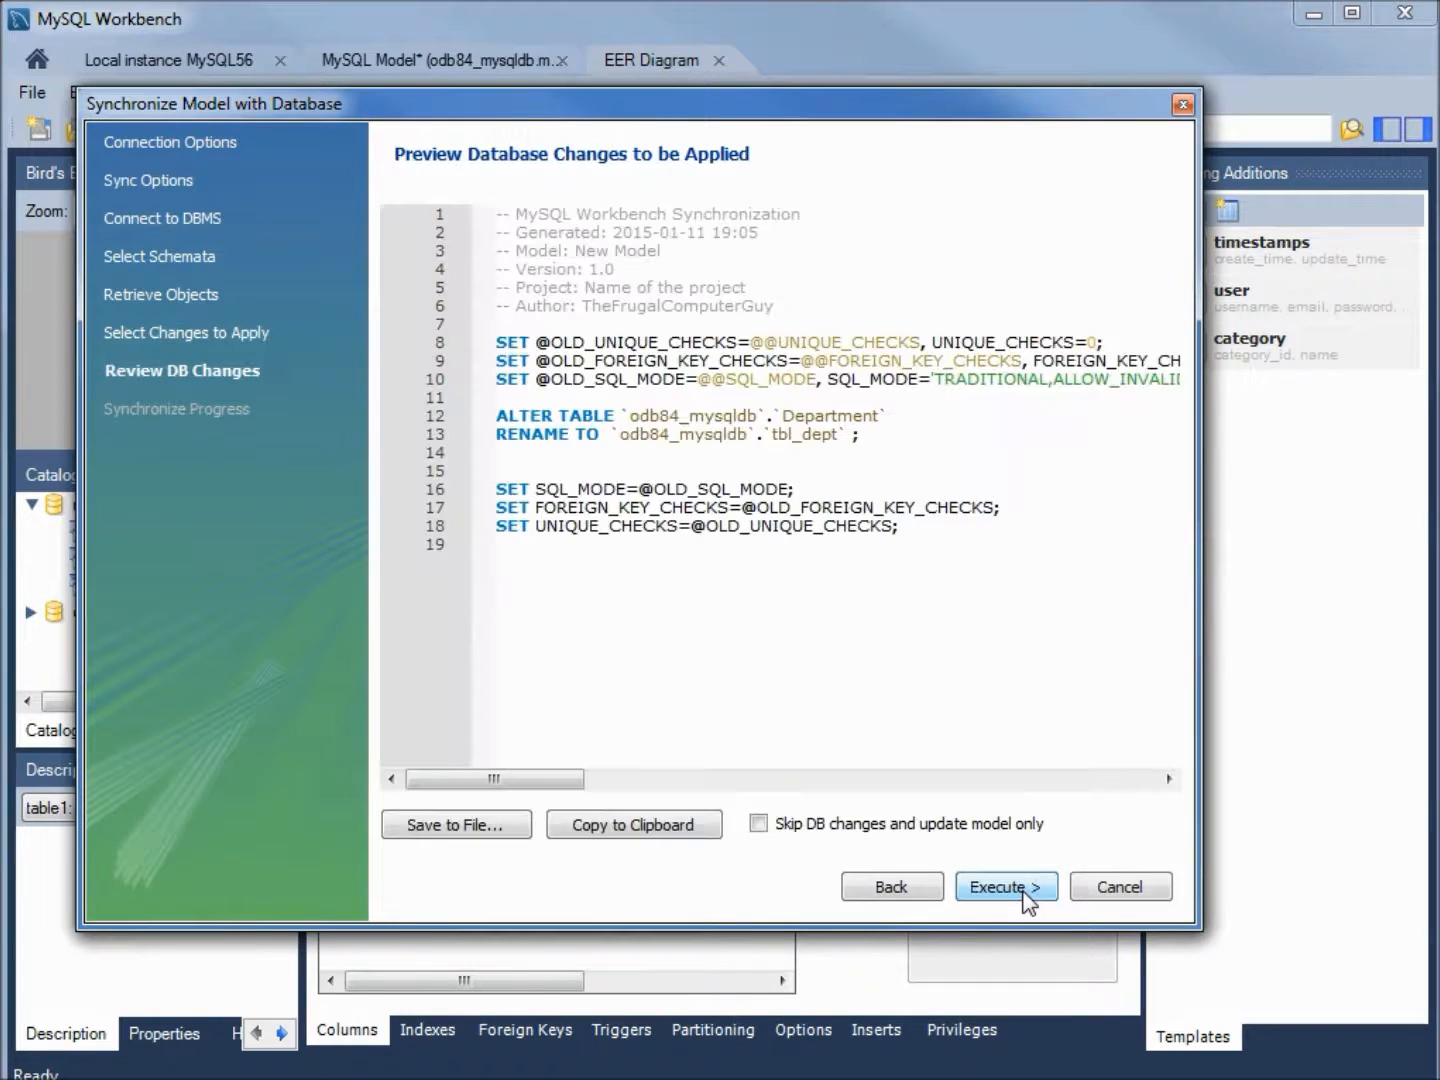
pyautogui.click(1004, 886)
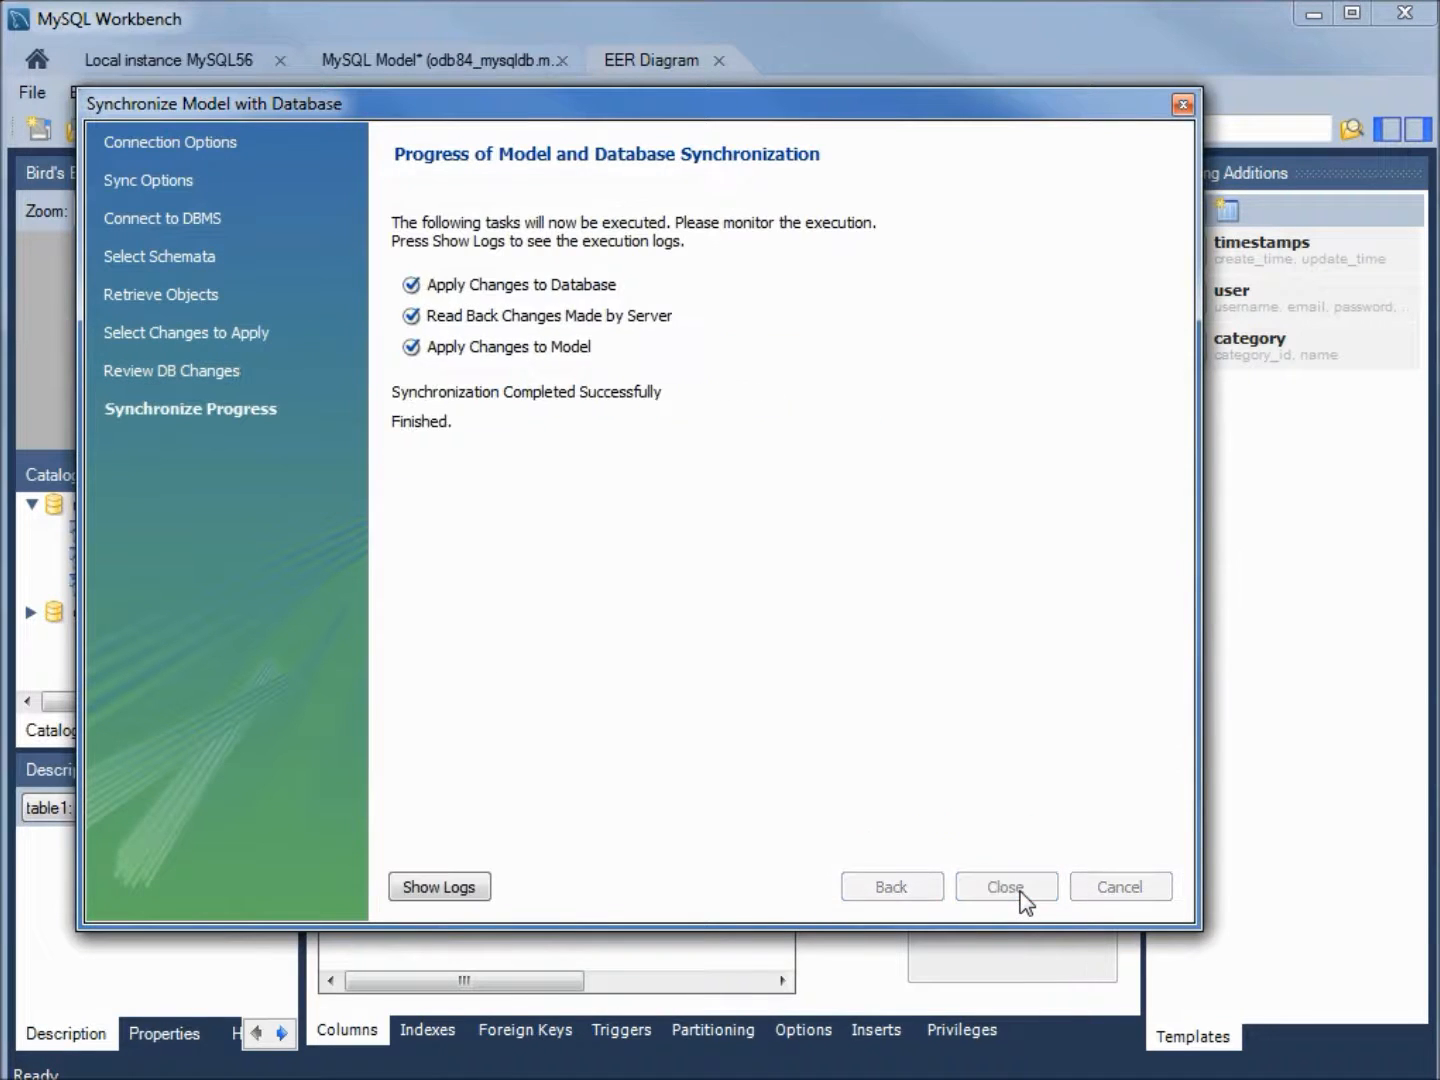
pyautogui.click(1006, 886)
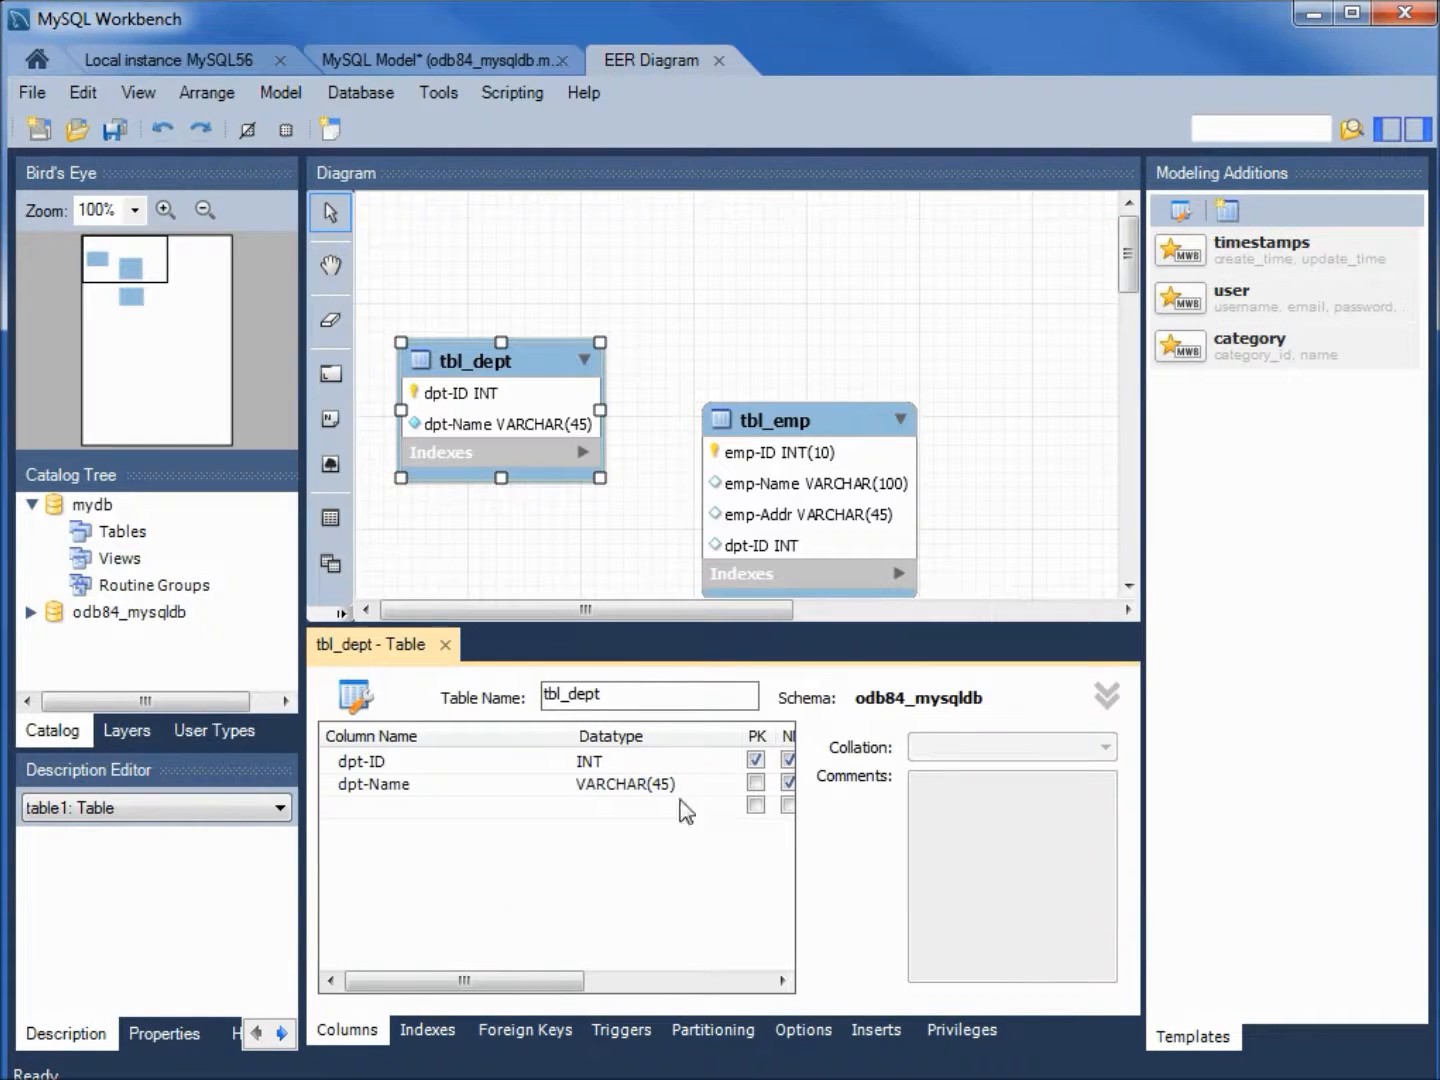
# Step: Refresh the Local instance MySQL56 schemas so odb84_mysqldb lists tbl_dept, then close Workbench
pyautogui.click(170, 60)
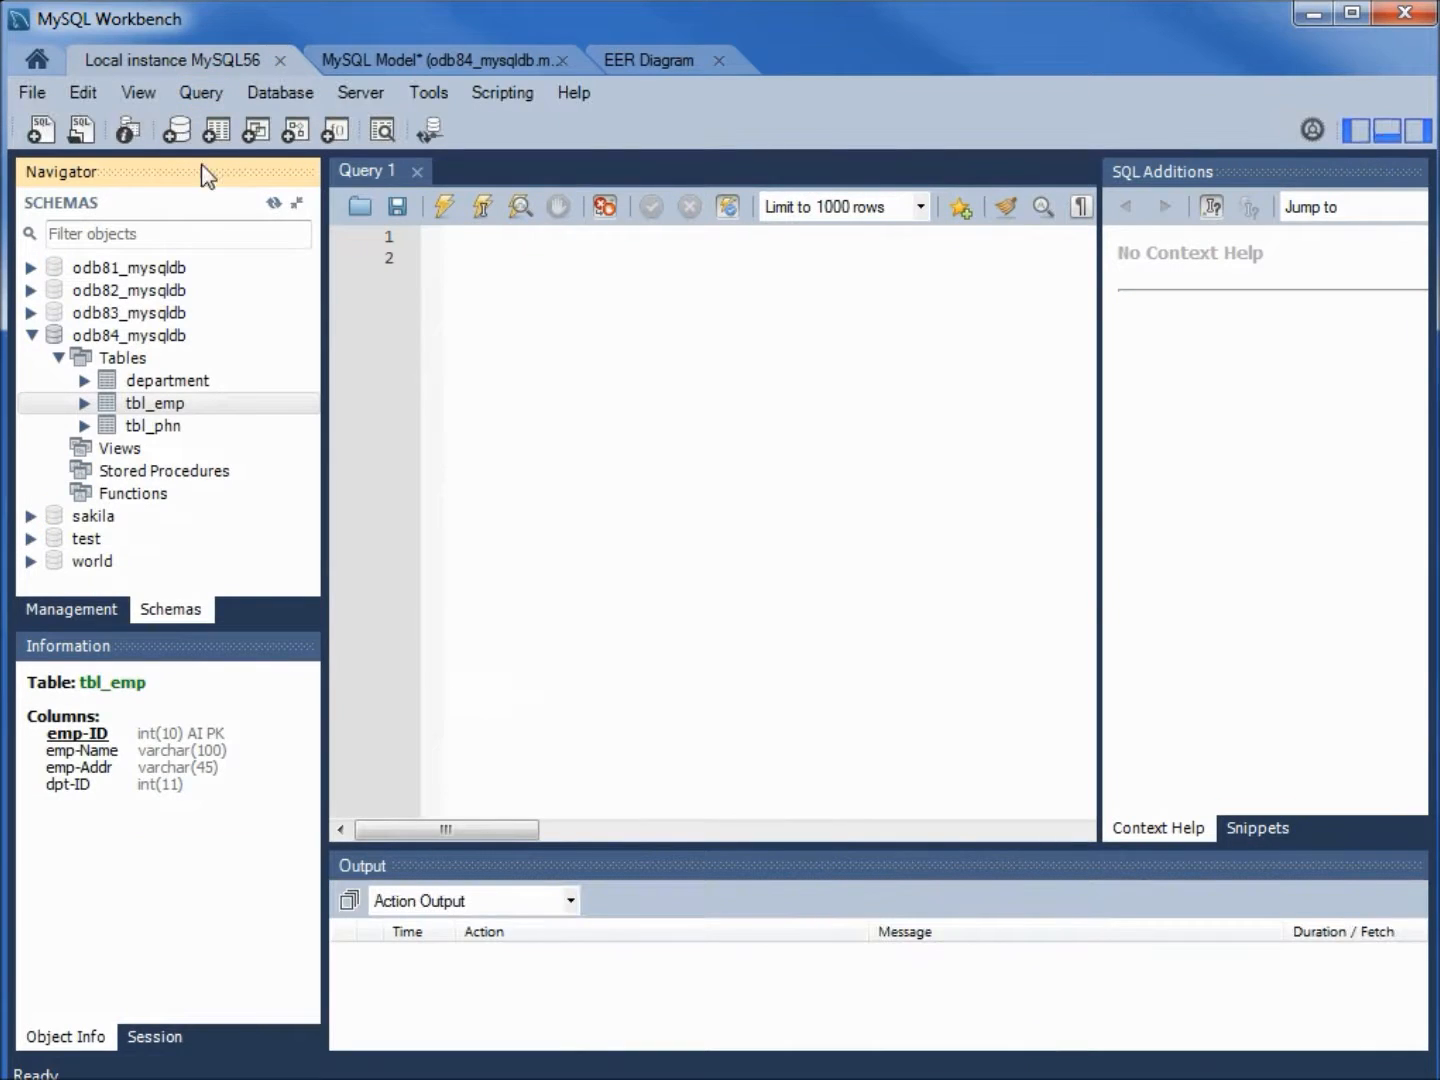
pyautogui.click(272, 204)
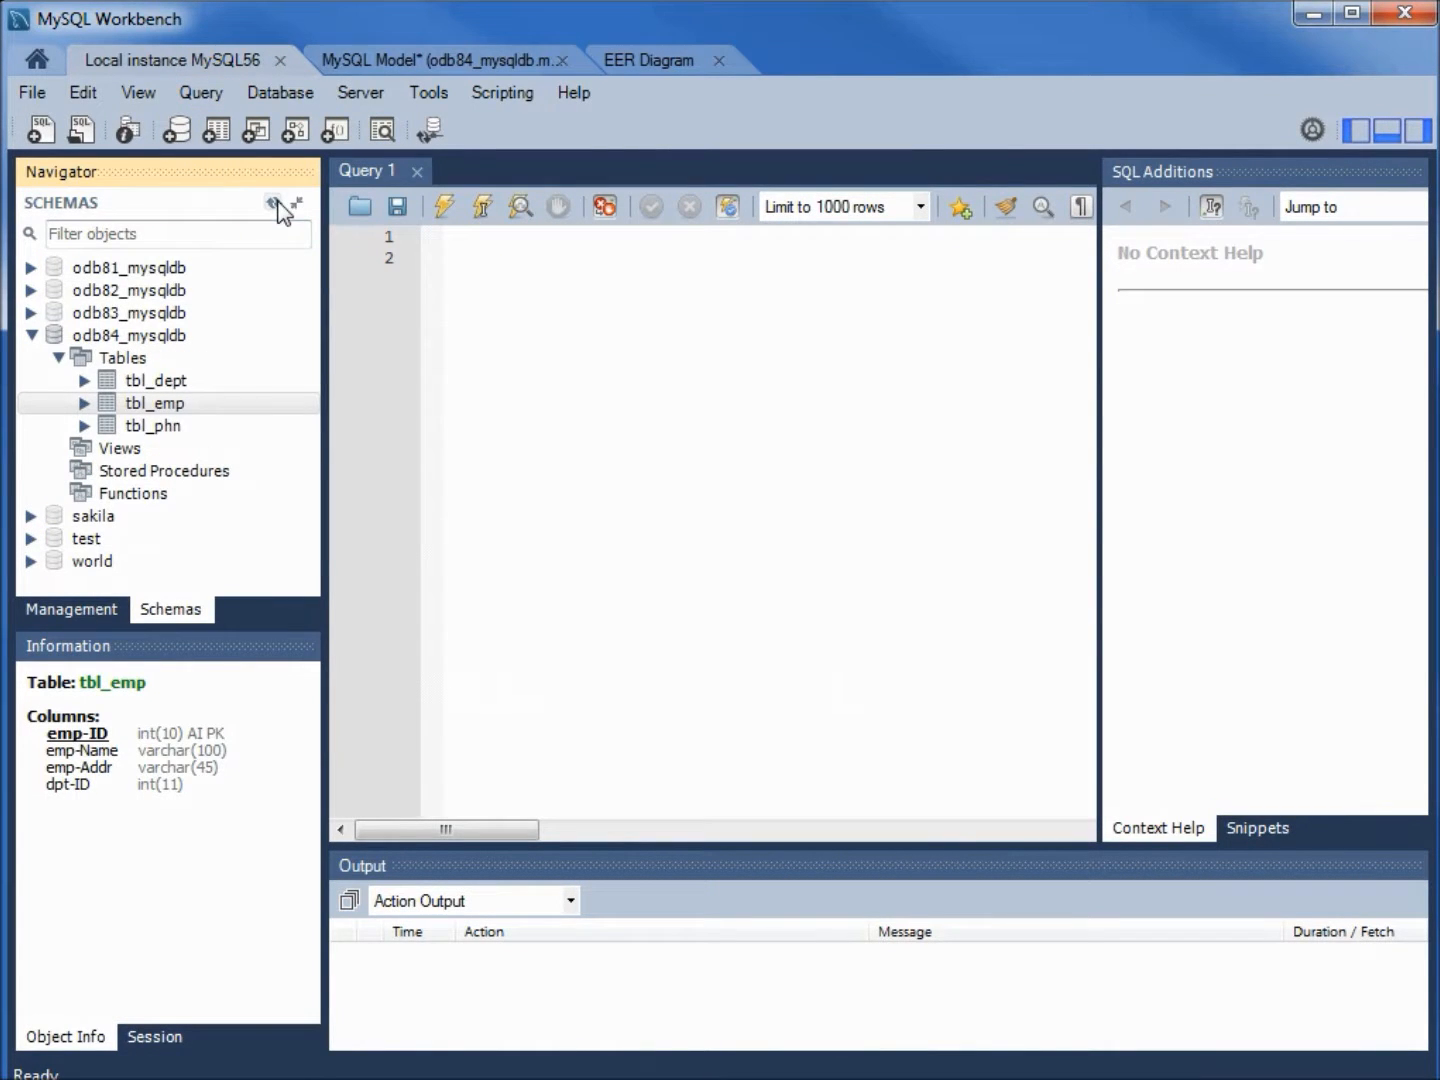
pyautogui.moveTo(180, 400)
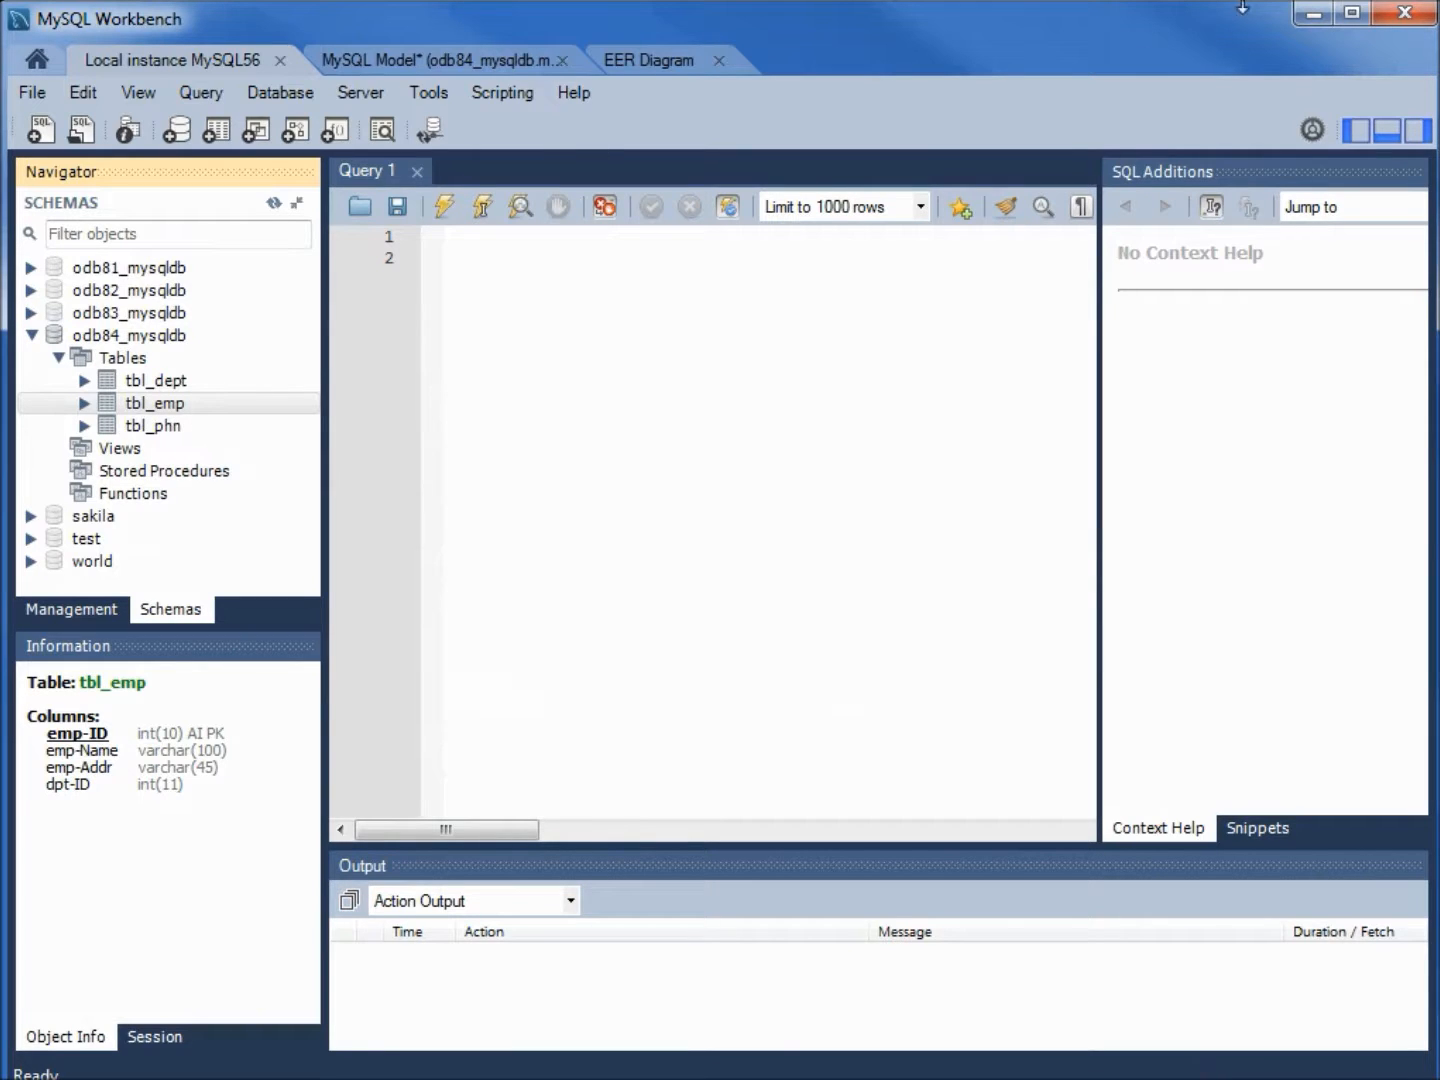
pyautogui.click(546, 60)
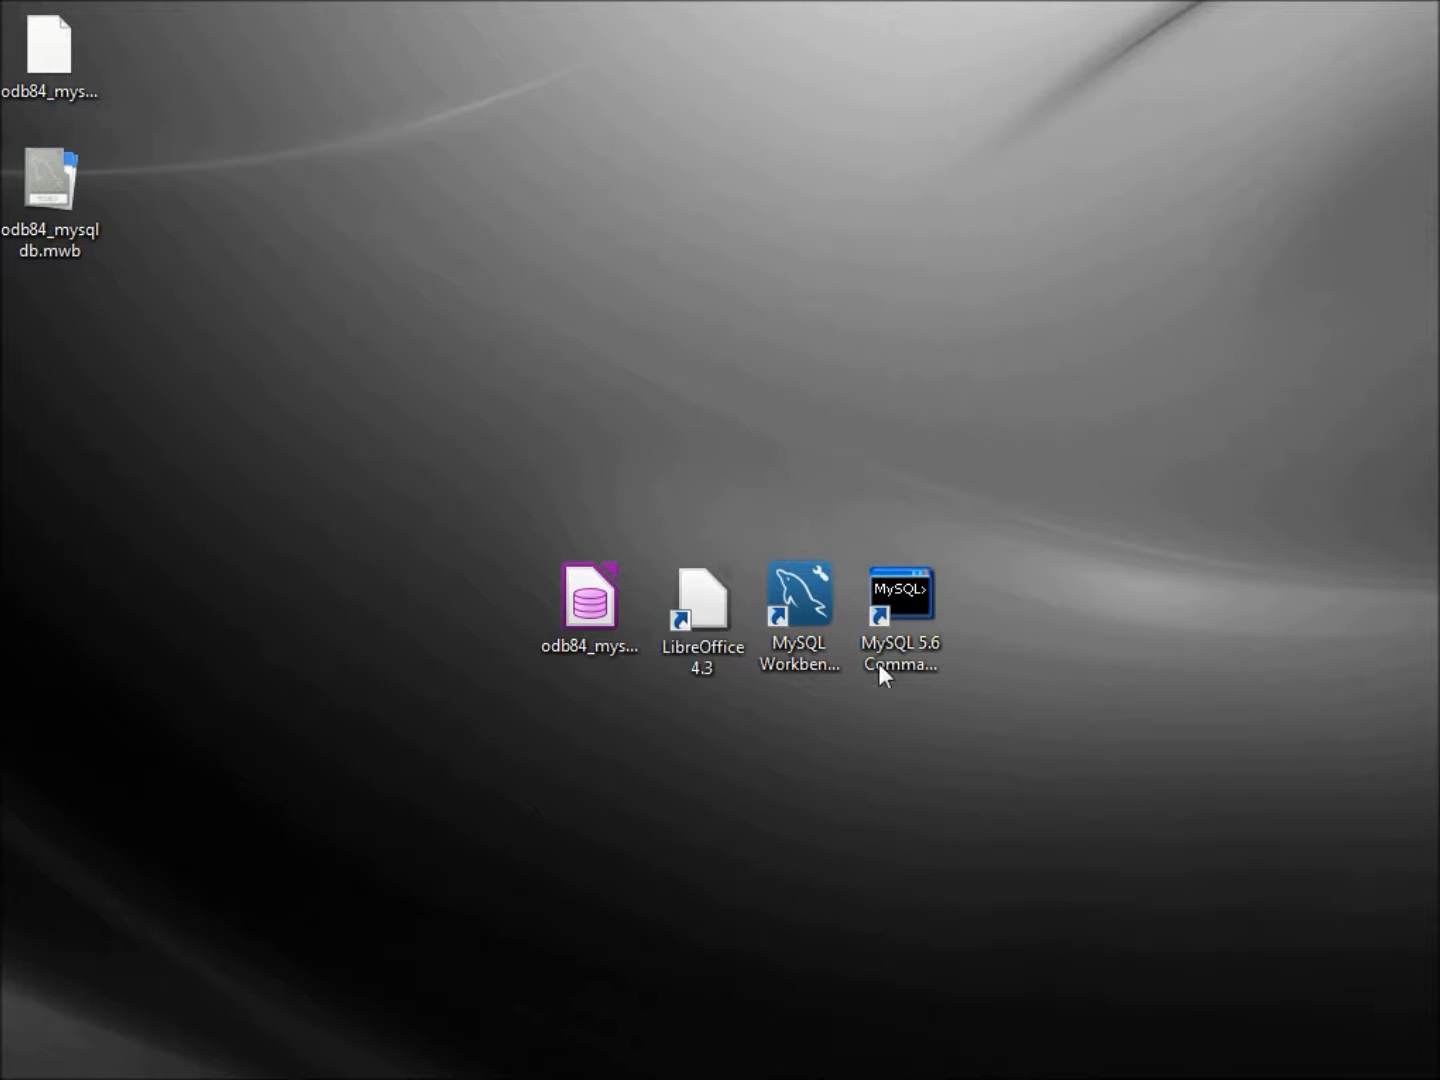
# Step: Relaunch MySQL Workbench 6.2 CE from the desktop so odb84_mysqldb appears under Models
pyautogui.click(48, 190)
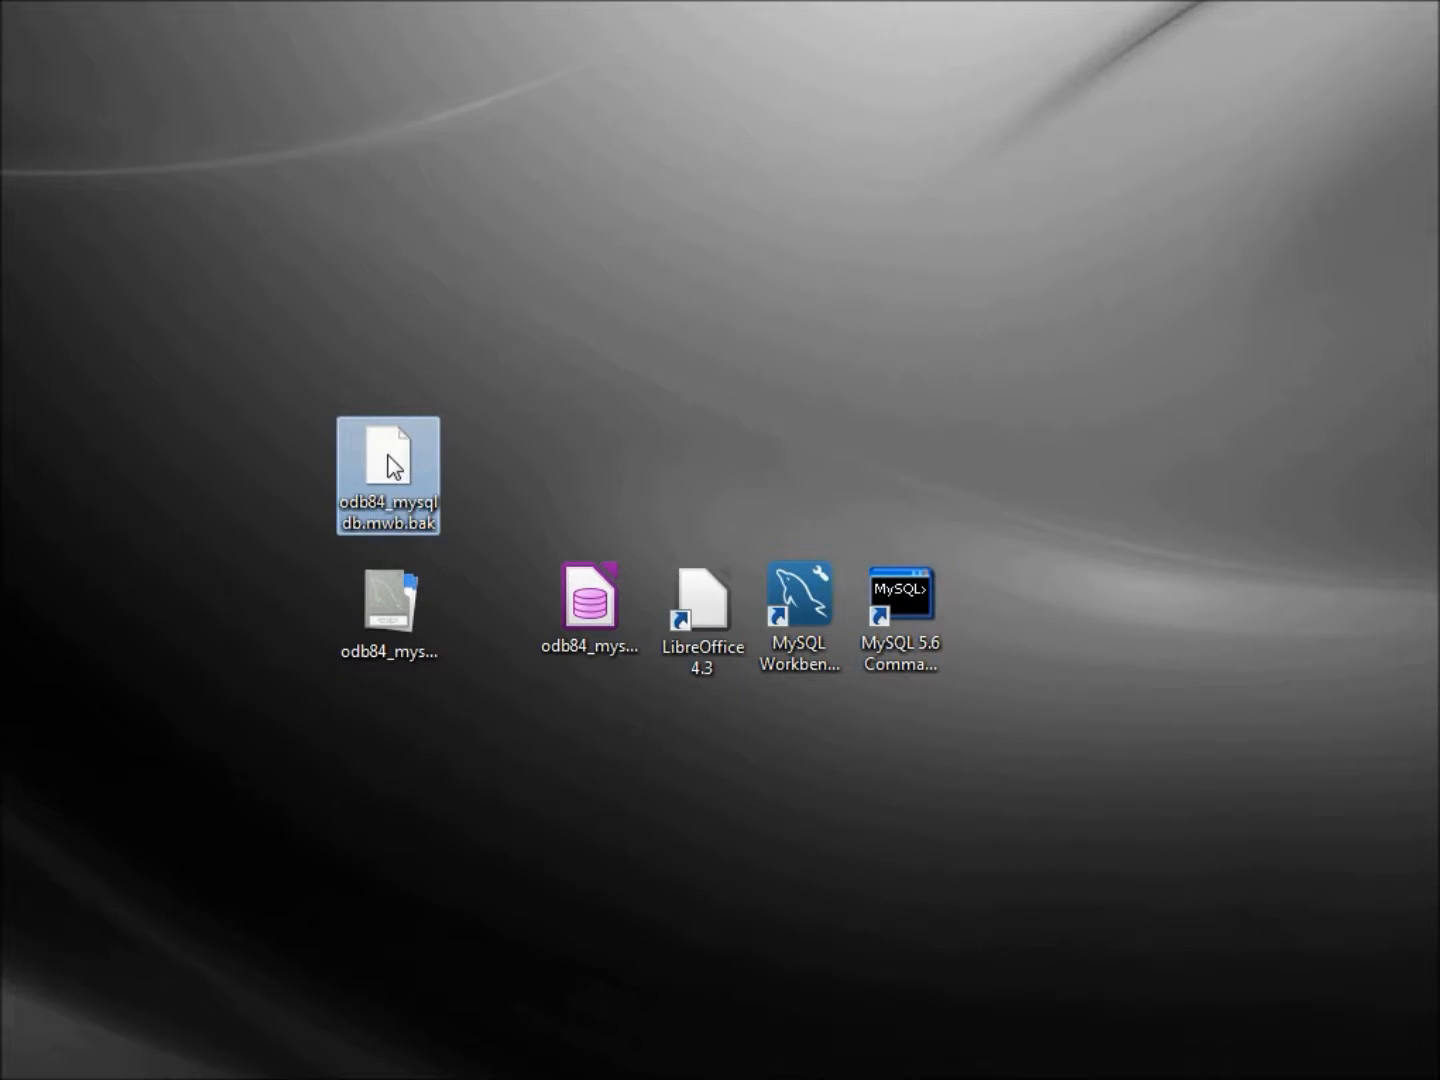
pyautogui.moveTo(390, 610)
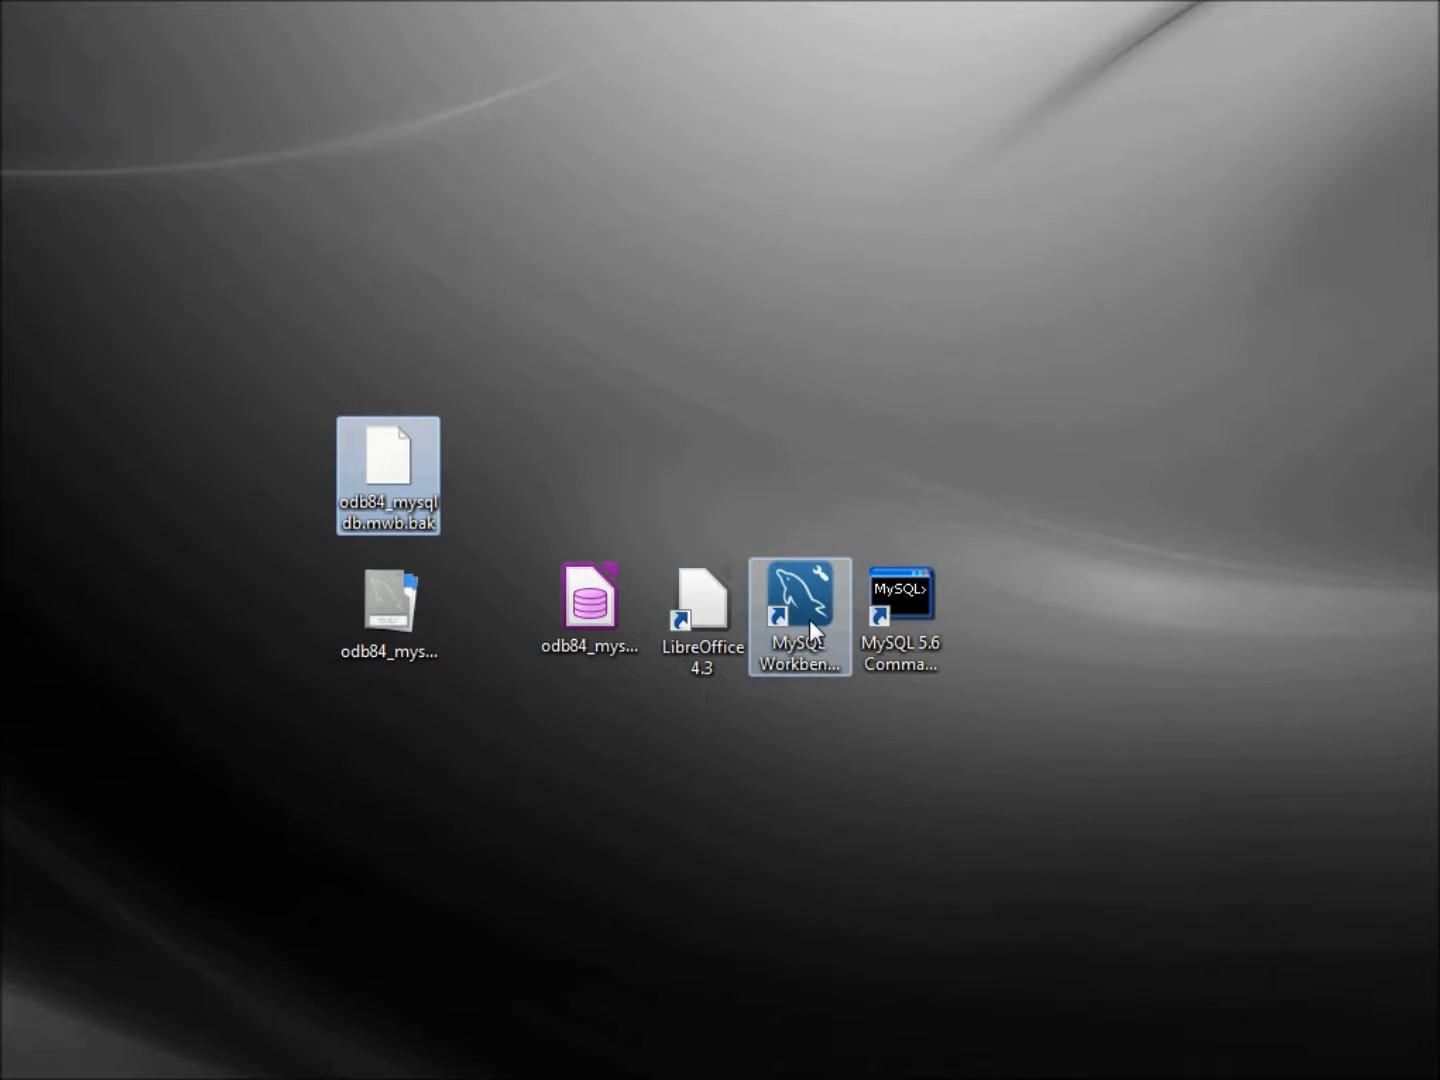
pyautogui.moveTo(816, 624)
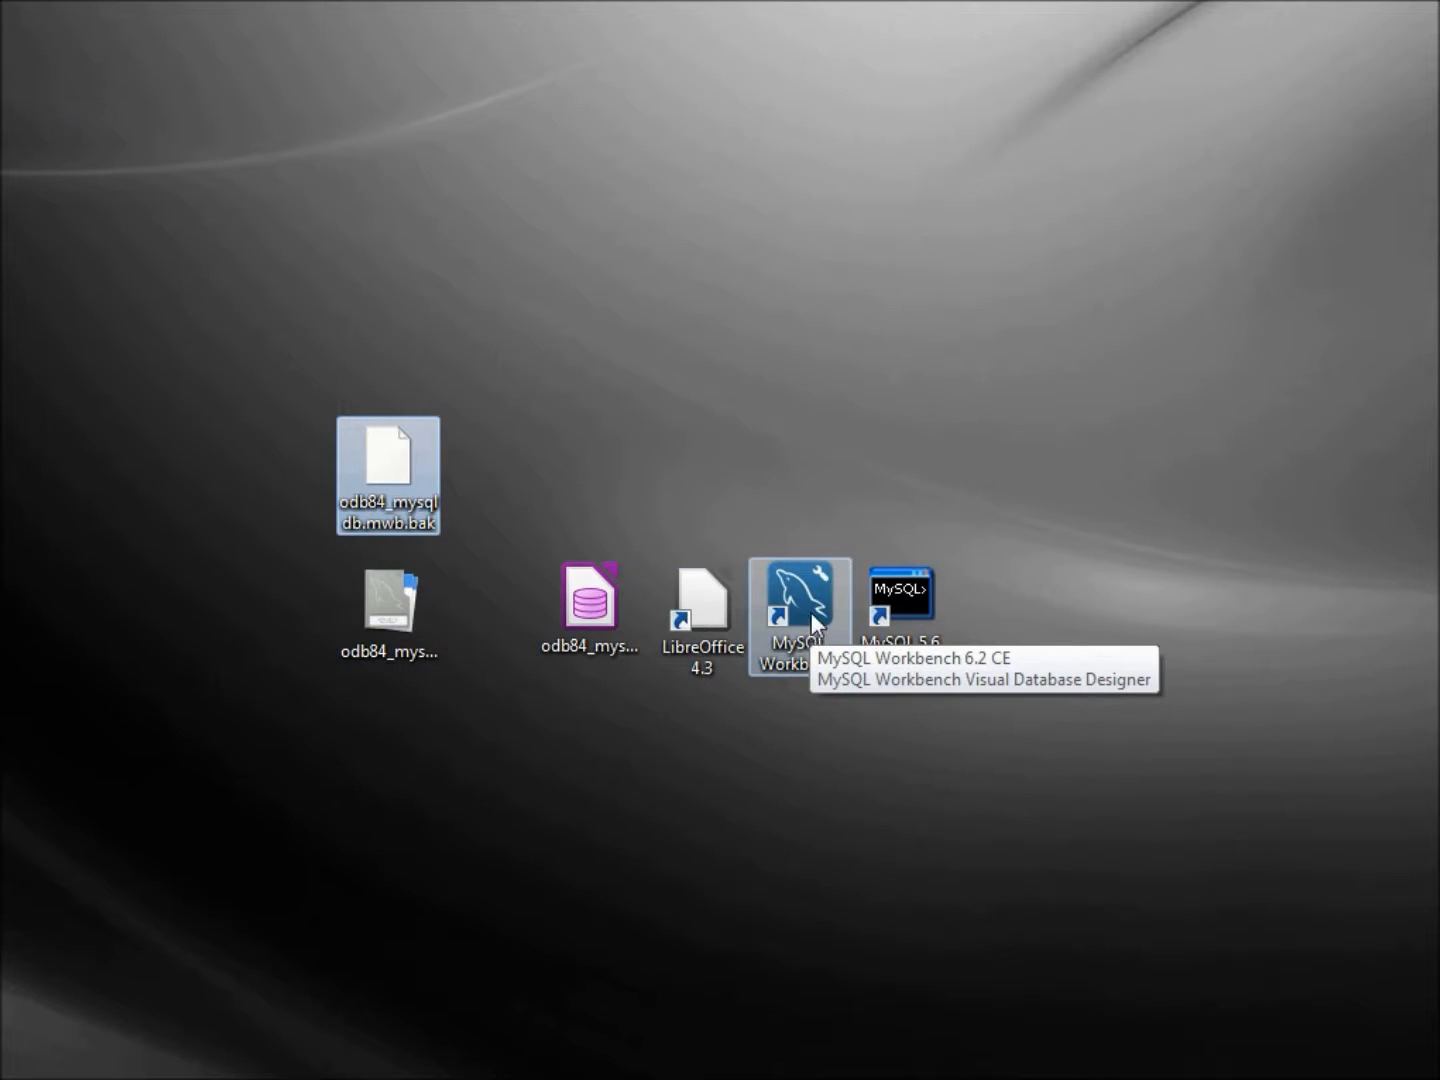
pyautogui.click(798, 600)
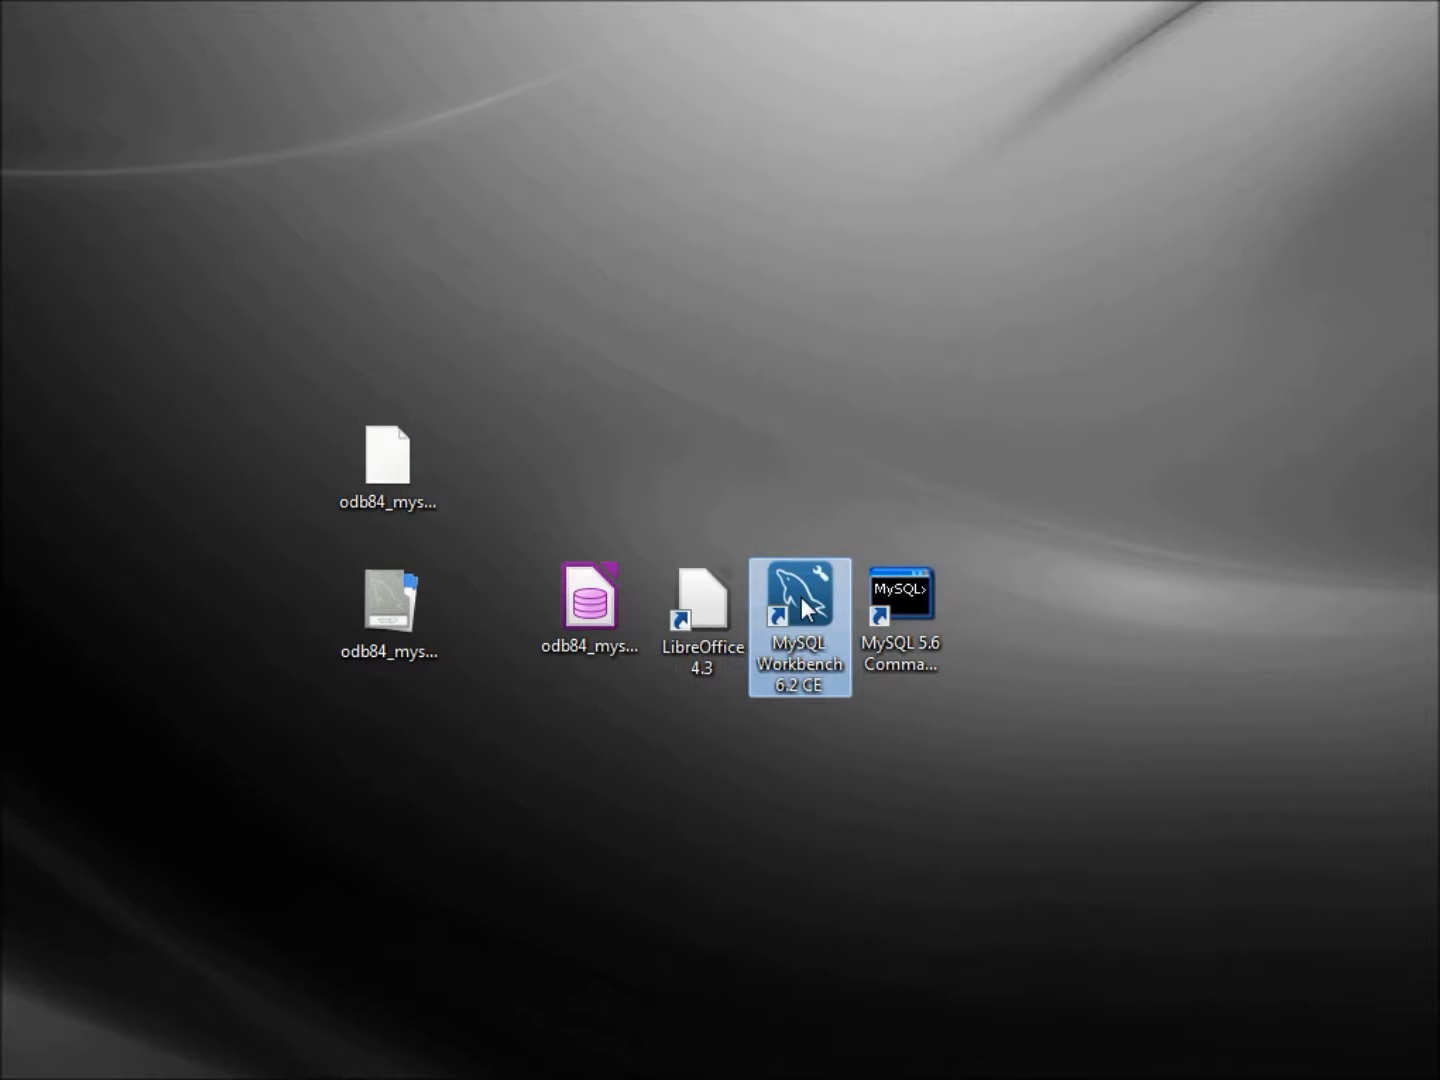
pyautogui.doubleClick(800, 614)
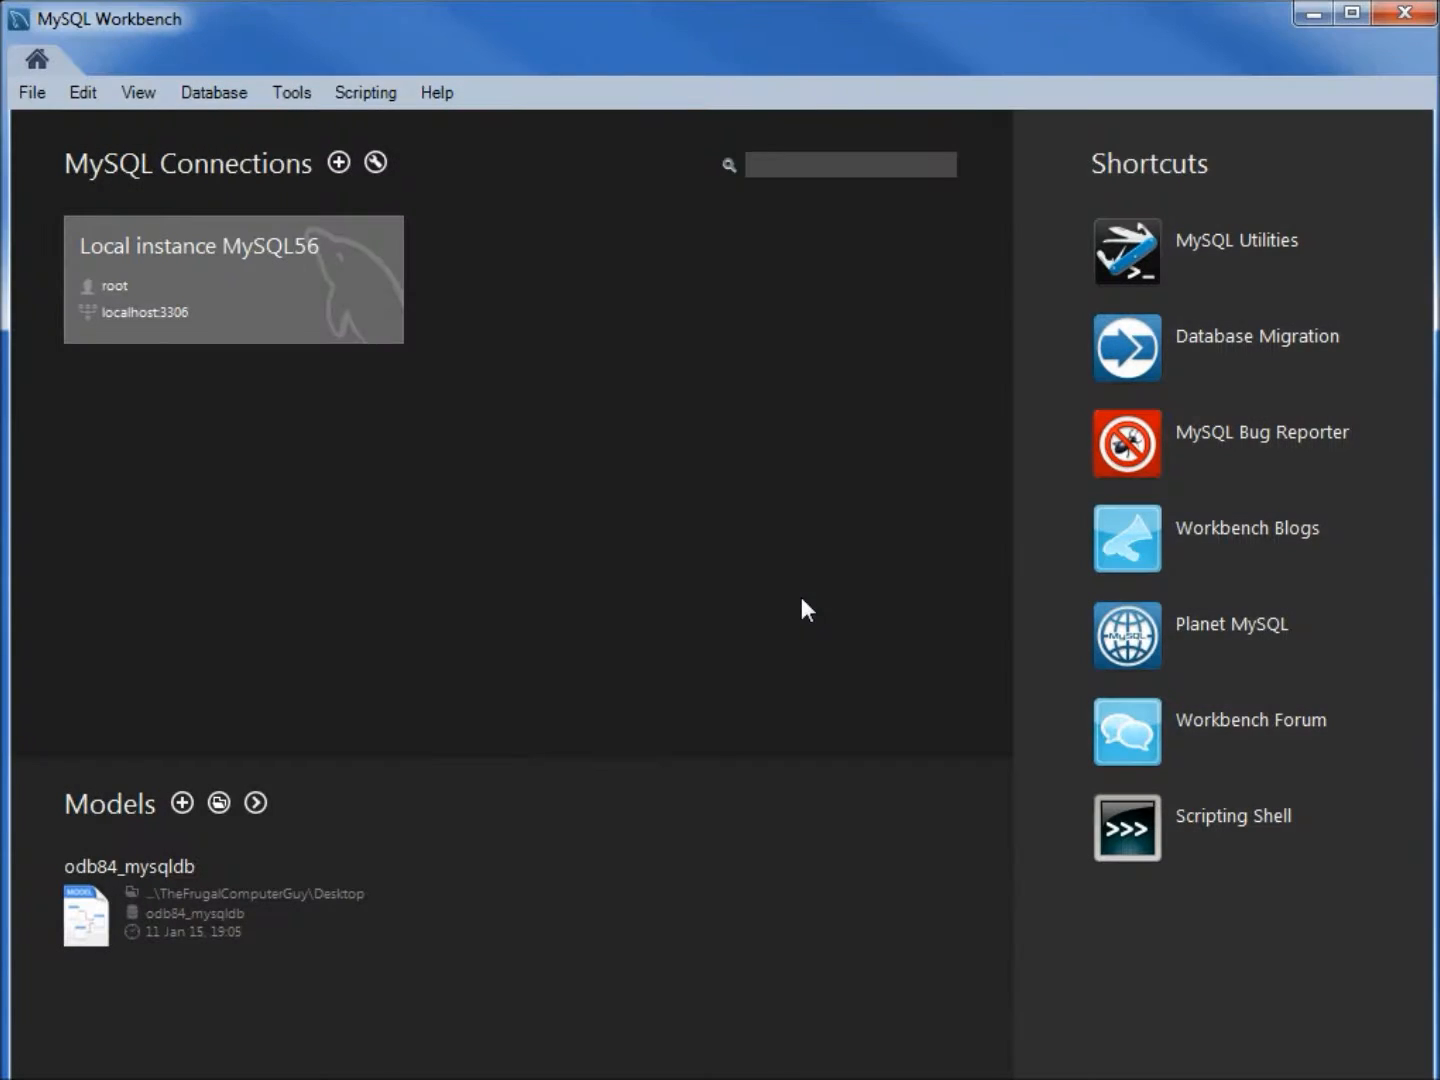